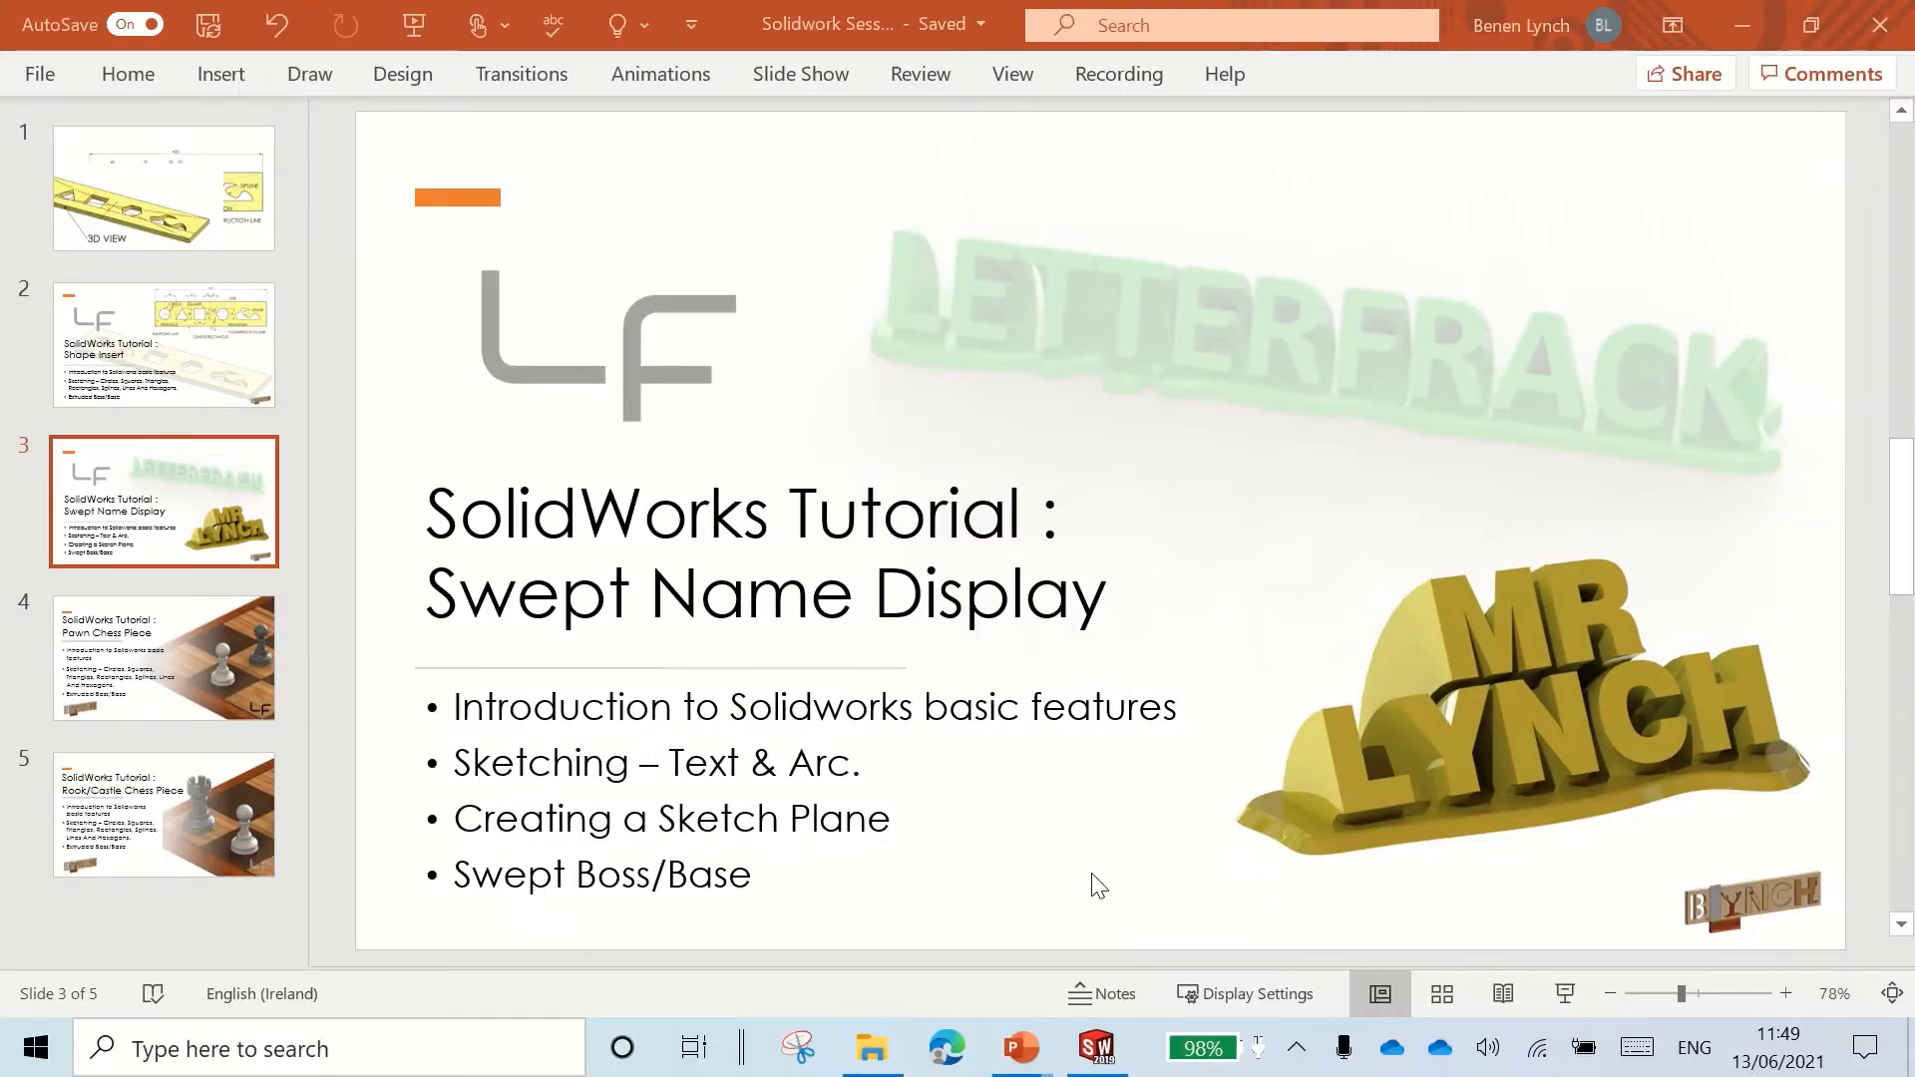
mouse_move(1237, 686)
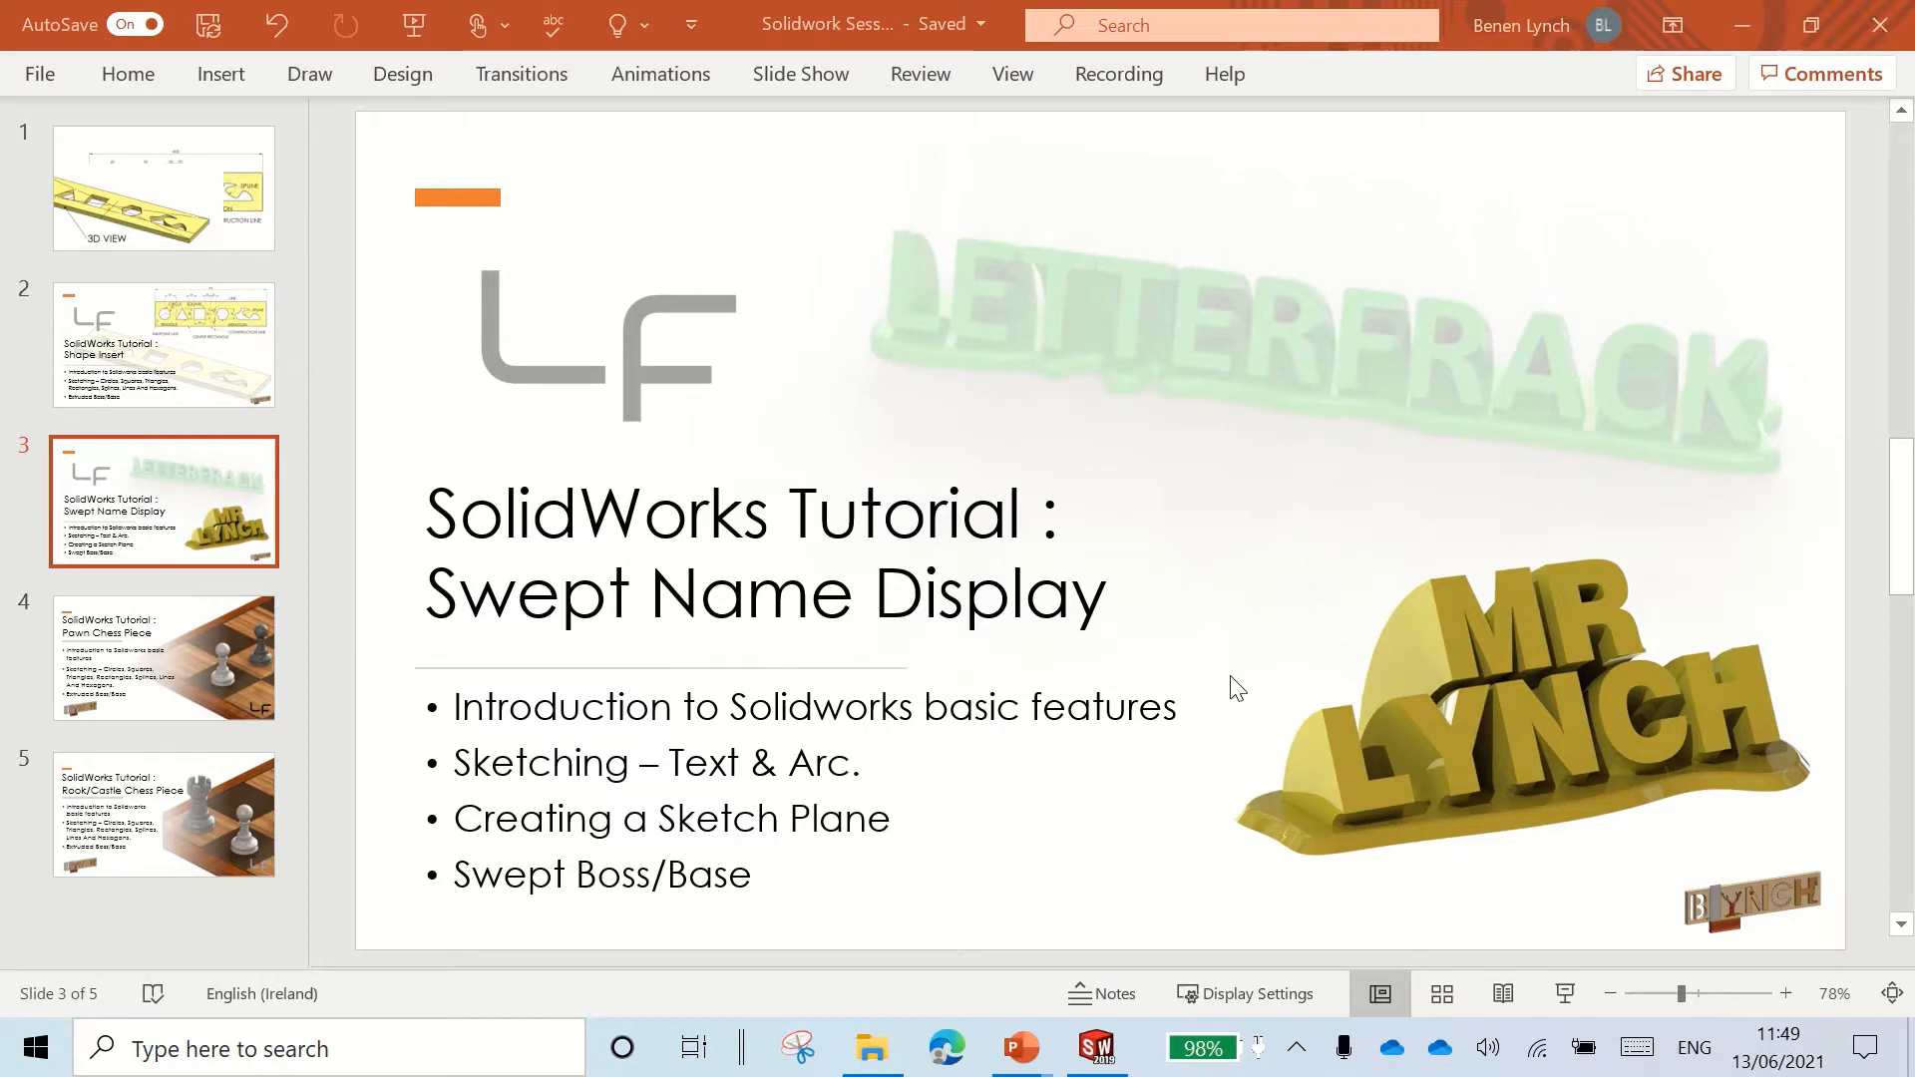
mouse_move(1131, 822)
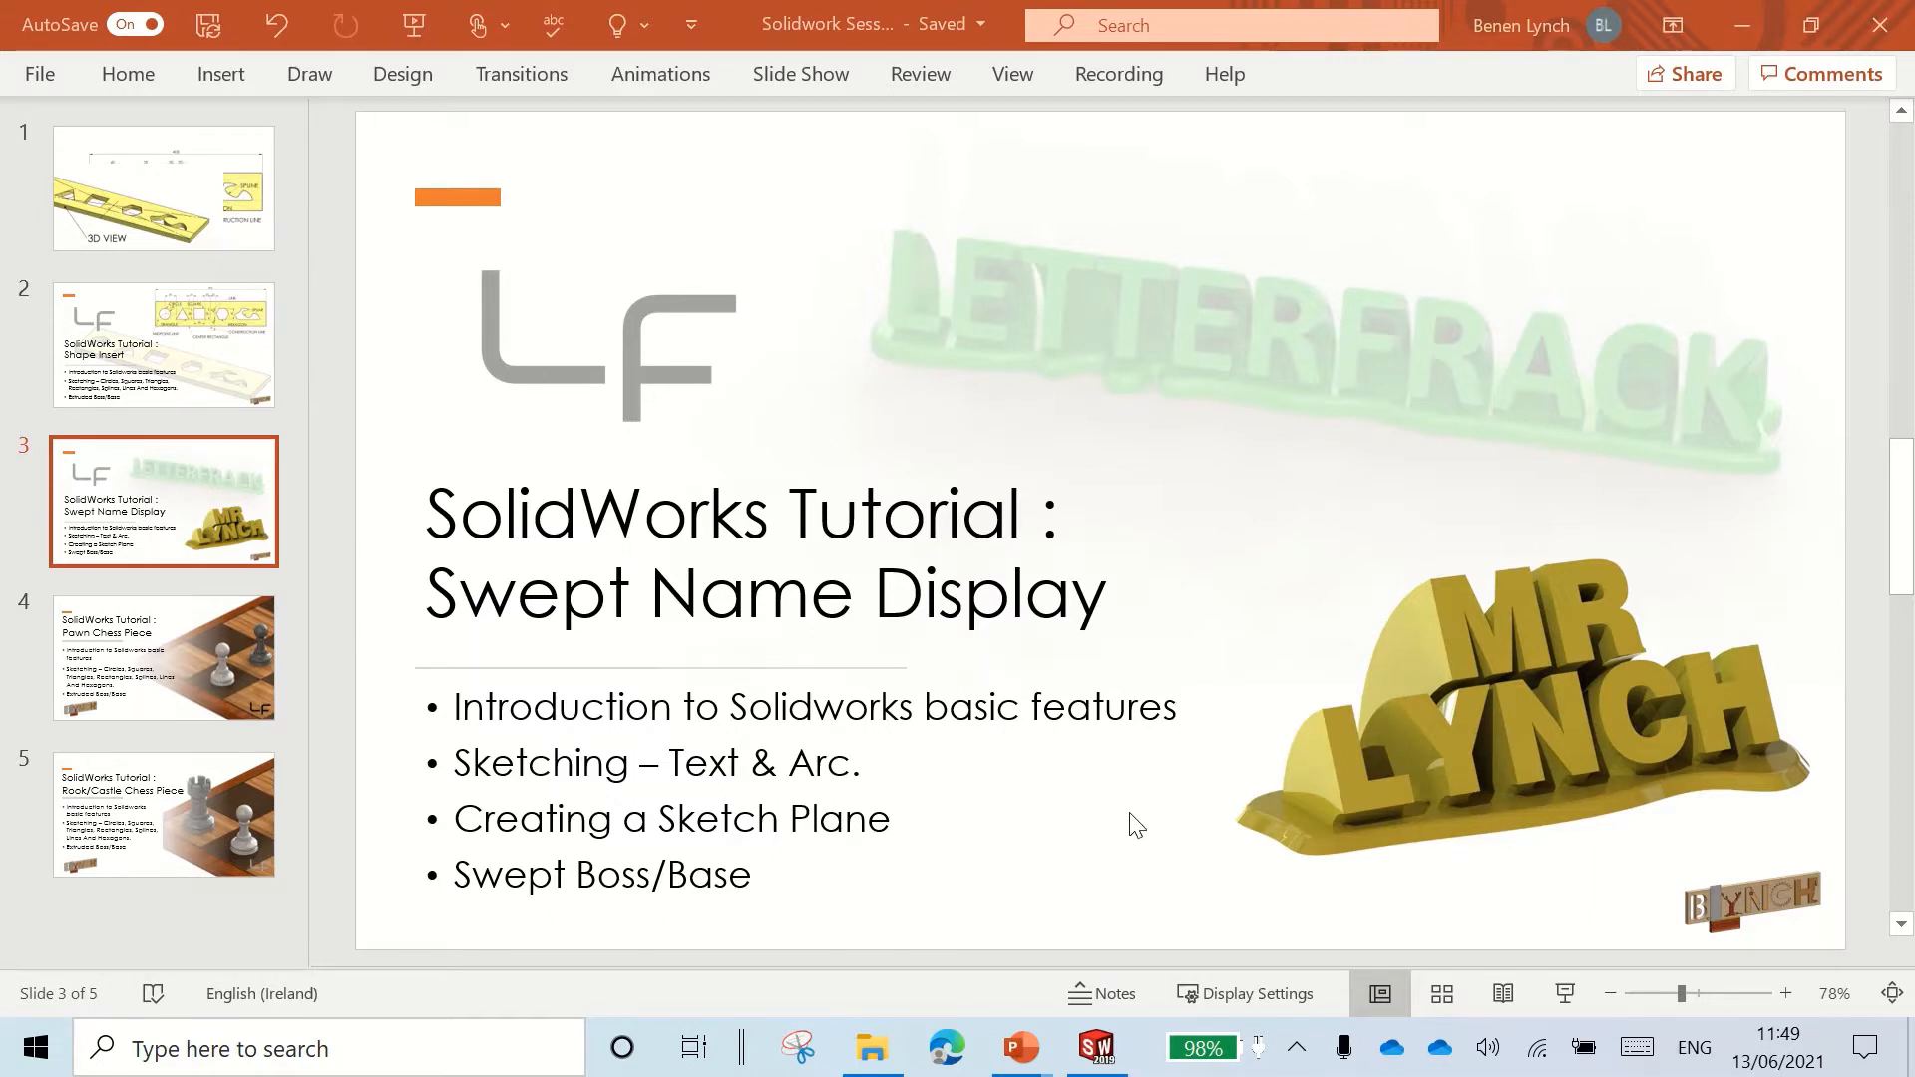
mouse_move(583, 746)
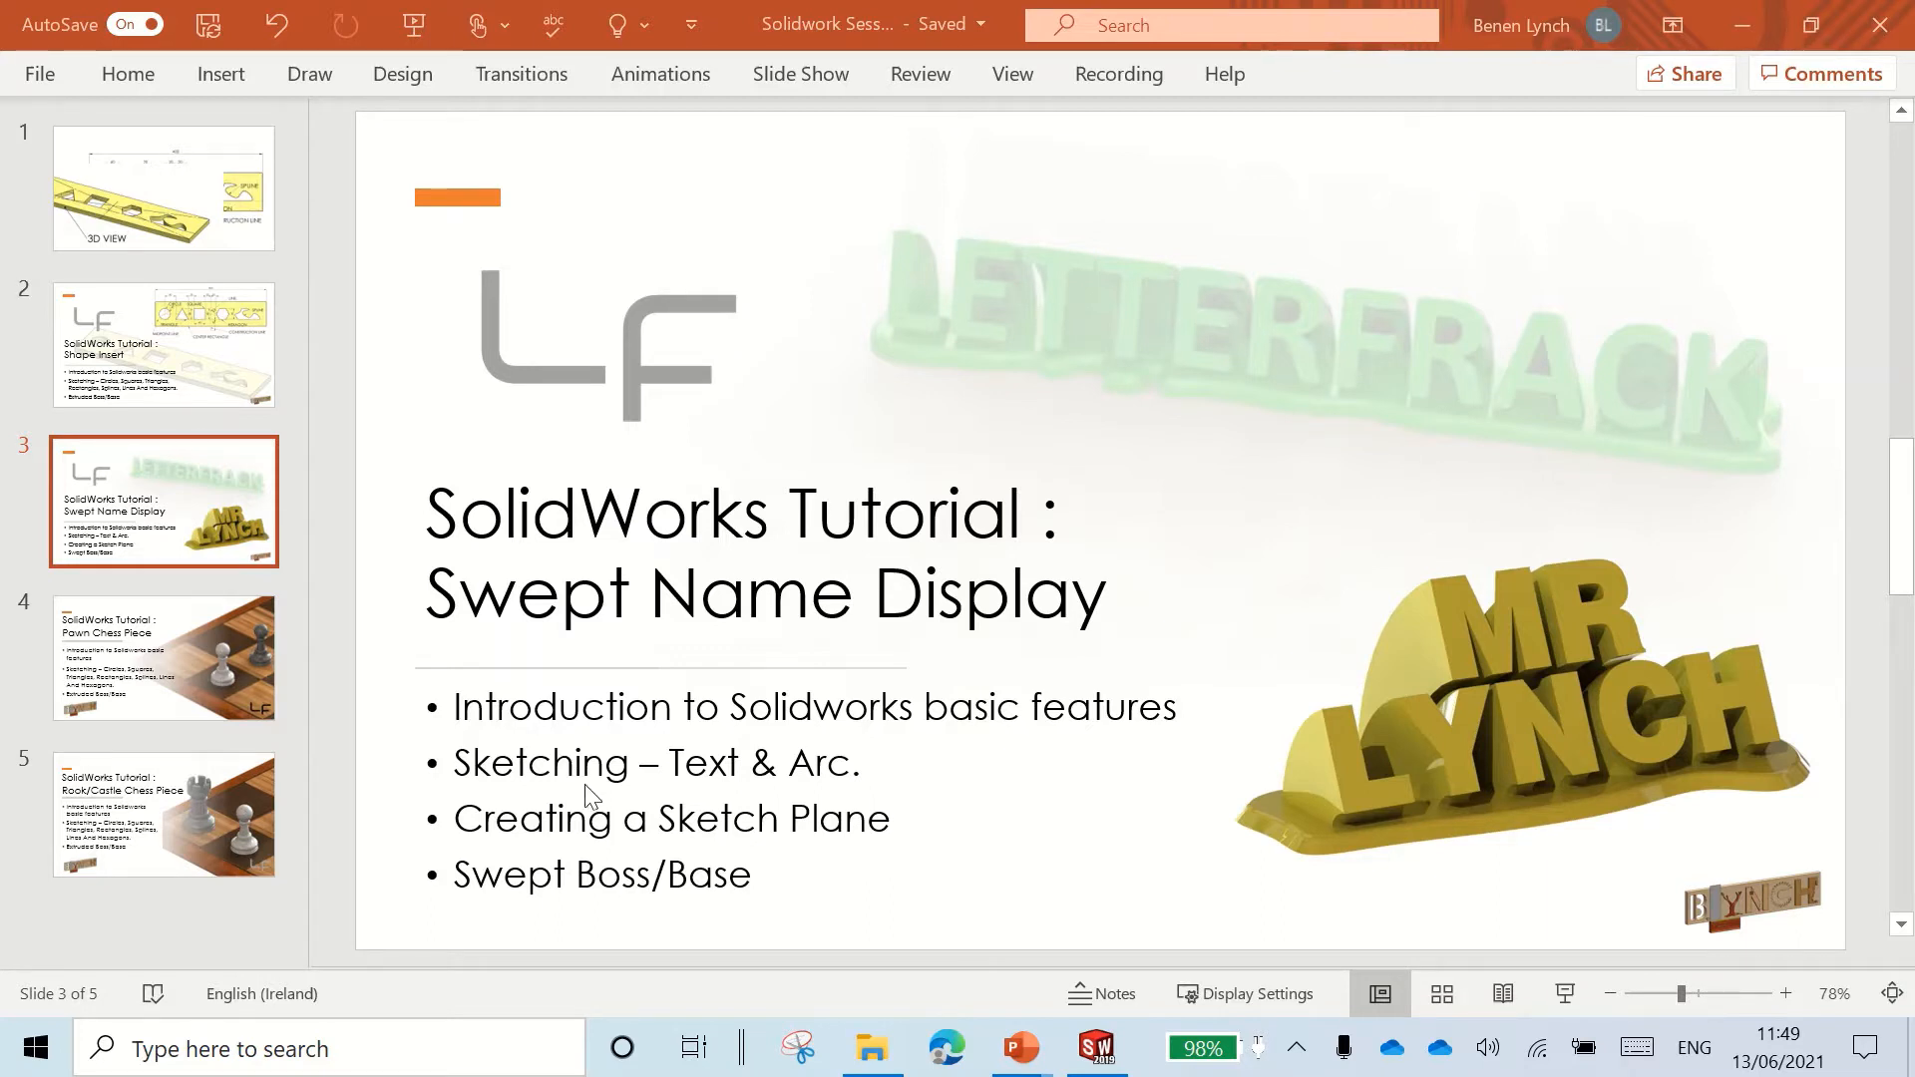
mouse_move(724, 798)
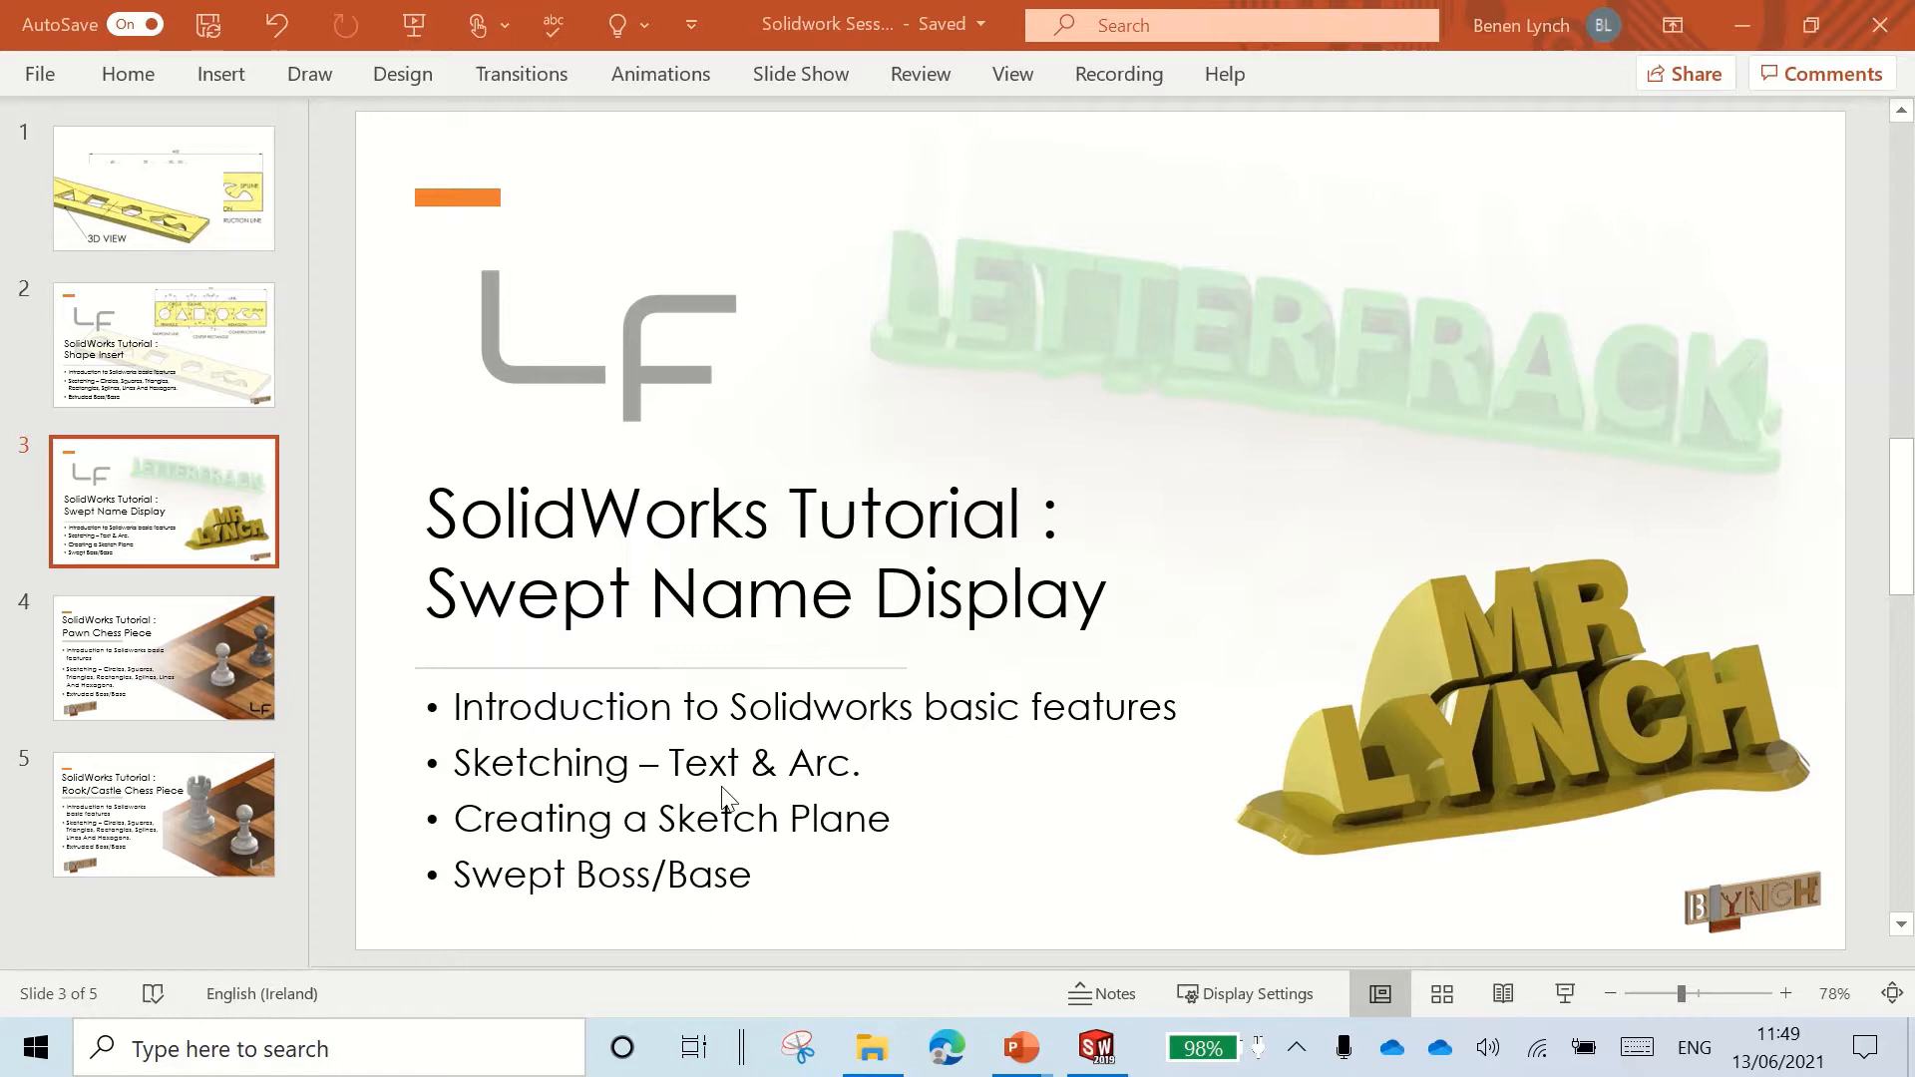
mouse_move(843, 794)
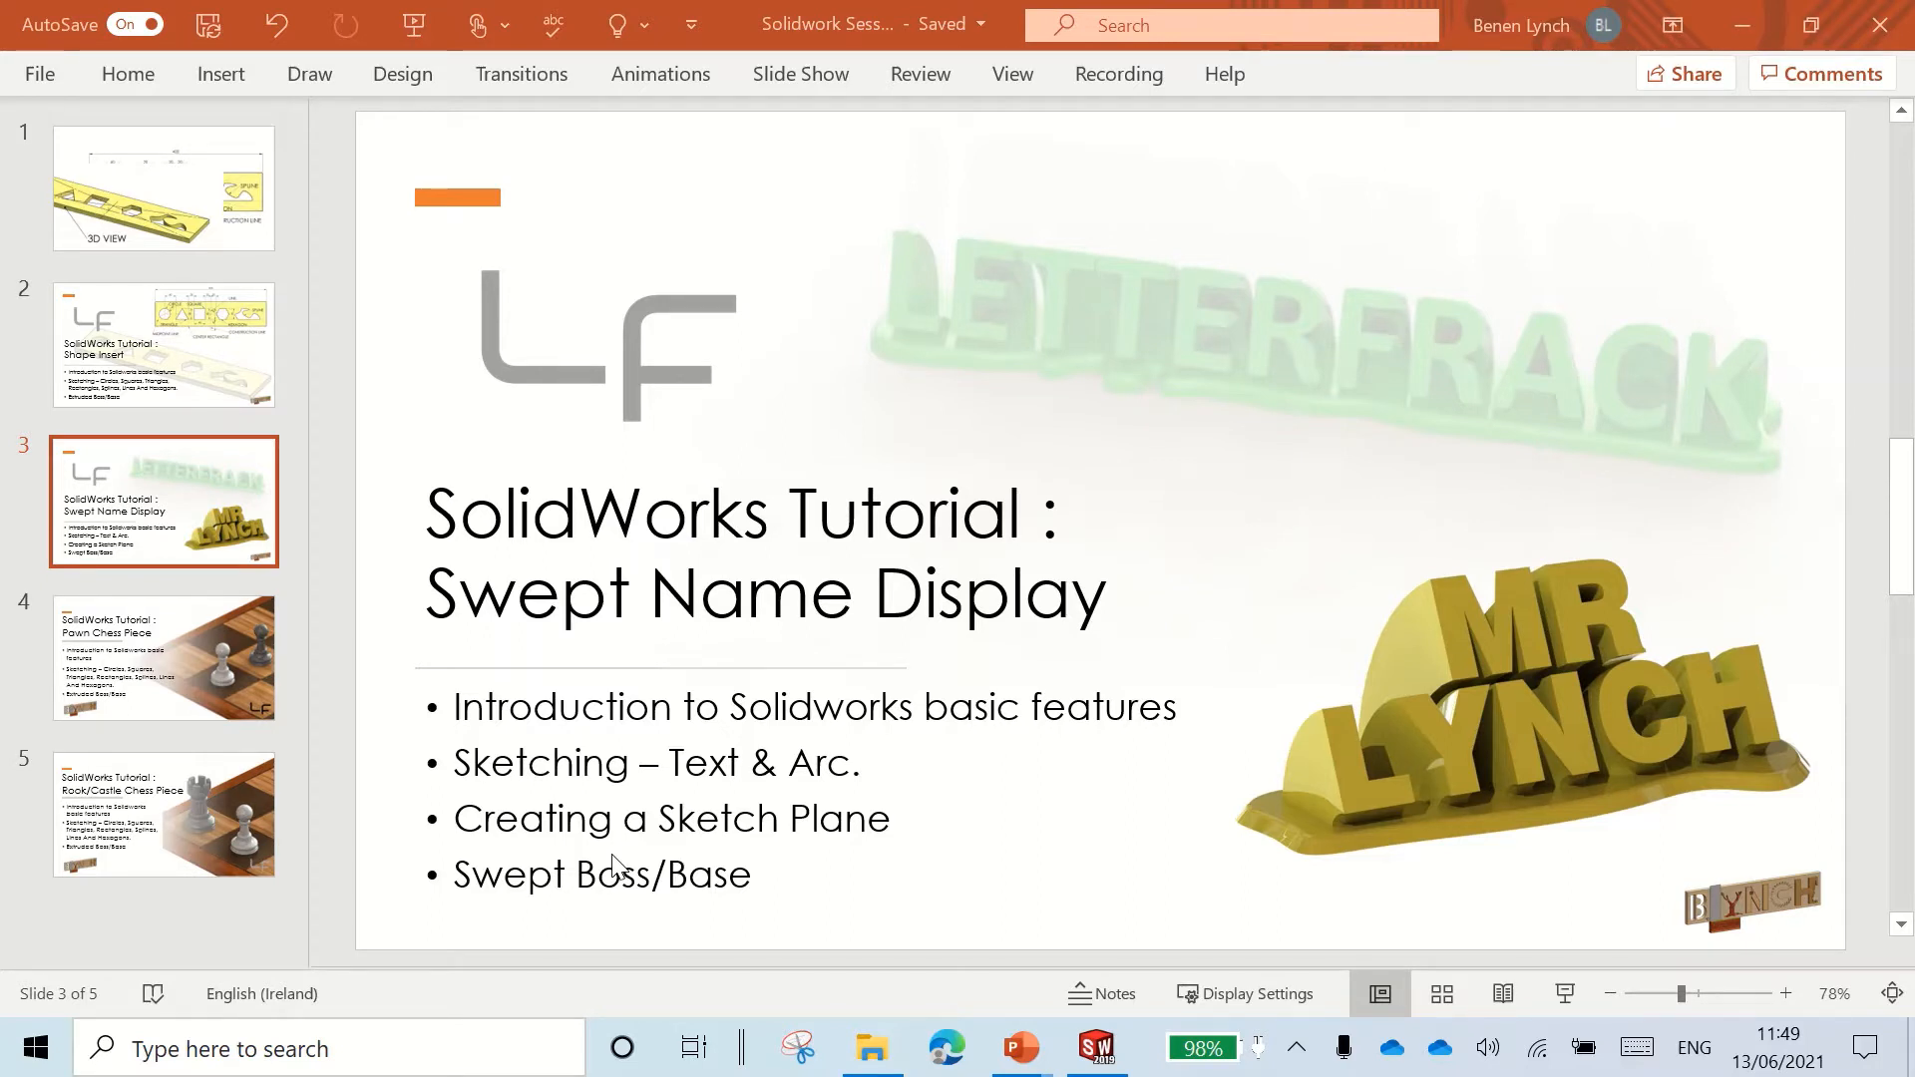
mouse_move(684, 847)
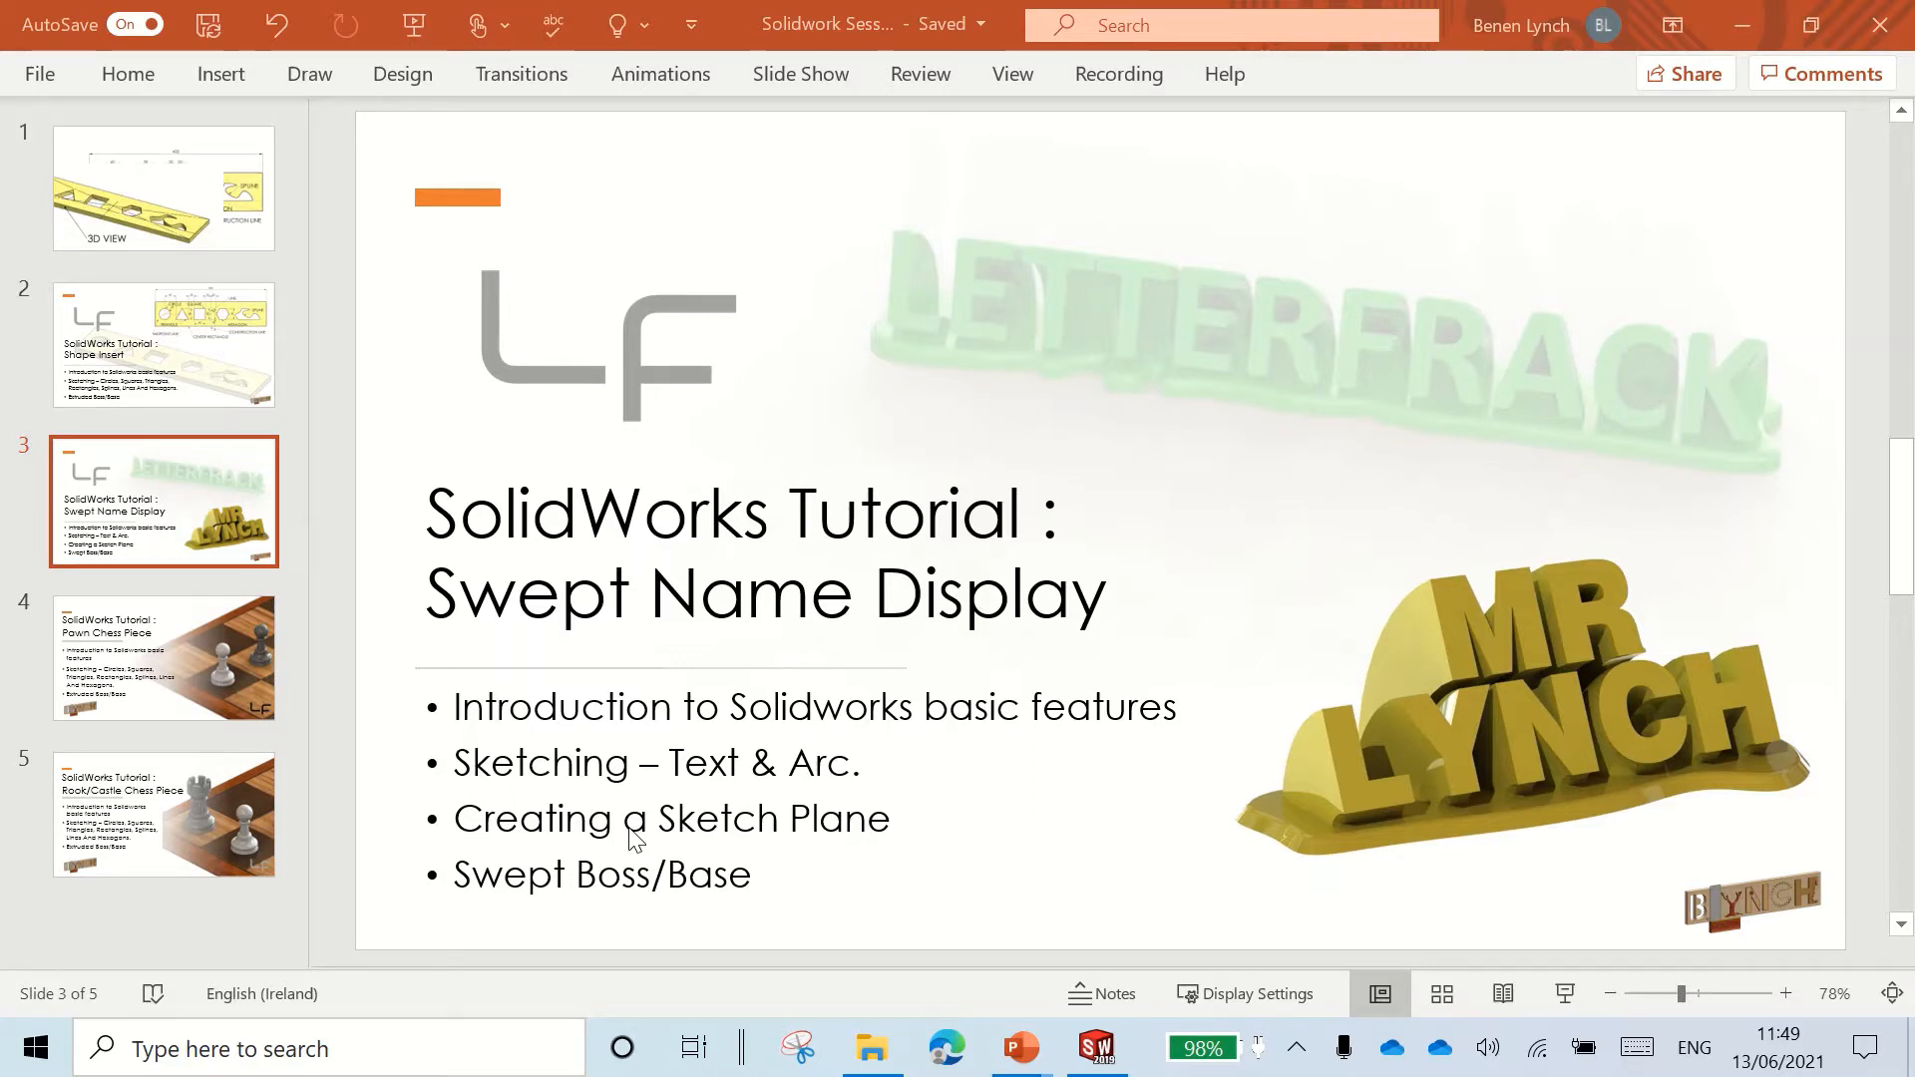
mouse_move(700, 817)
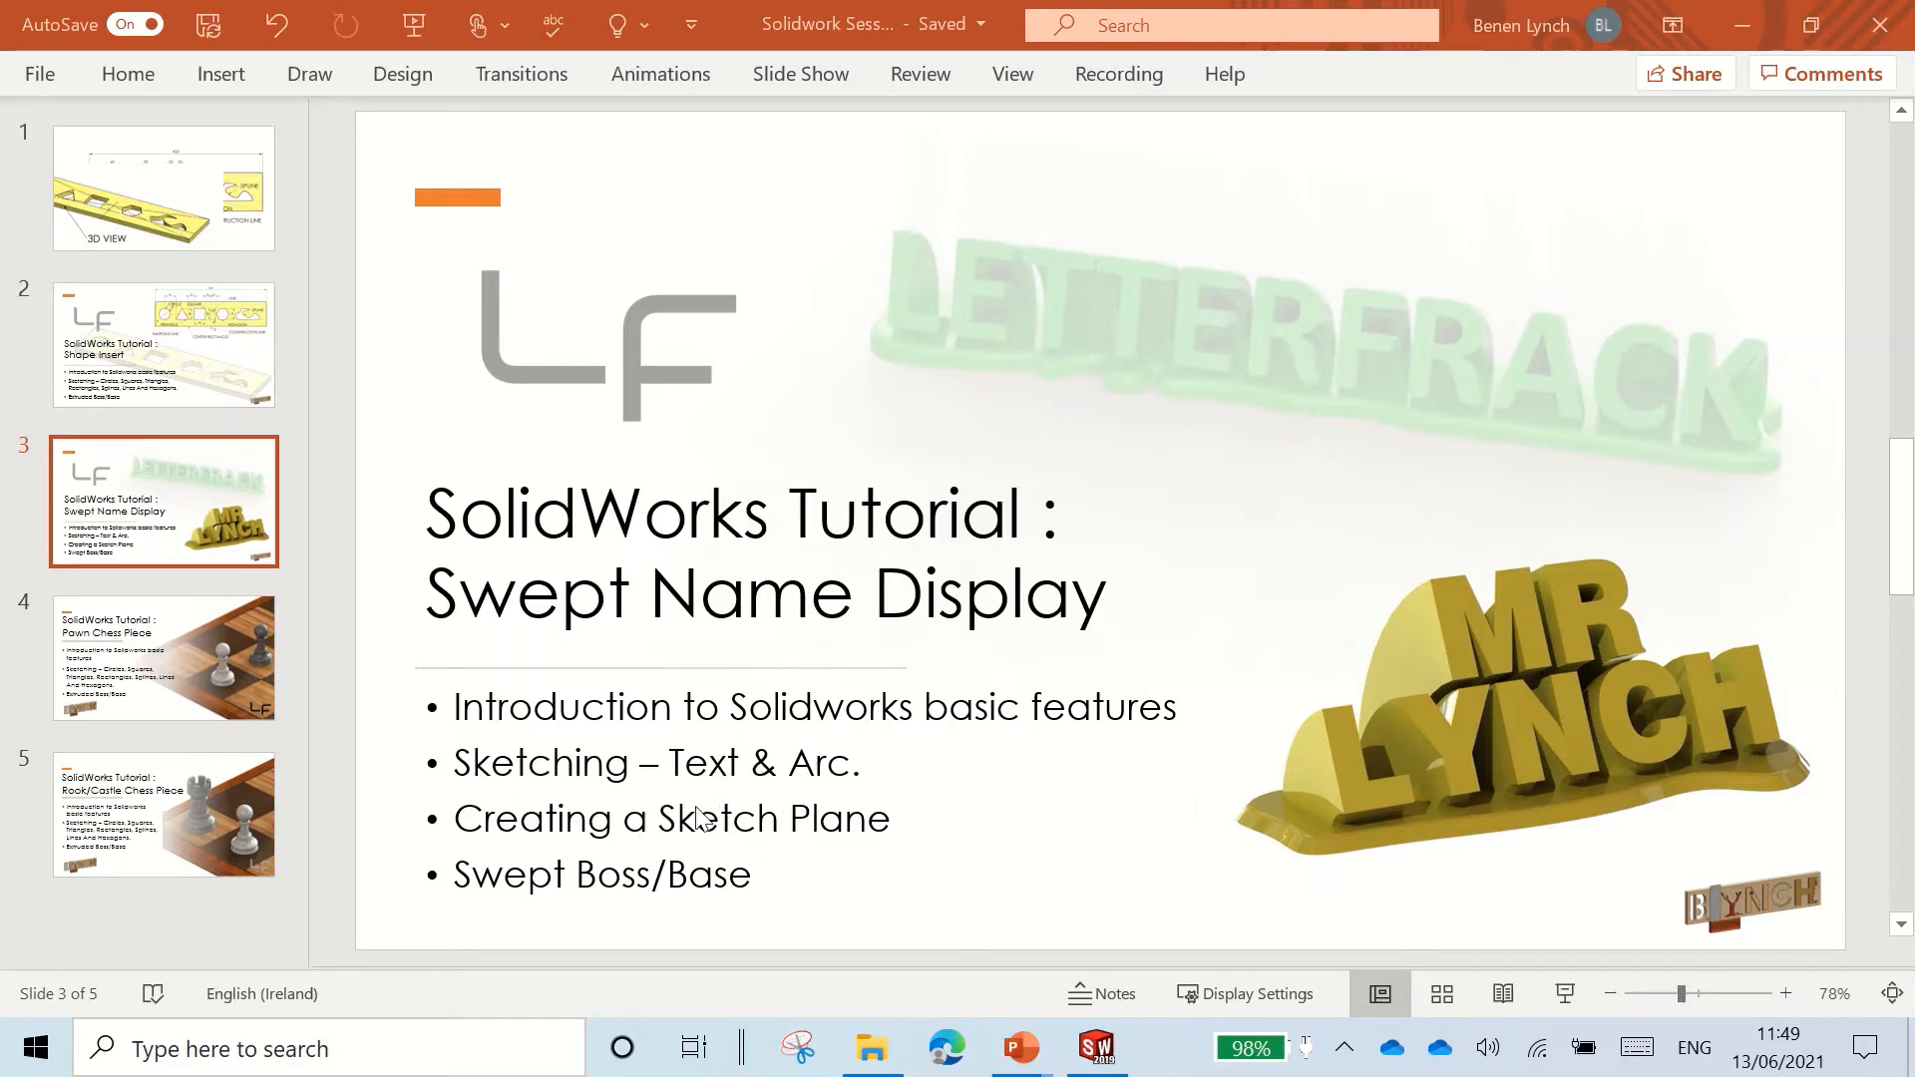
mouse_move(512, 907)
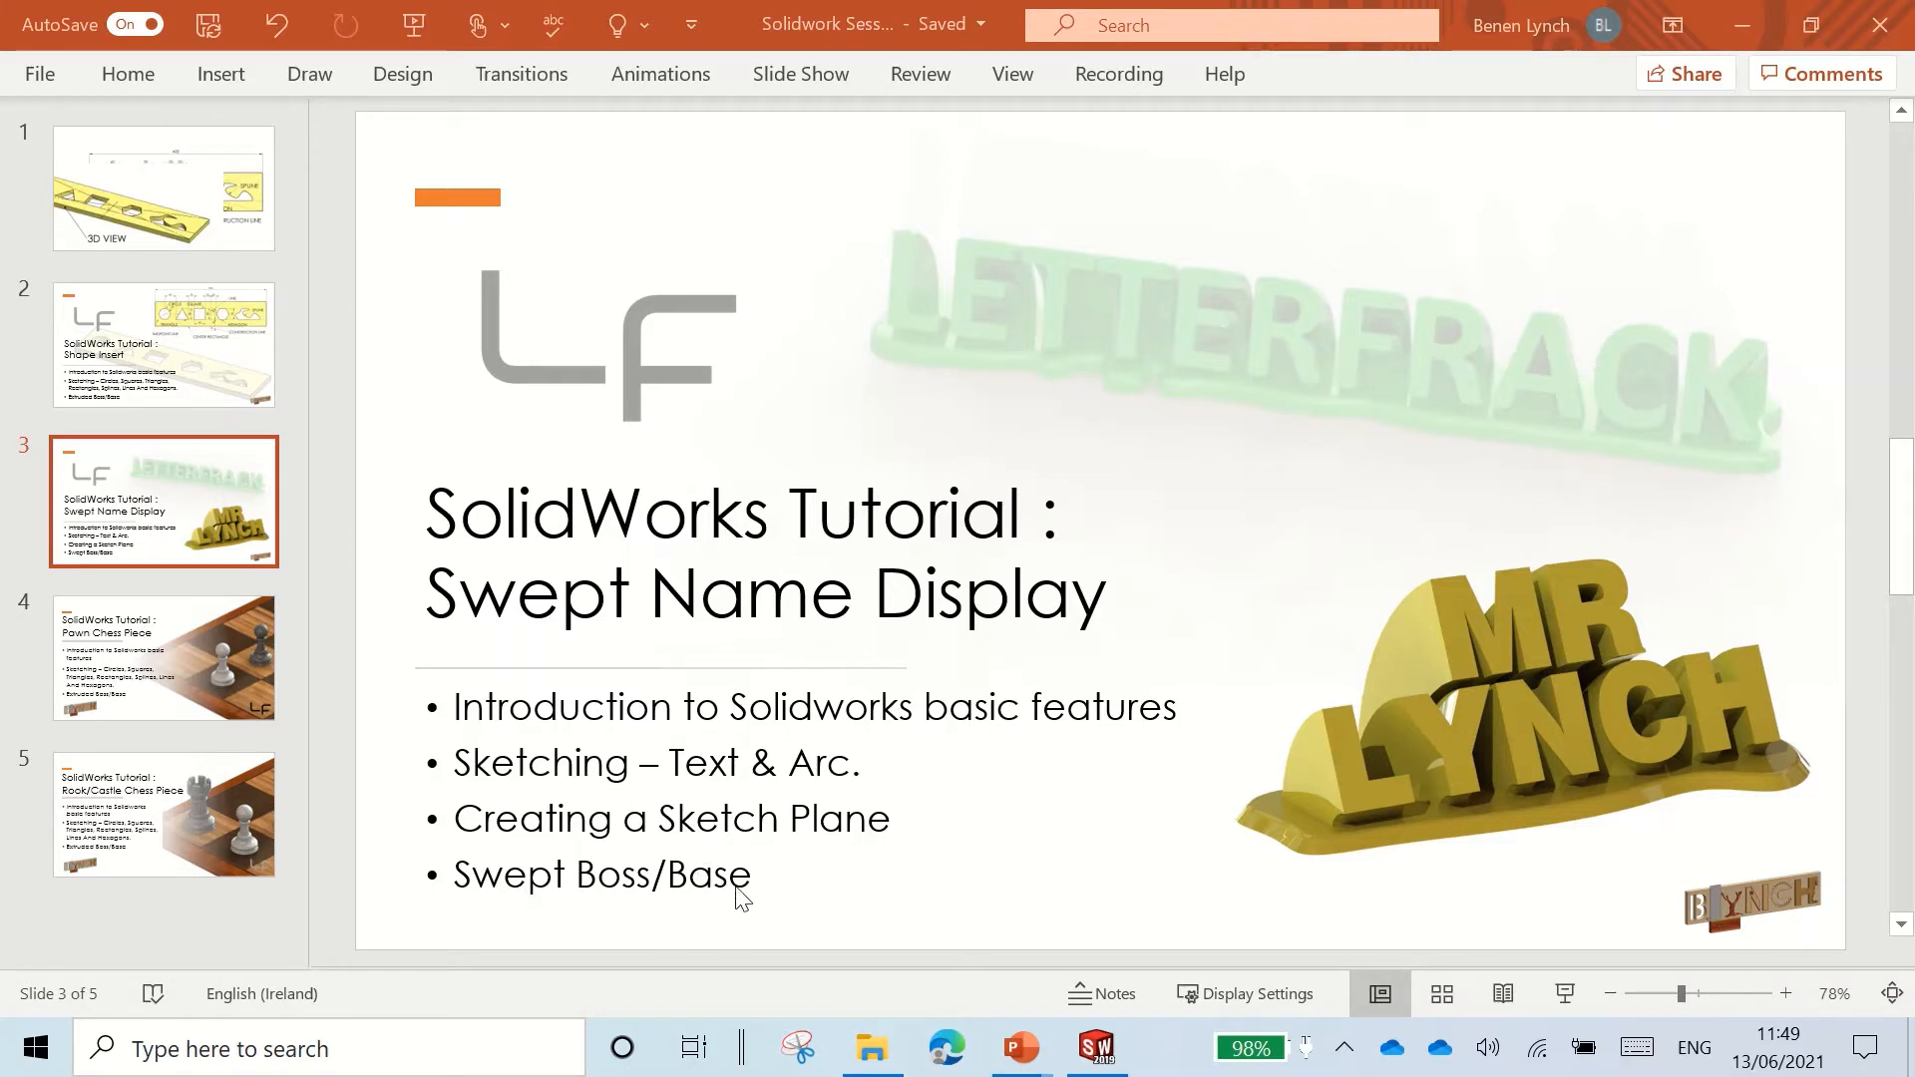
mouse_move(1434, 839)
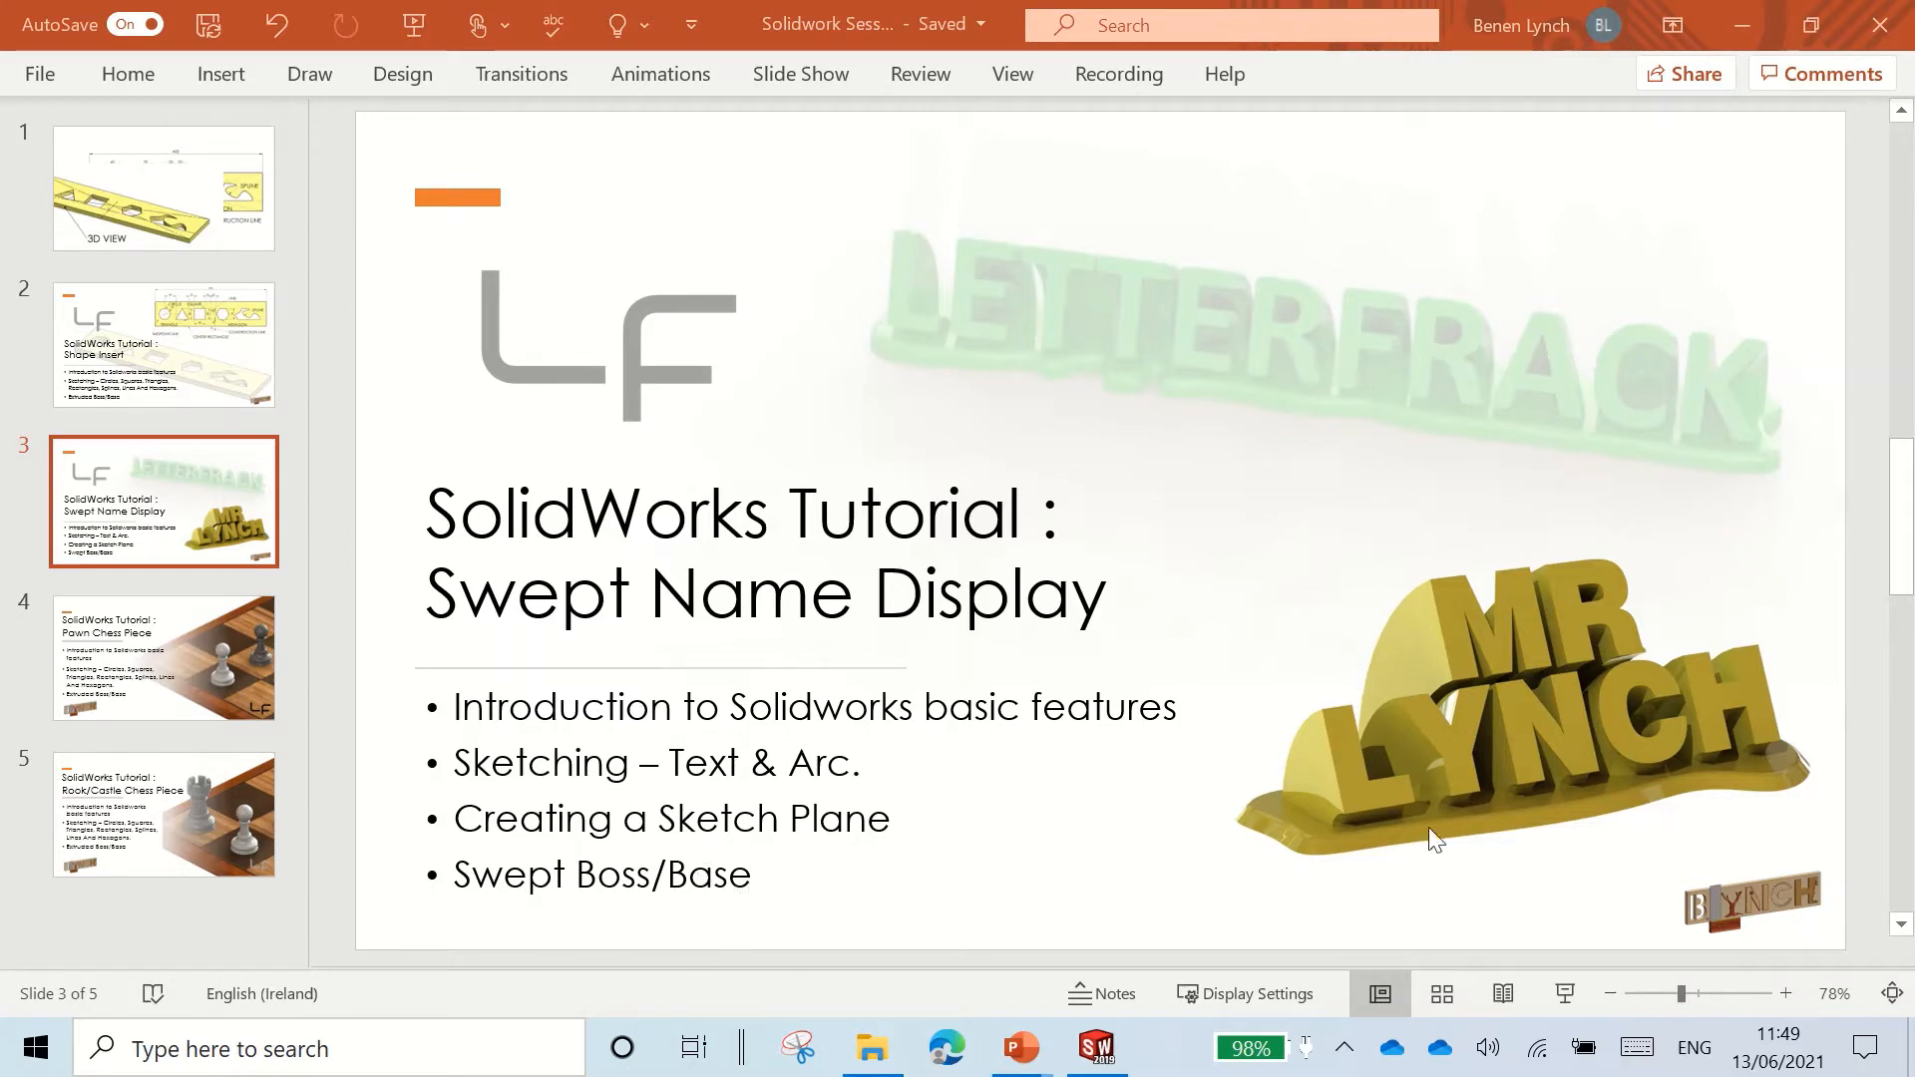
mouse_move(1280, 541)
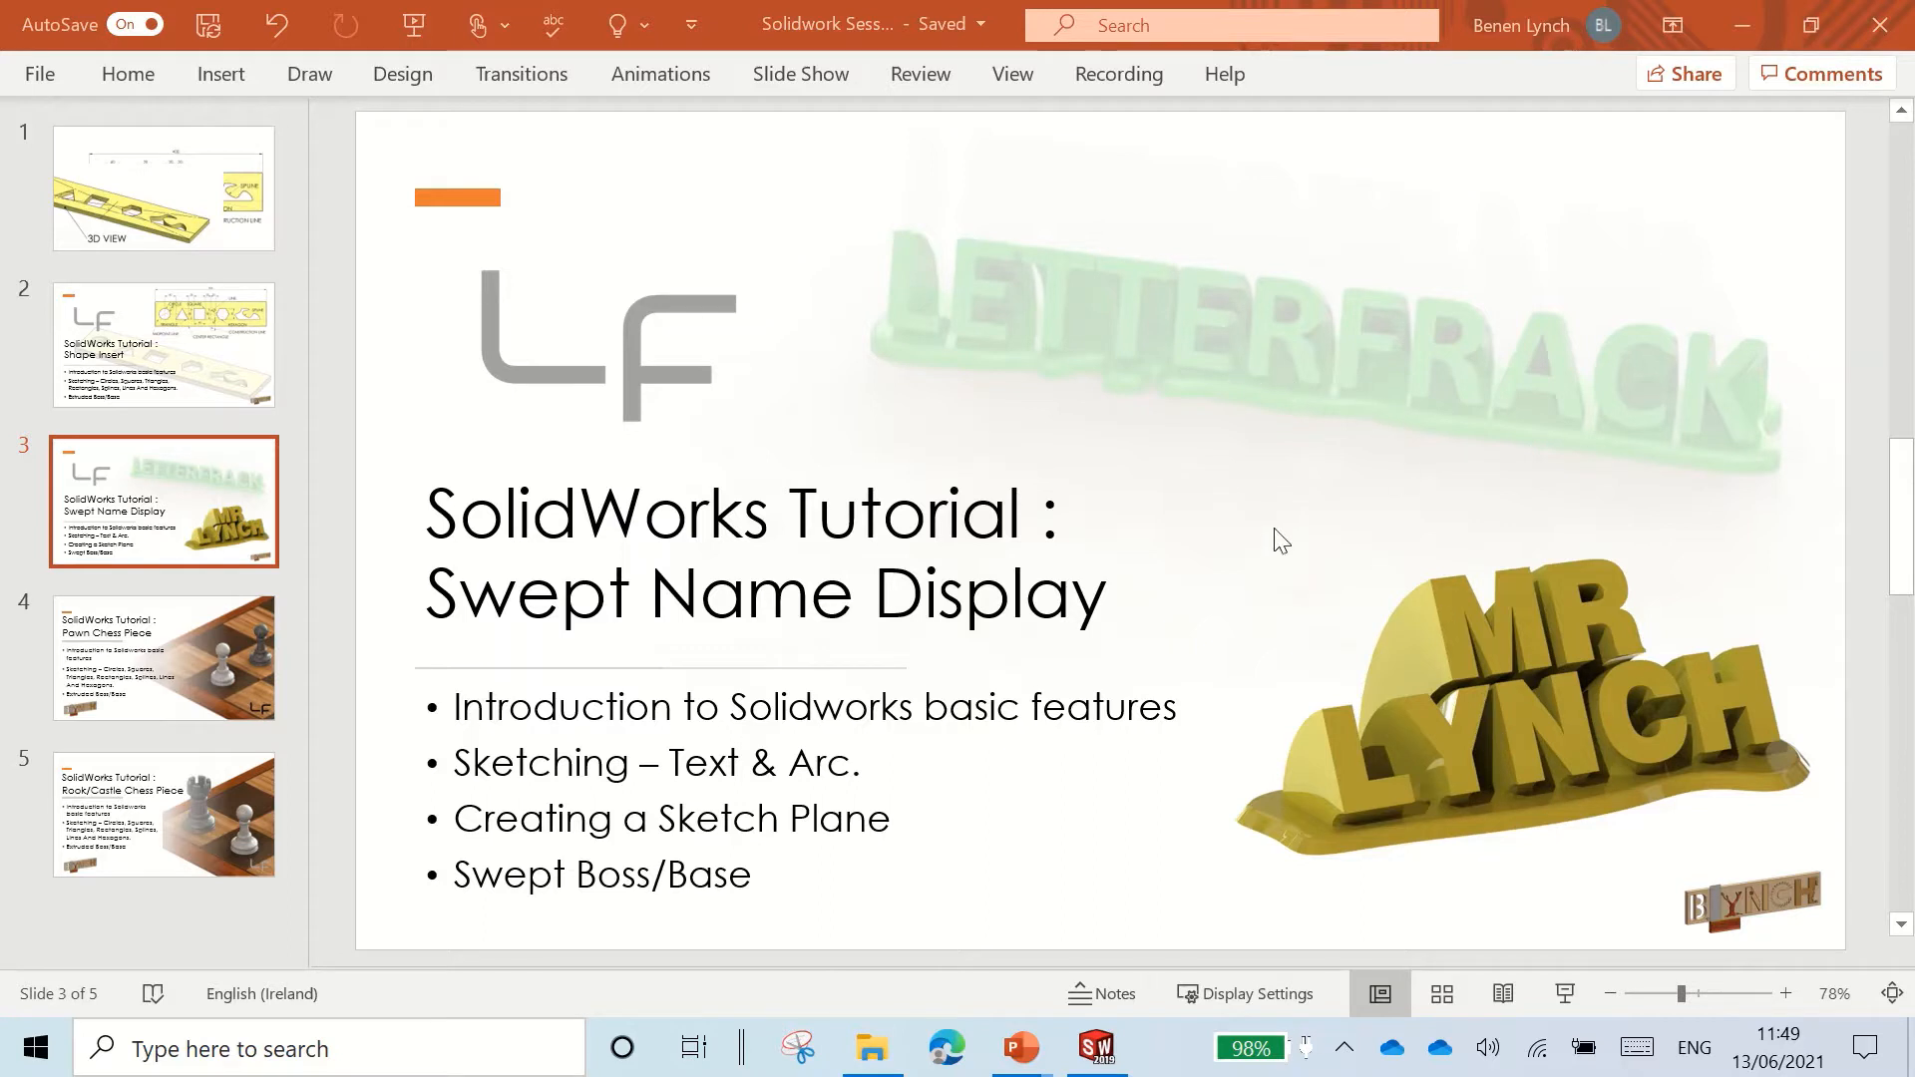
mouse_move(977, 649)
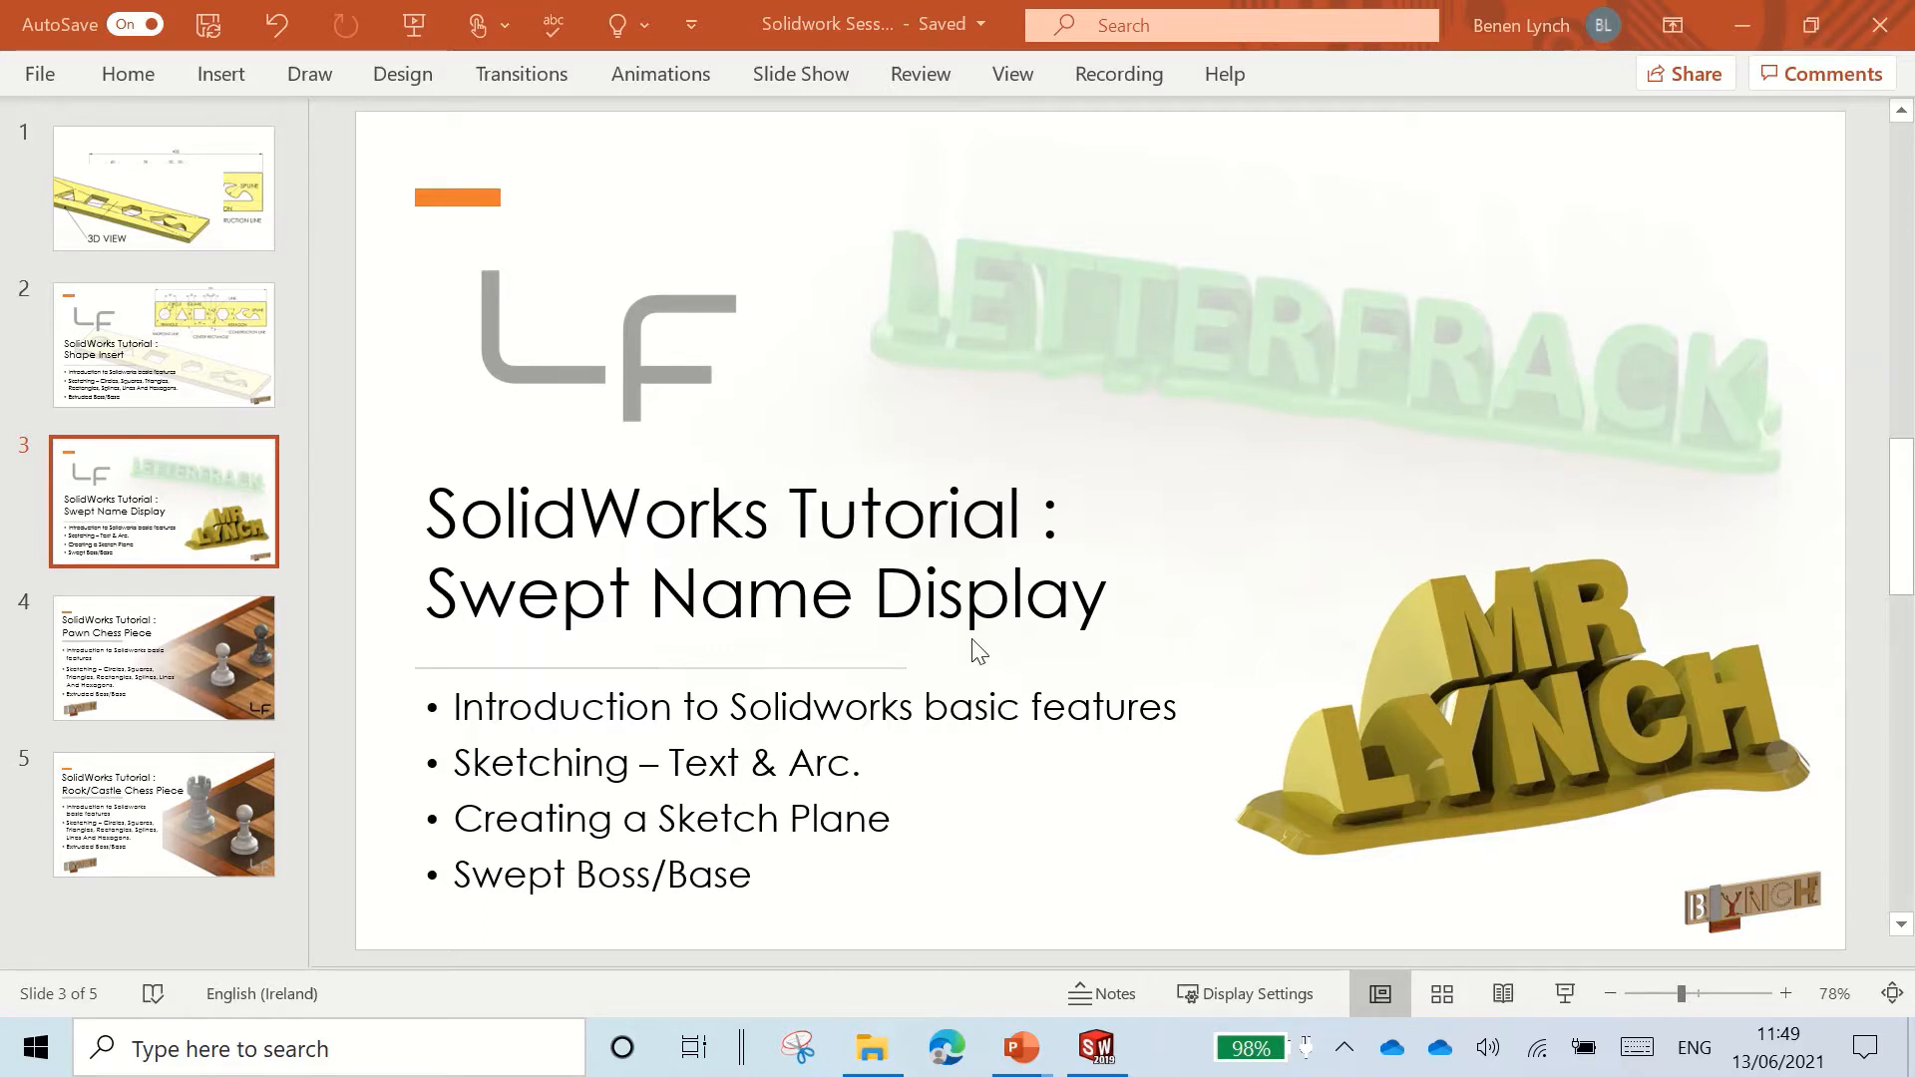
mouse_move(914, 682)
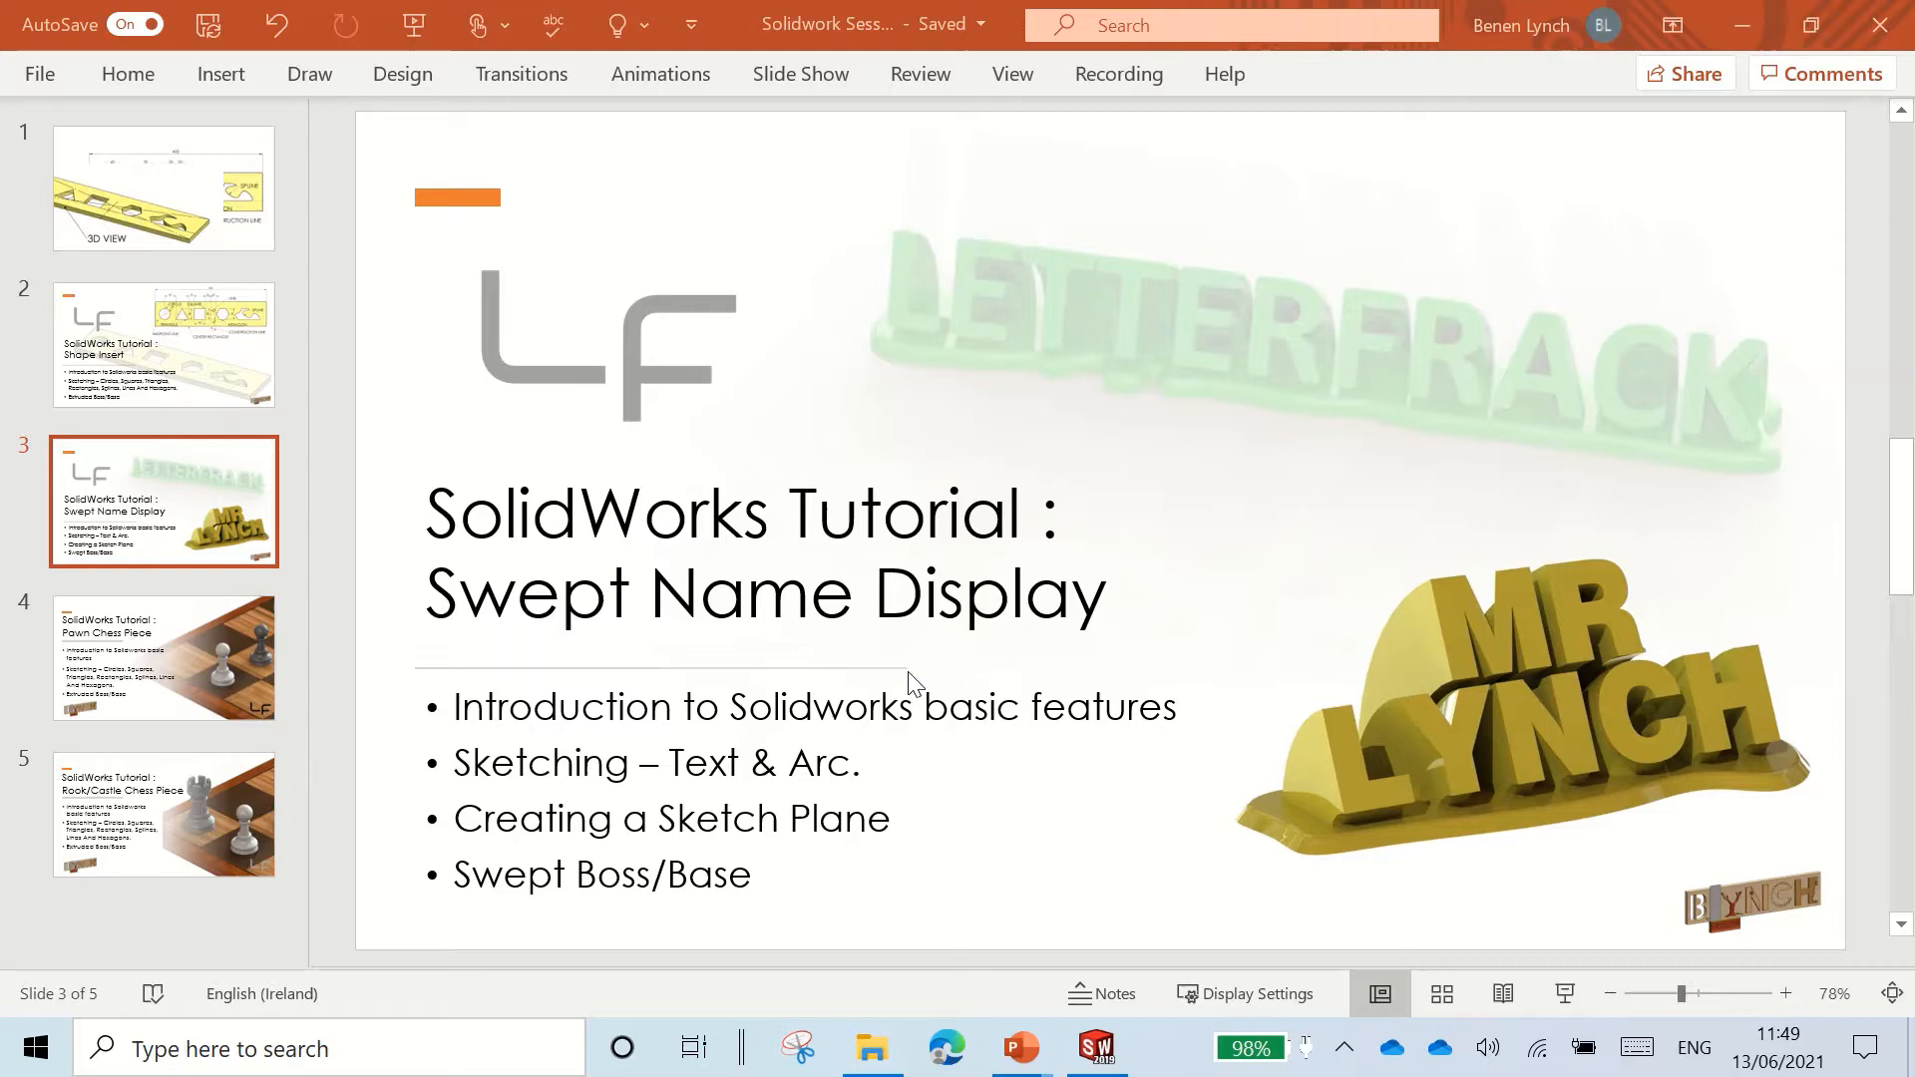
Step: Switch from the PowerPoint Swept Name Display slide to the SOLIDWORKS part
left_click(1095, 1048)
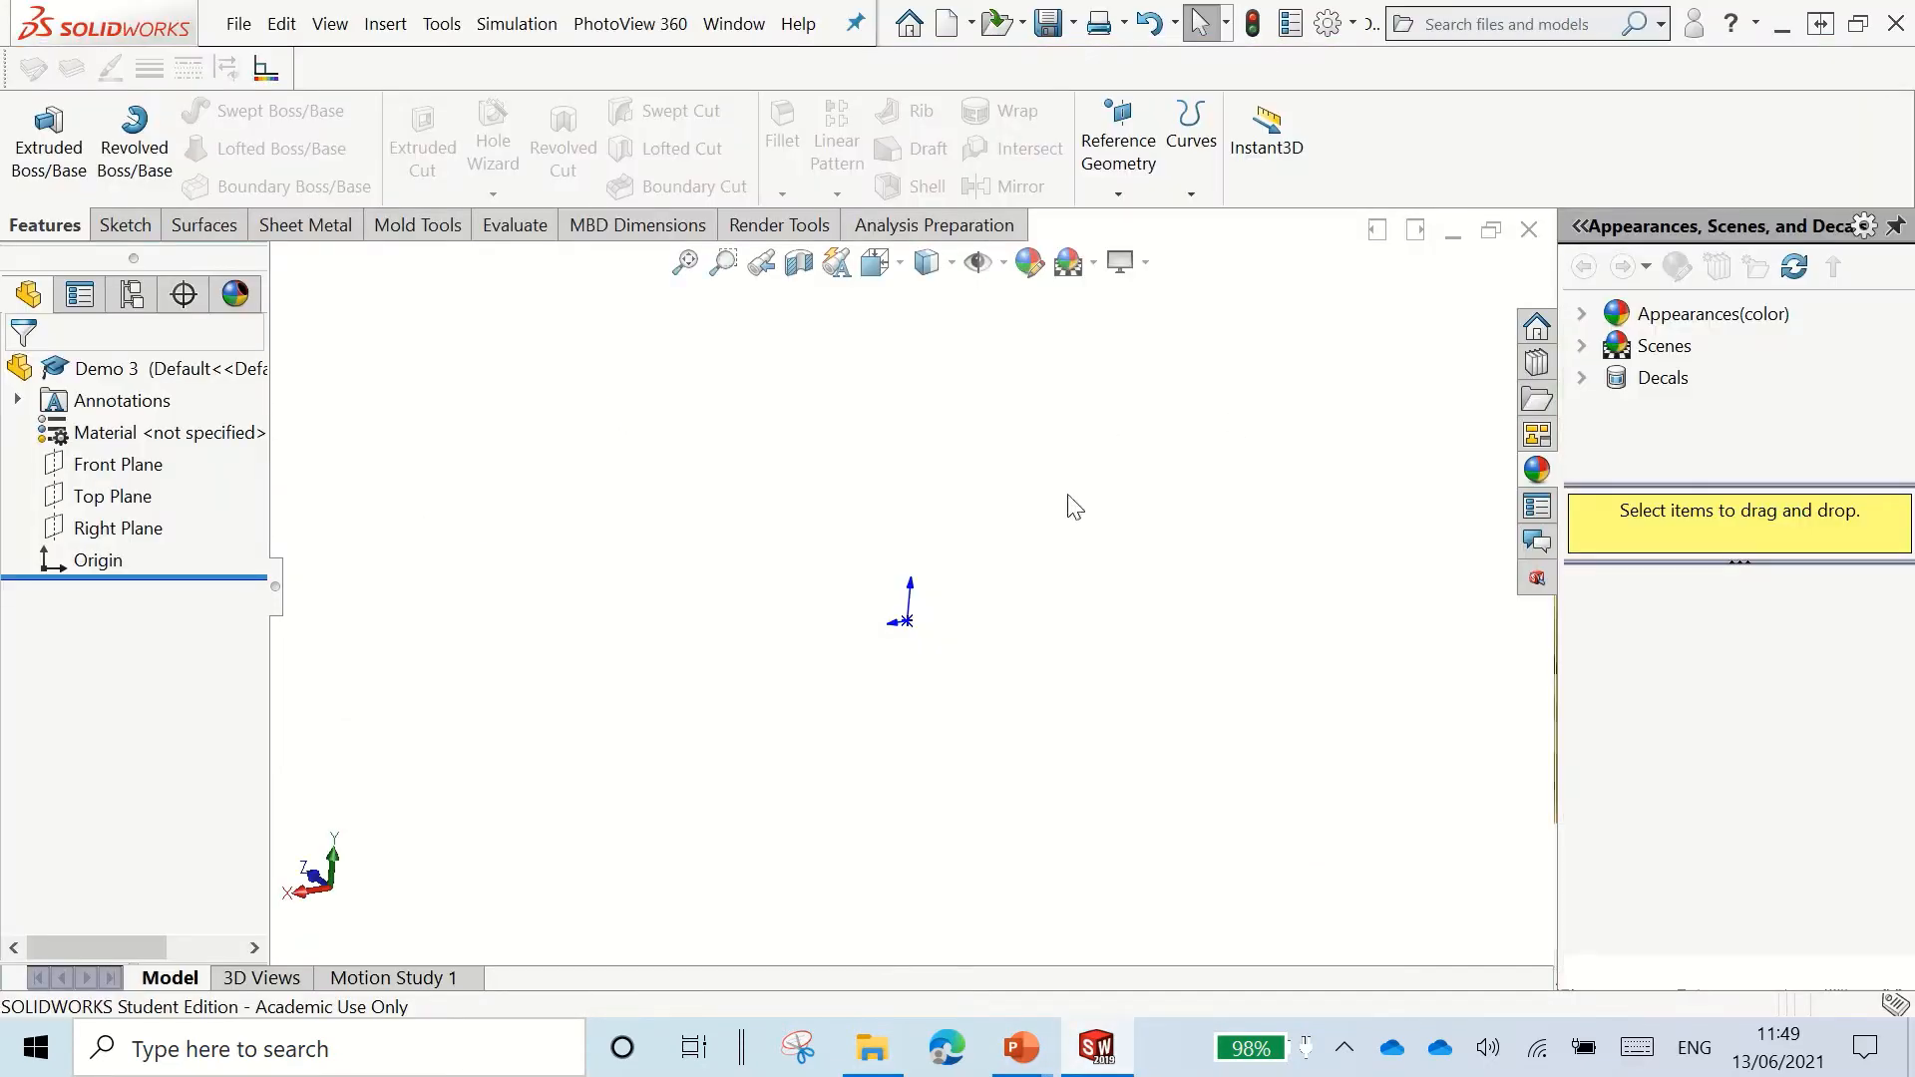
mouse_move(511, 479)
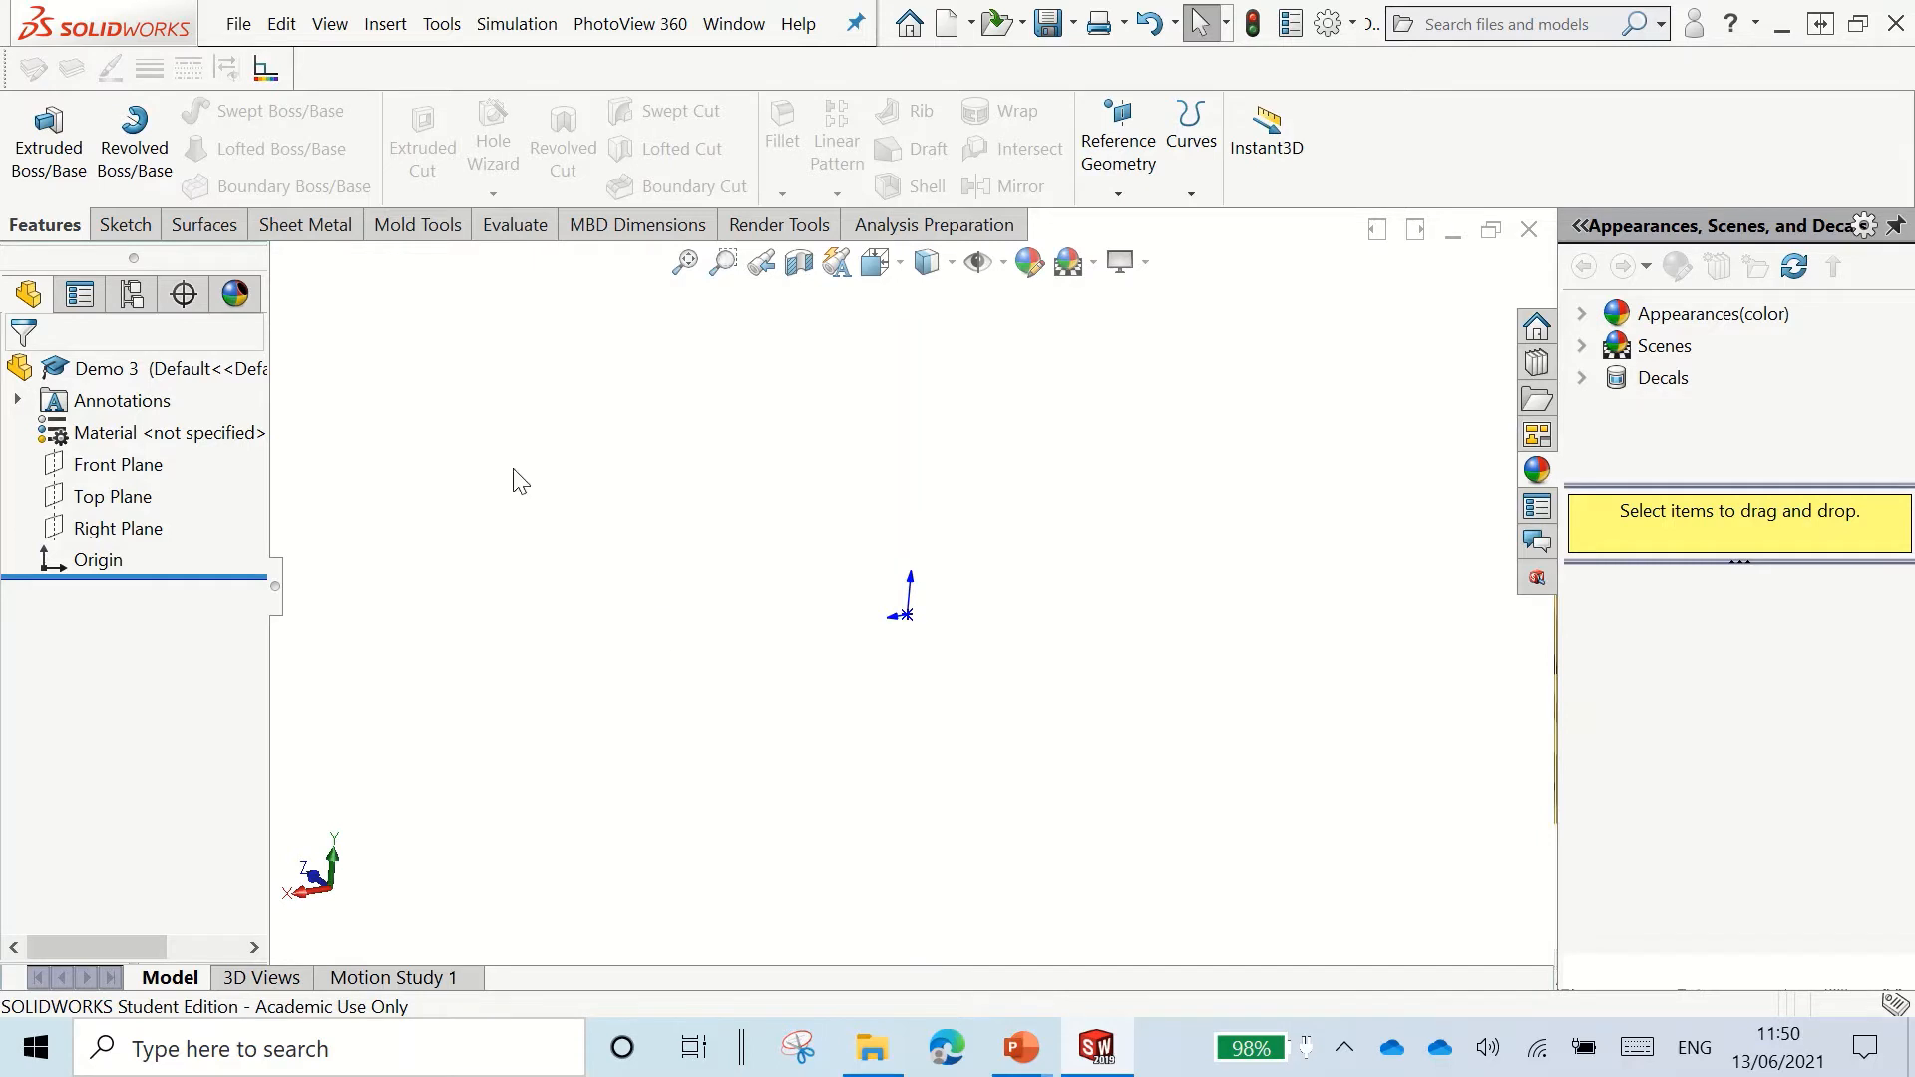
mouse_move(739, 511)
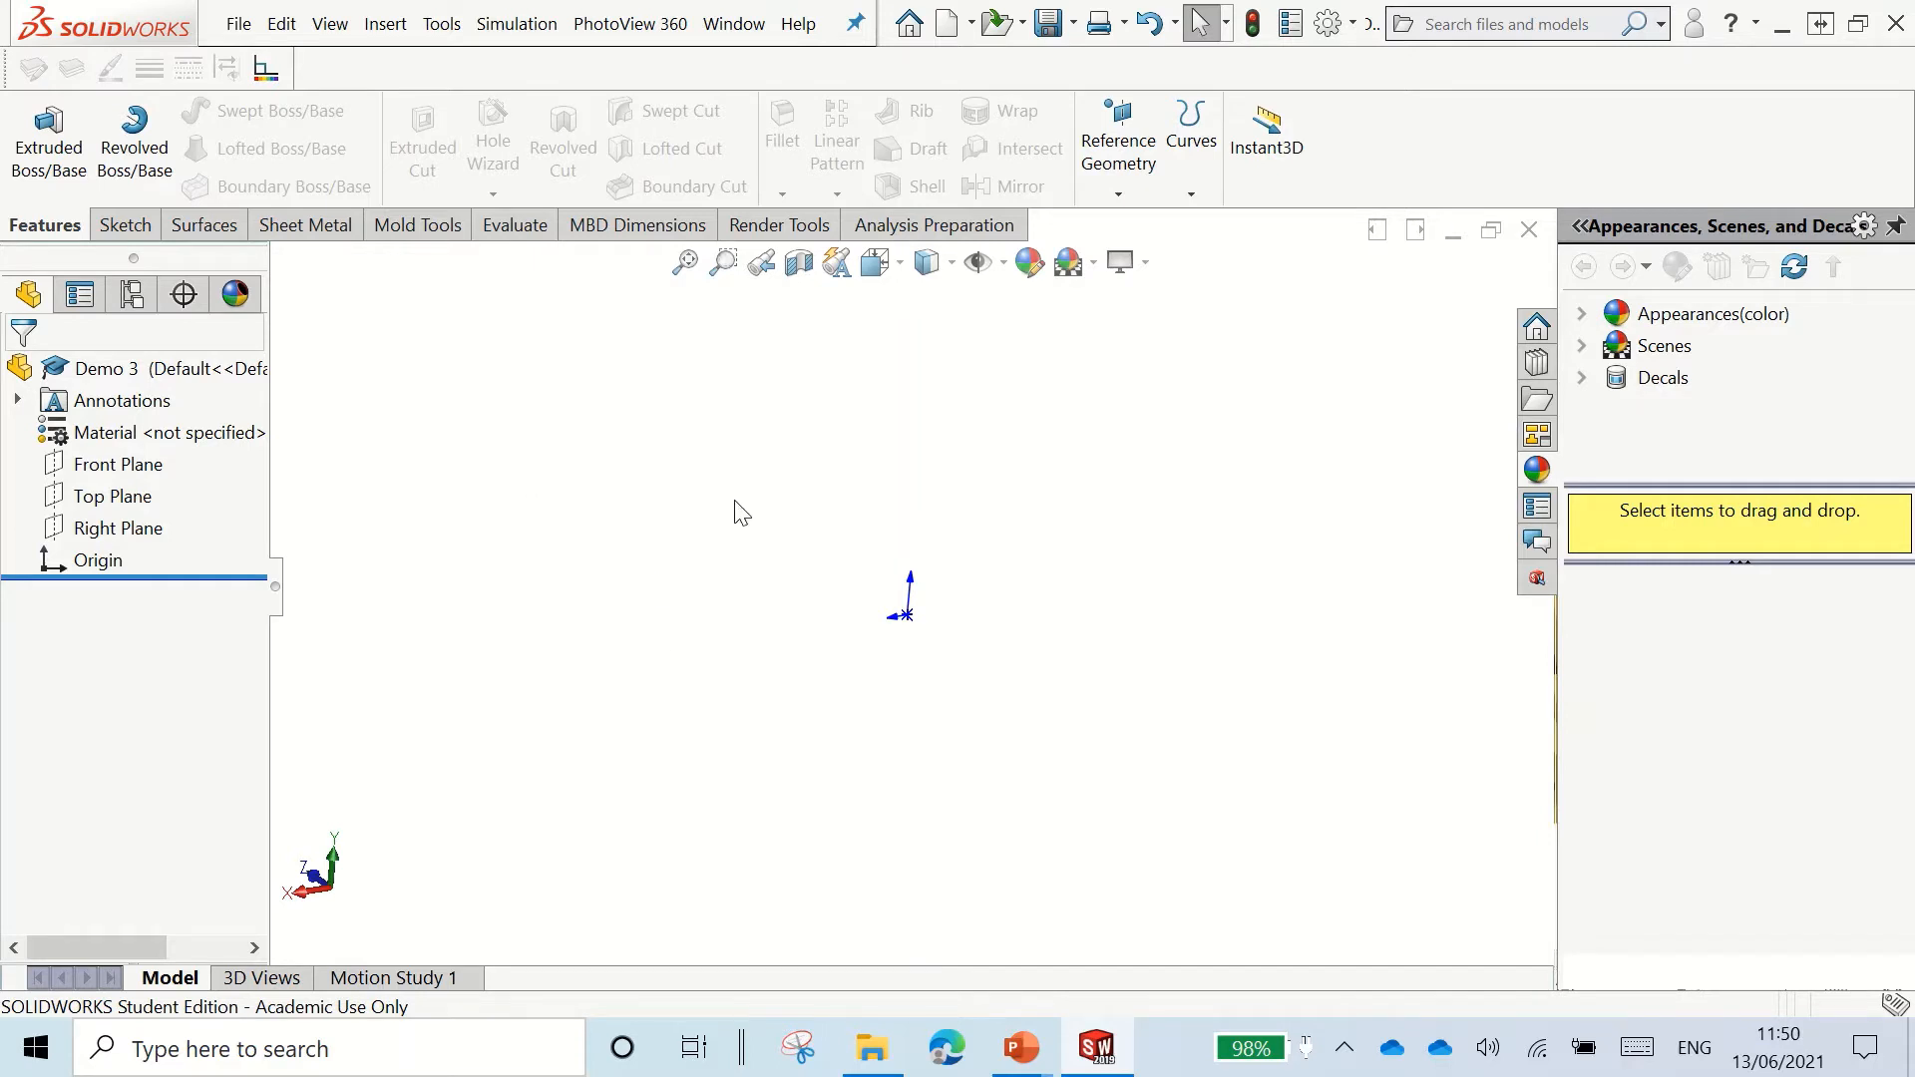
mouse_move(745, 572)
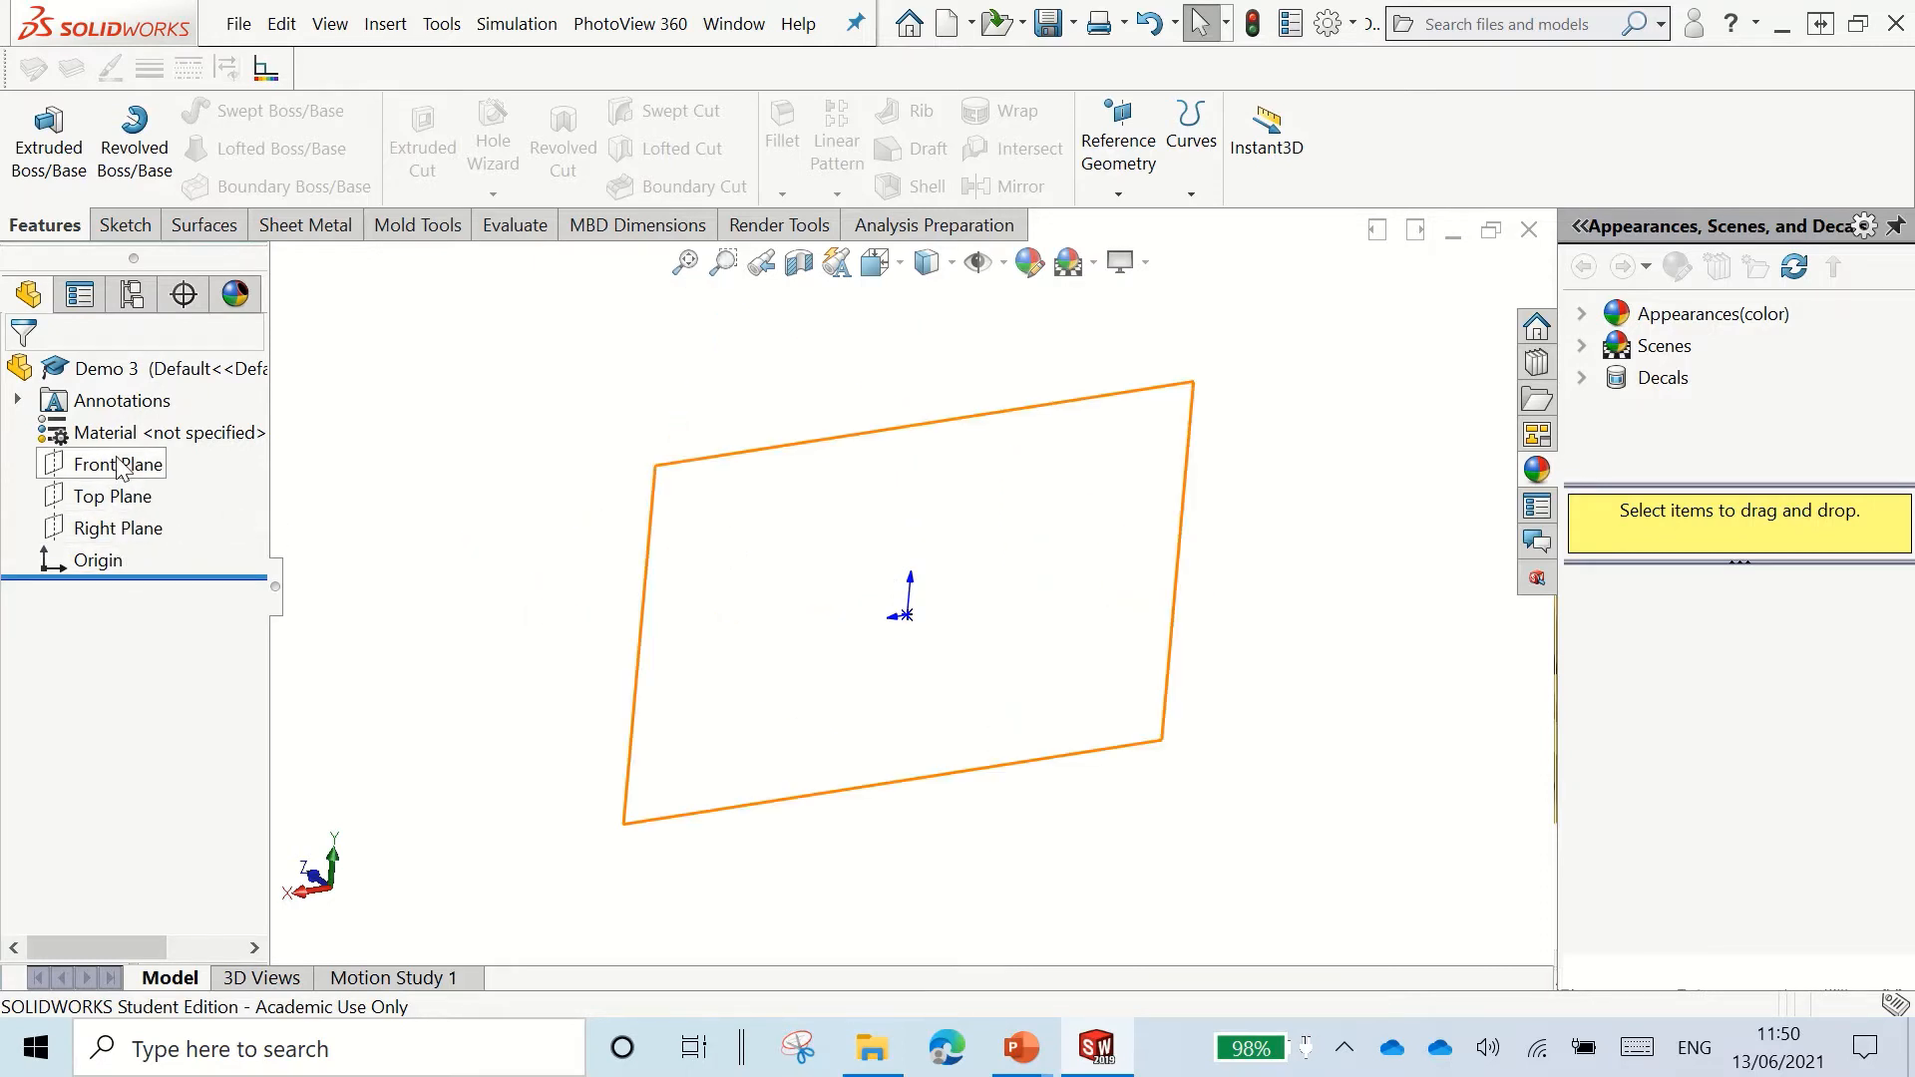
Step: Select Right Plane in the FeatureManager tree as the sketch plane
left_click(125, 528)
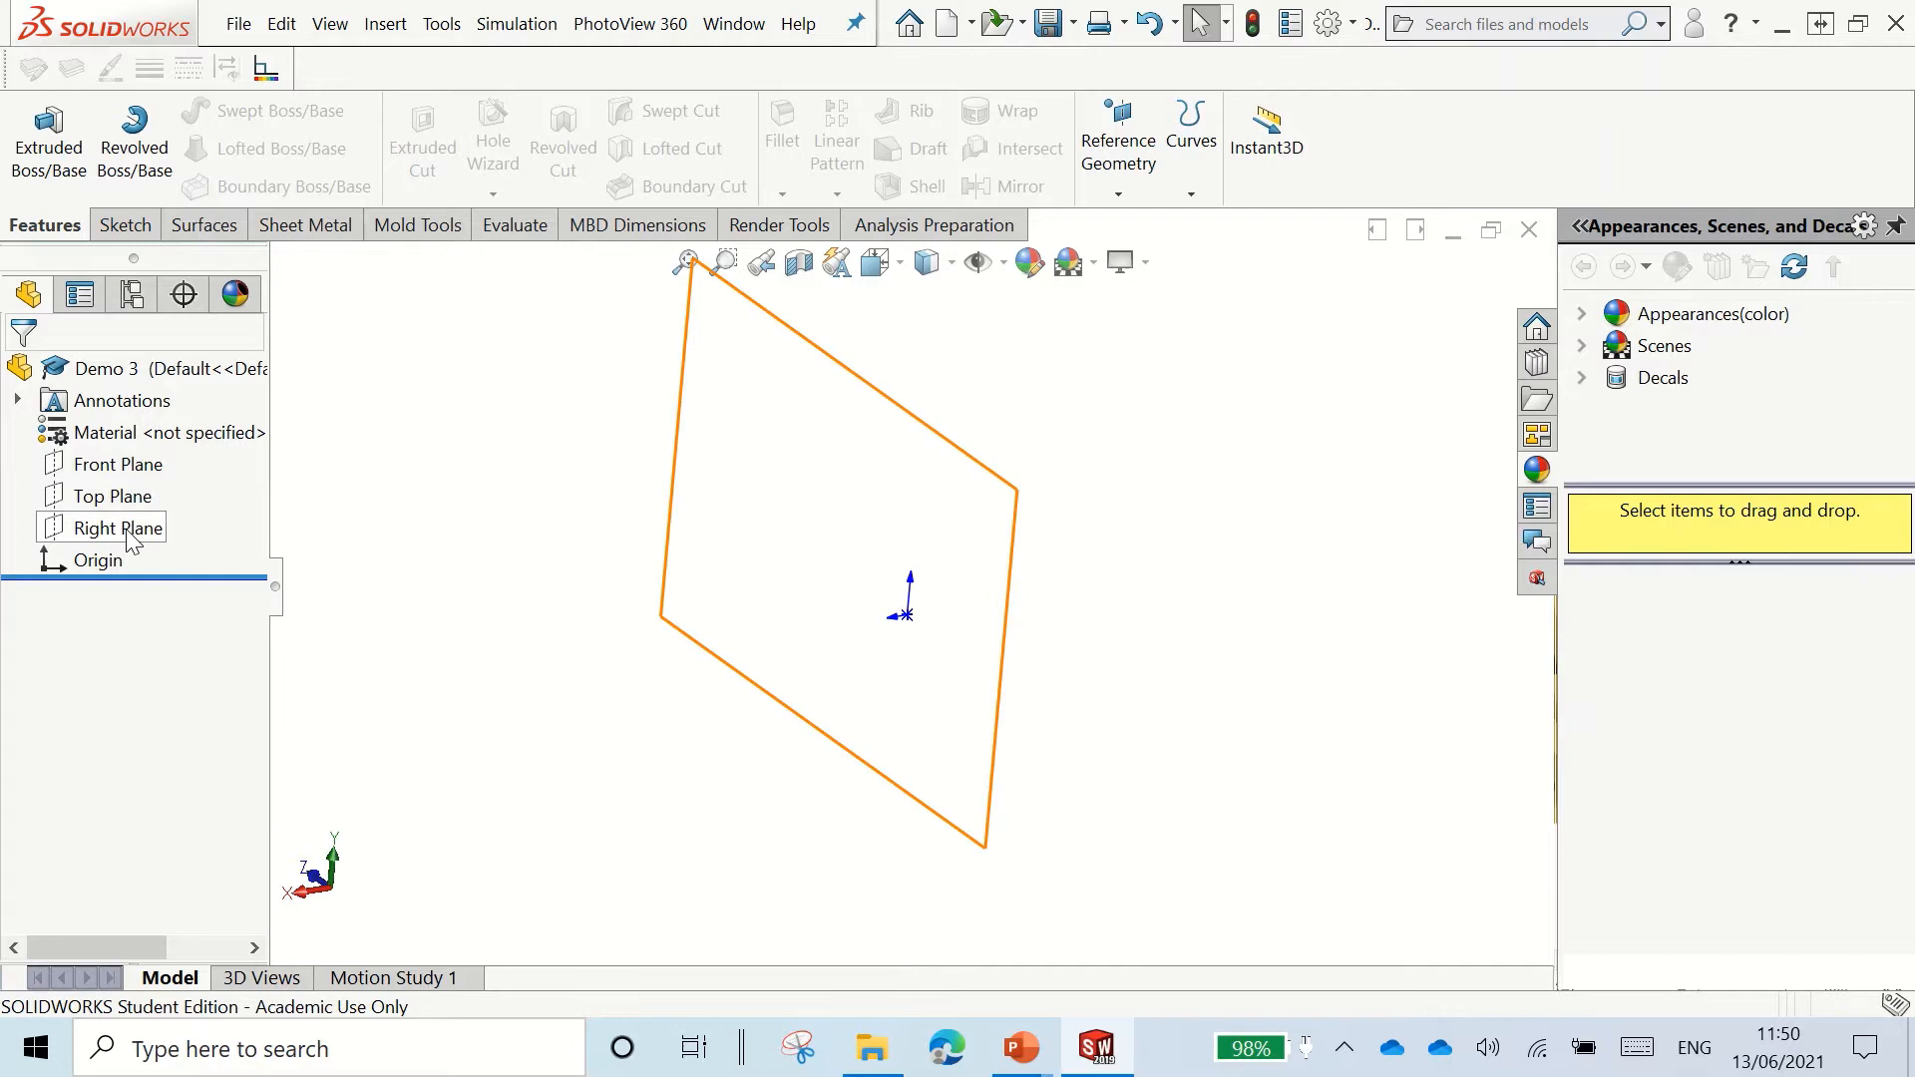
left_click(121, 527)
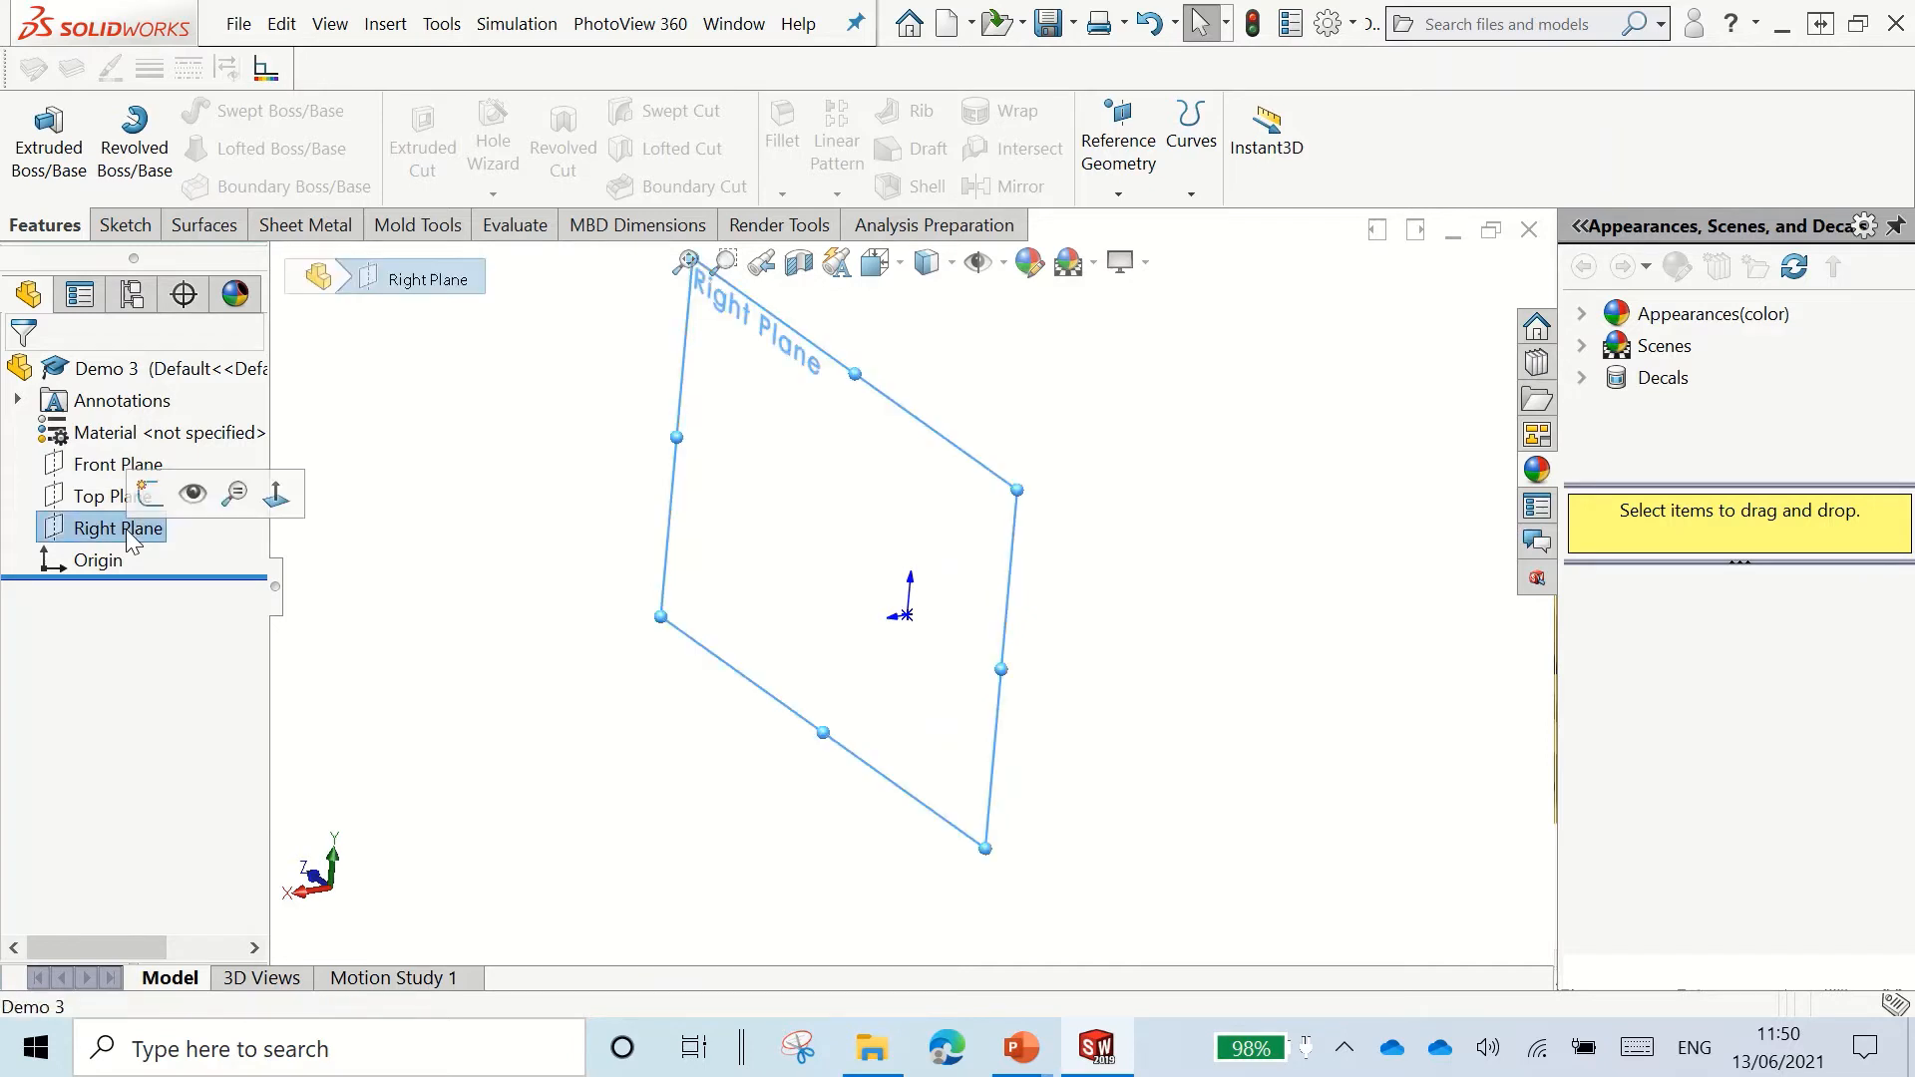
mouse_move(278, 495)
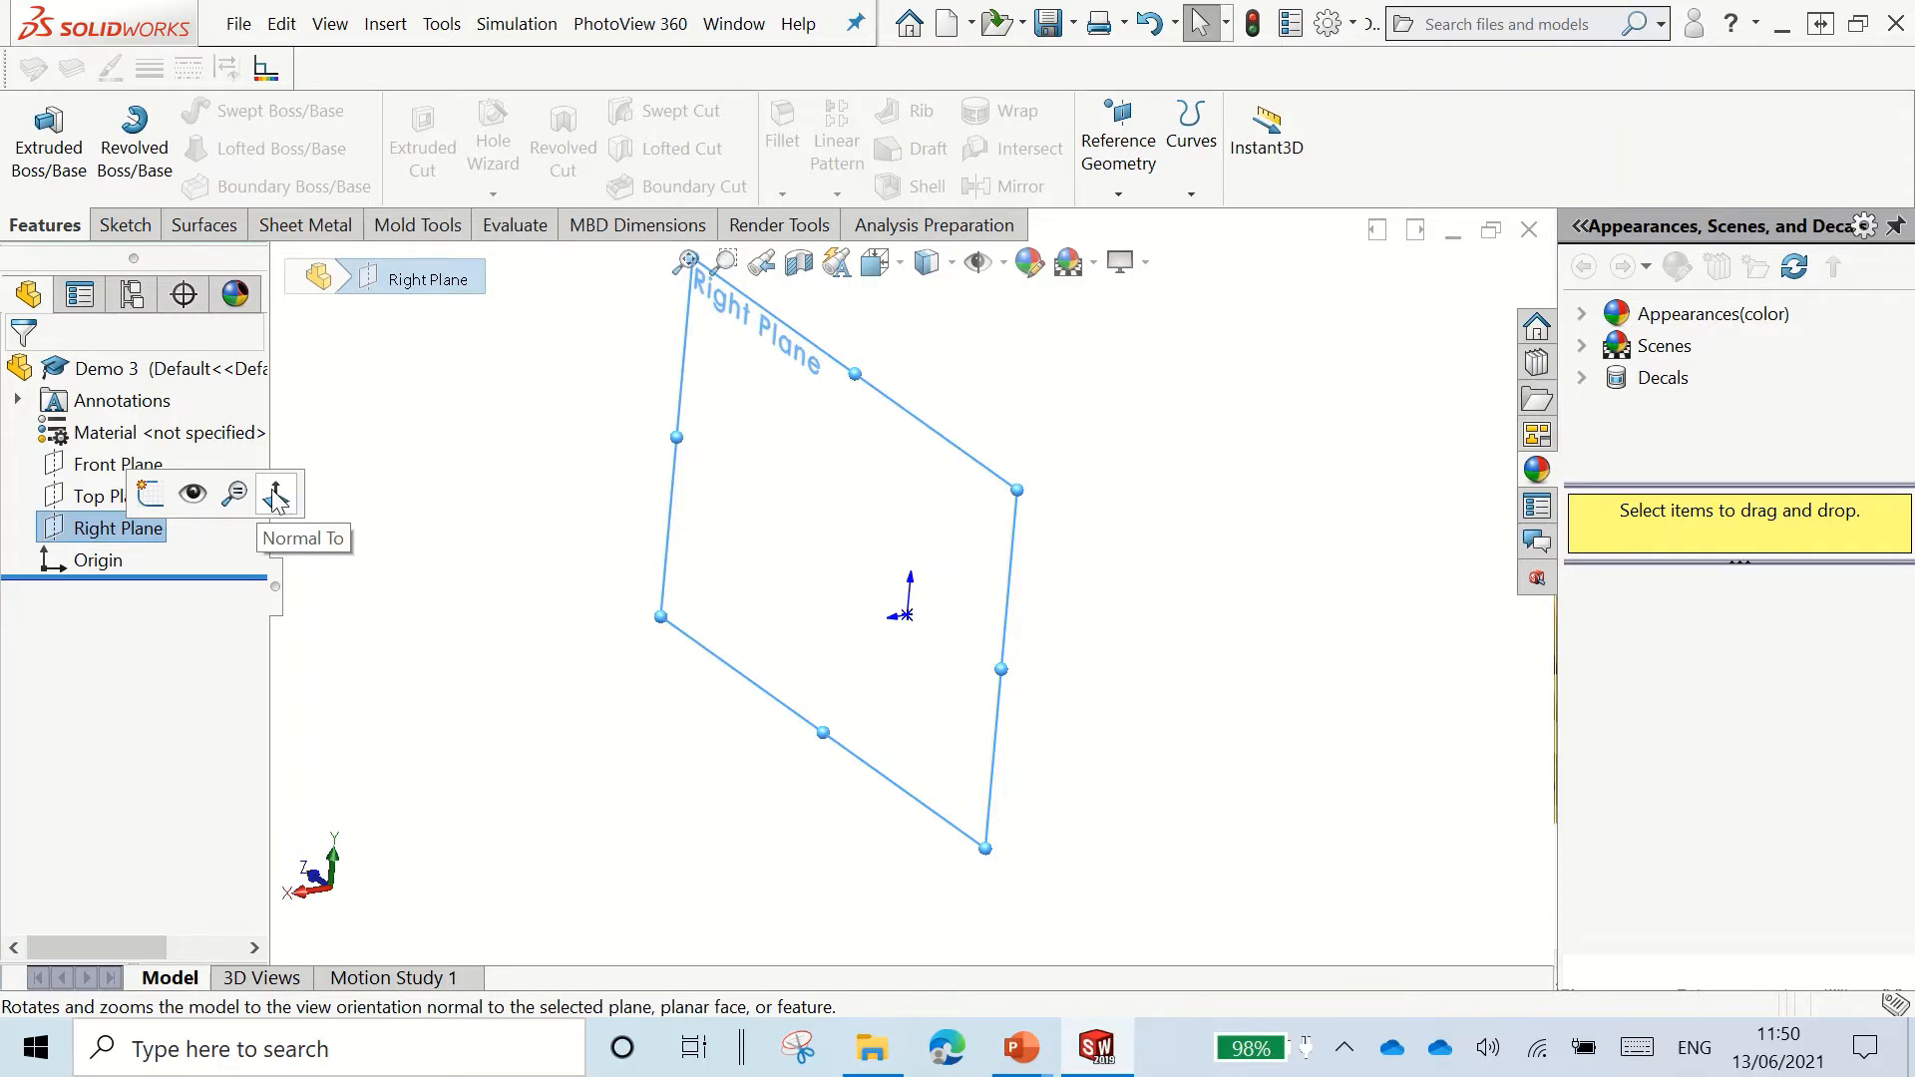
mouse_move(1322, 692)
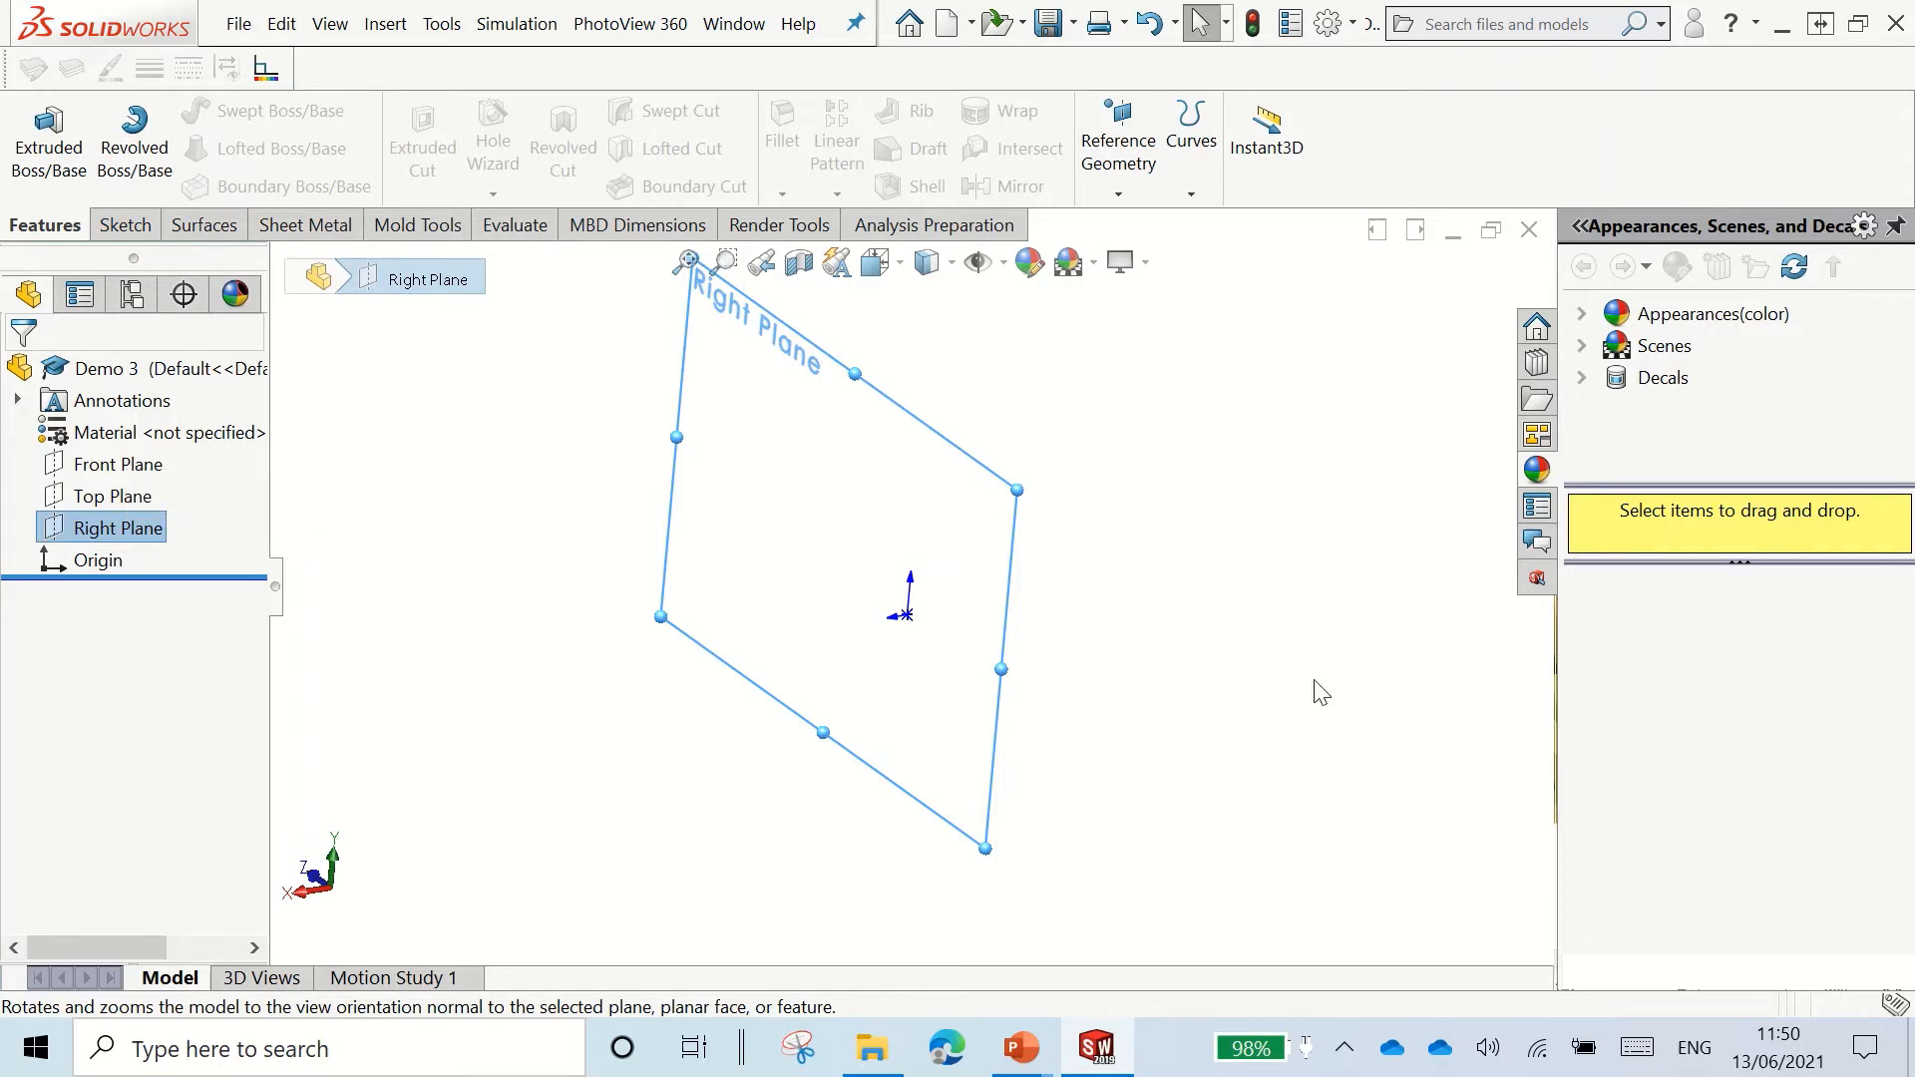
mouse_move(762, 546)
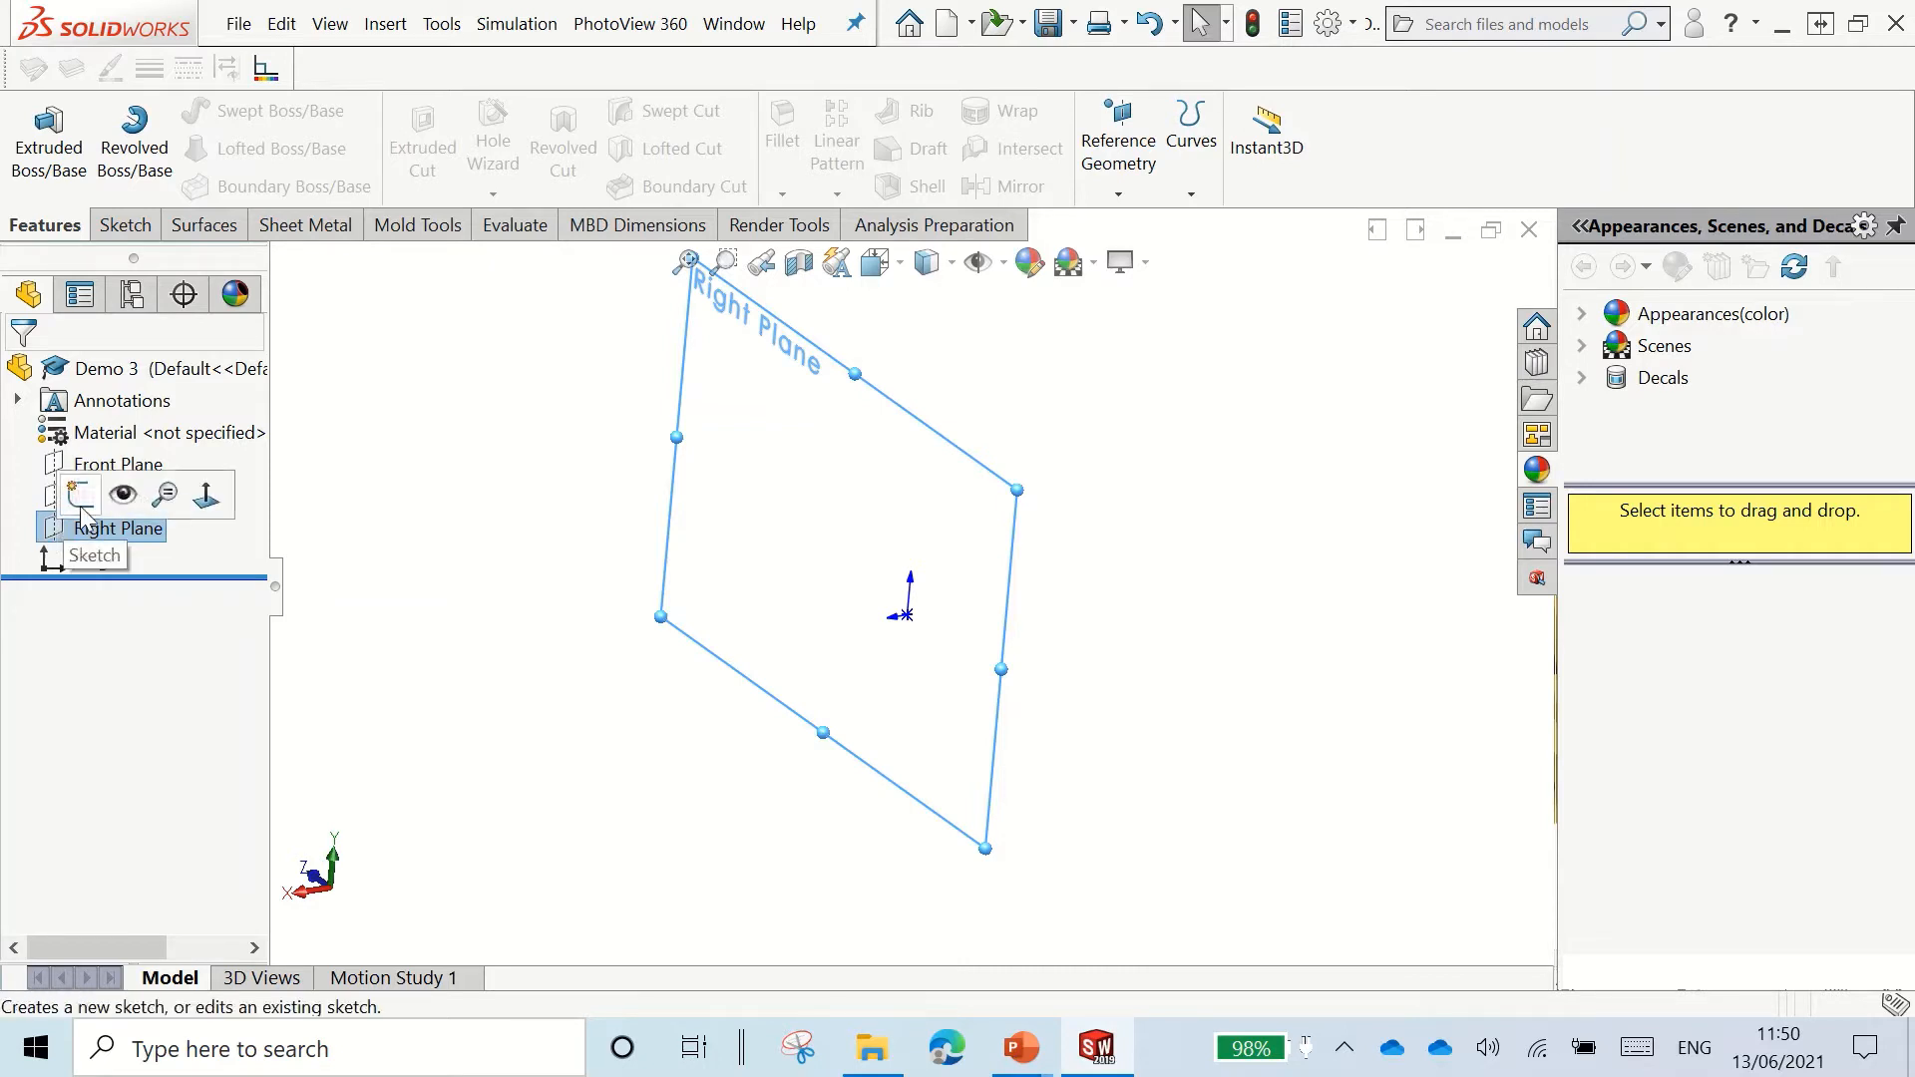
Step: Start a new sketch on the Right Plane
left_click(93, 554)
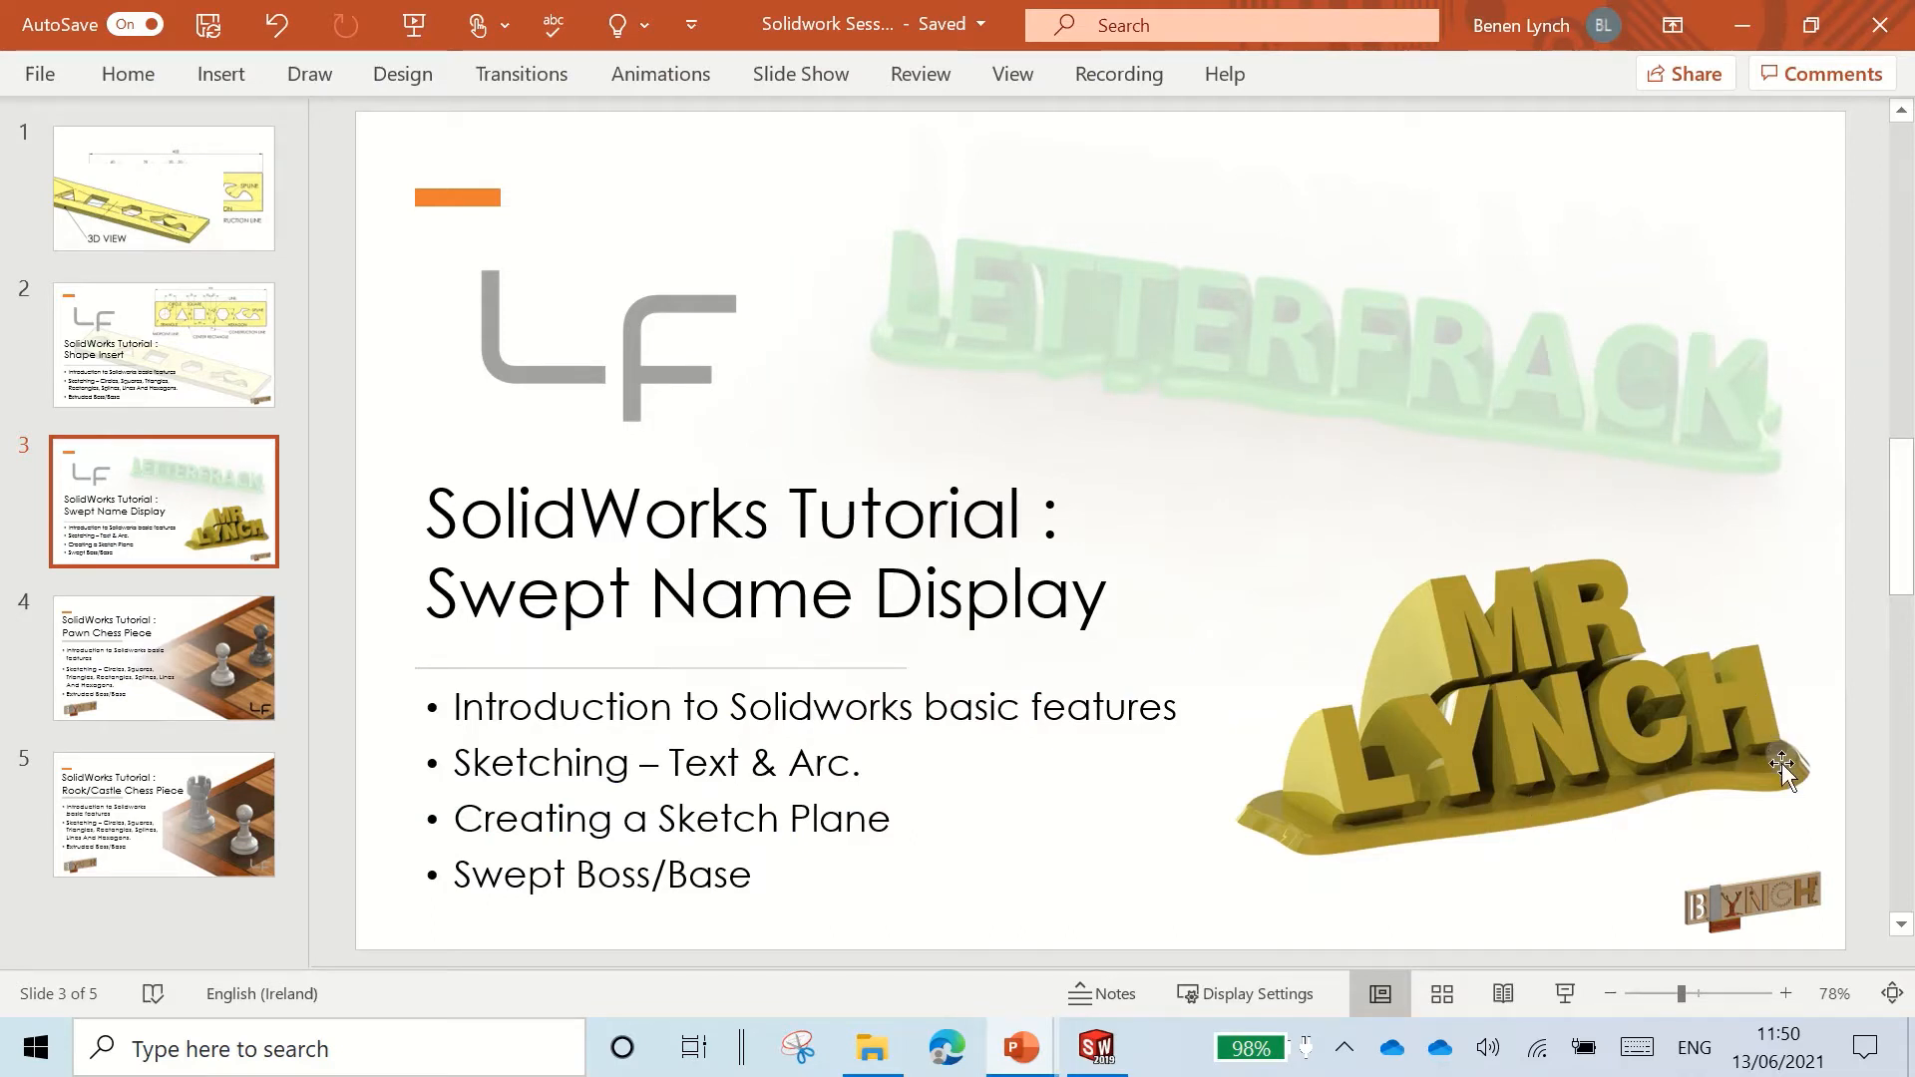
mouse_move(1477, 564)
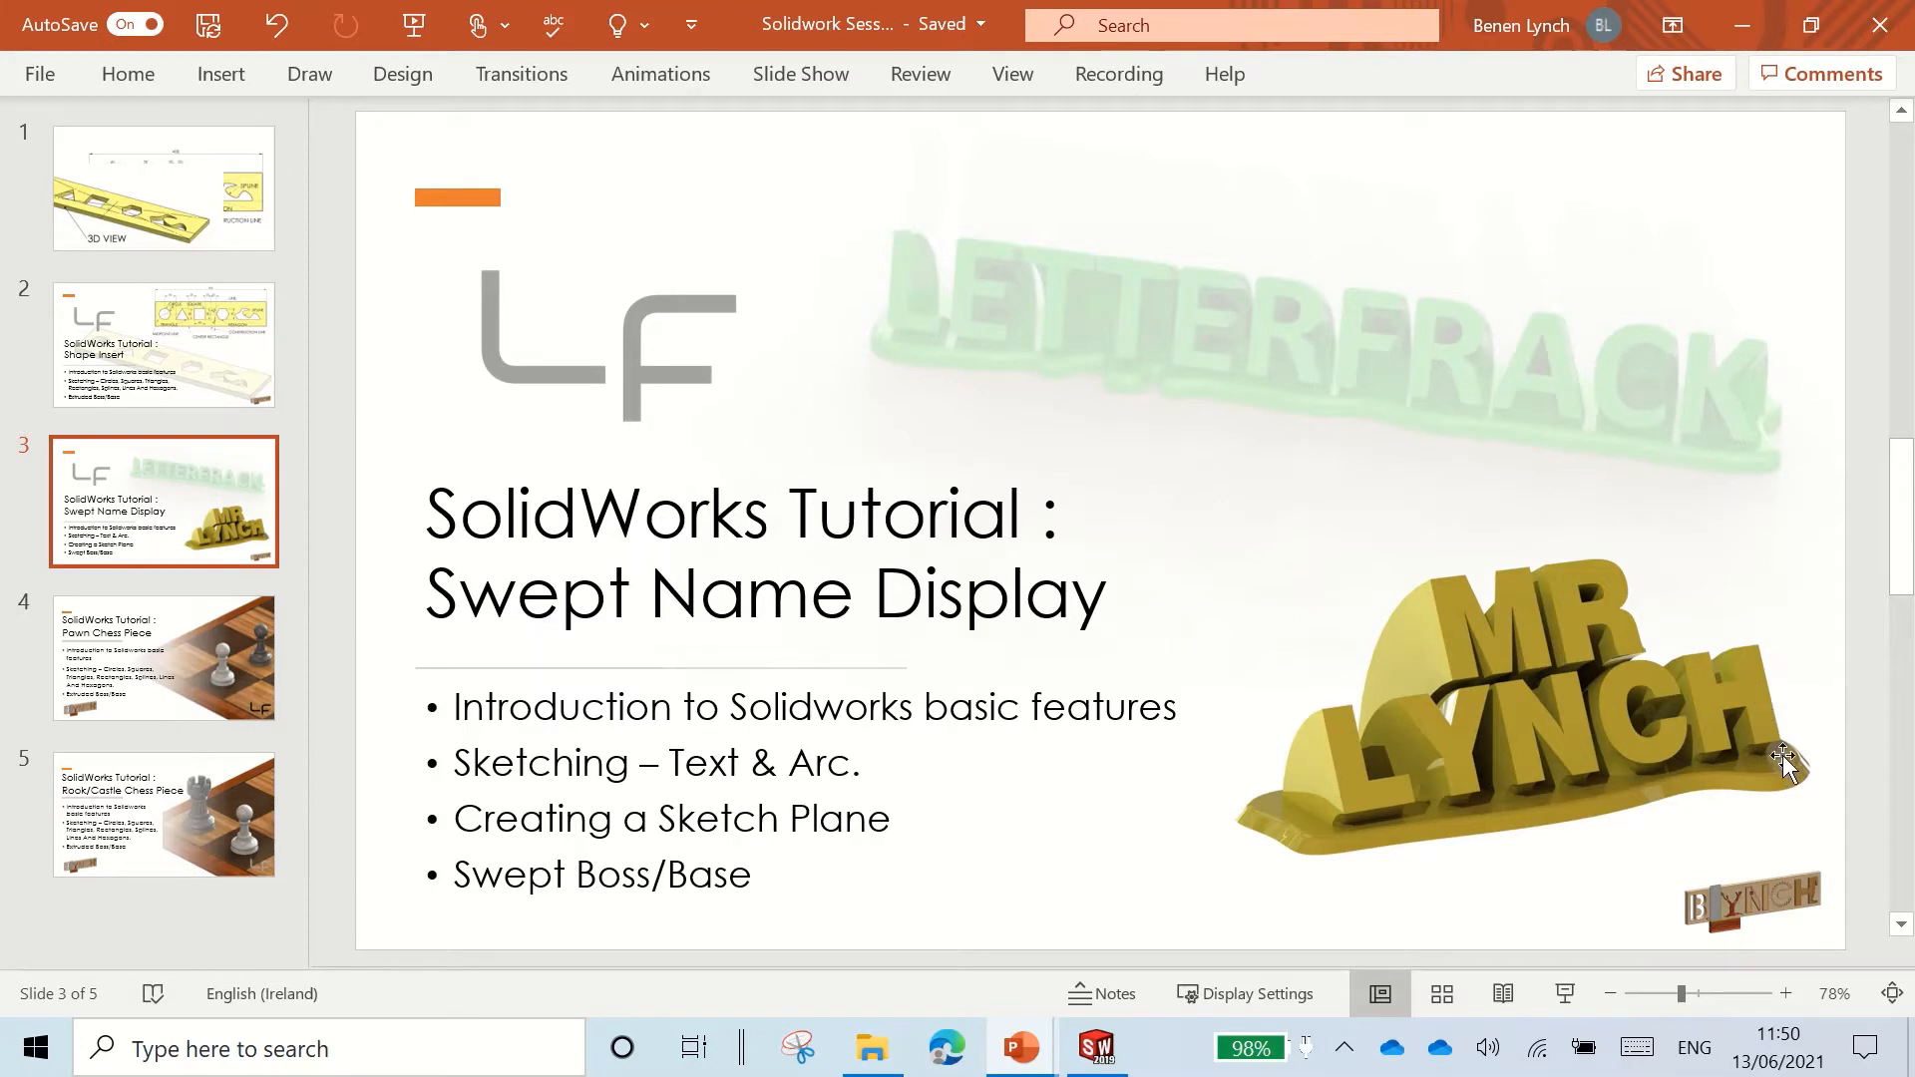
mouse_move(1195, 1057)
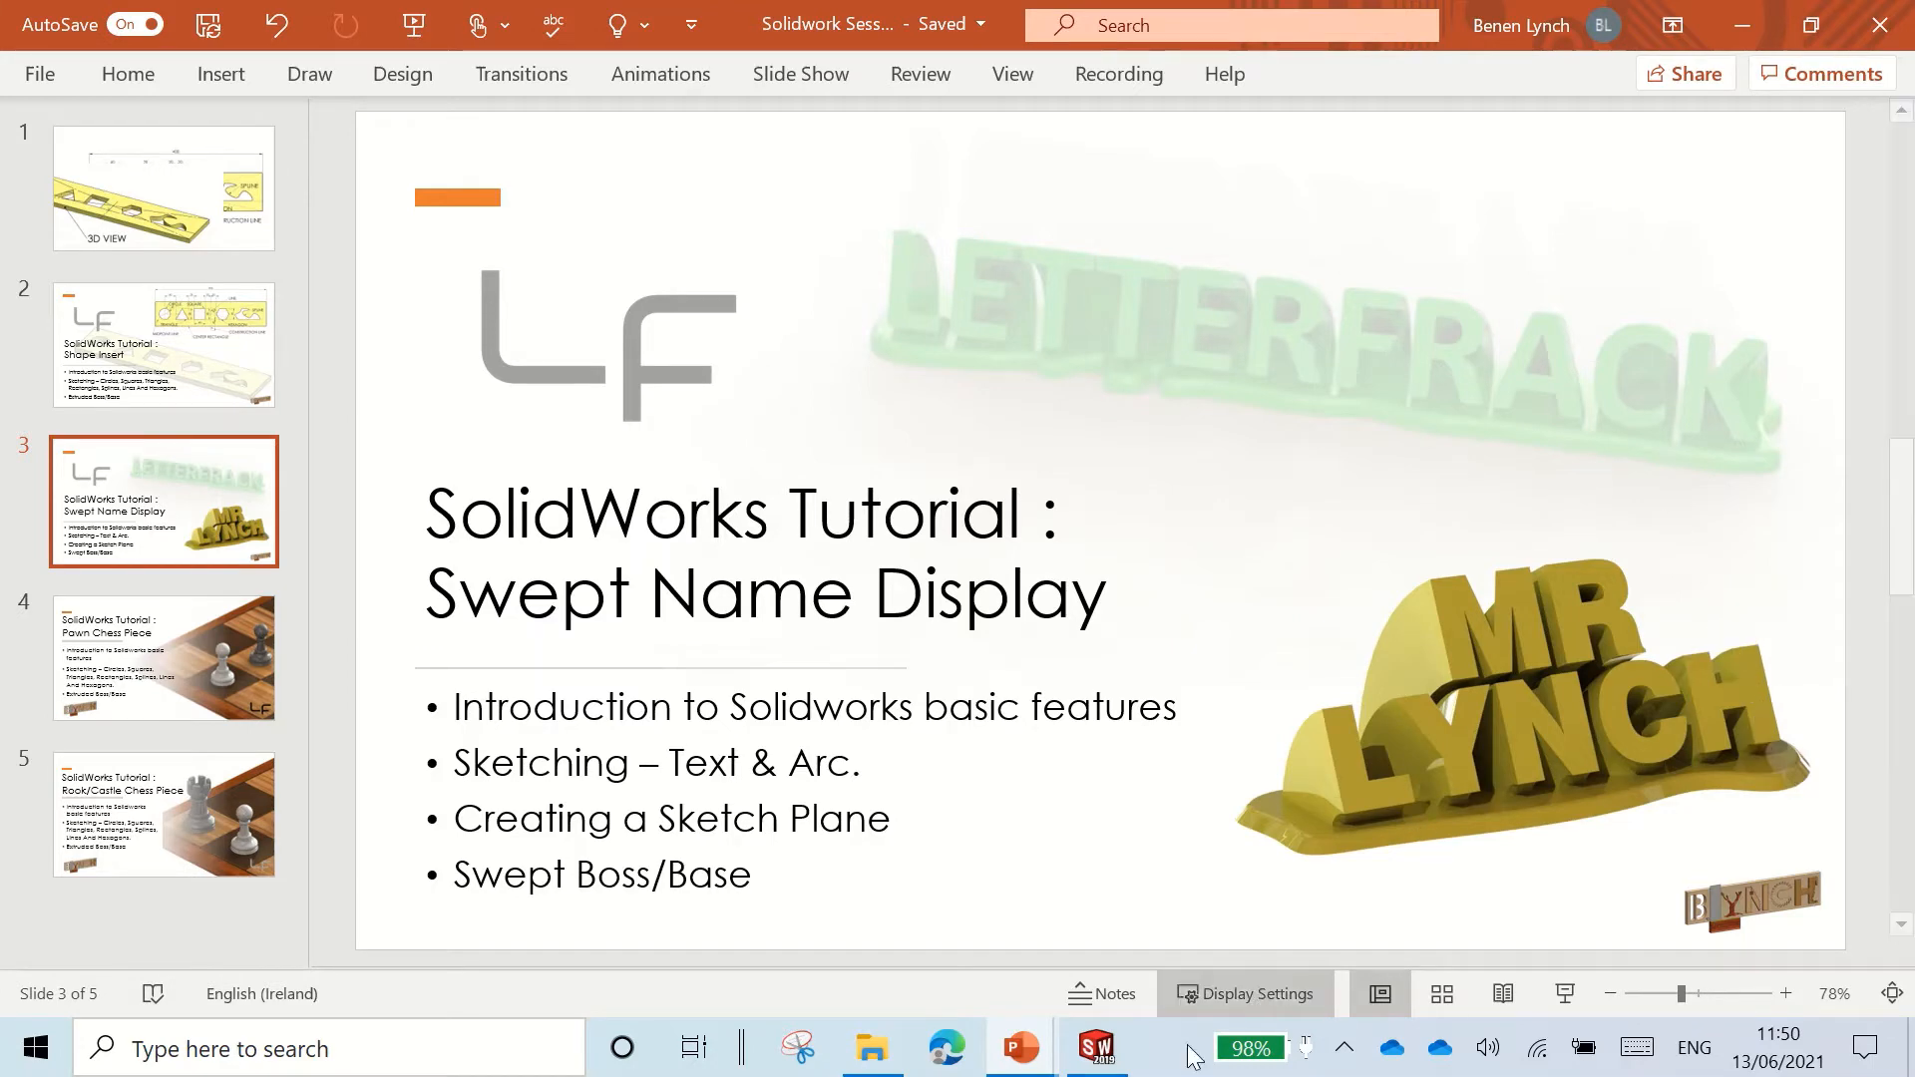
mouse_move(1095, 1049)
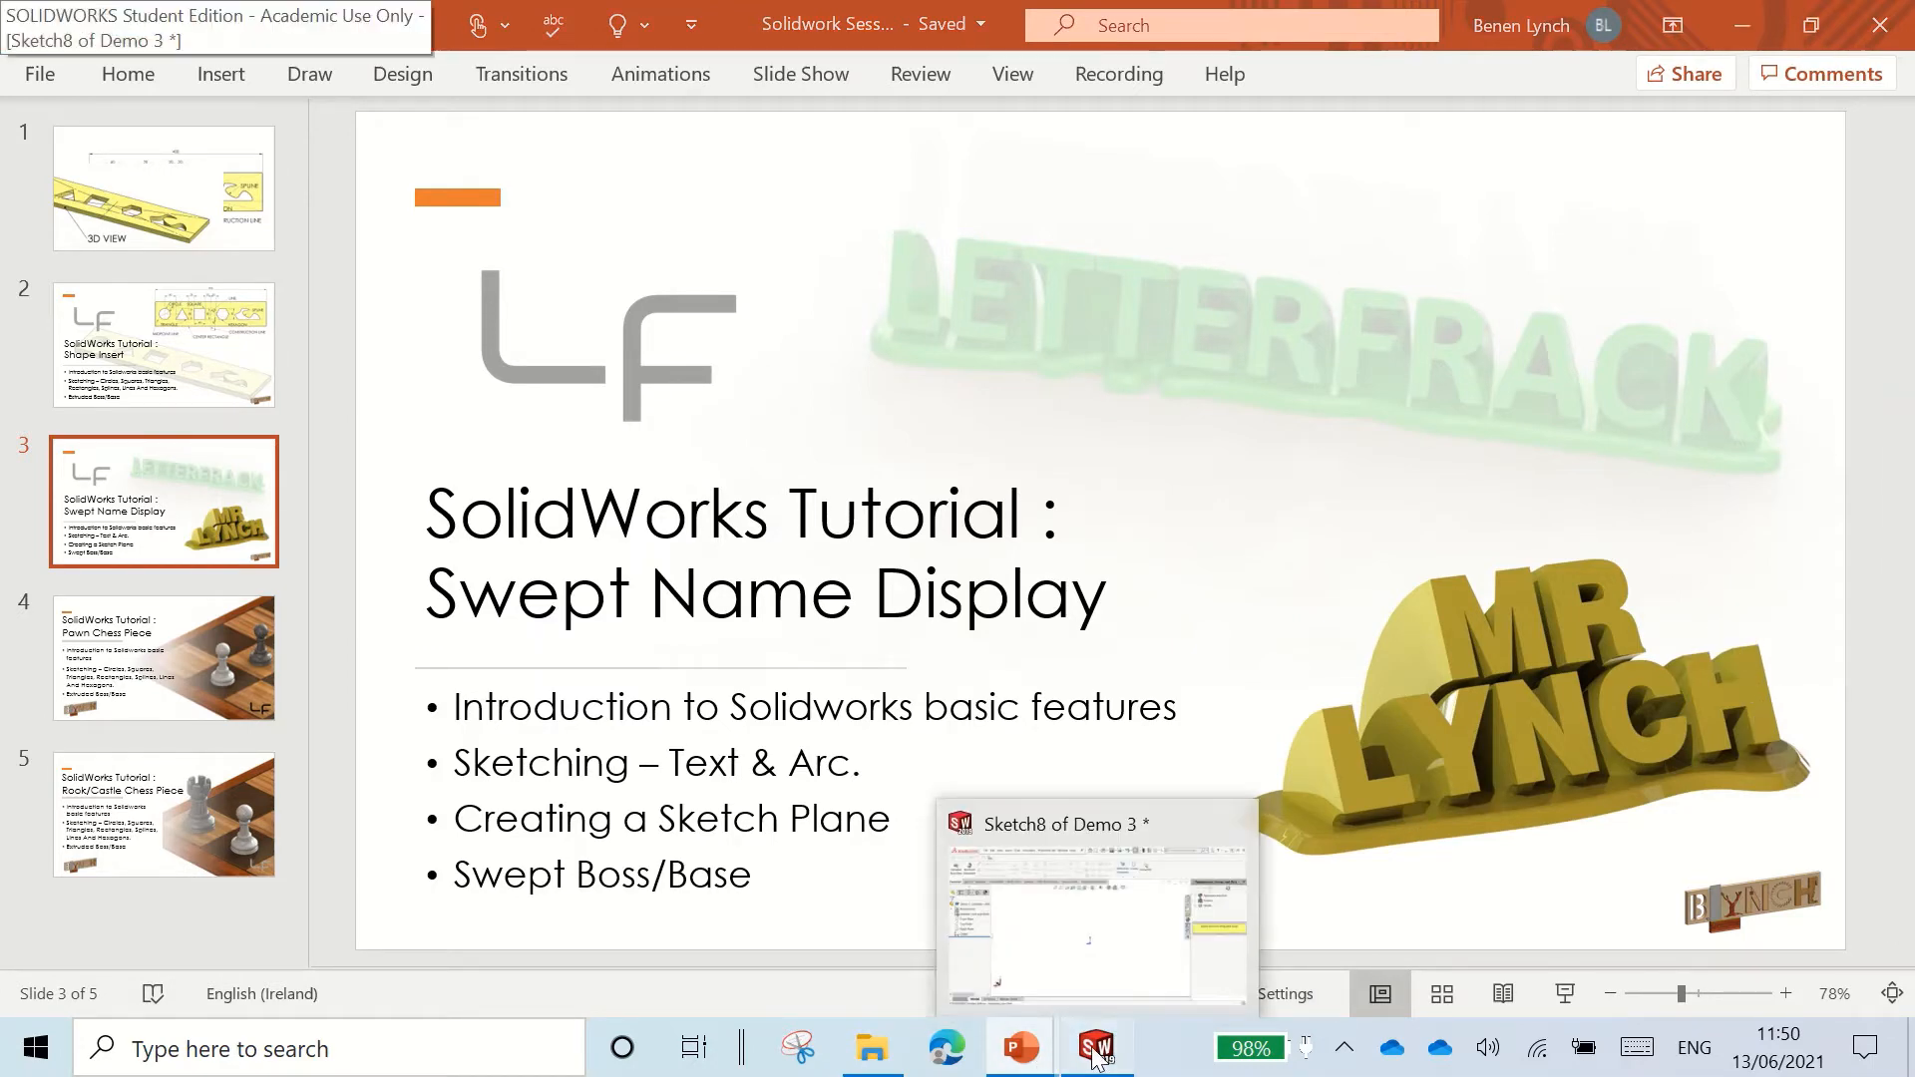
Step: Back in SOLIDWORKS, draw an angled centerline up and left from the origin
left_click(1095, 1046)
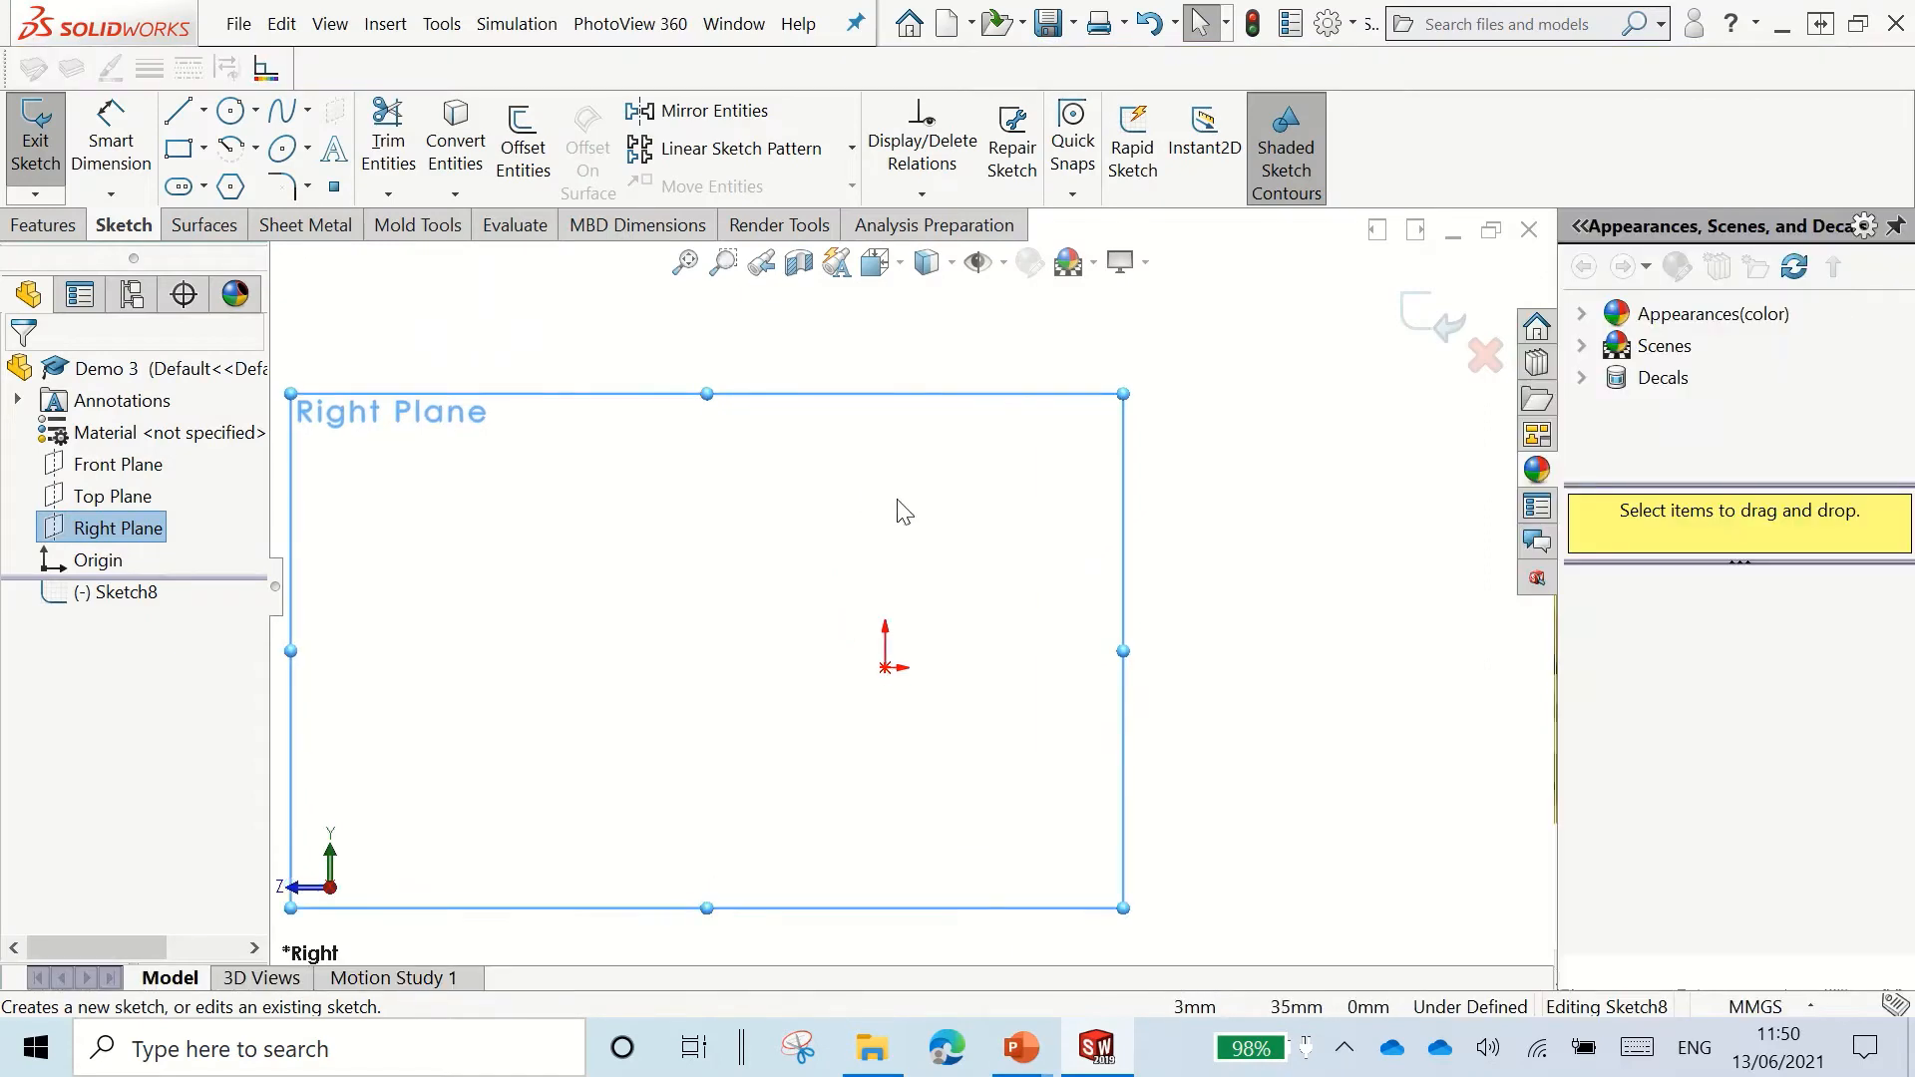
mouse_move(179, 110)
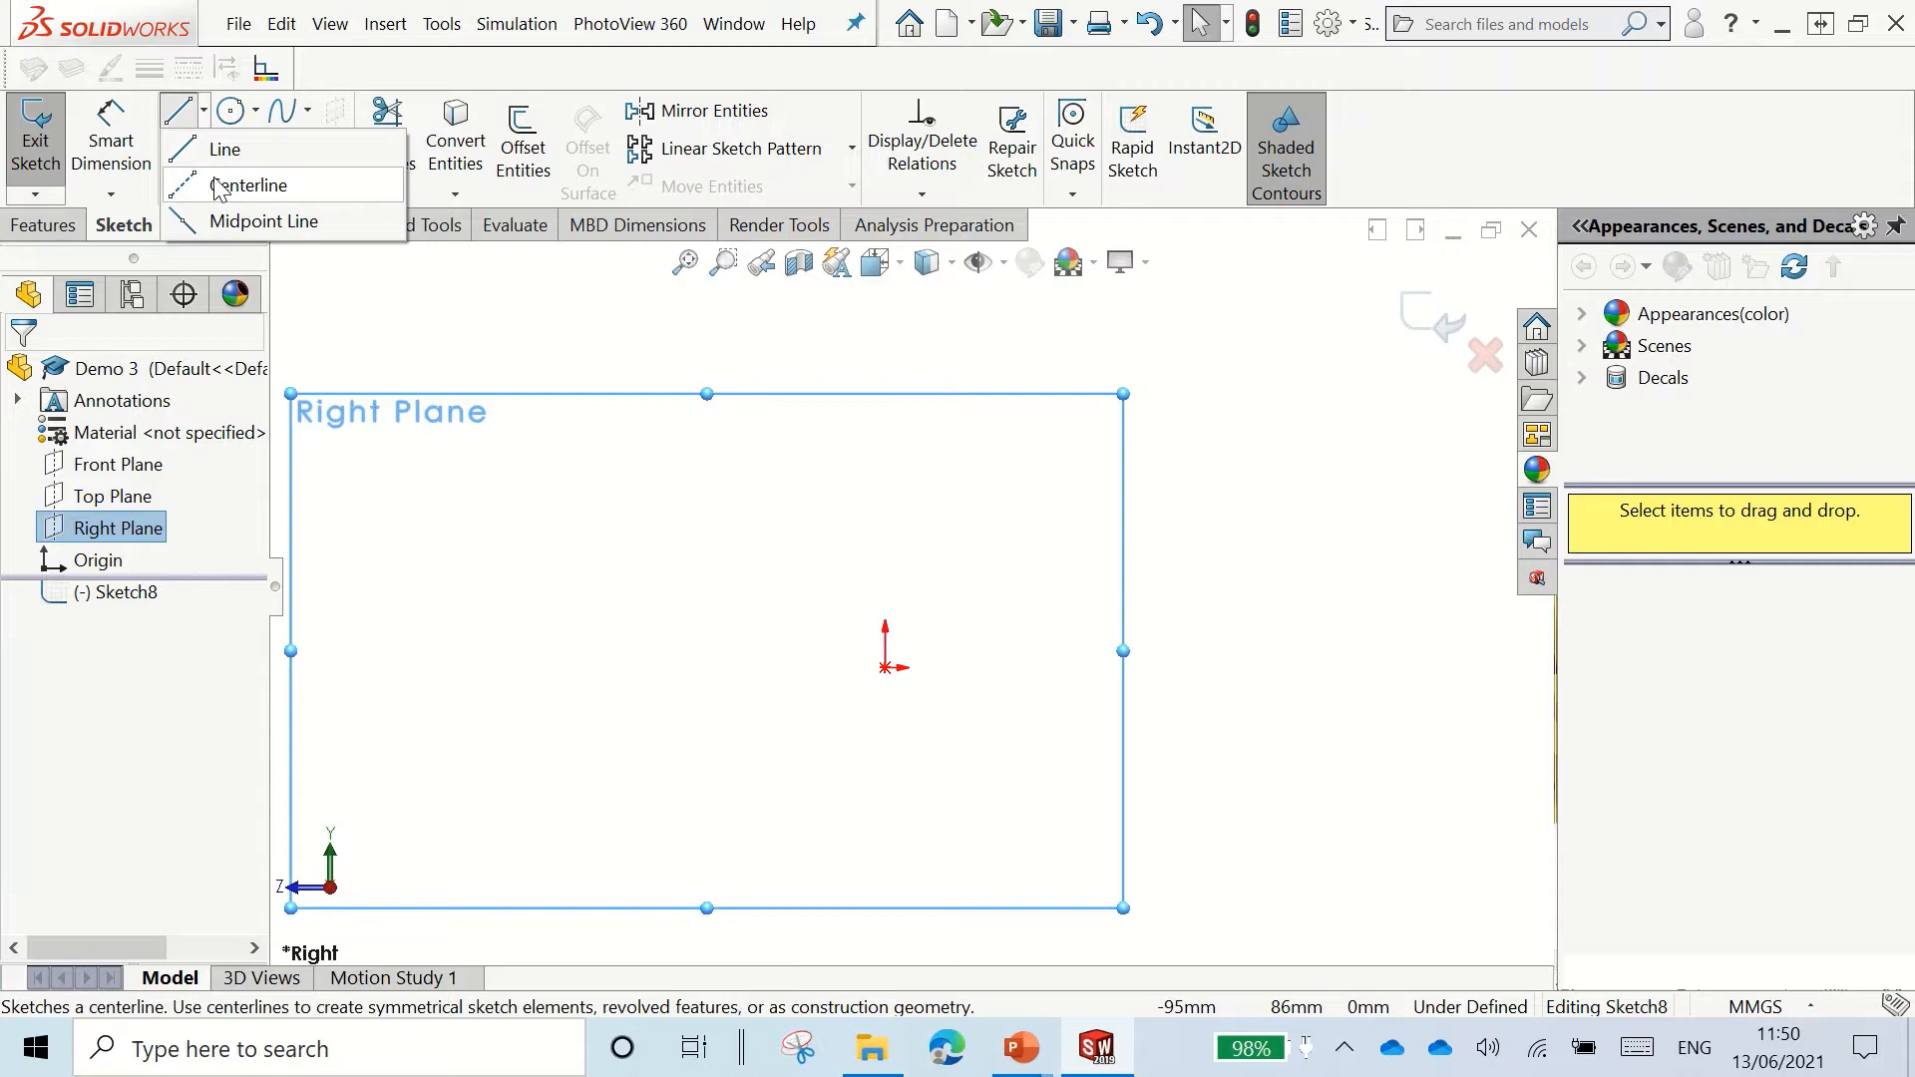
left_click(251, 185)
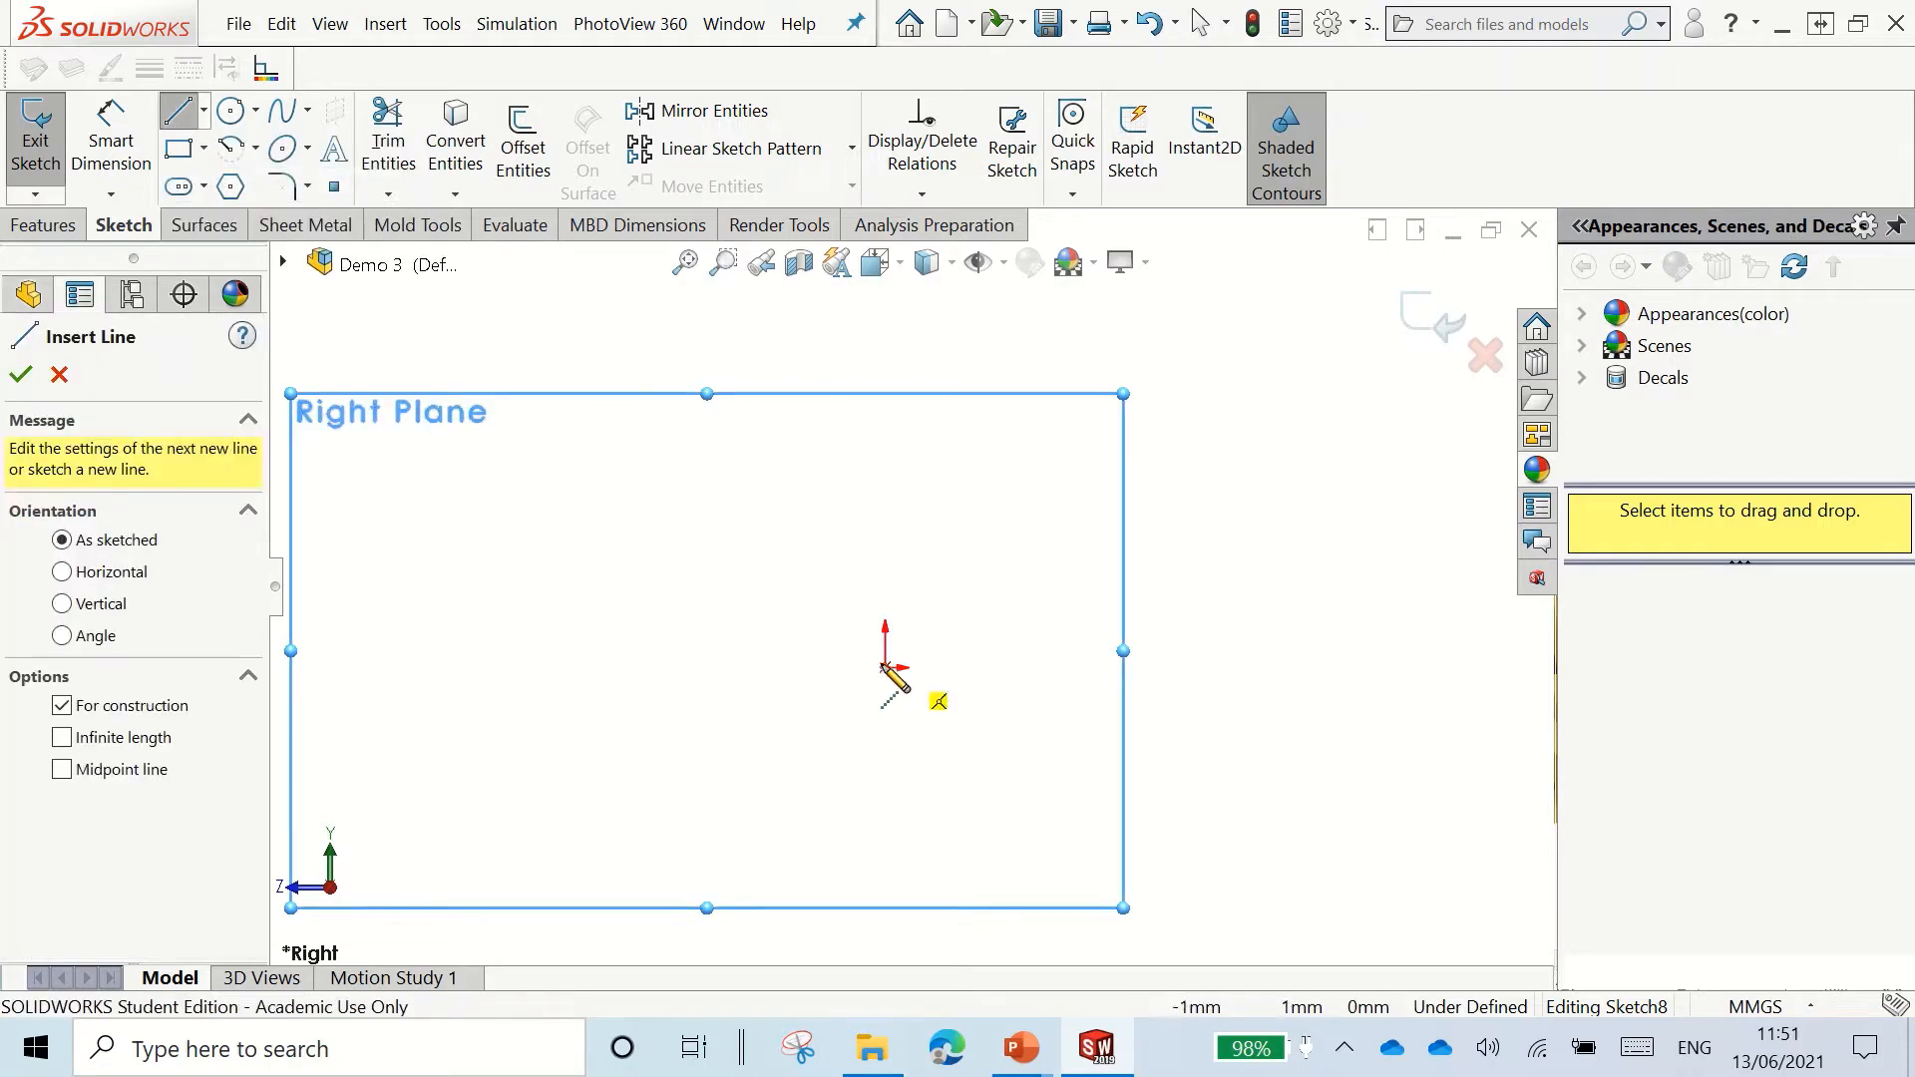
left_click_drag(879, 672, 739, 446)
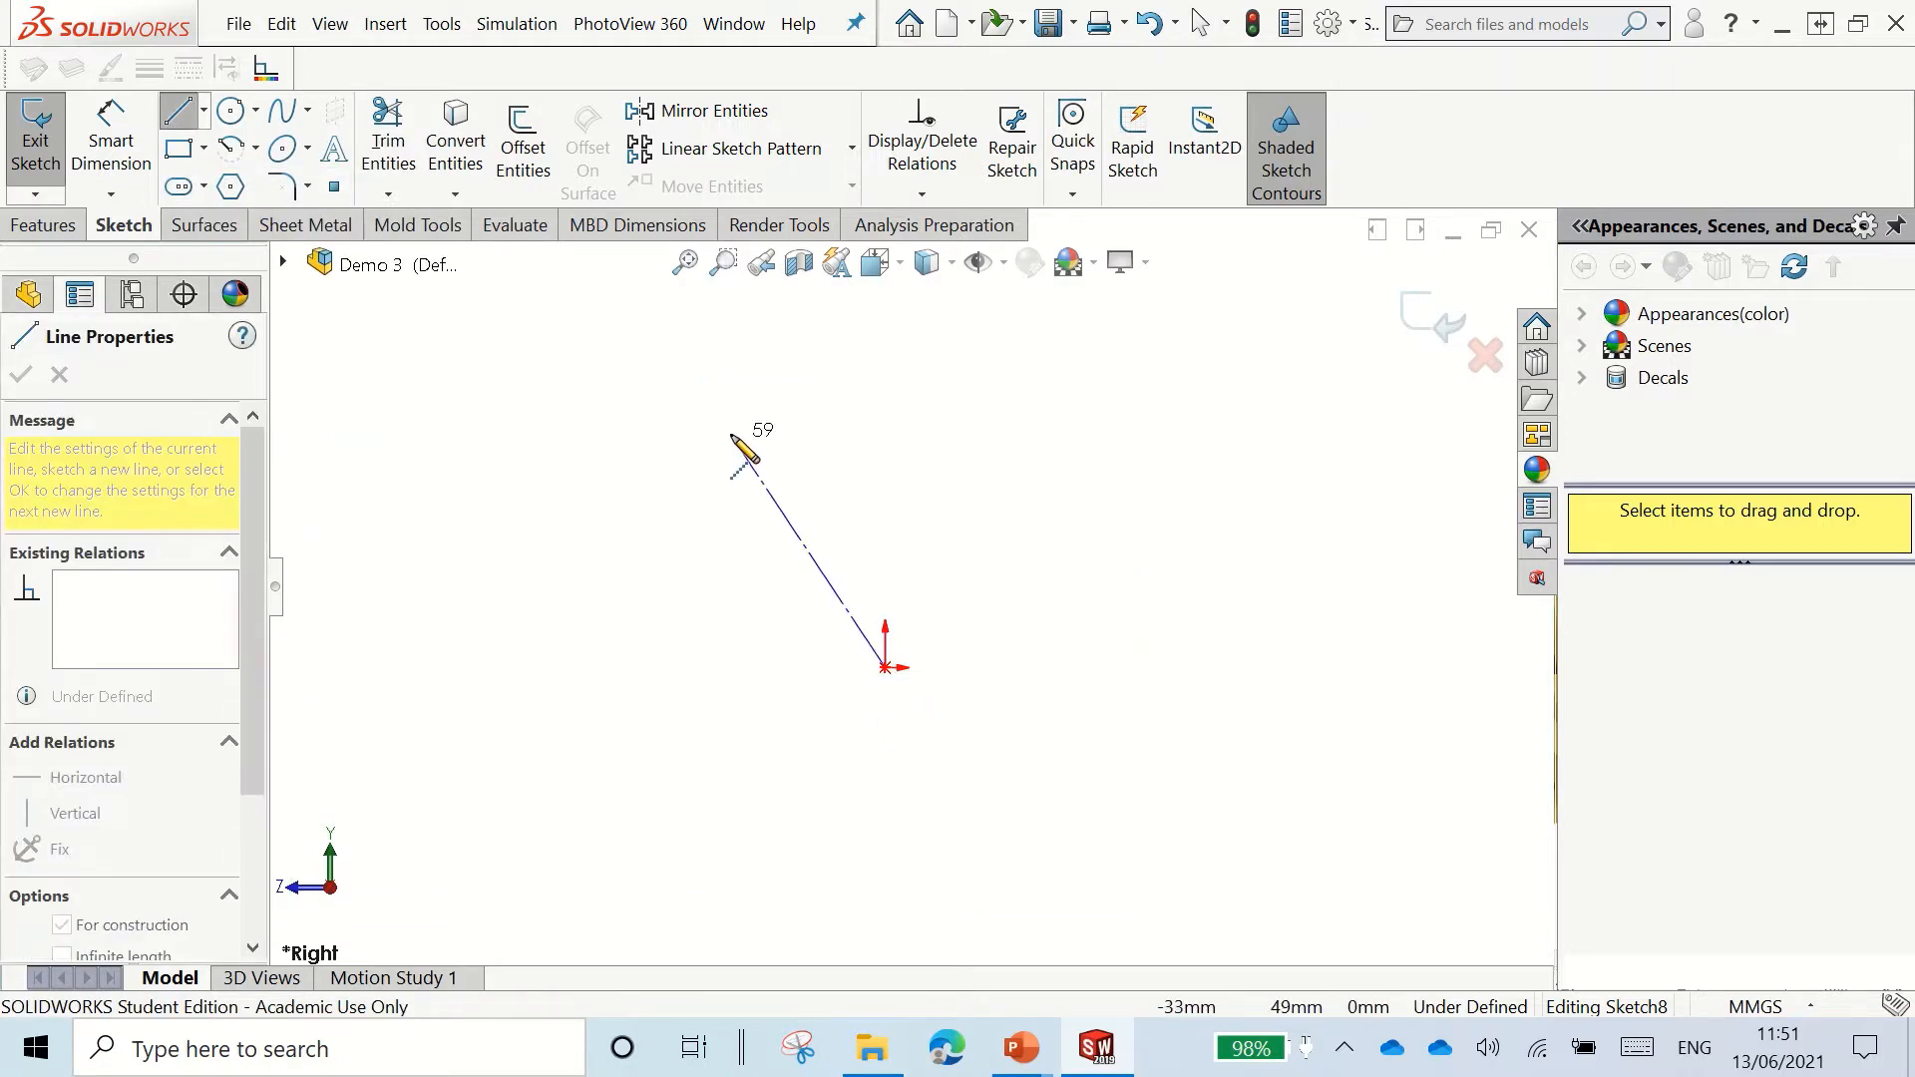
left_click(61, 924)
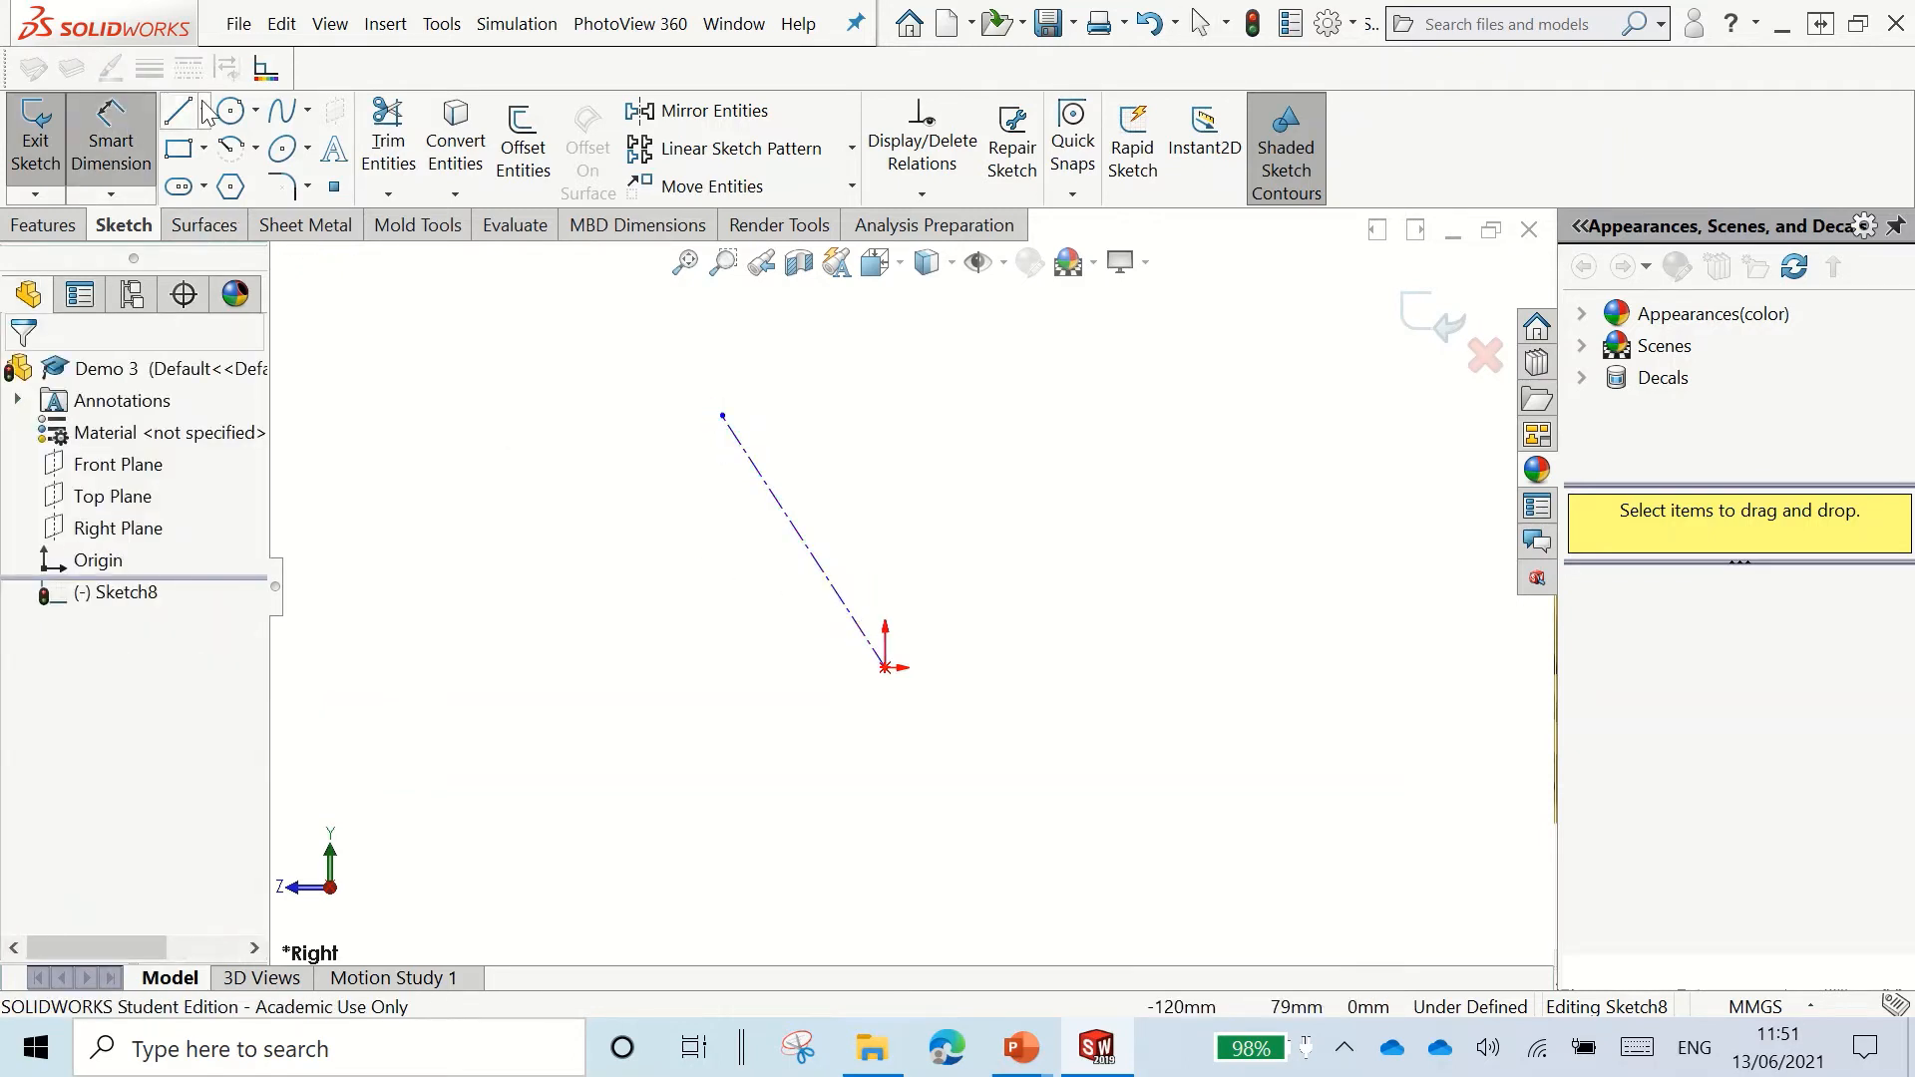
Step: Draw a horizontal centerline left from the origin and dimension the angle to 65°
left_click(177, 111)
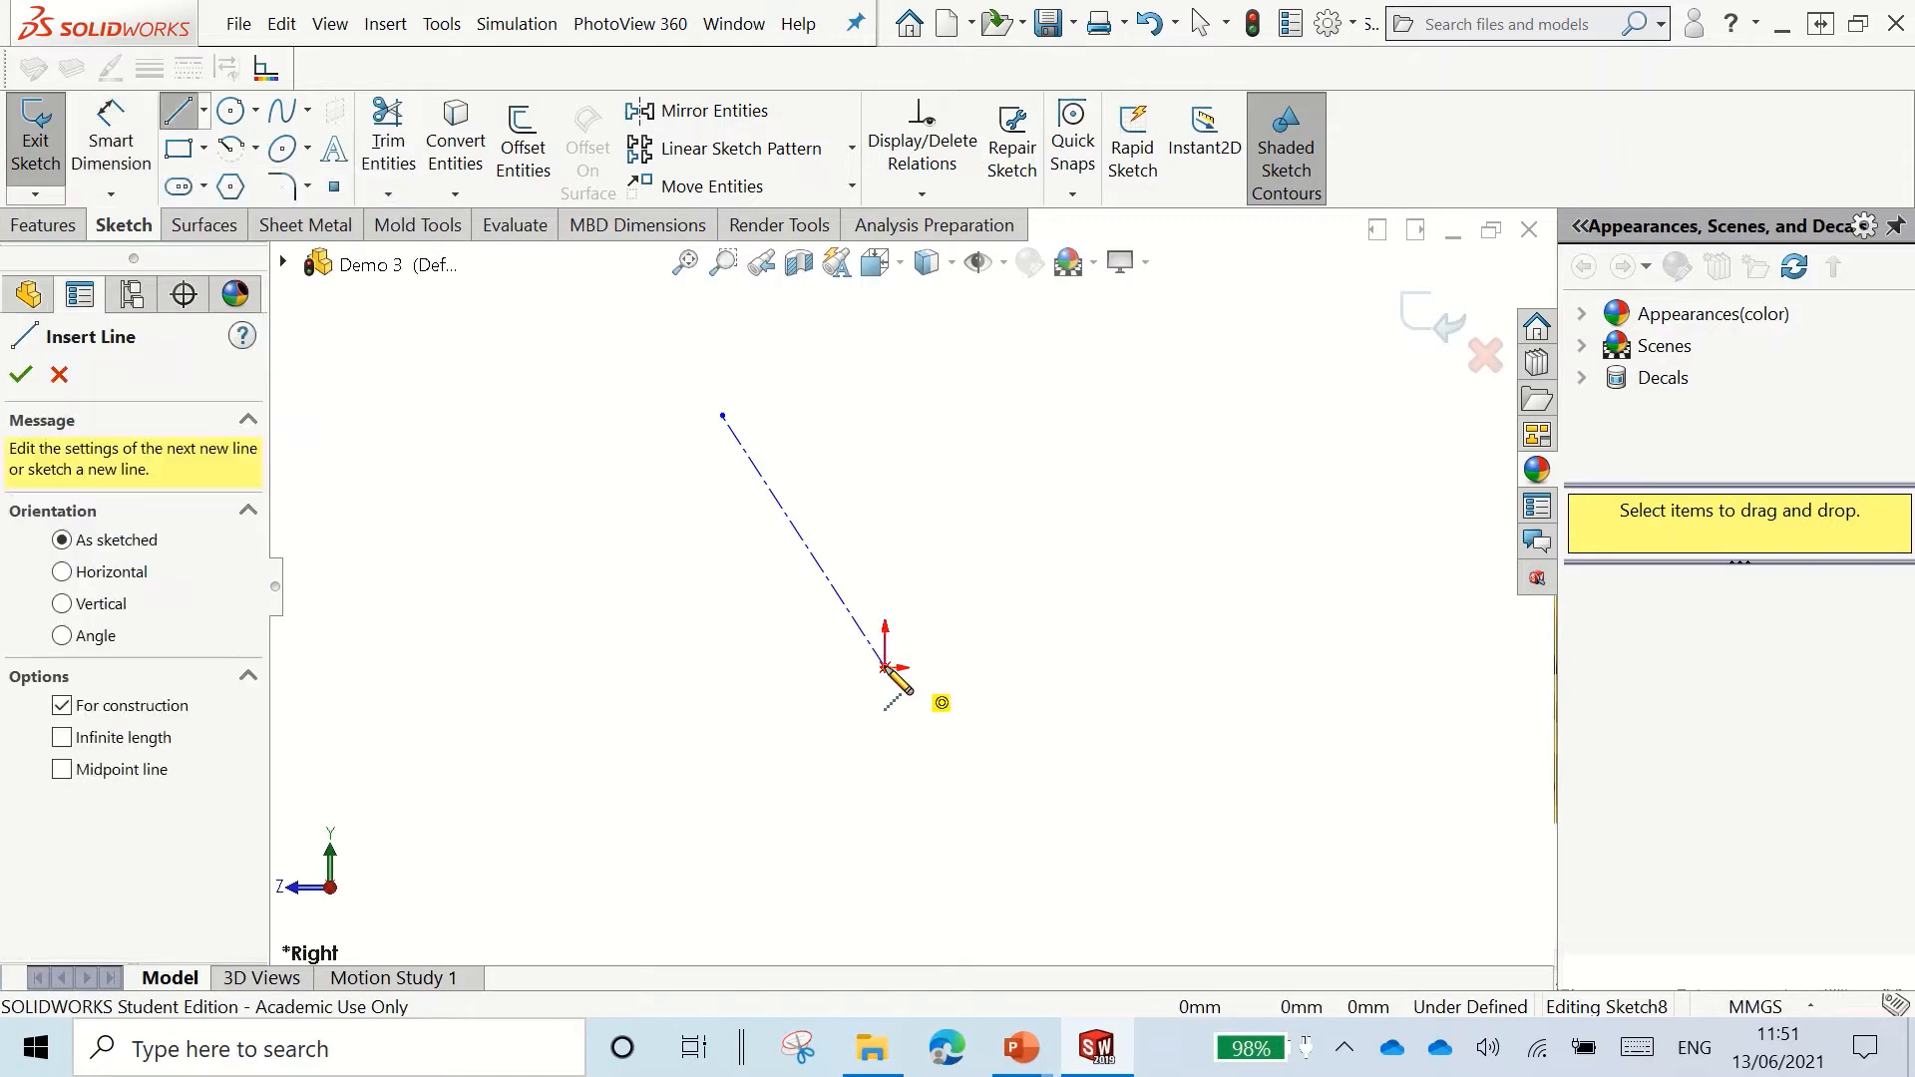
left_click_drag(883, 668, 574, 668)
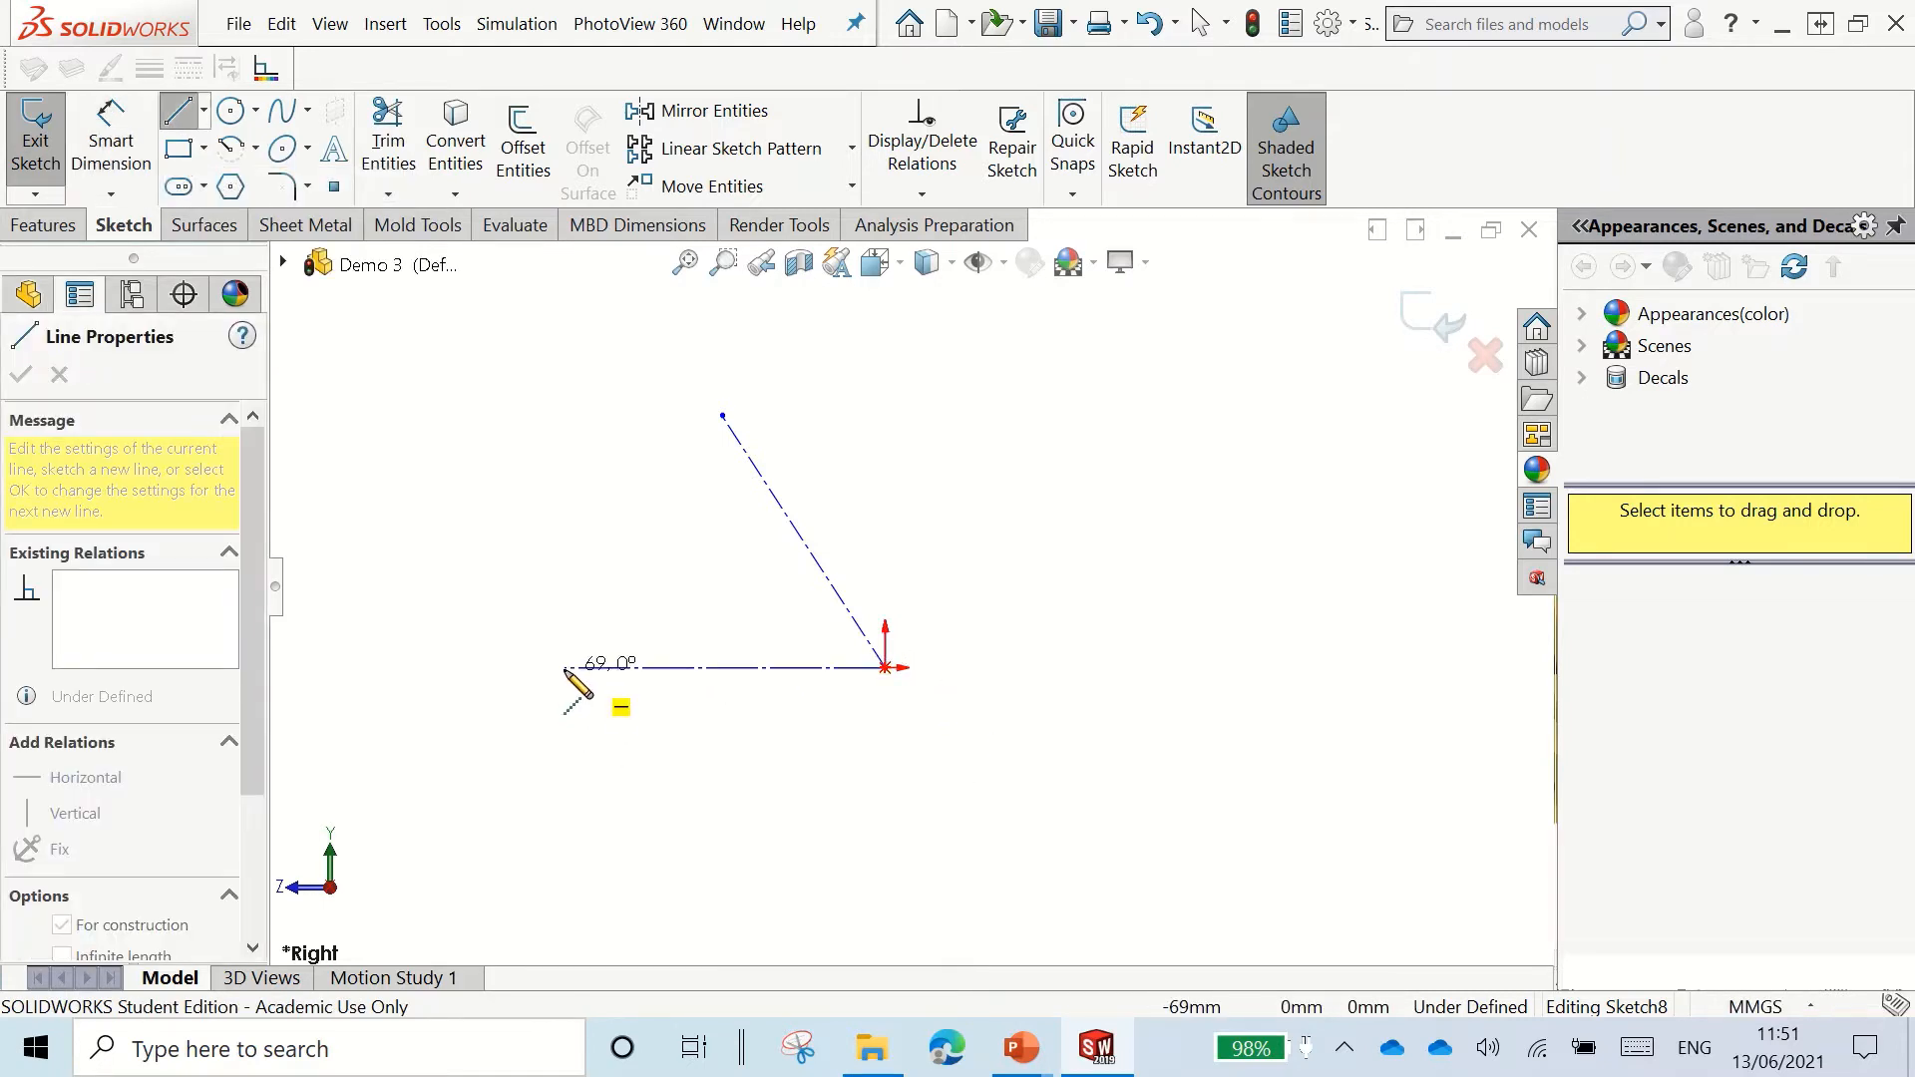
left_click(110, 137)
type("65")
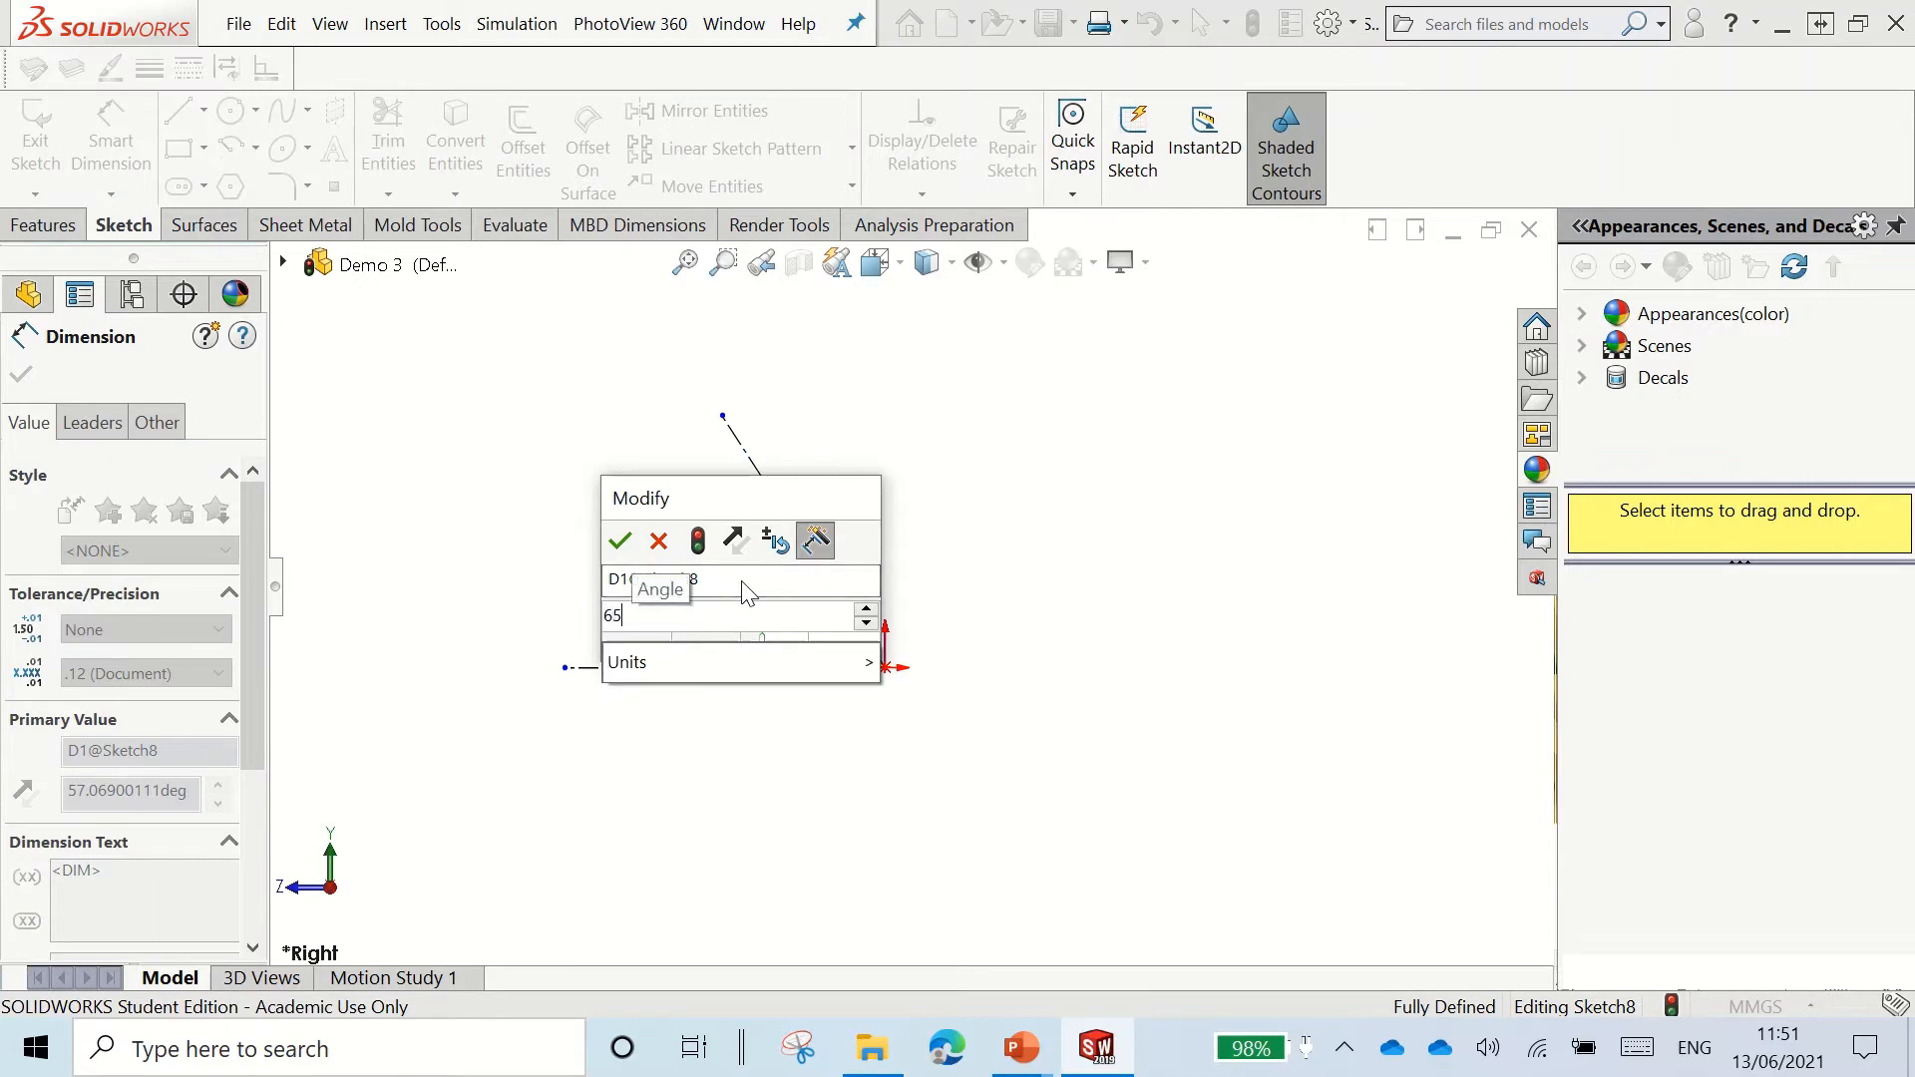
left_click(620, 541)
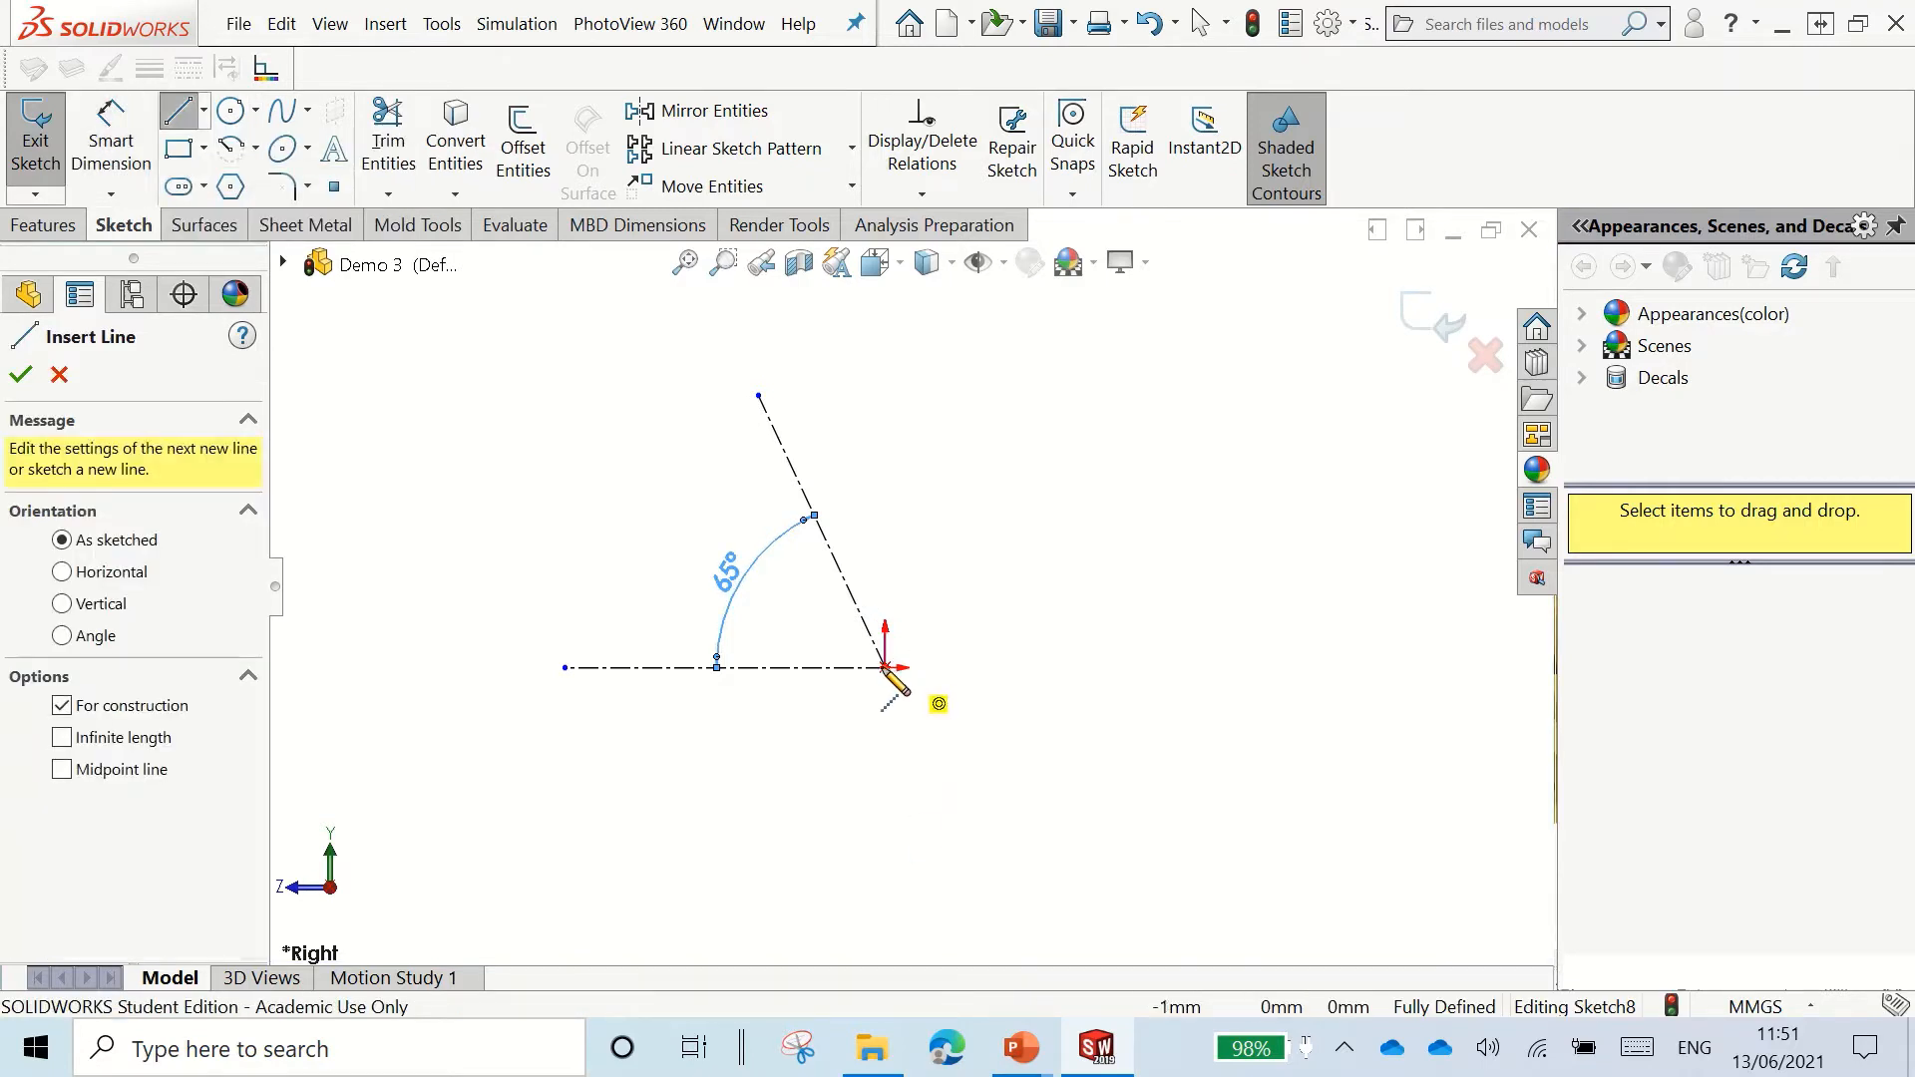
Step: Add a collinear line below the origin and set lengths to 12 mm and 4 mm
left_click(882, 667)
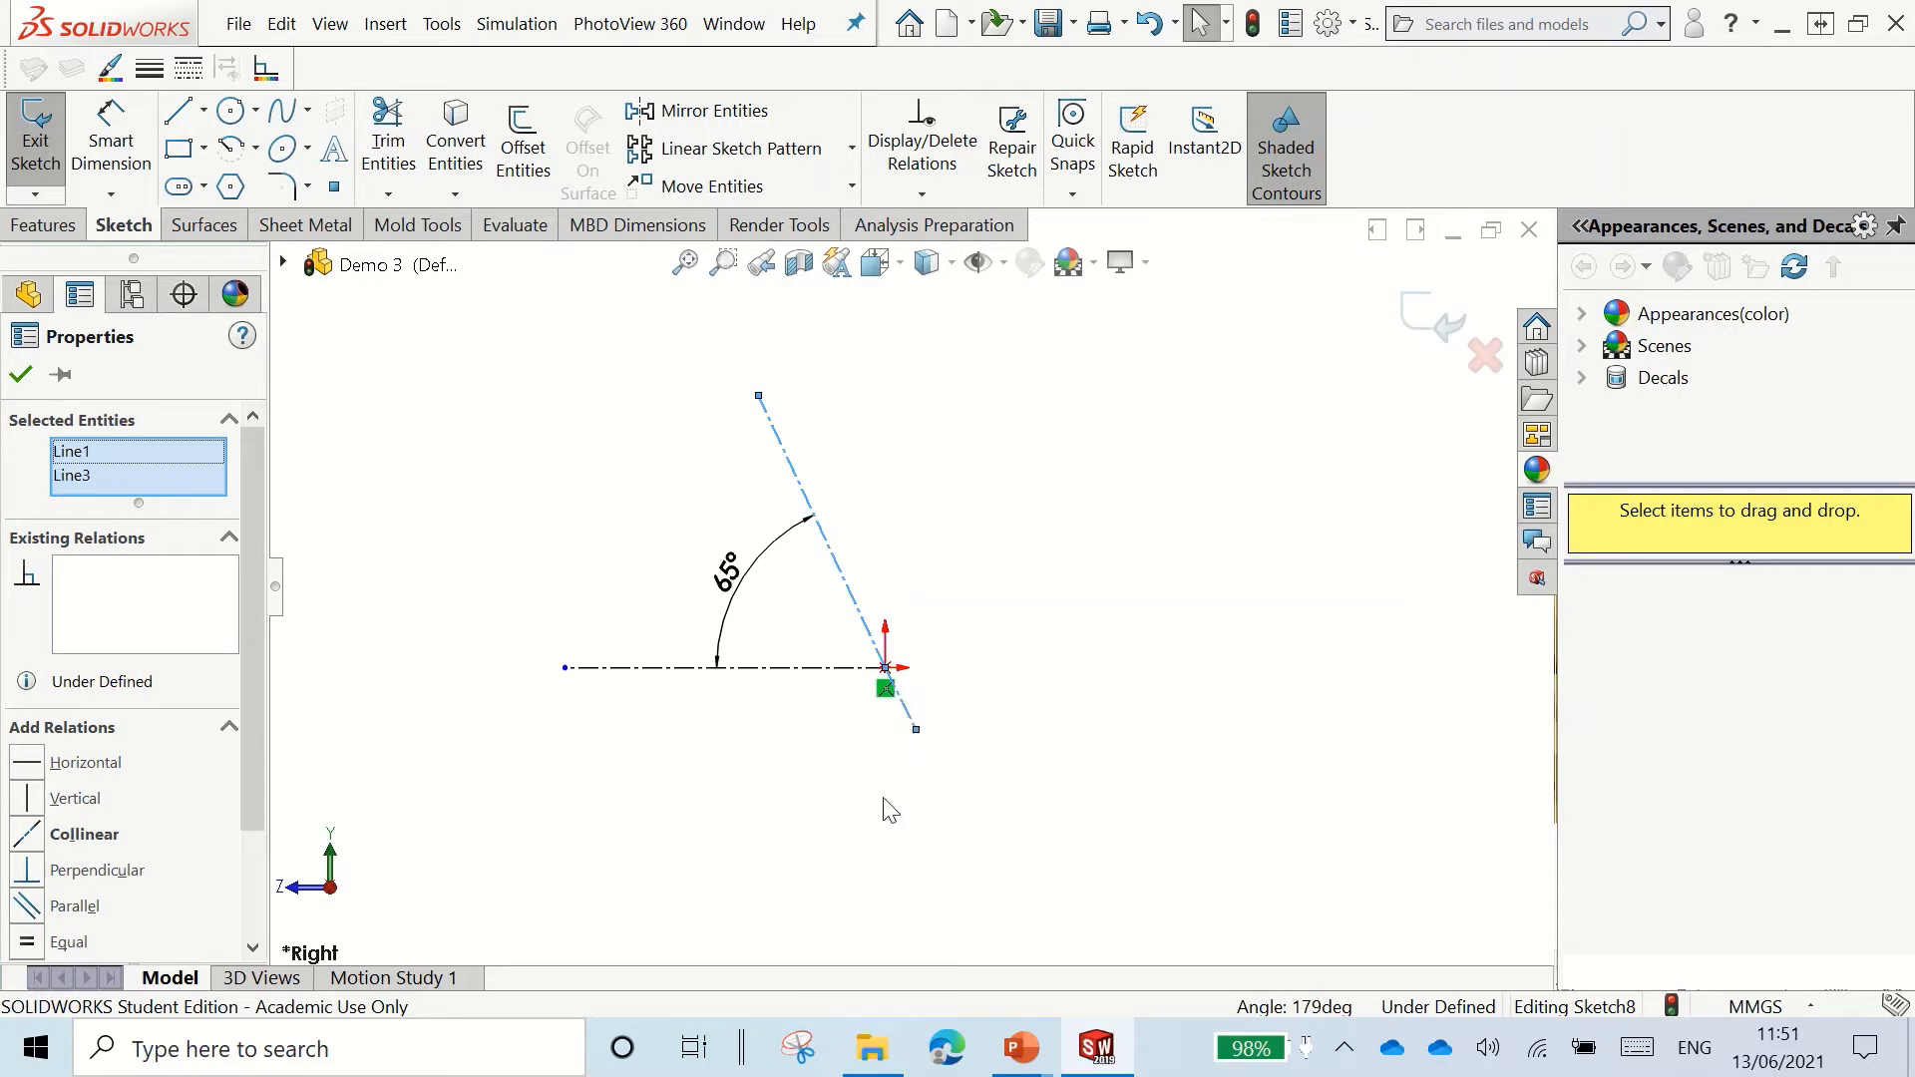
left_click(84, 834)
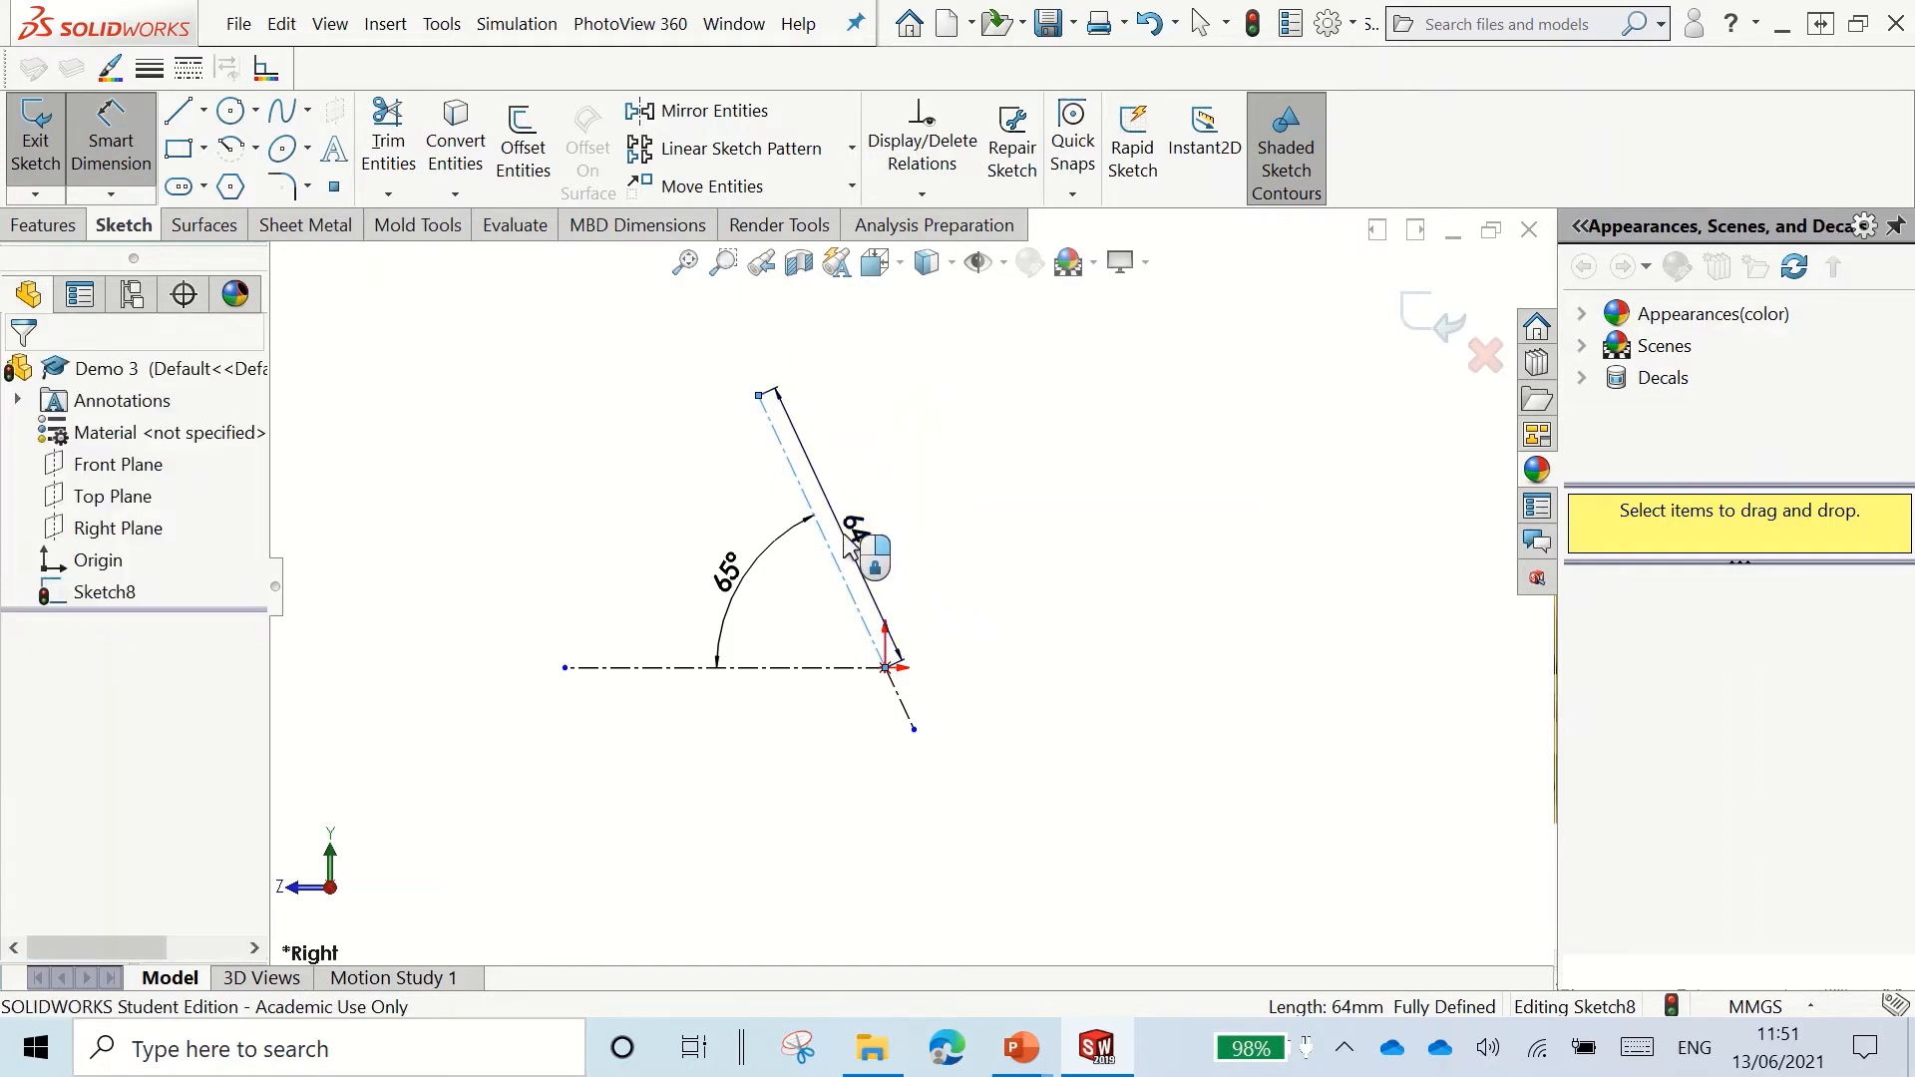
double_click(846, 543)
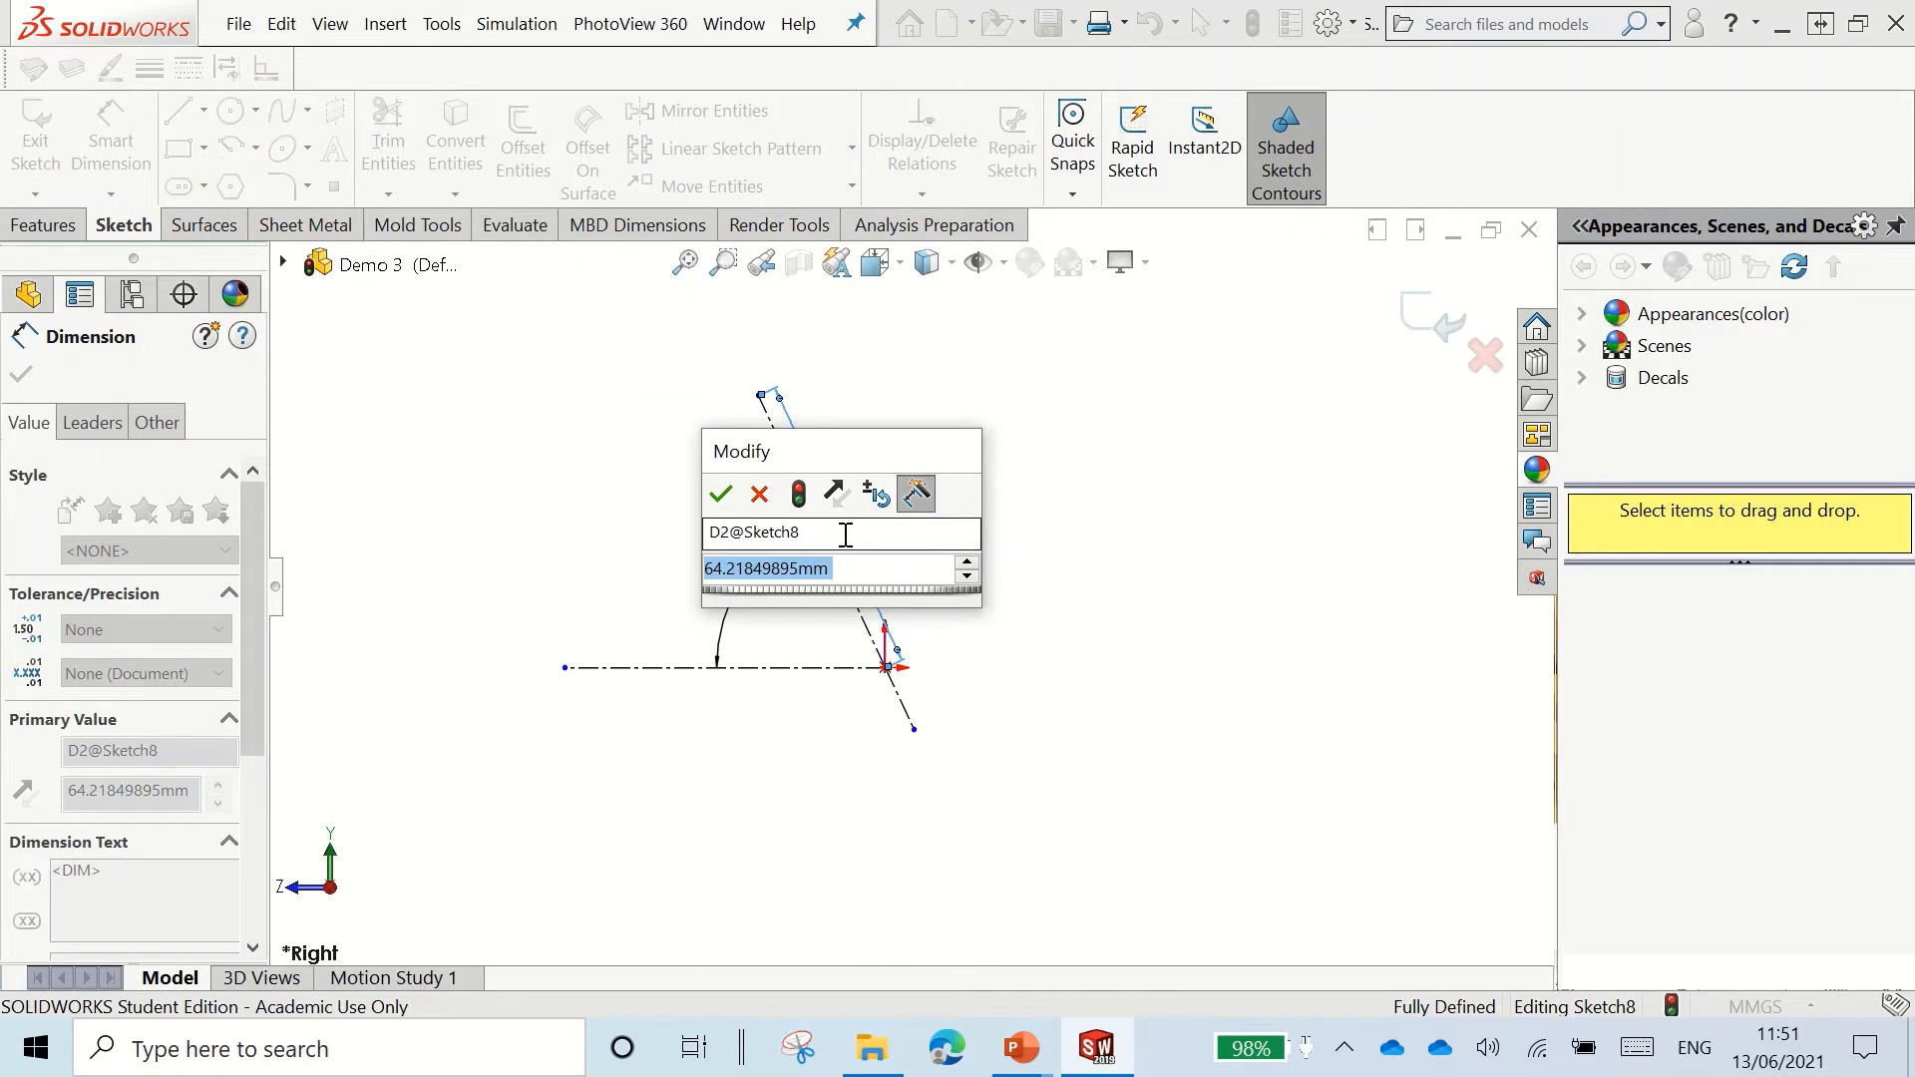
type("1")
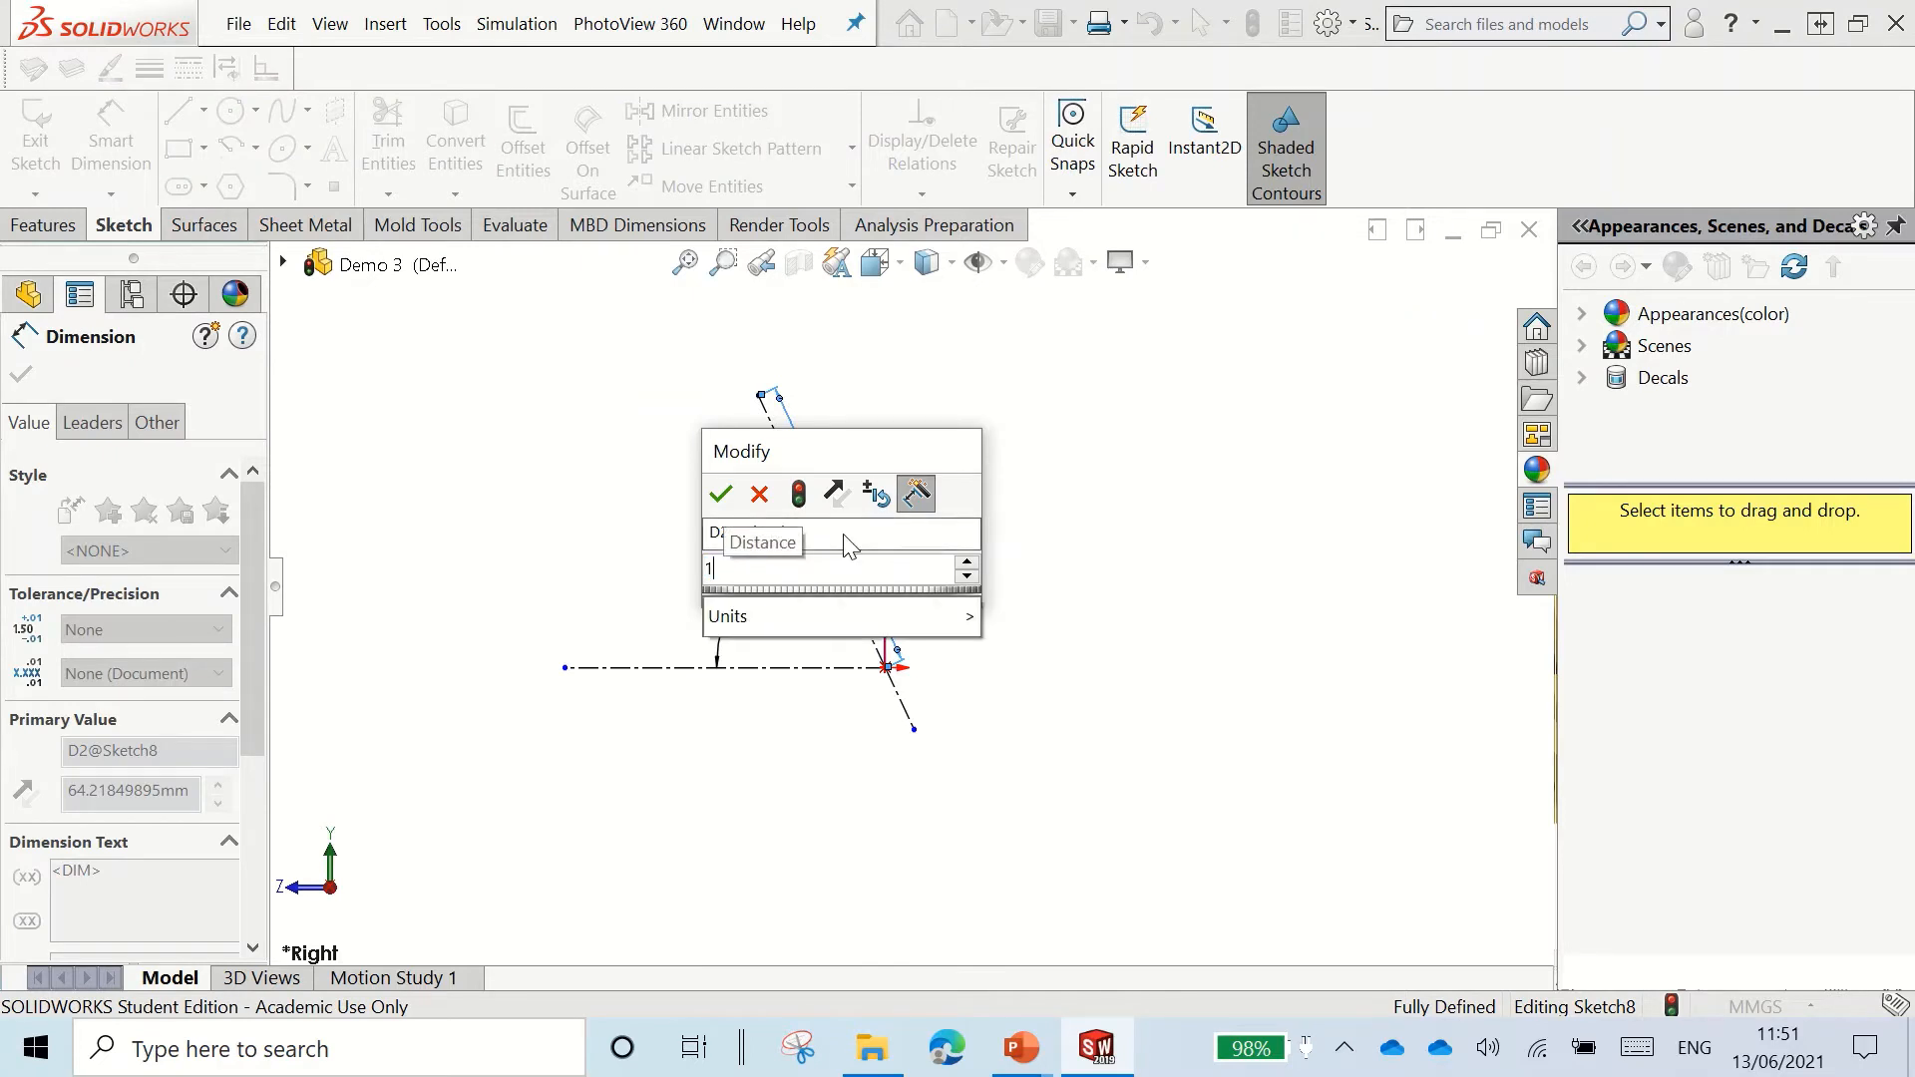
left_click(719, 494)
type("4")
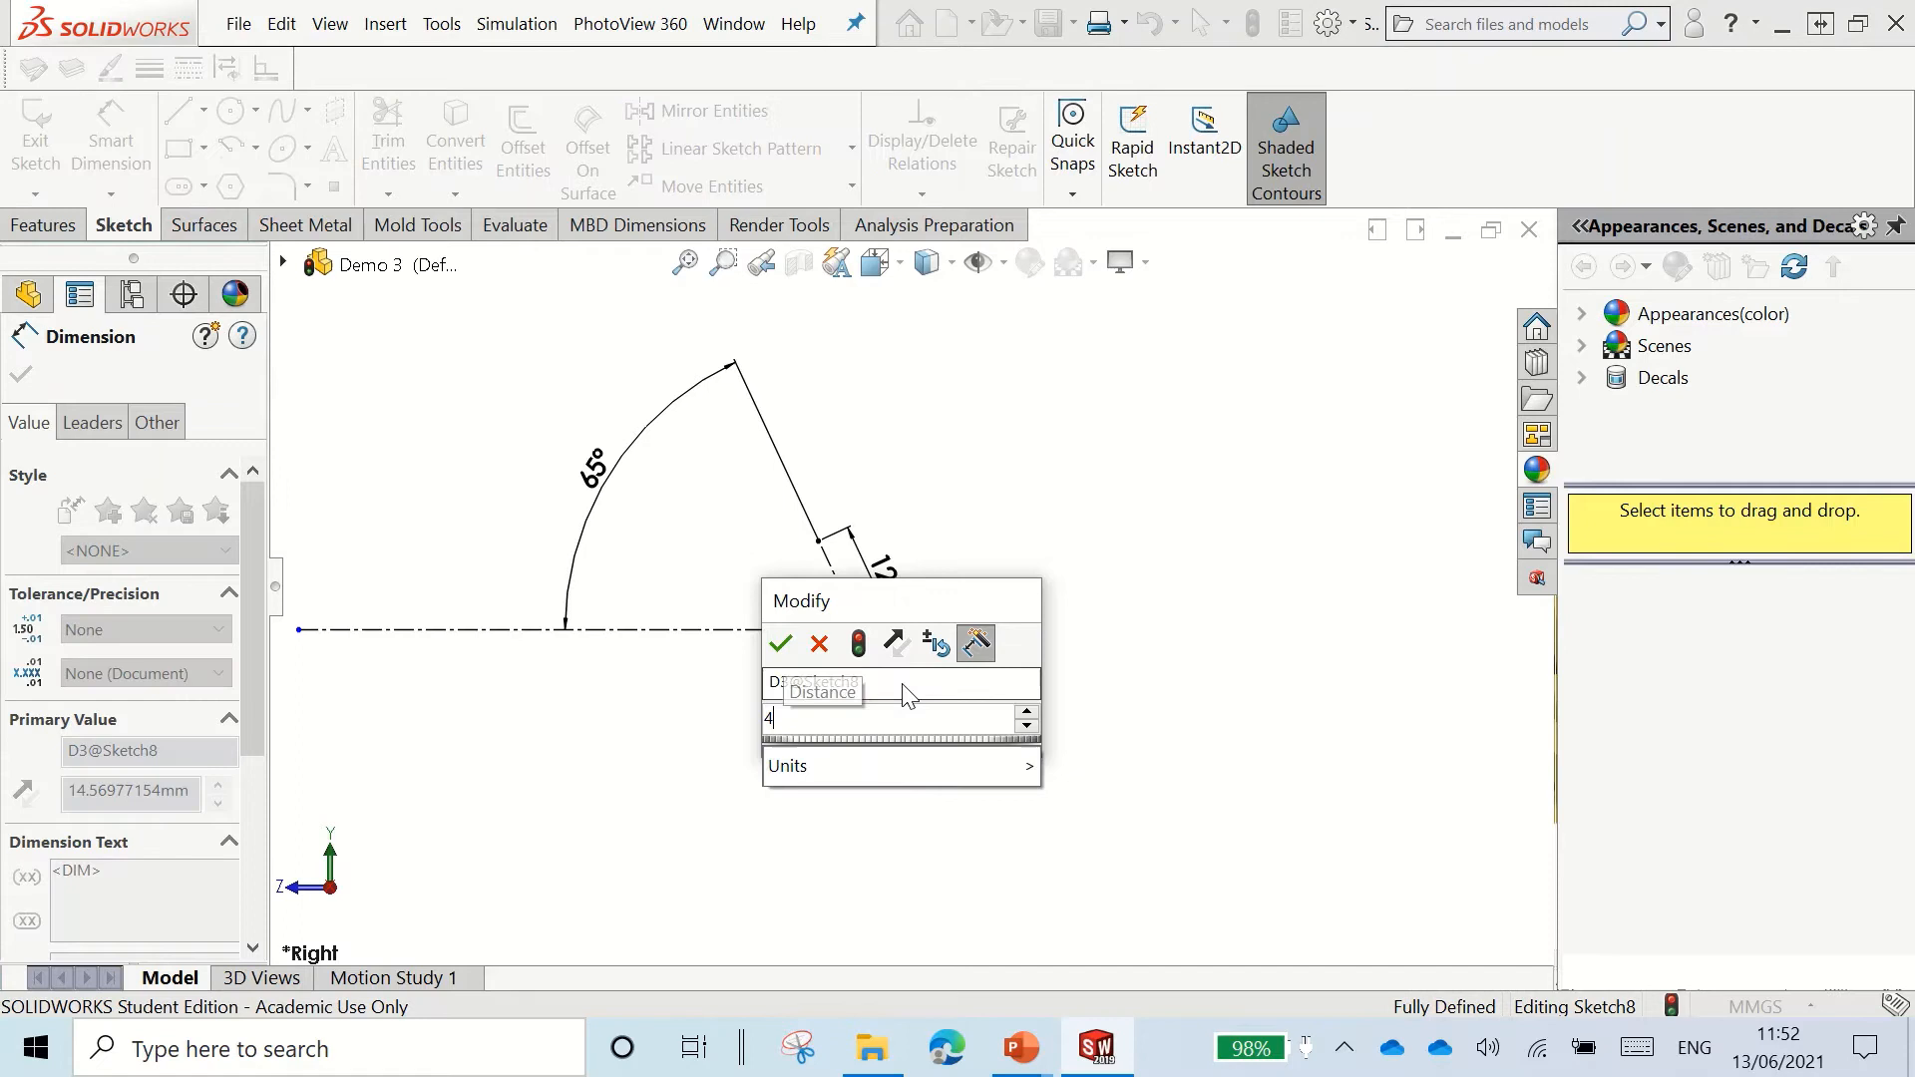
left_click(779, 643)
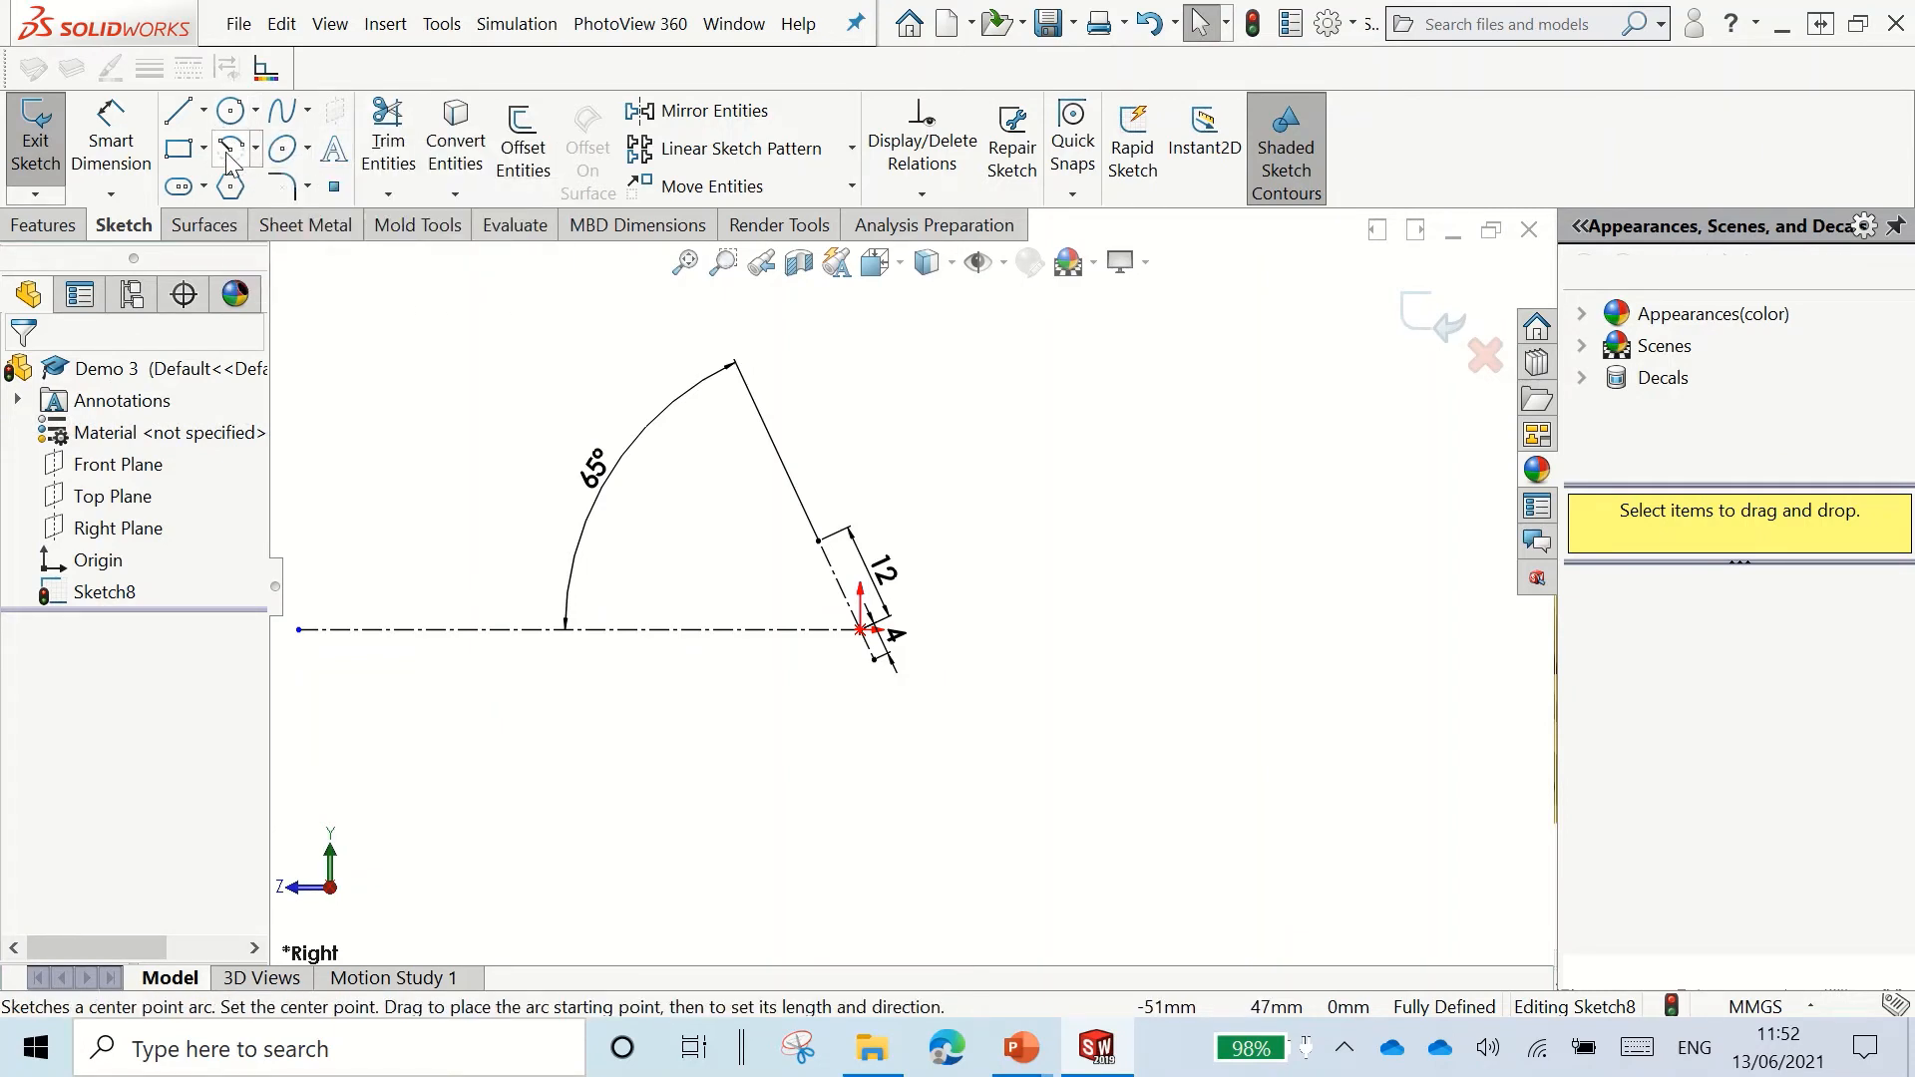
Step: Draw a centerpoint arc across the 65° gap and exit the sketch
left_click(228, 146)
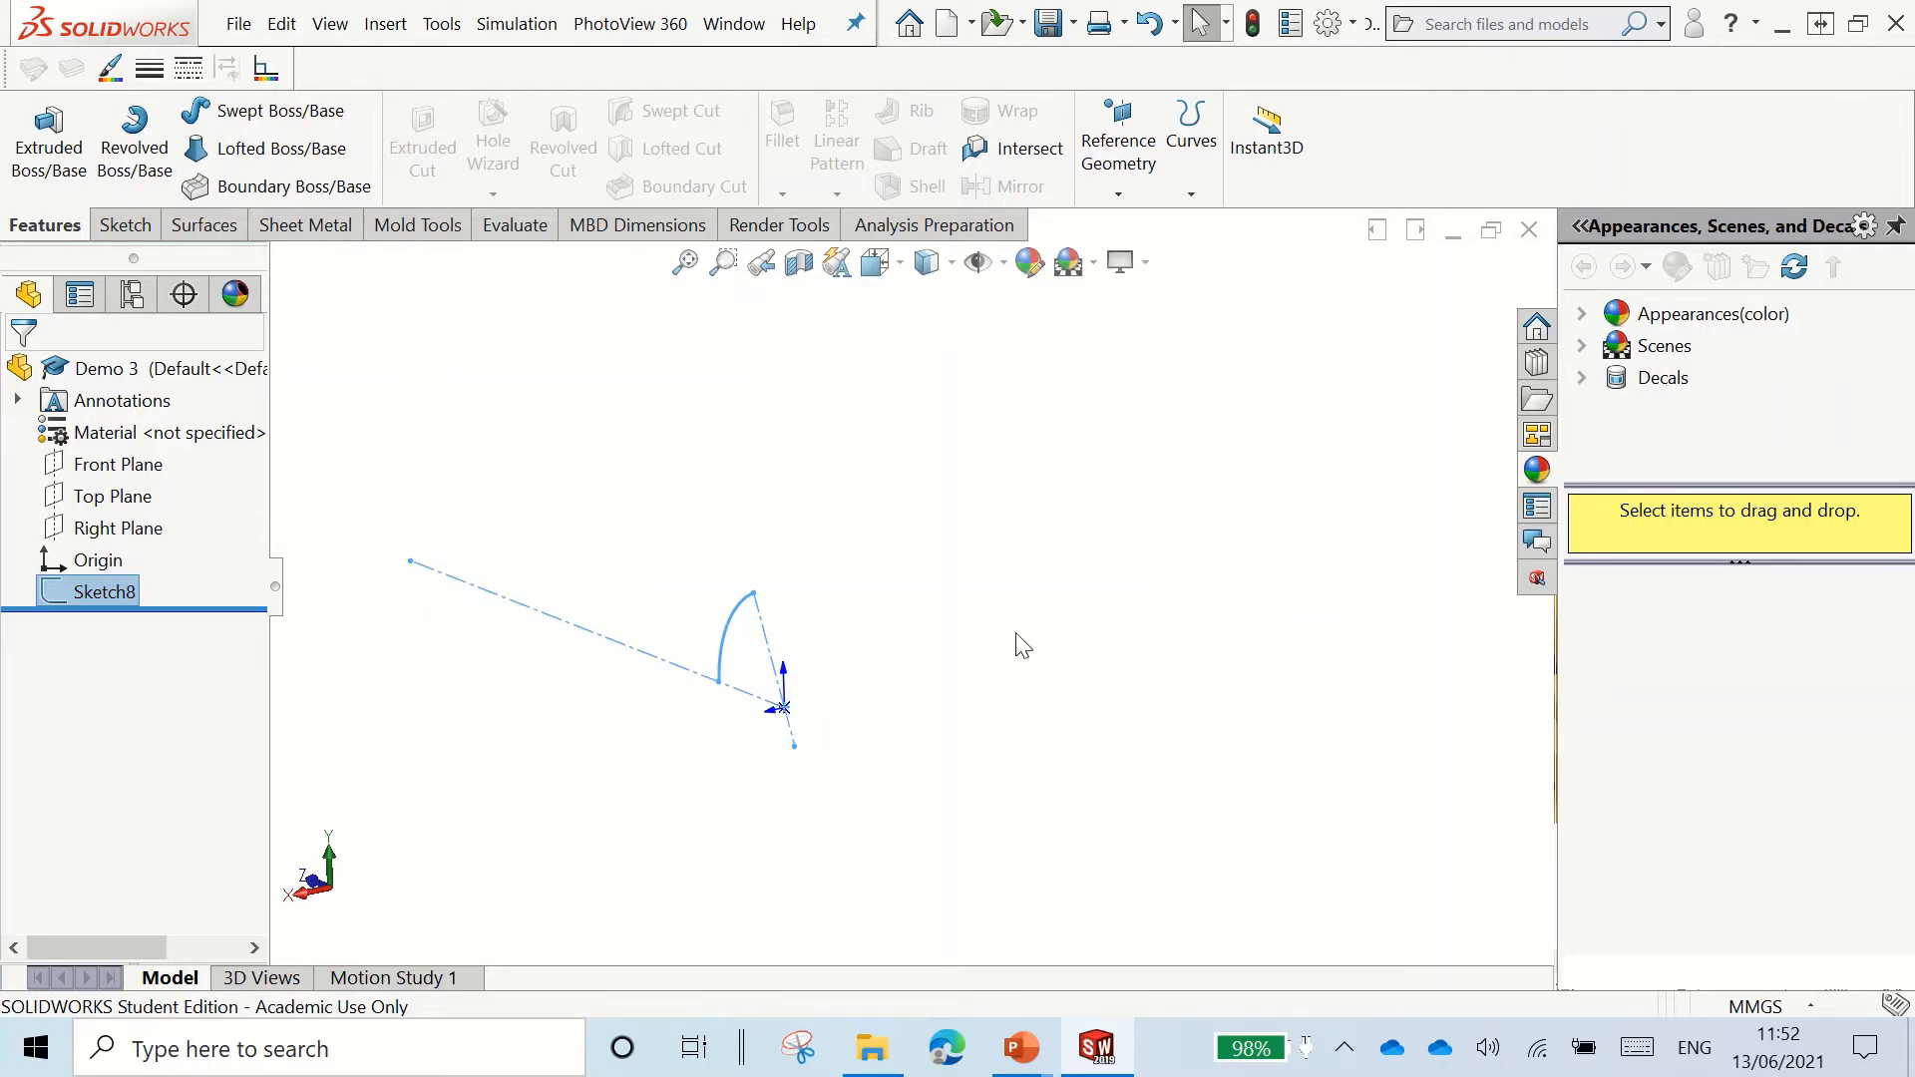
mouse_move(761, 622)
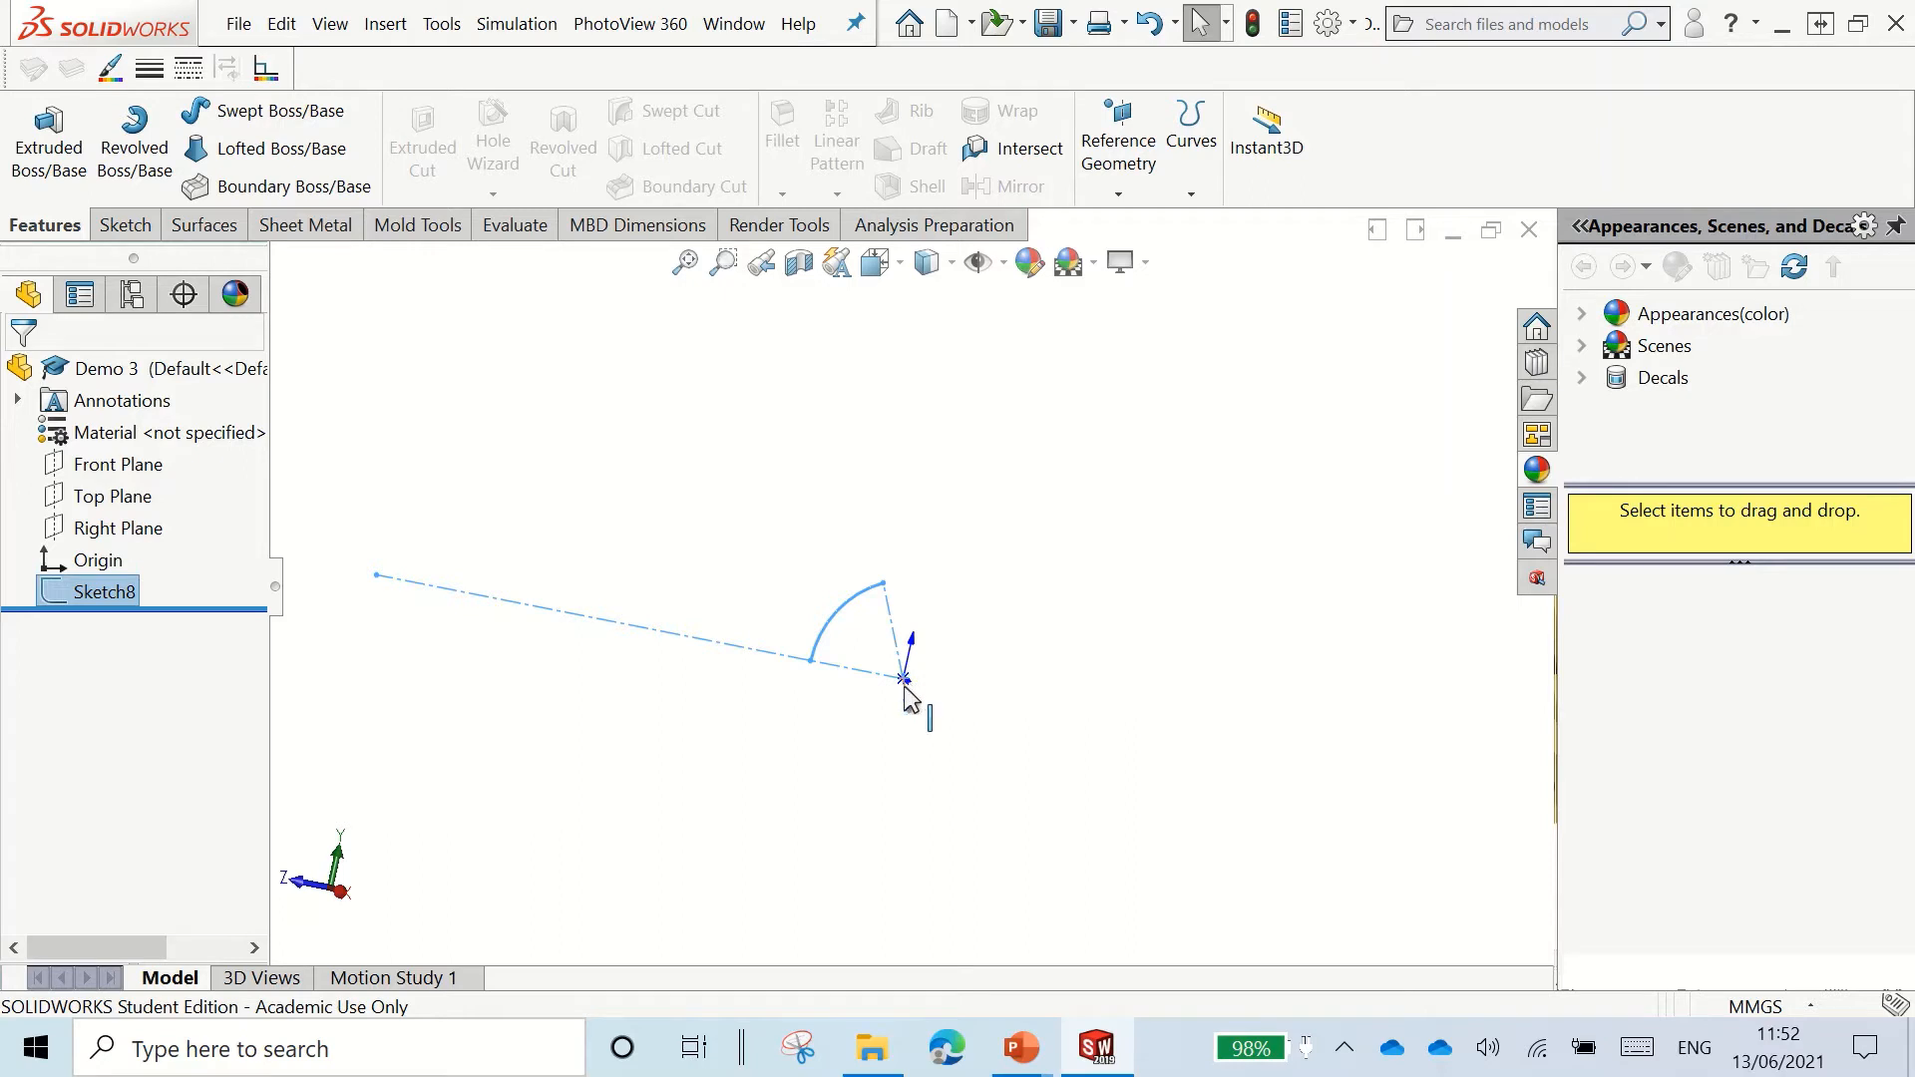
mouse_move(918, 686)
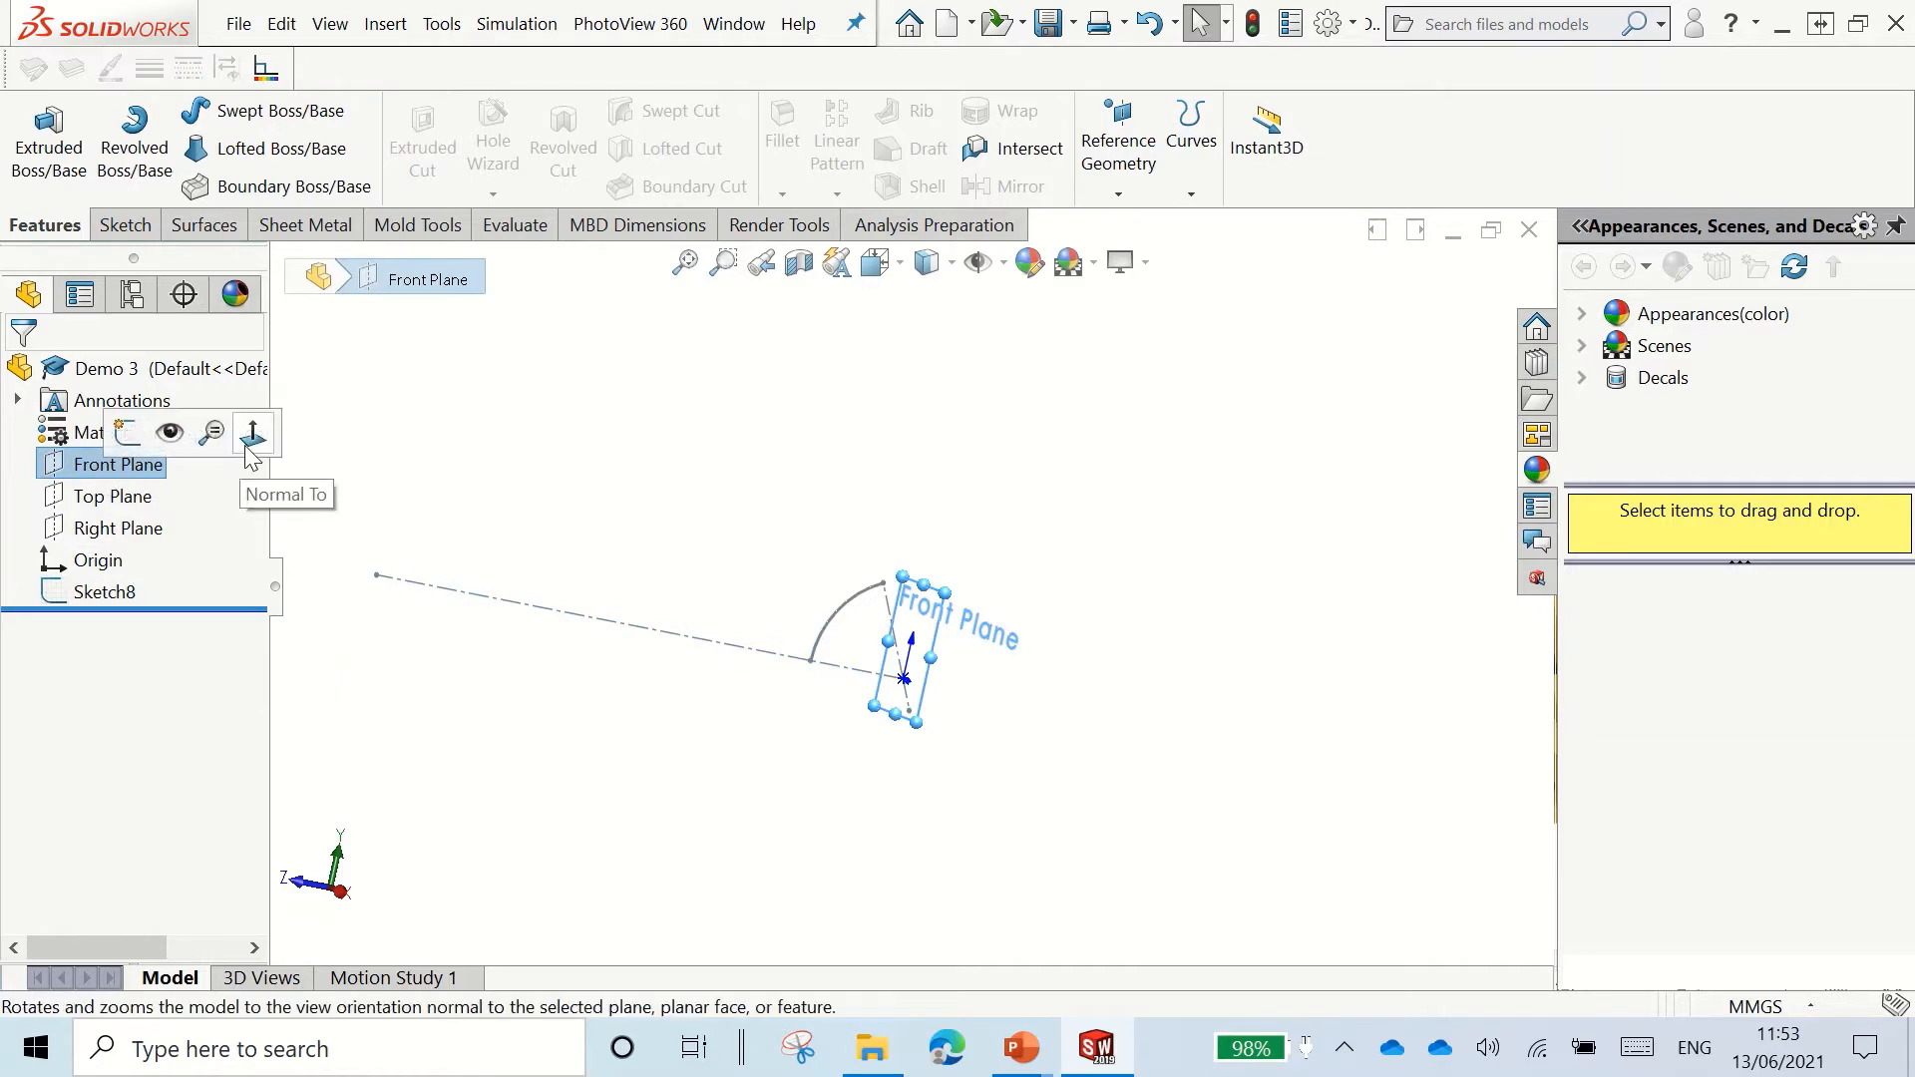
Step: View the Front Plane normal-to and draw a straight line out from the origin
left_click(251, 434)
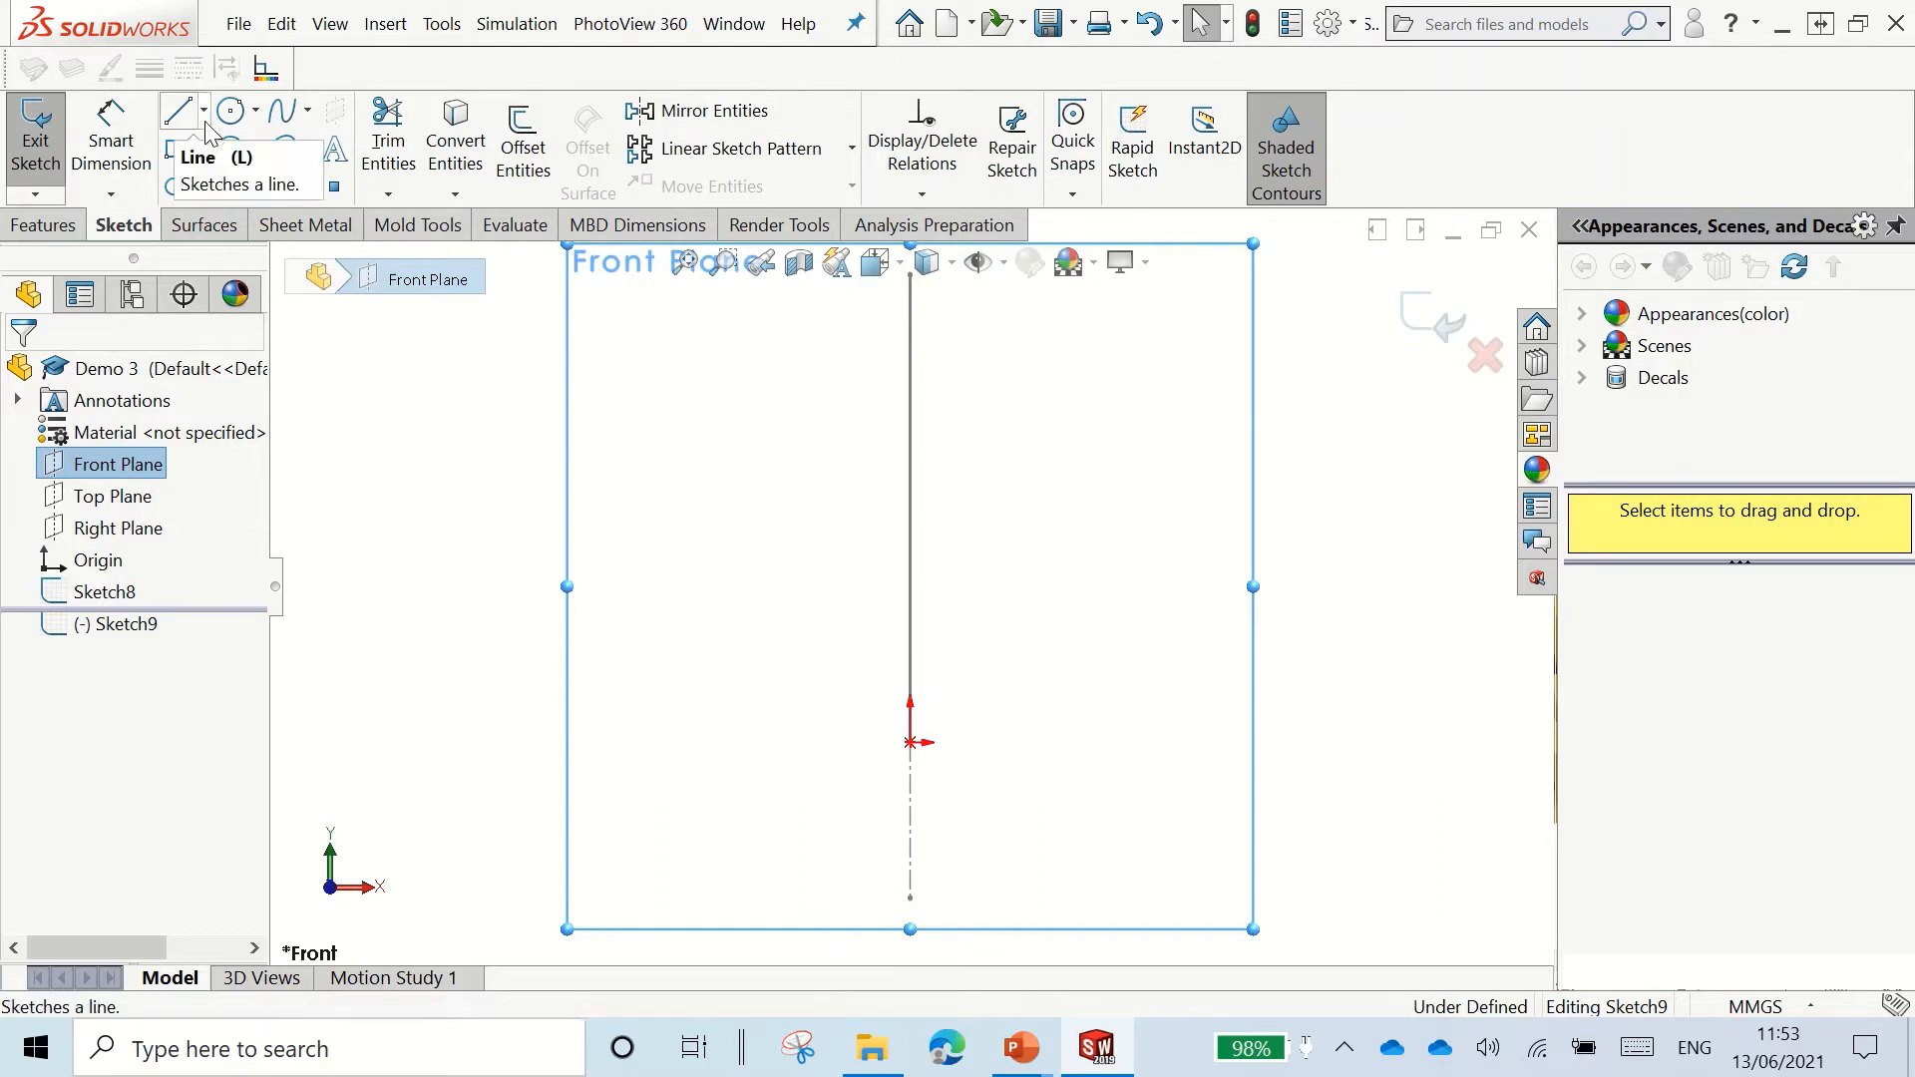
left_click(175, 110)
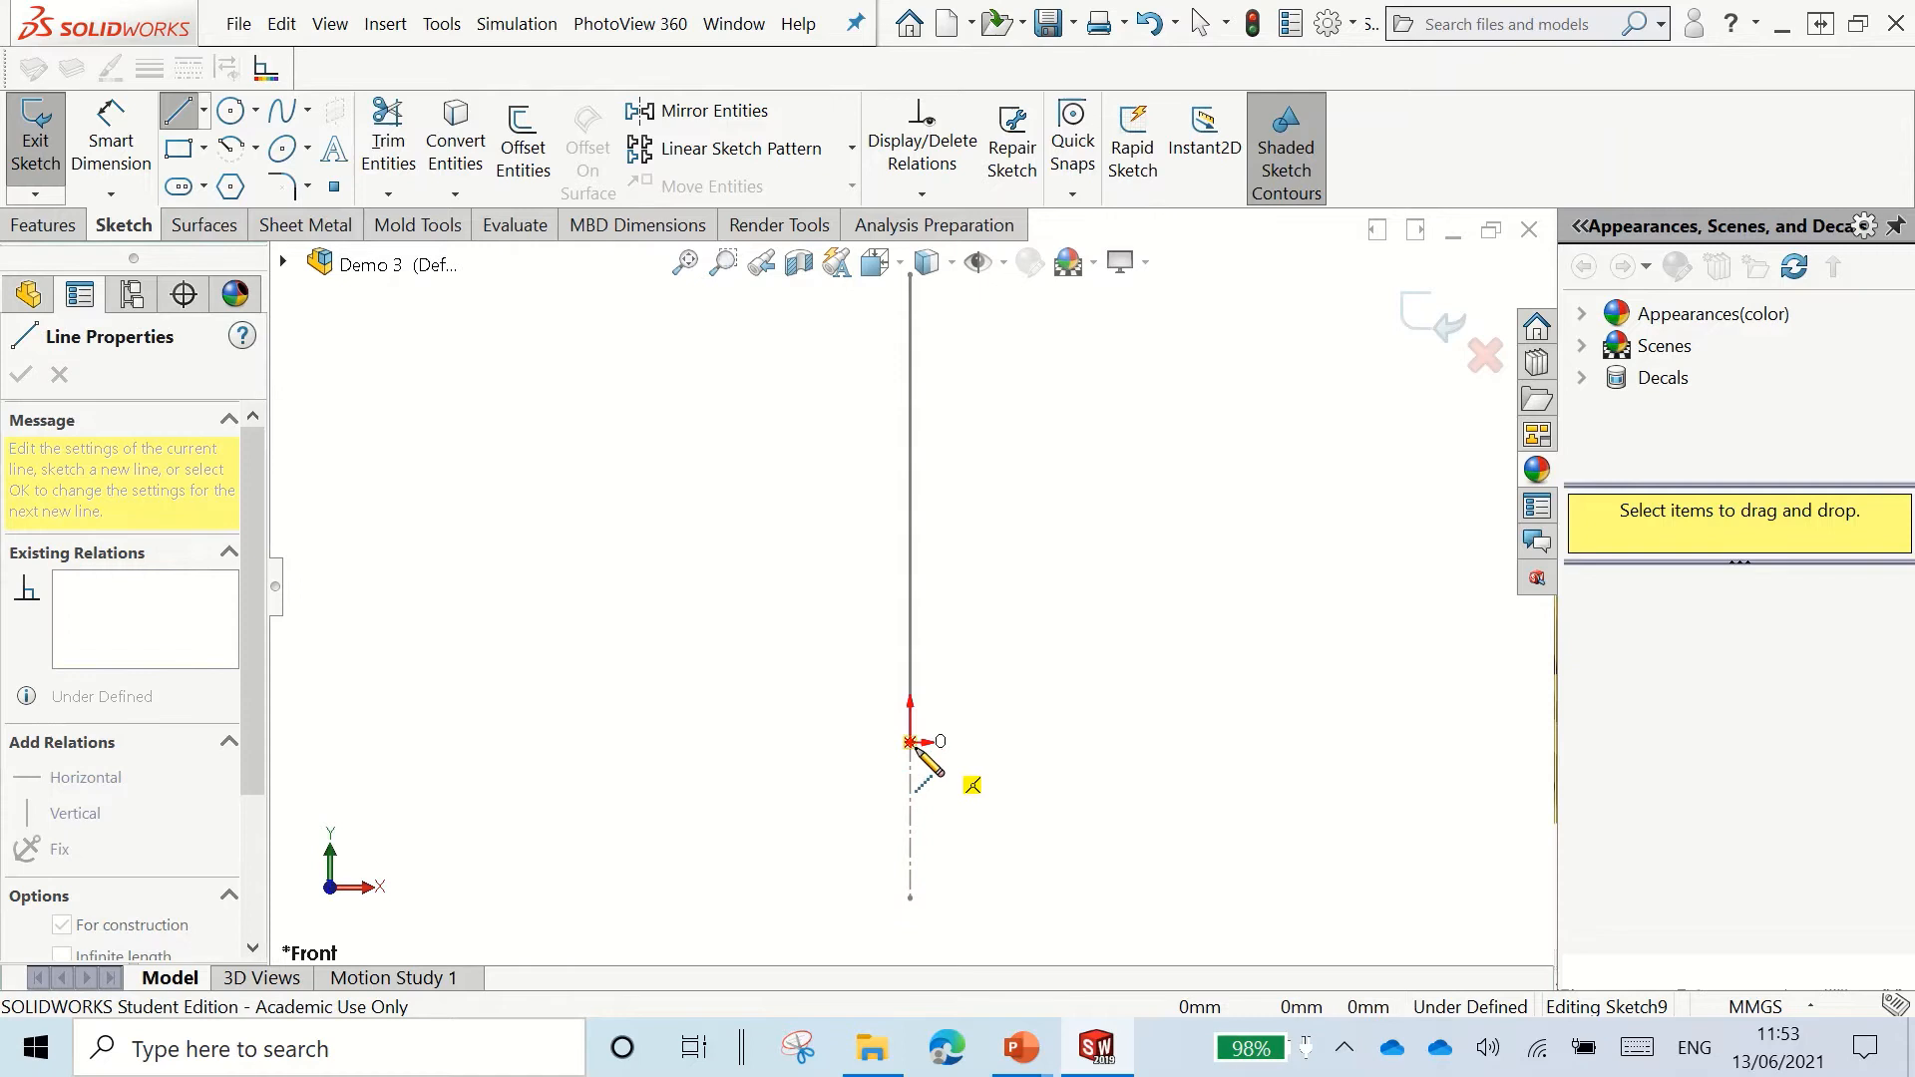
left_click_drag(910, 742, 1513, 742)
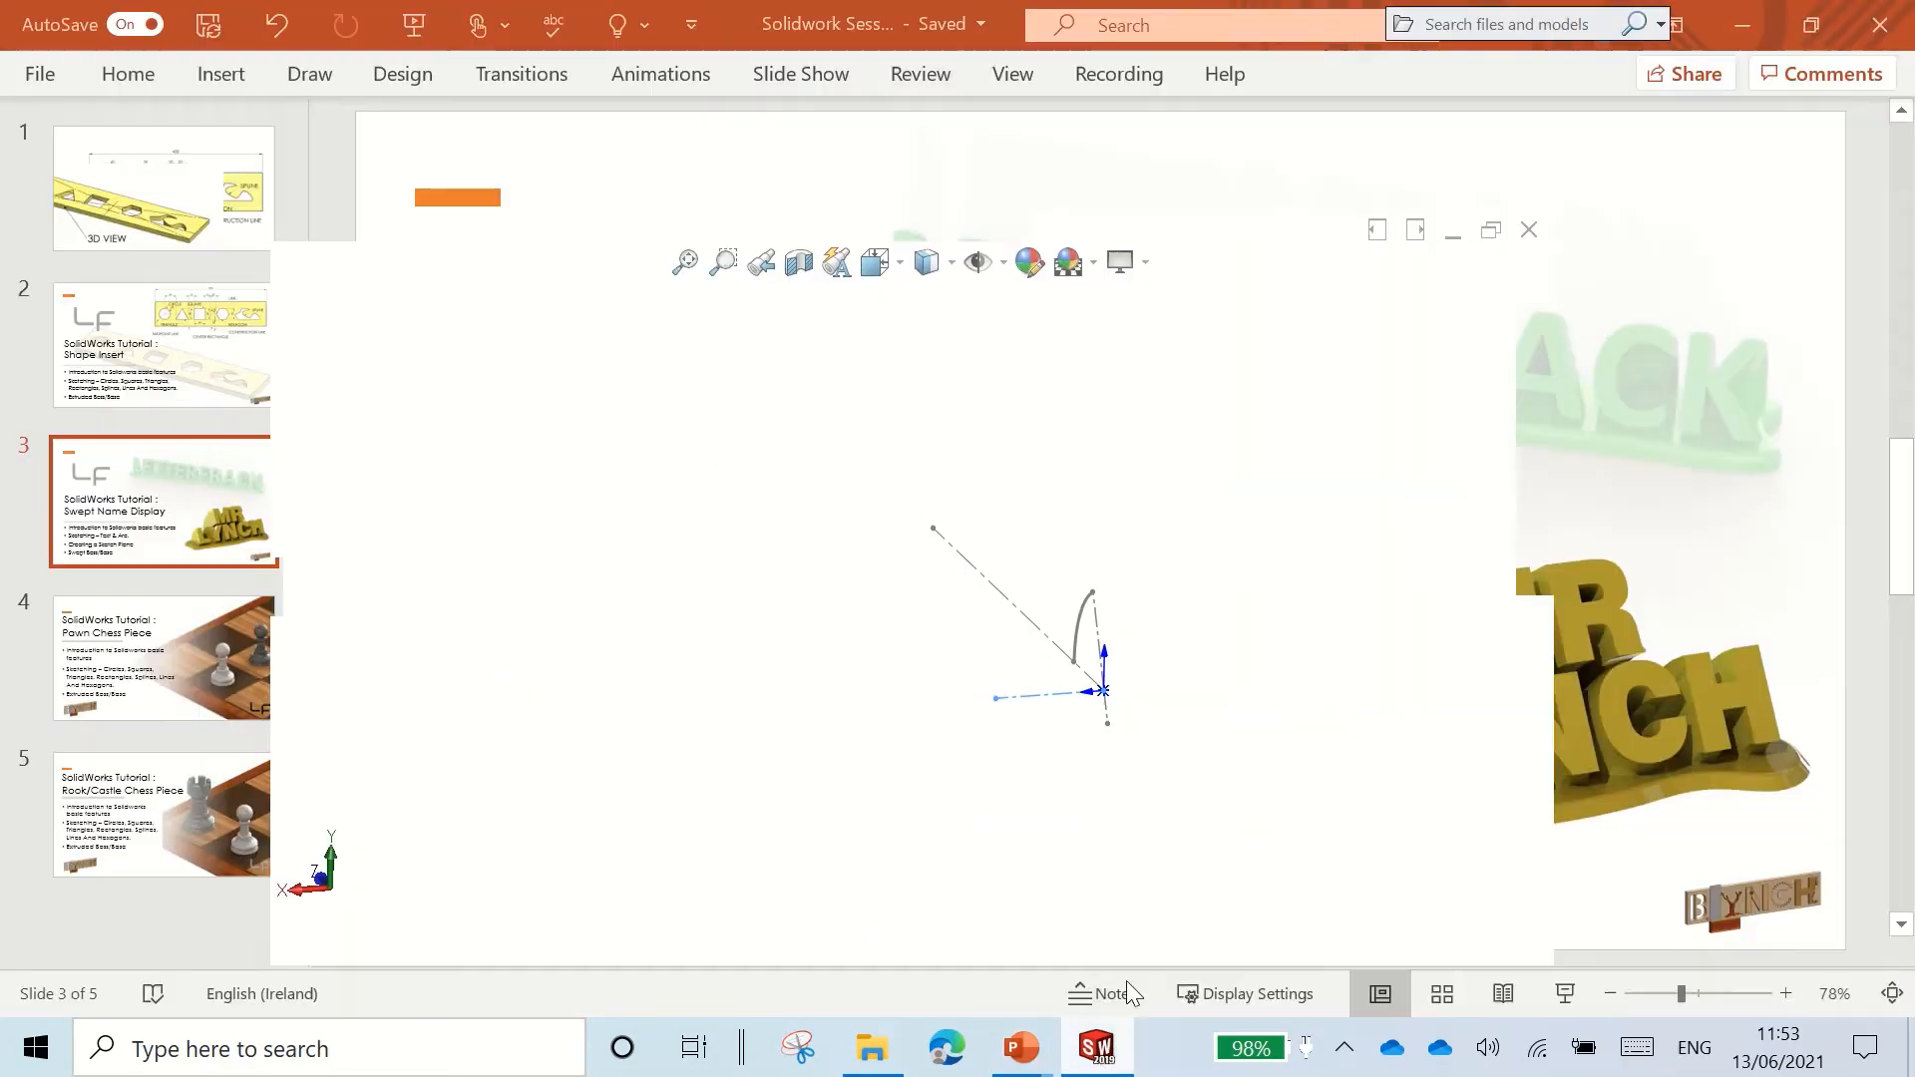
Step: Create reference plane Plane5 through Point2@Sketch9 and the origin
left_click(1095, 1048)
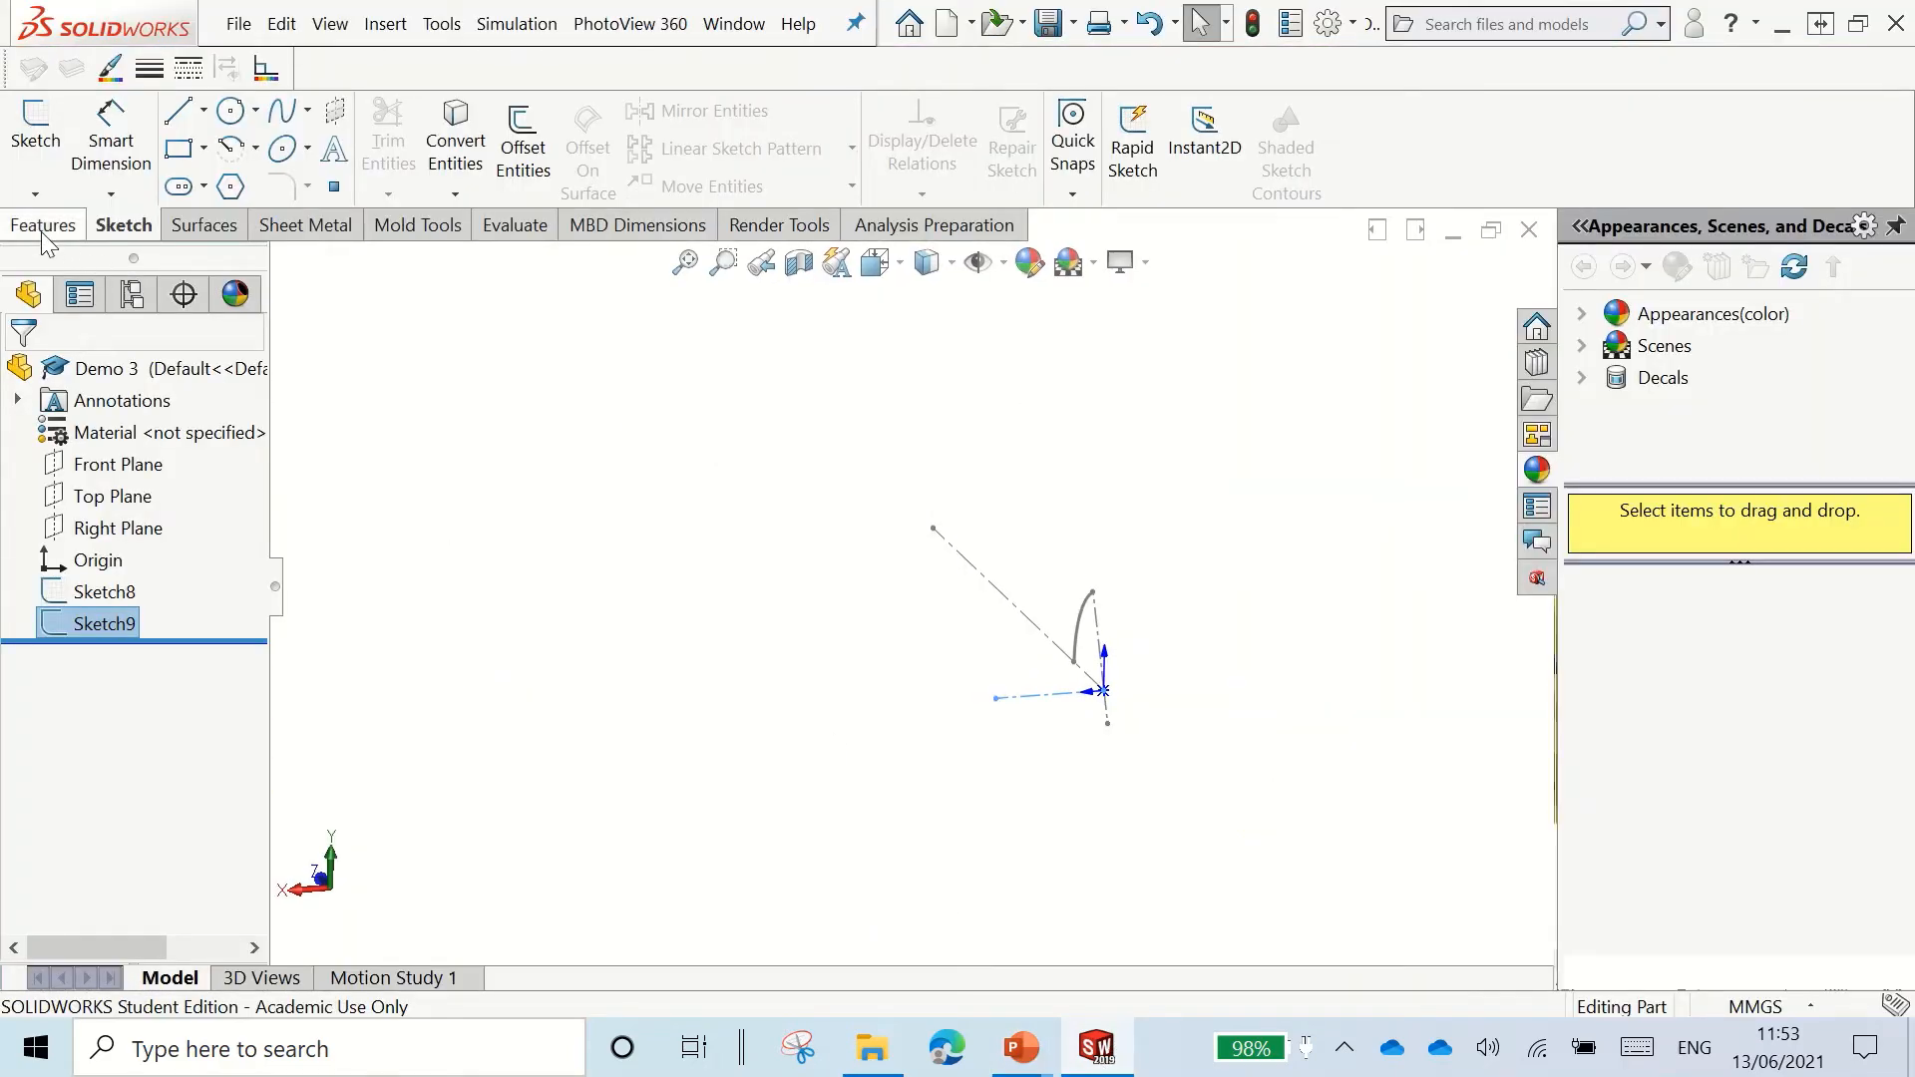
left_click(1116, 140)
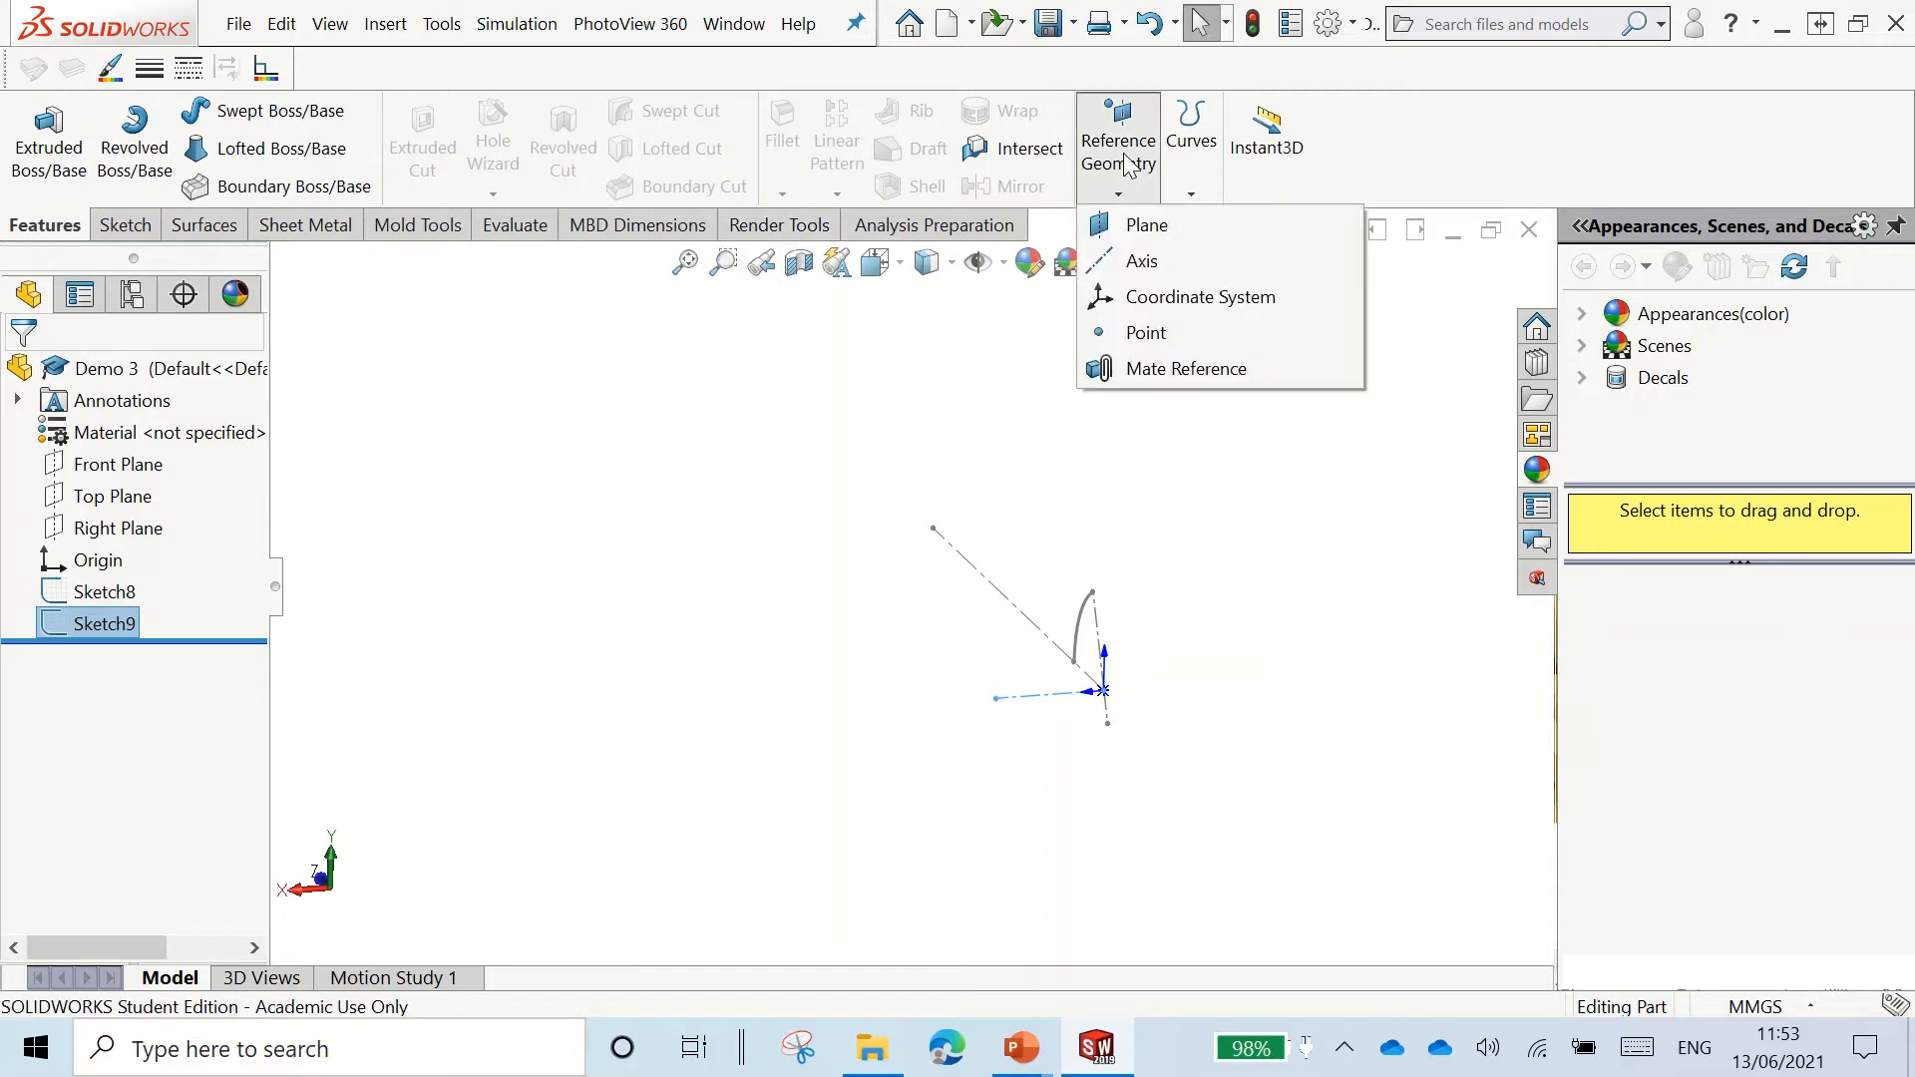
left_click(1143, 225)
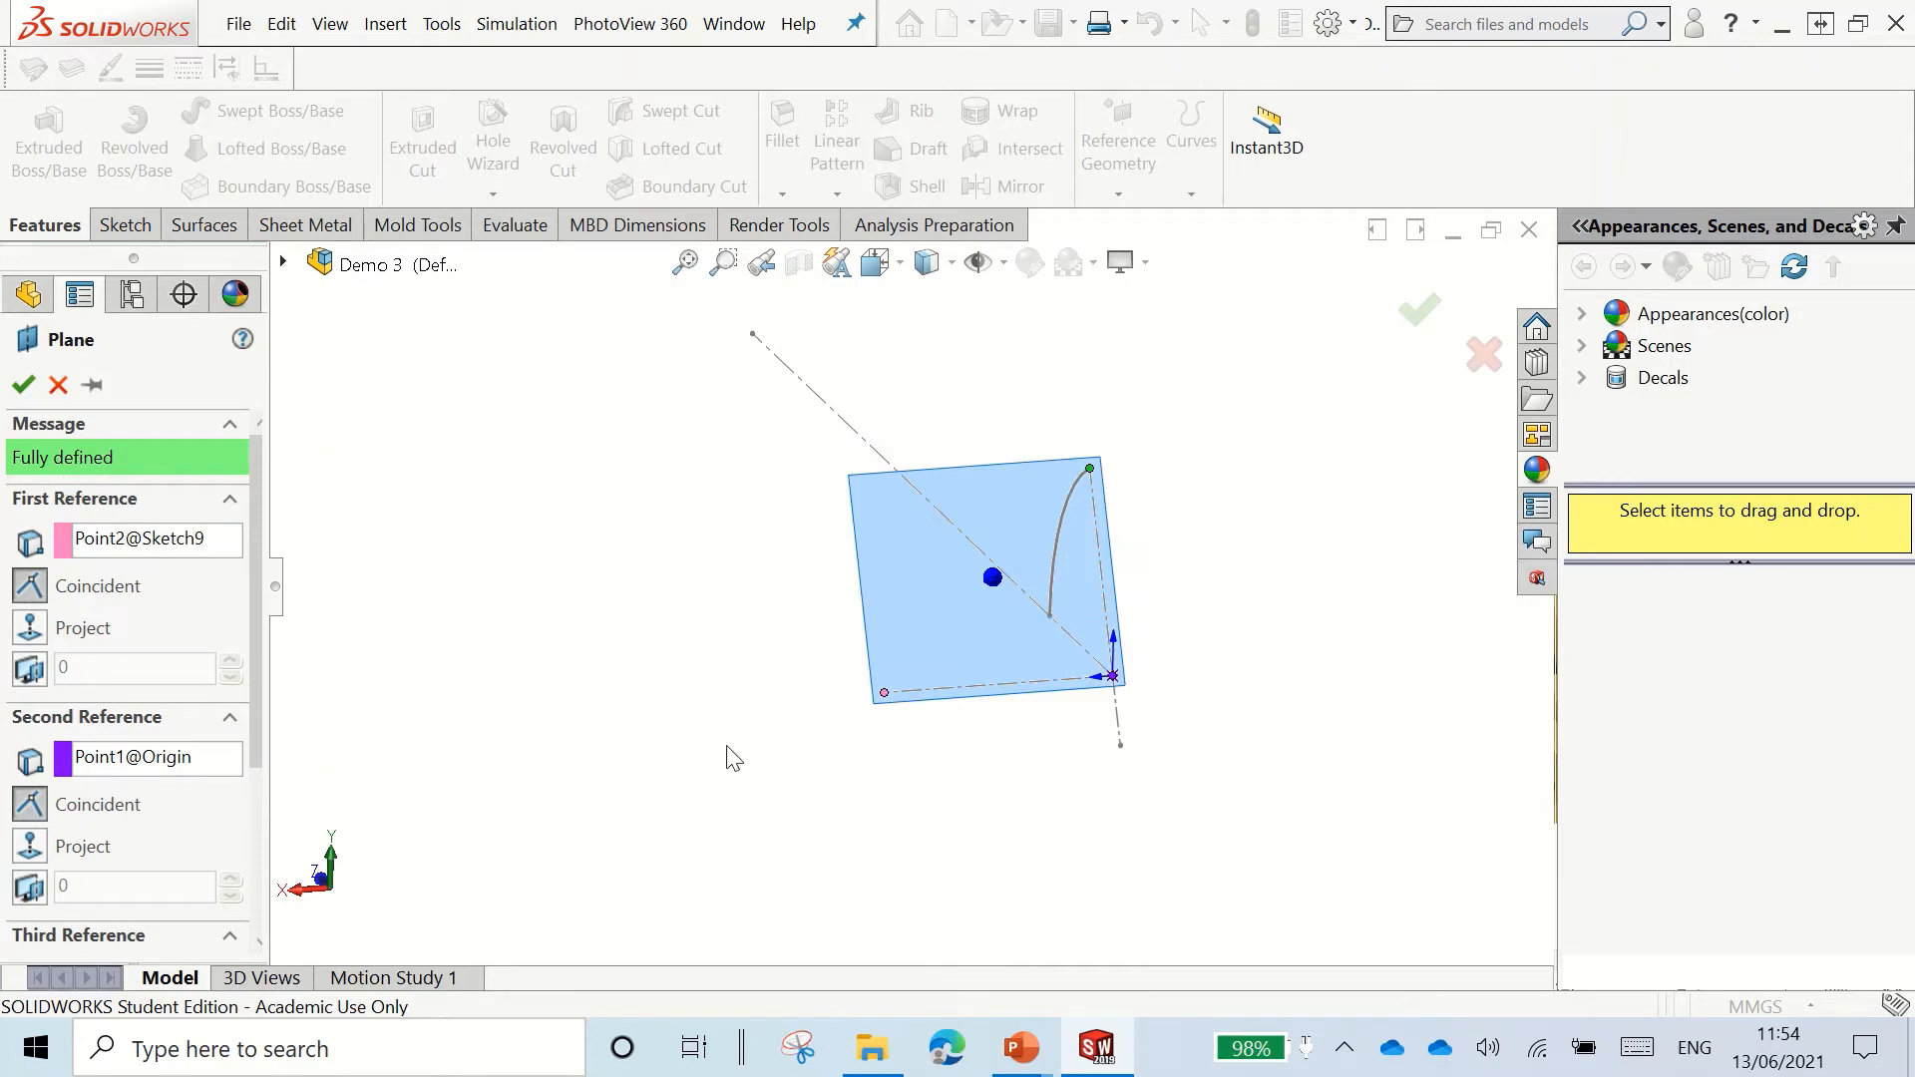
mouse_move(916, 867)
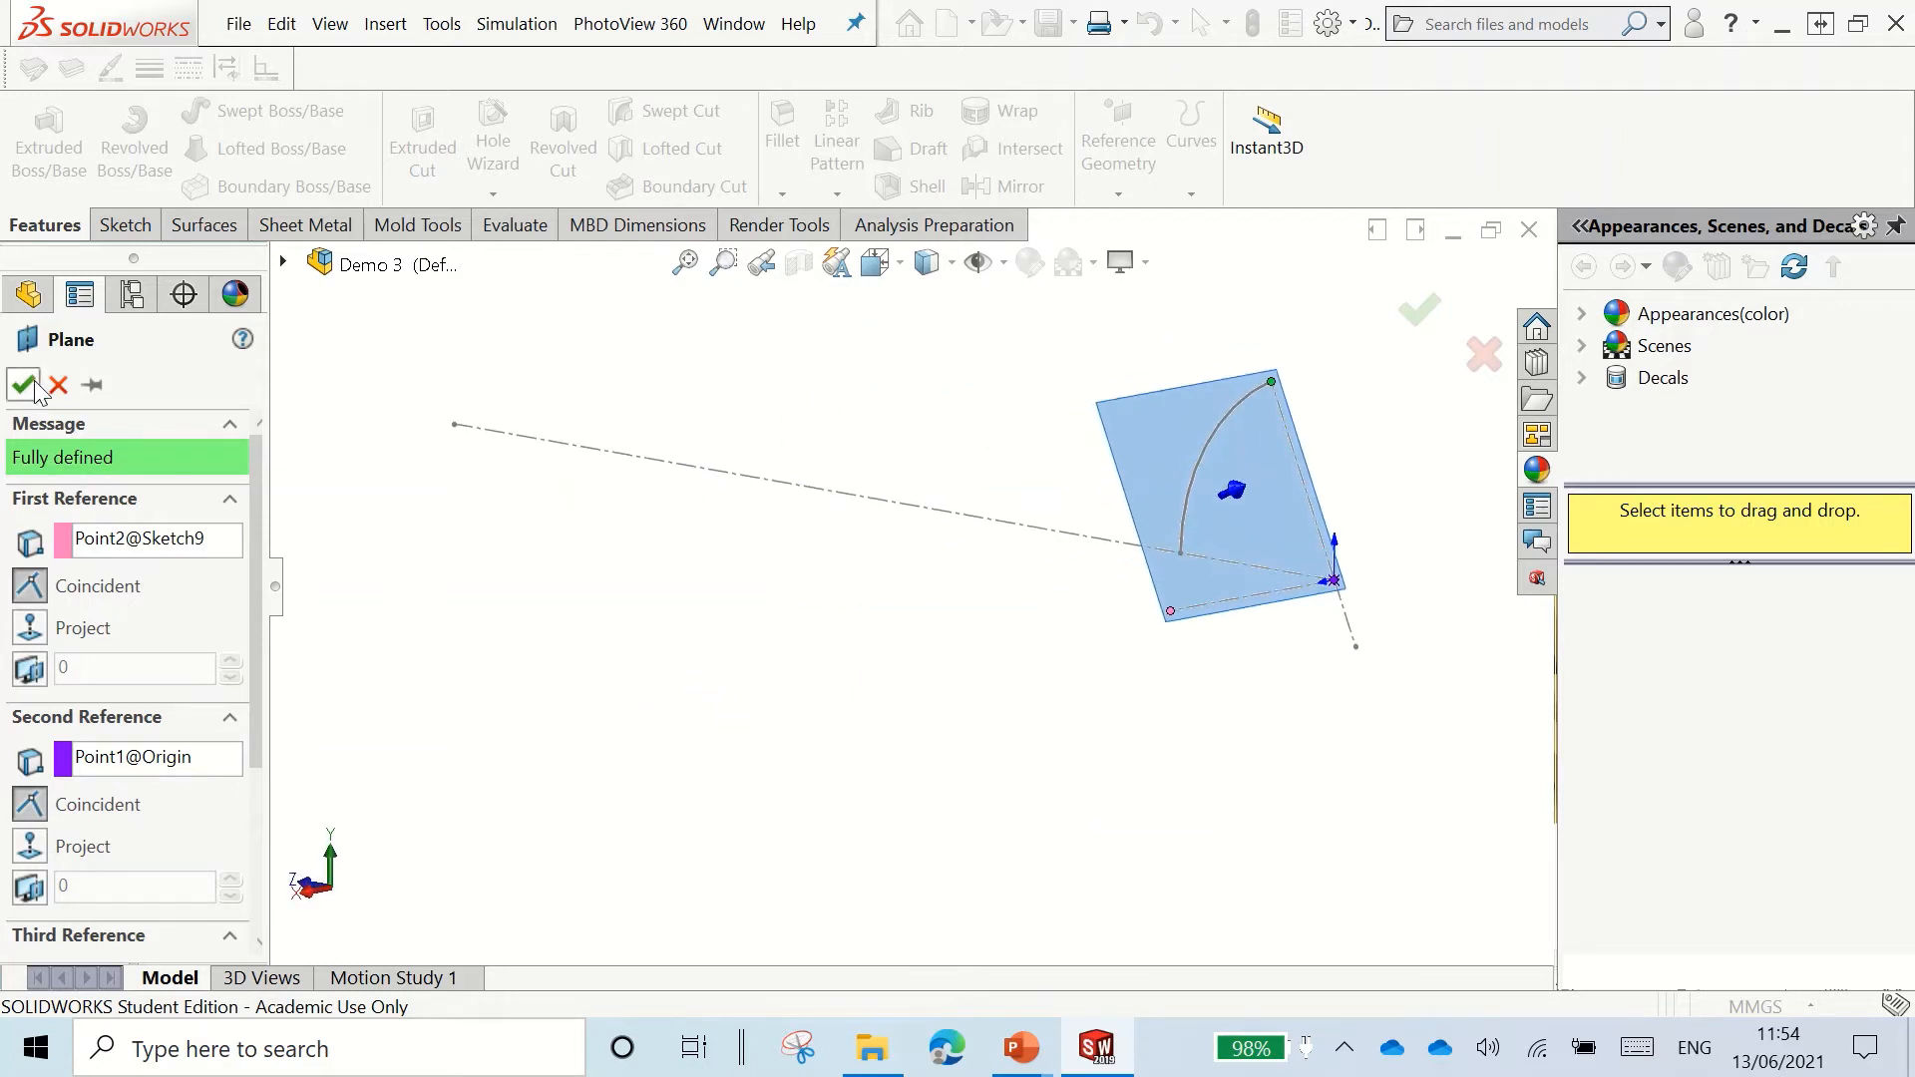
left_click(24, 386)
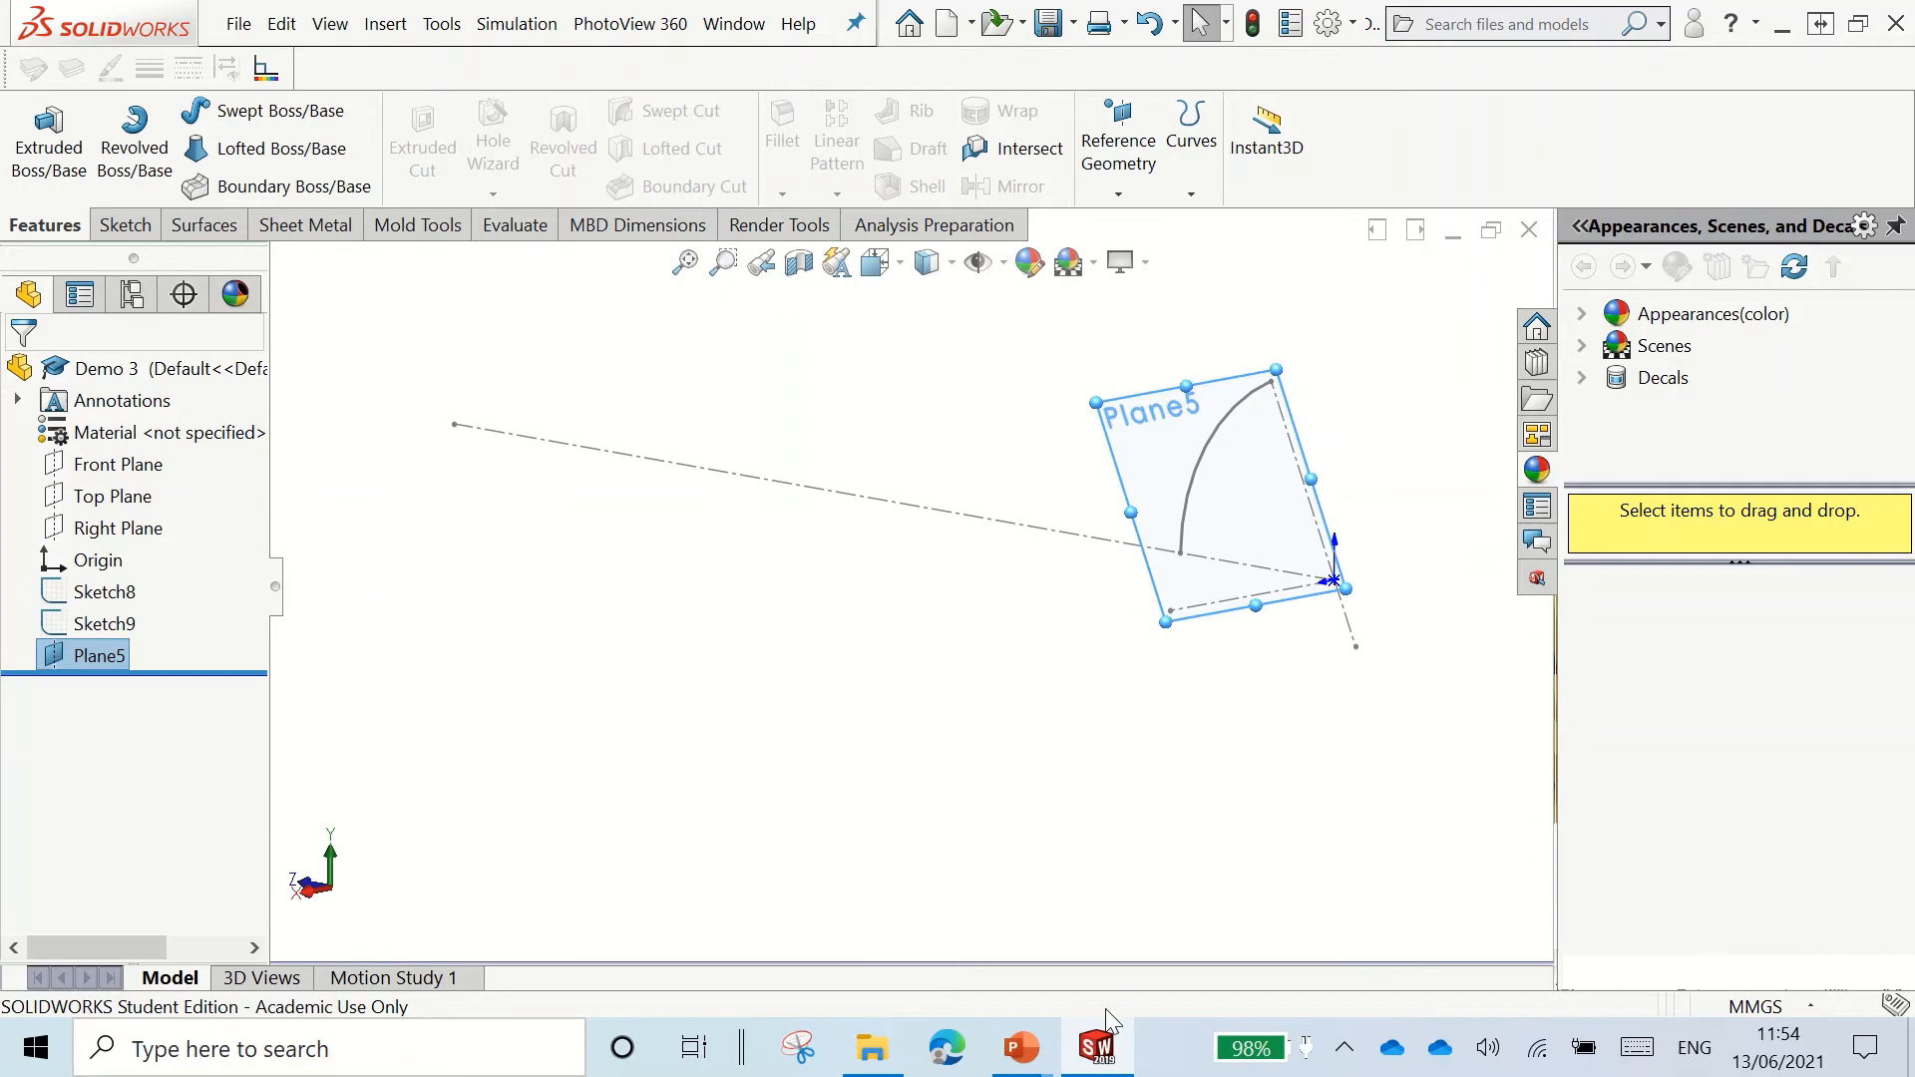
Step: Switch to the PowerPoint Swept Name Display slide
left_click(1019, 1048)
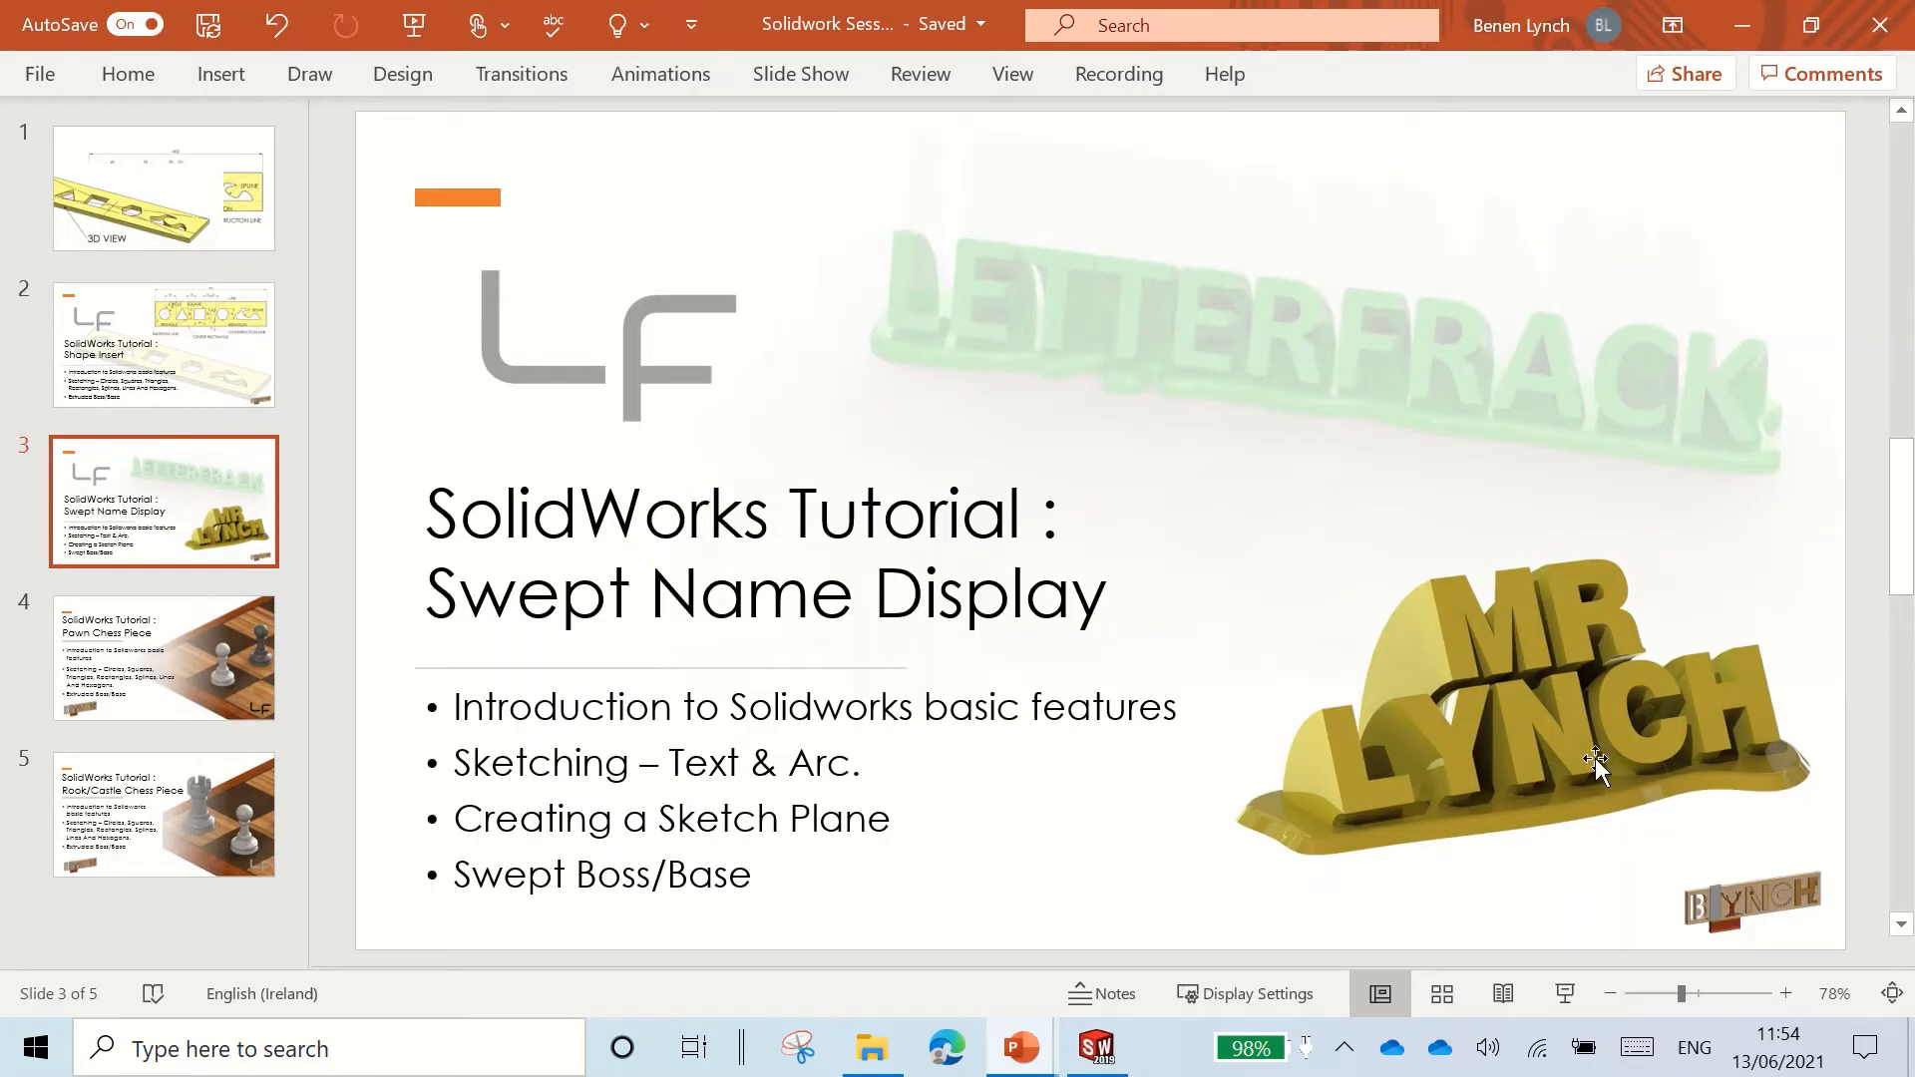
mouse_move(1353, 635)
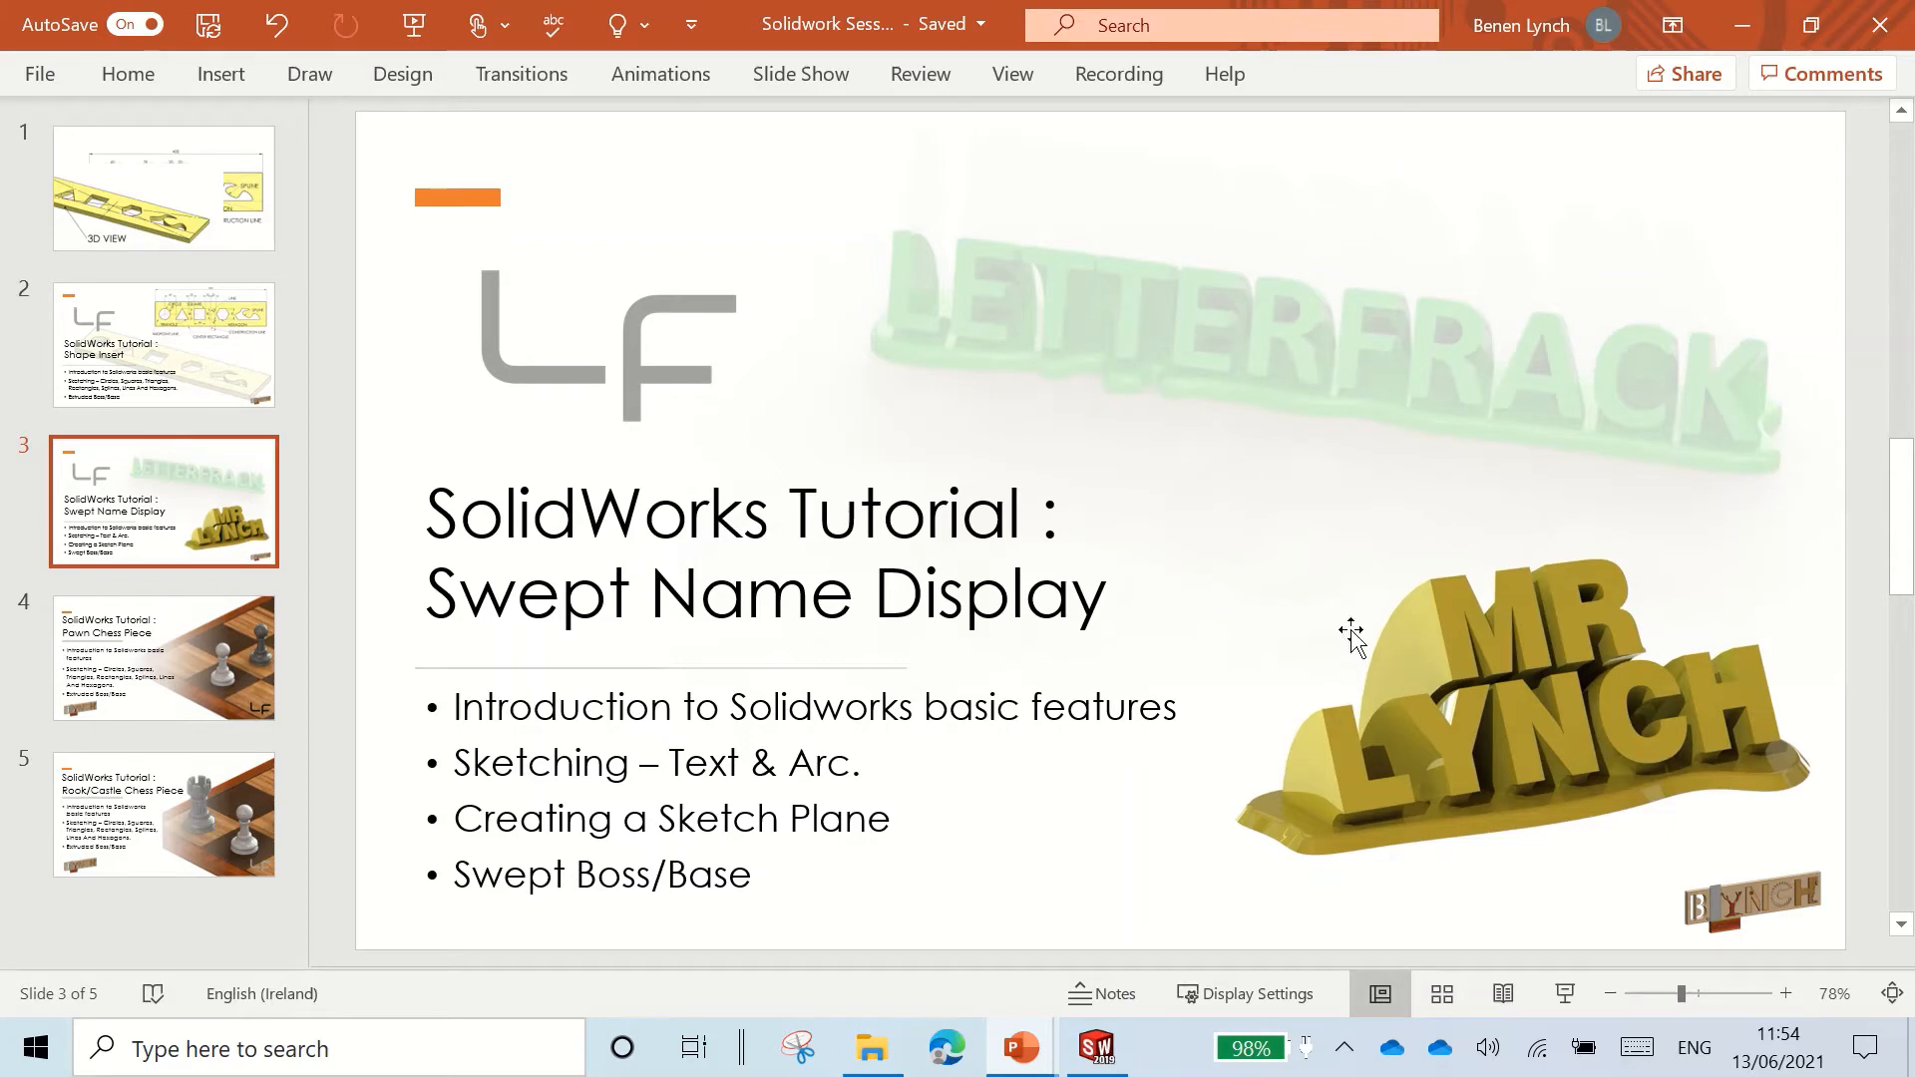
mouse_move(1567, 656)
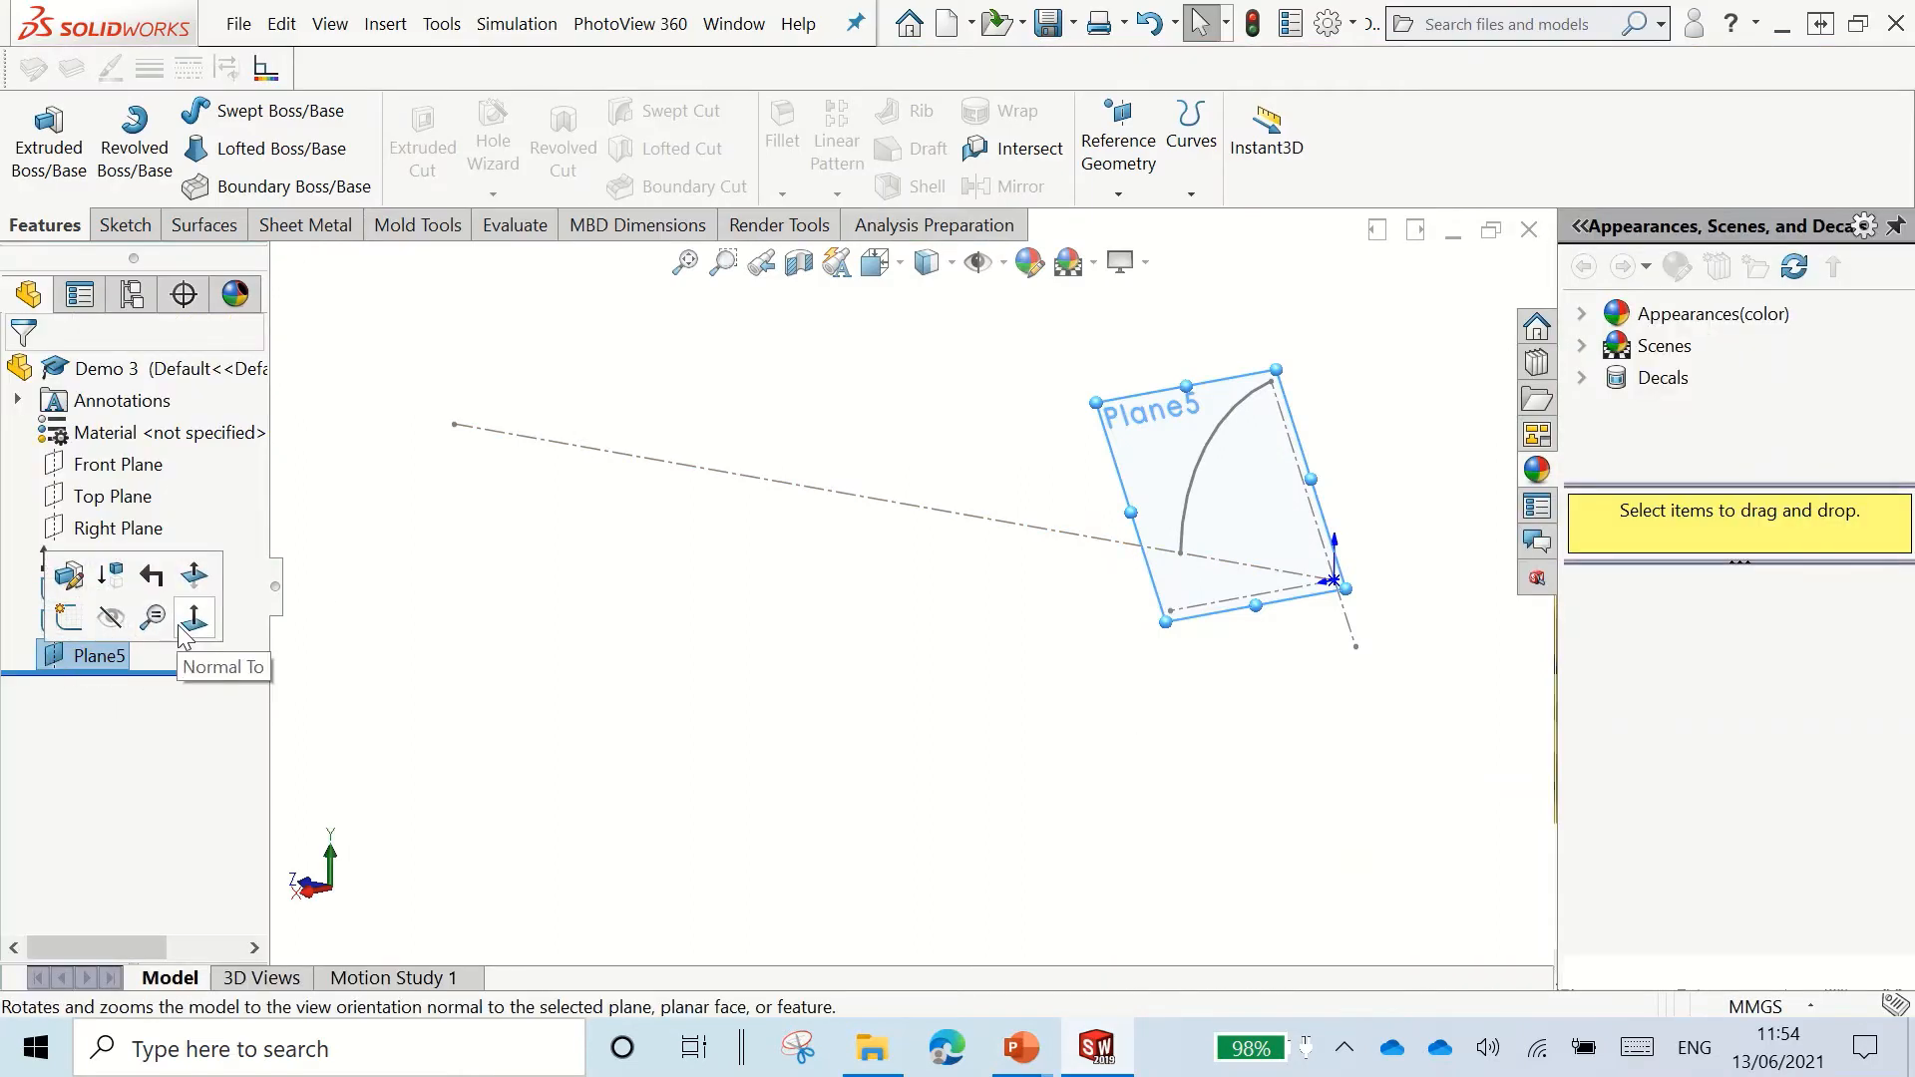
Step: On Plane5, draw a midpoint line centred on the origin and dimension it 80 mm
left_click(193, 618)
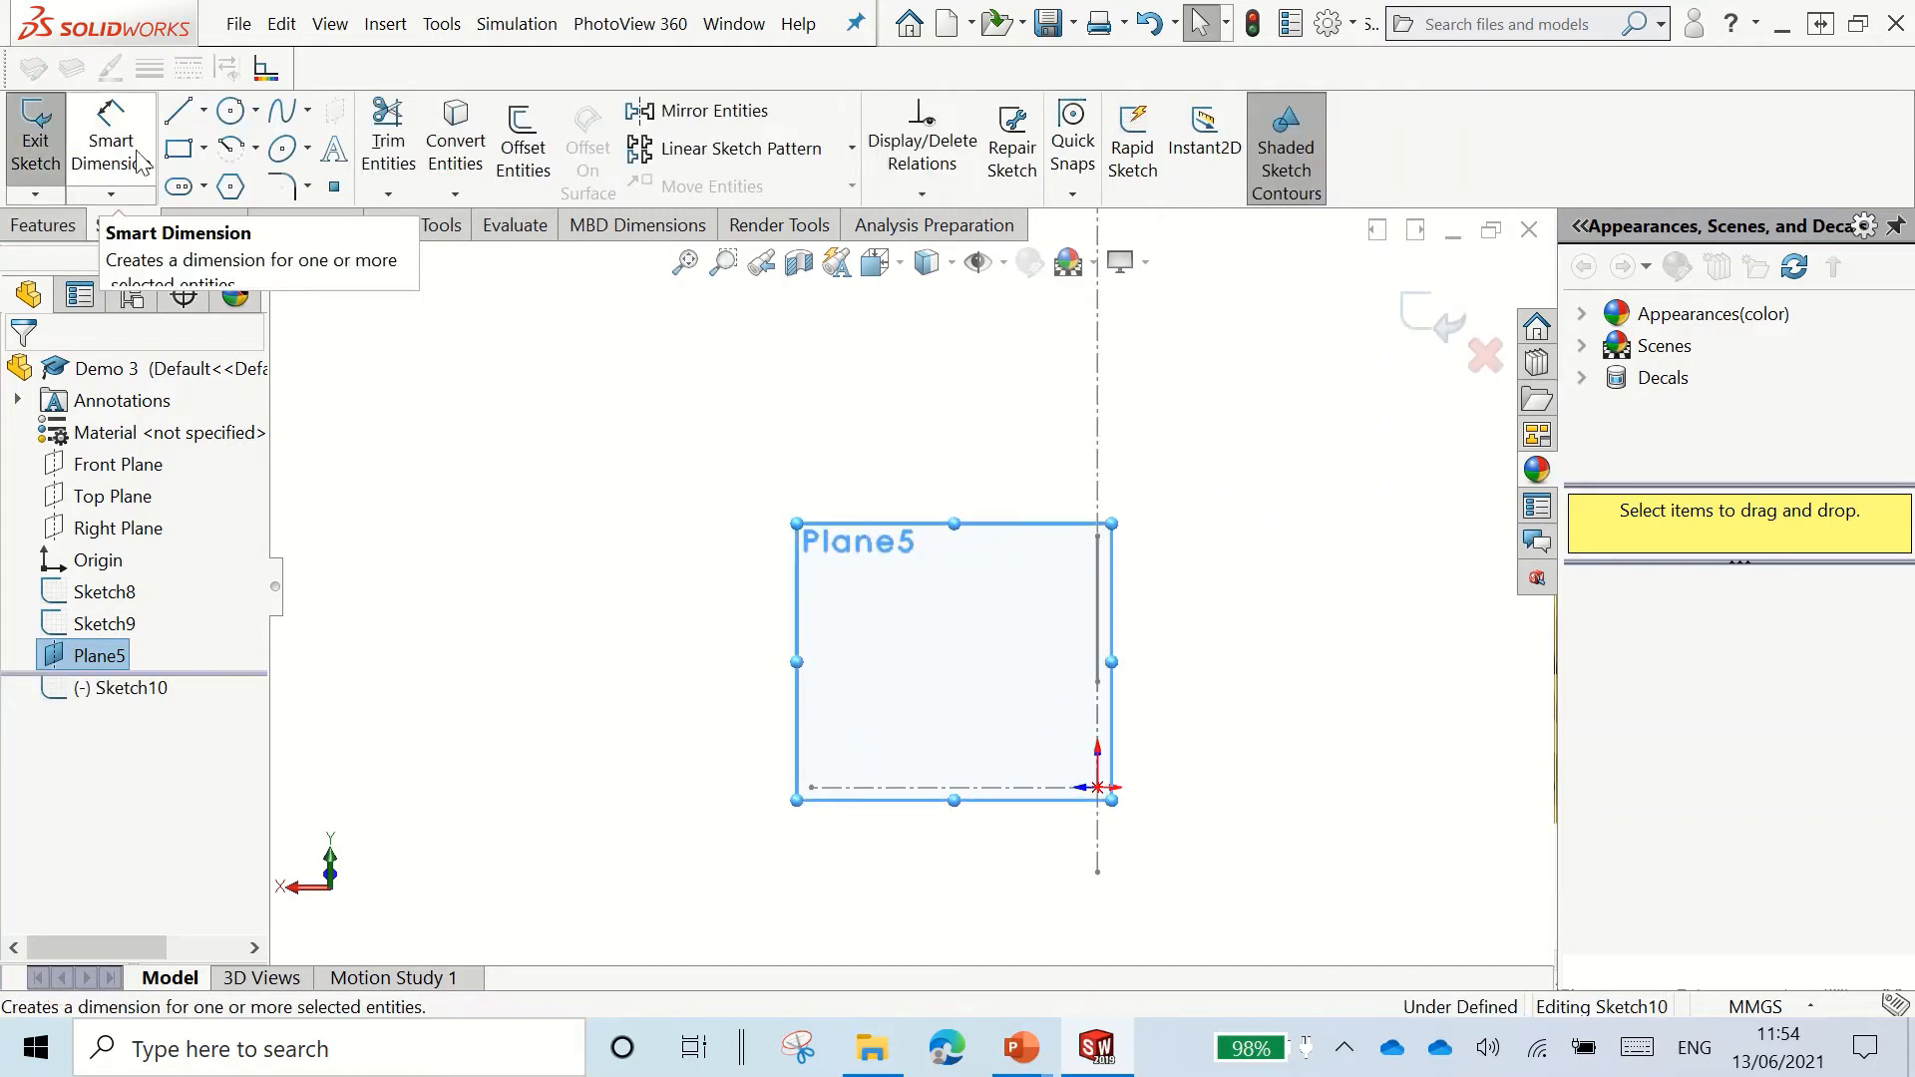
left_click(203, 110)
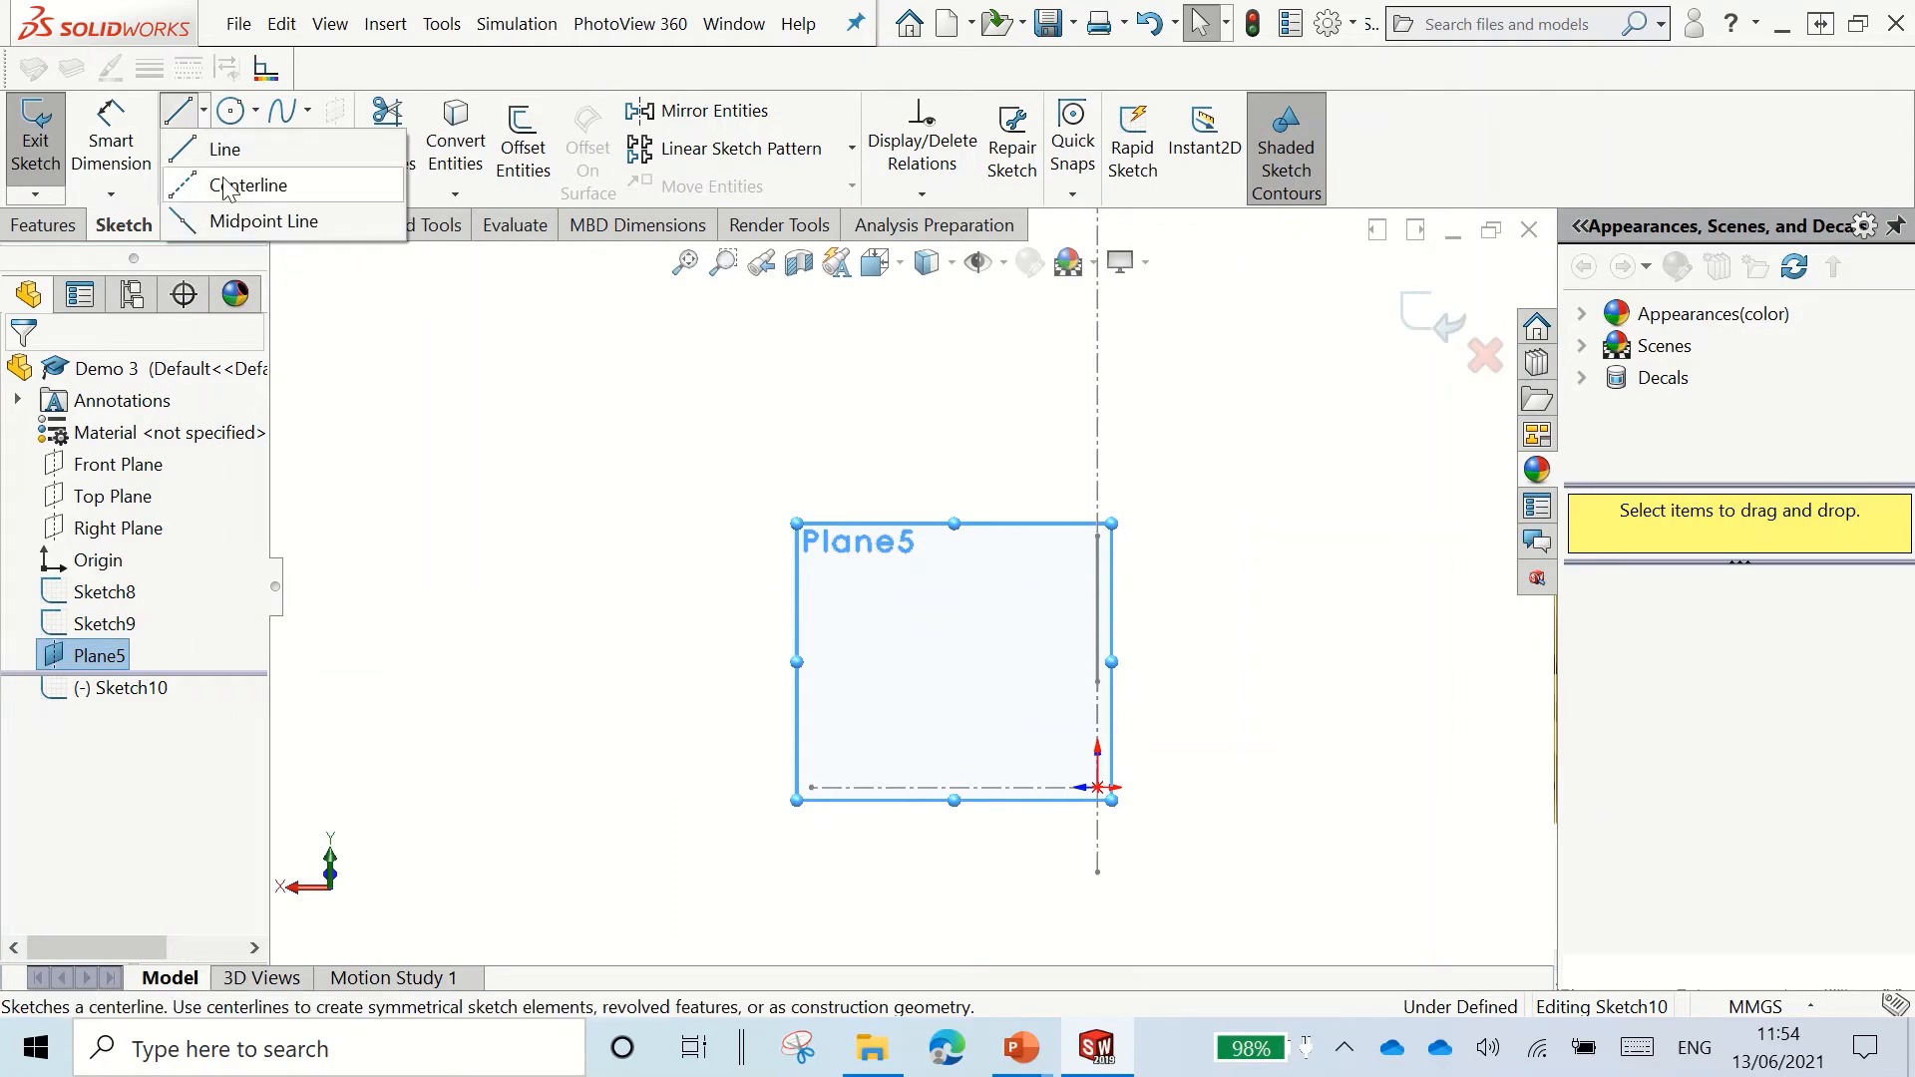
left_click(250, 185)
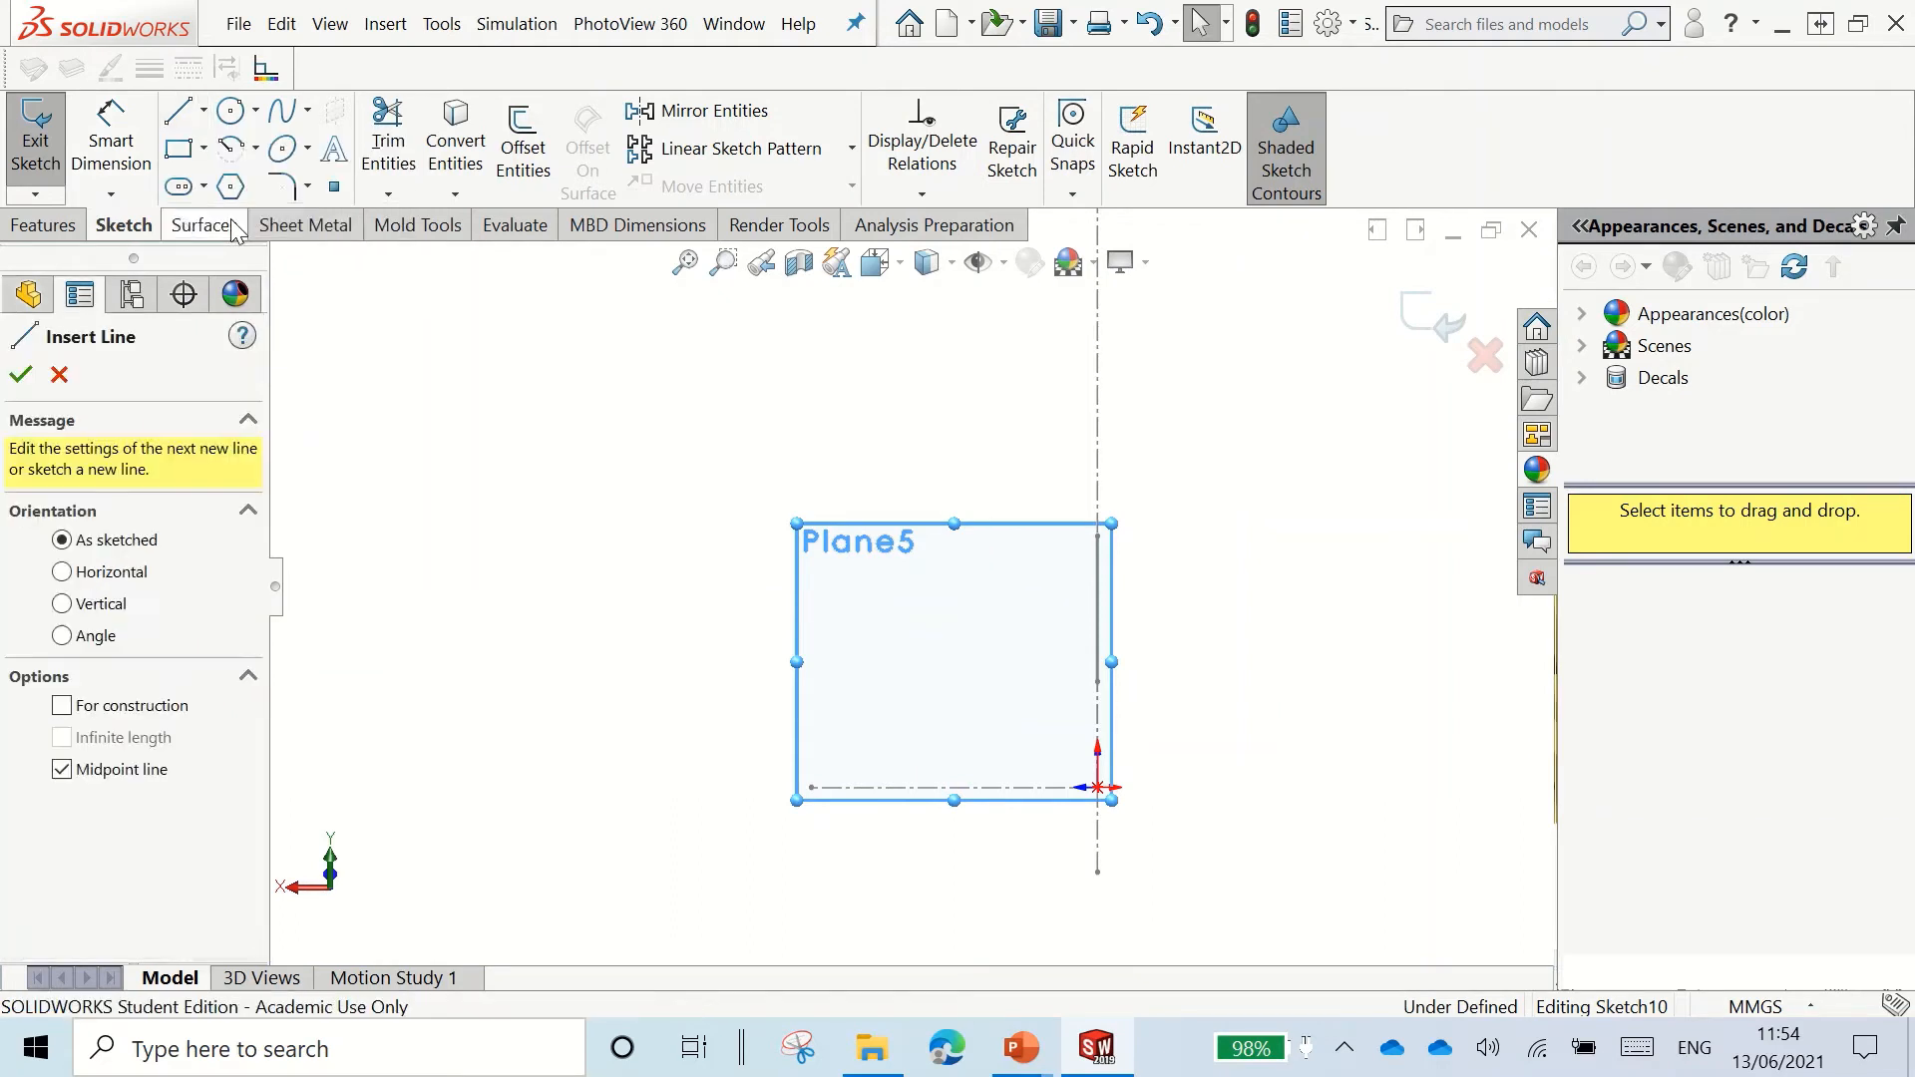
left_click(62, 706)
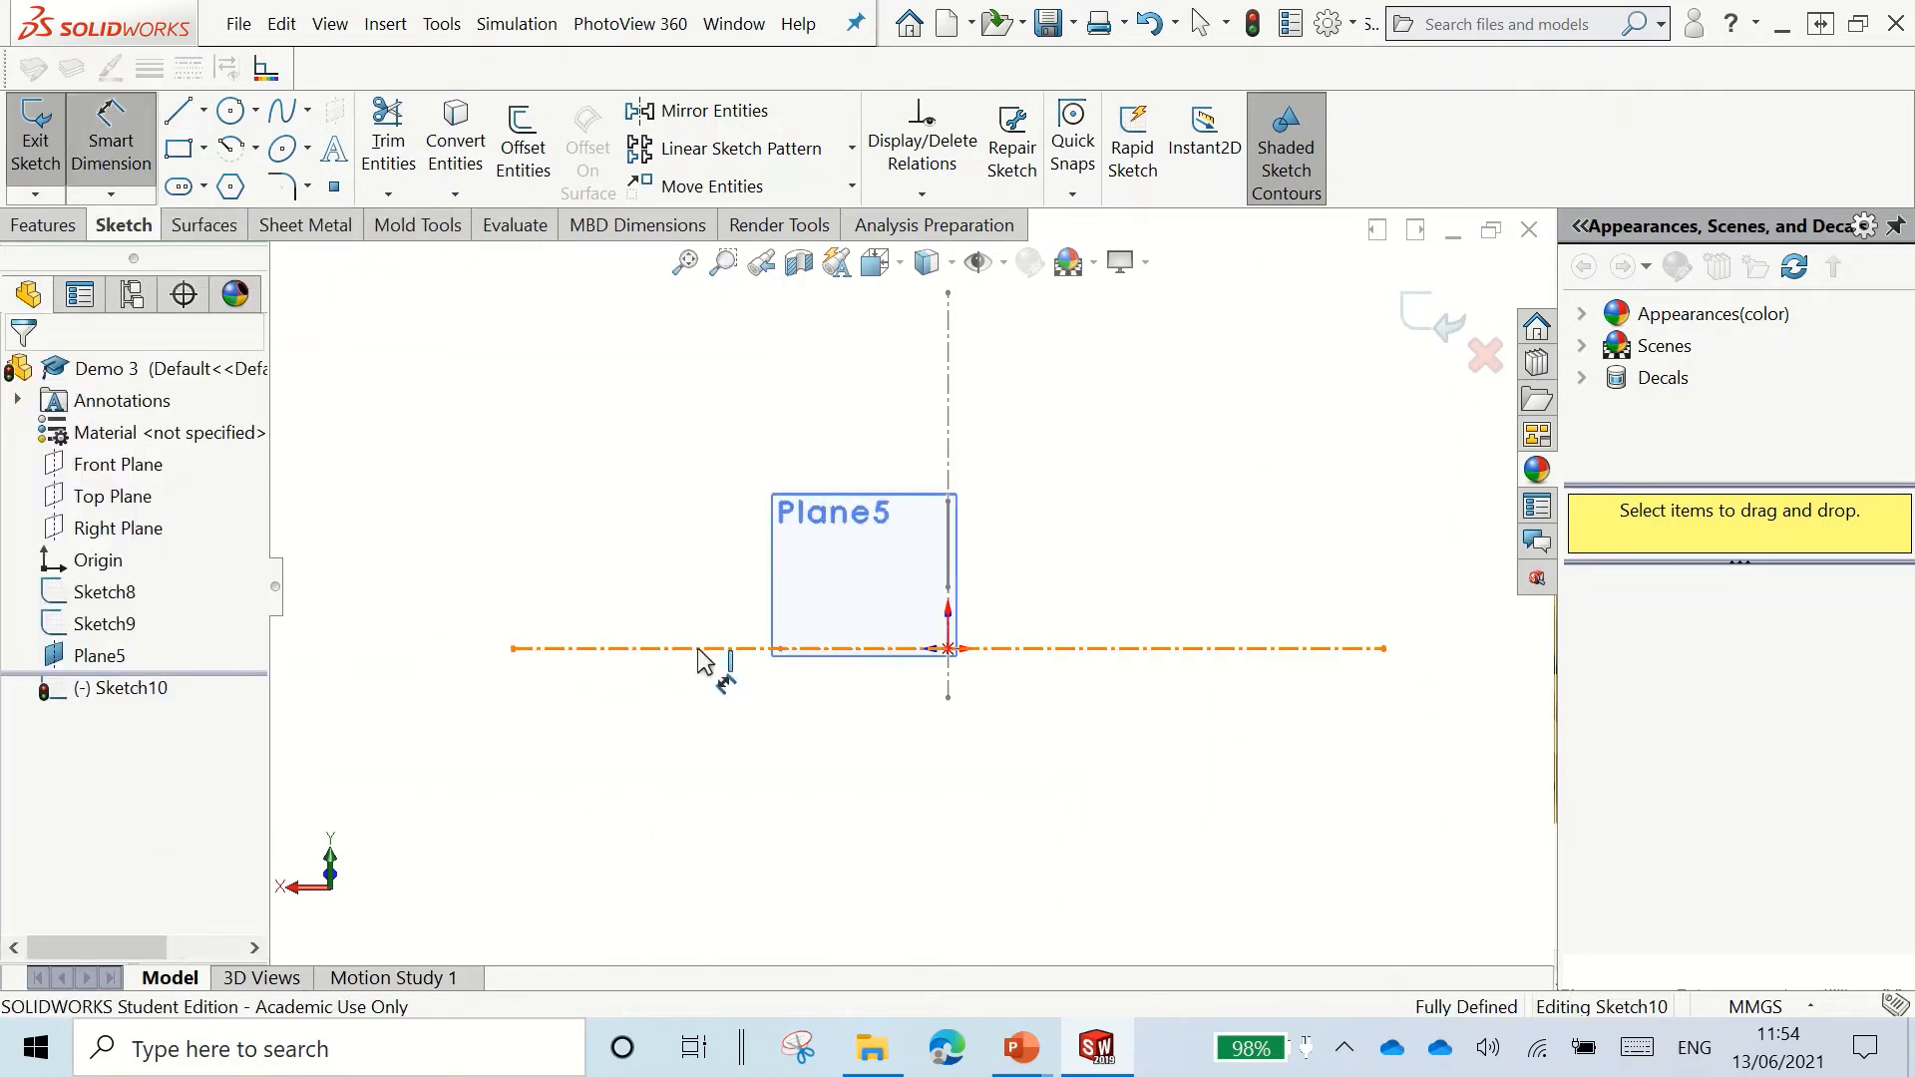
left_click(971, 800)
type("80")
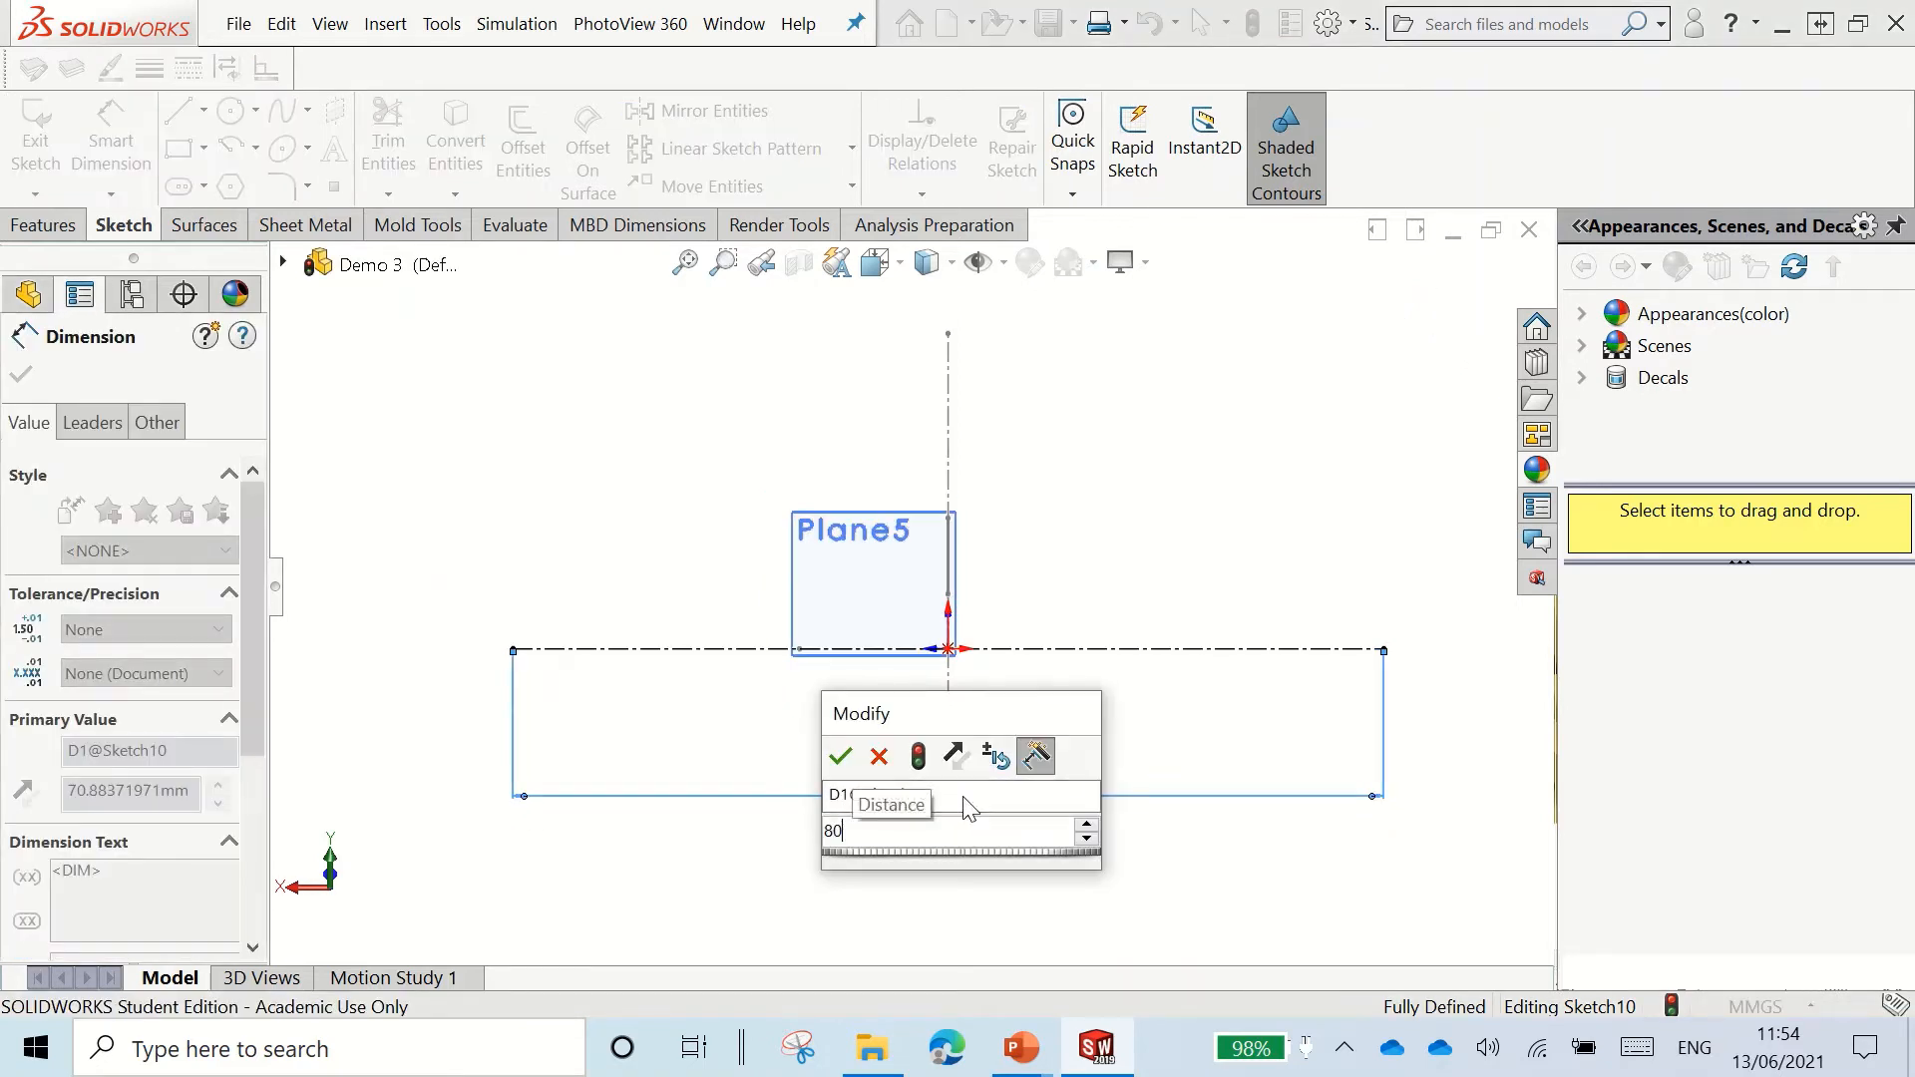
left_click(839, 756)
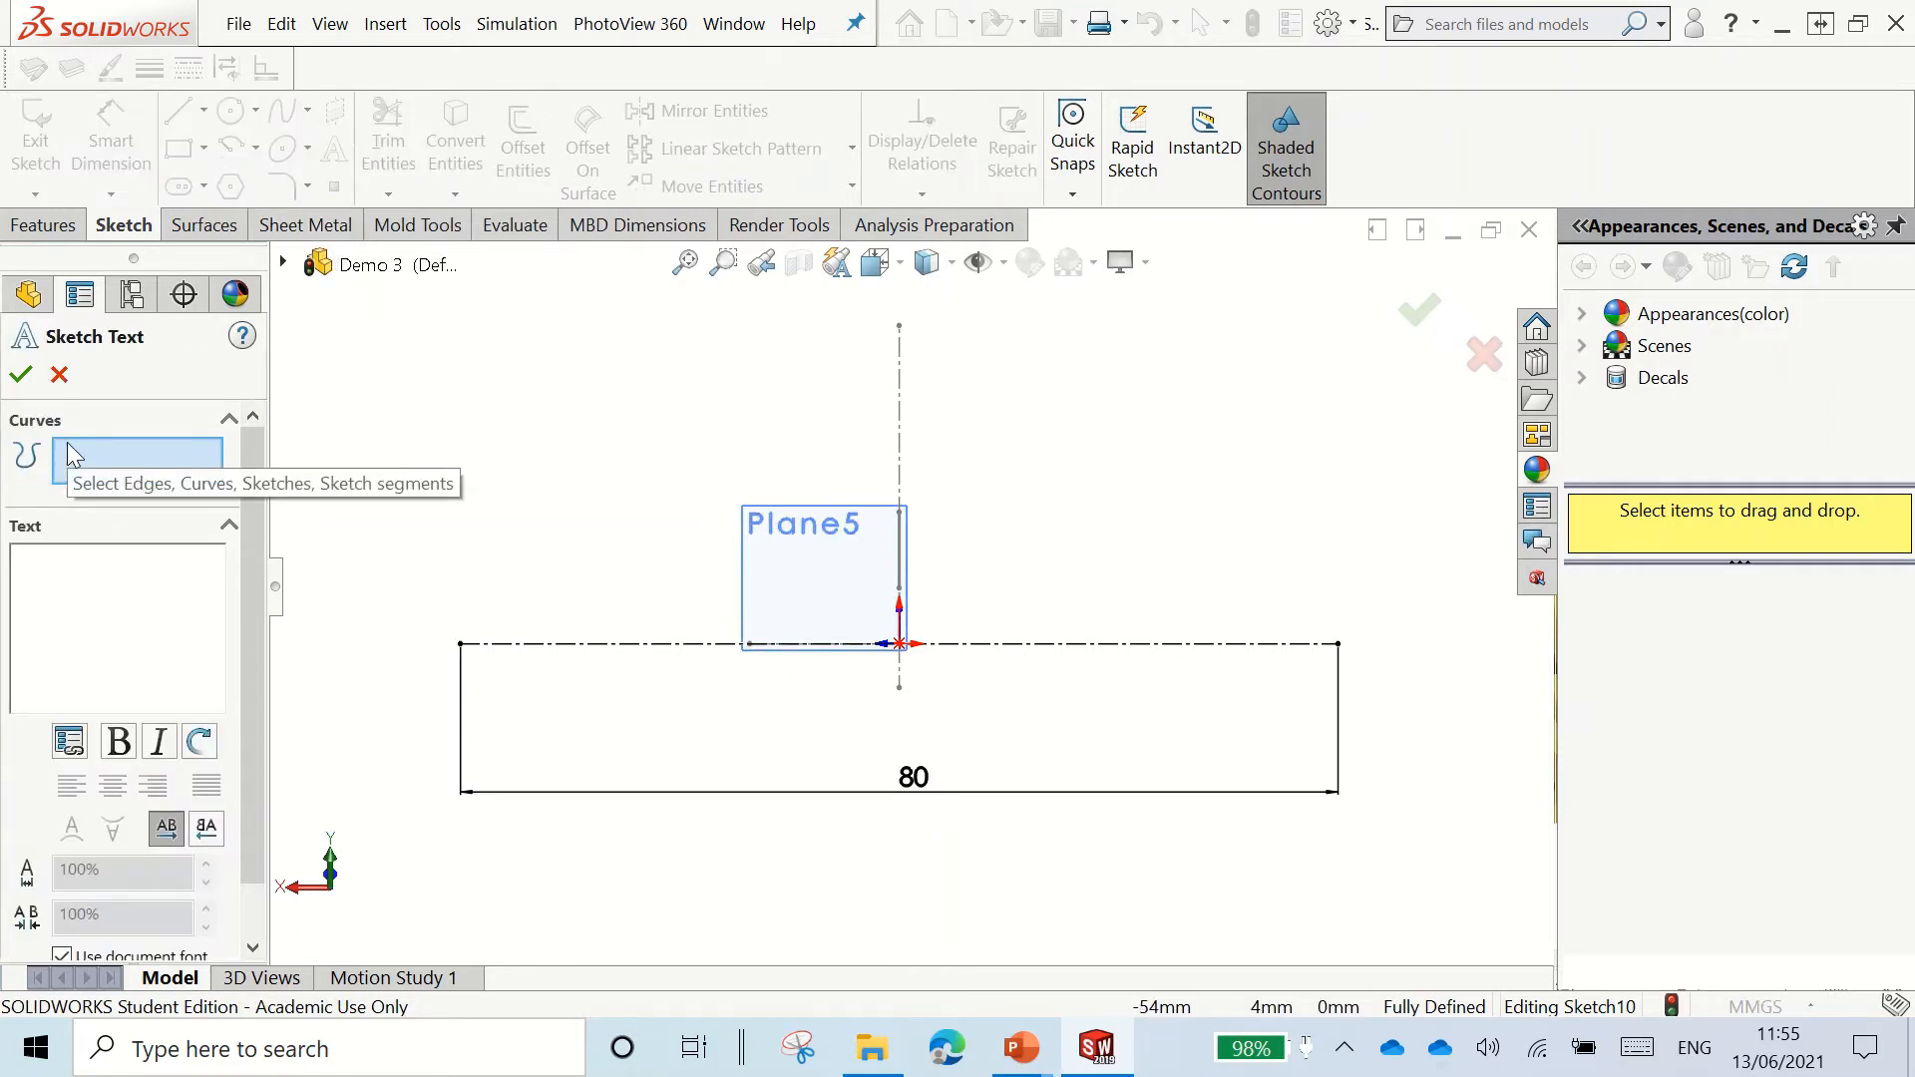
mouse_move(678, 736)
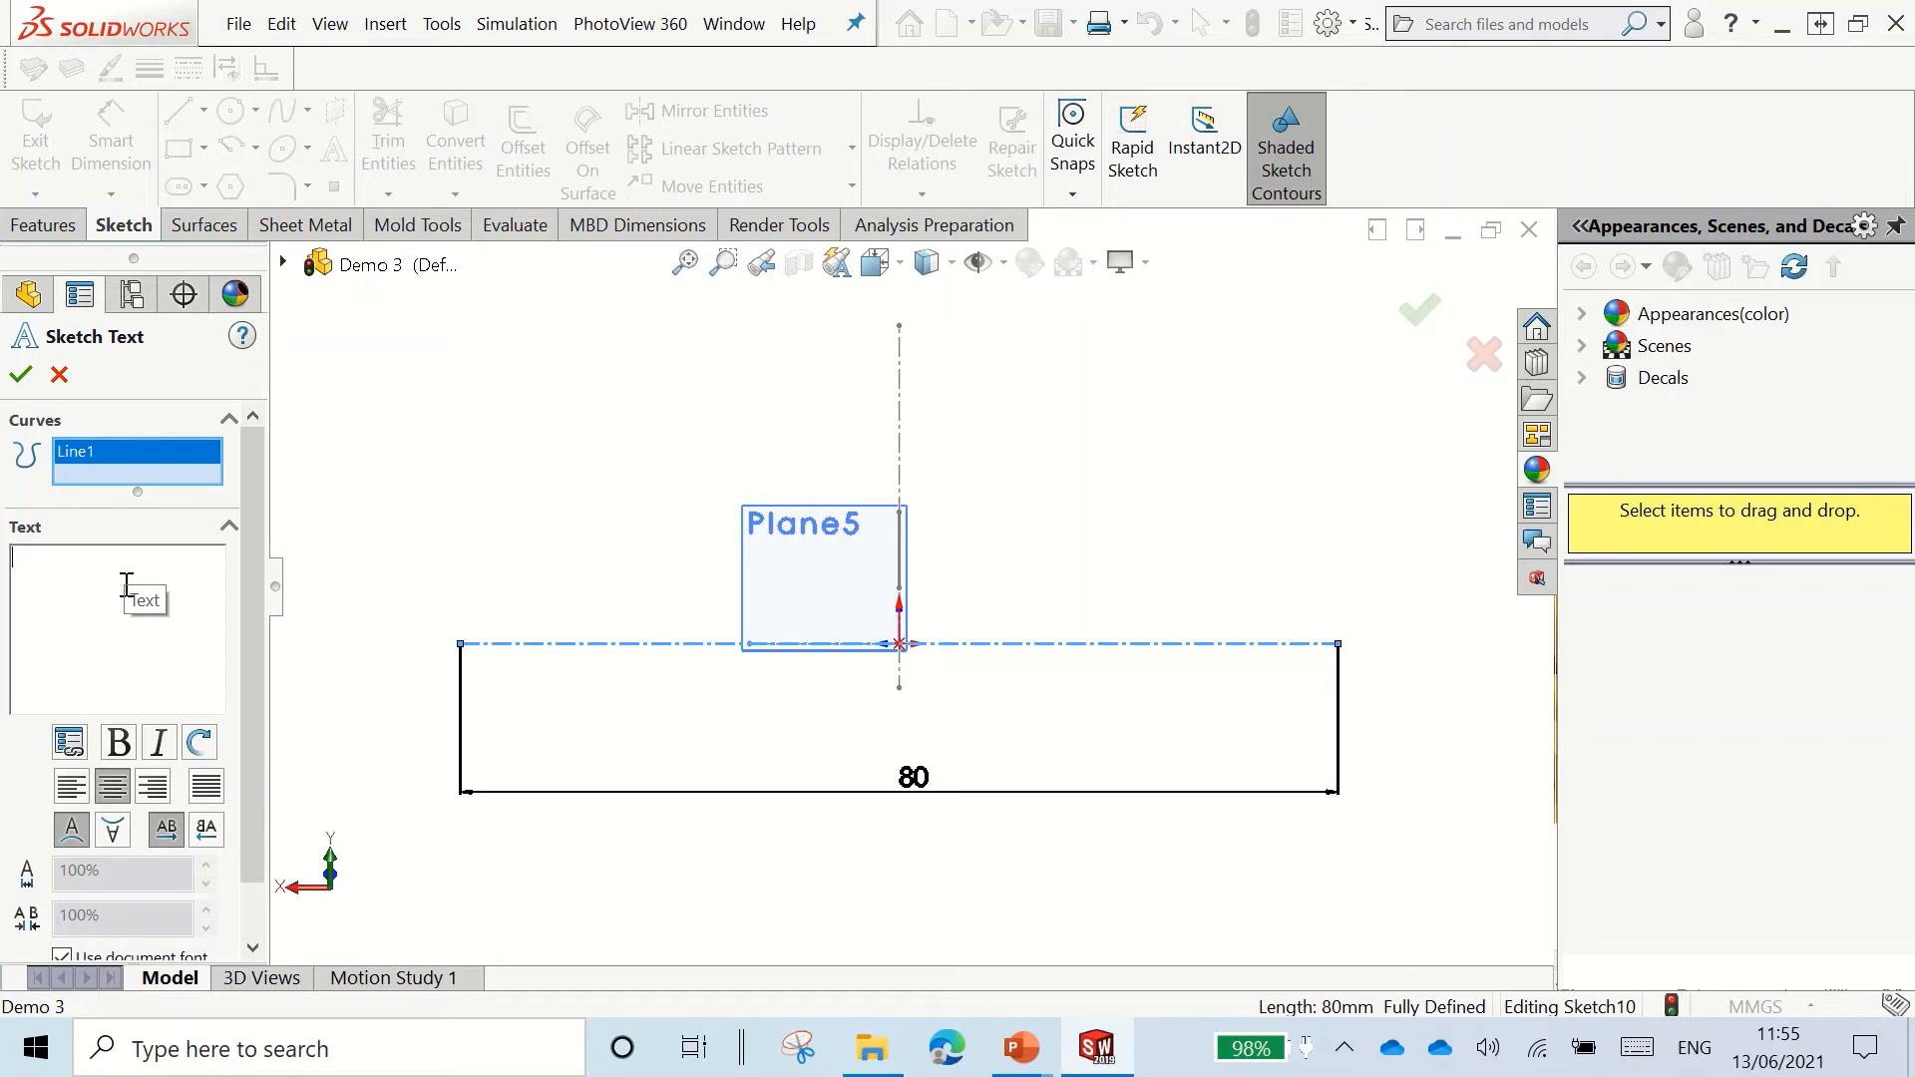
Step: Enter ABCDEFG as sketch text along the 80 mm line and uncheck Use document font
type("AB")
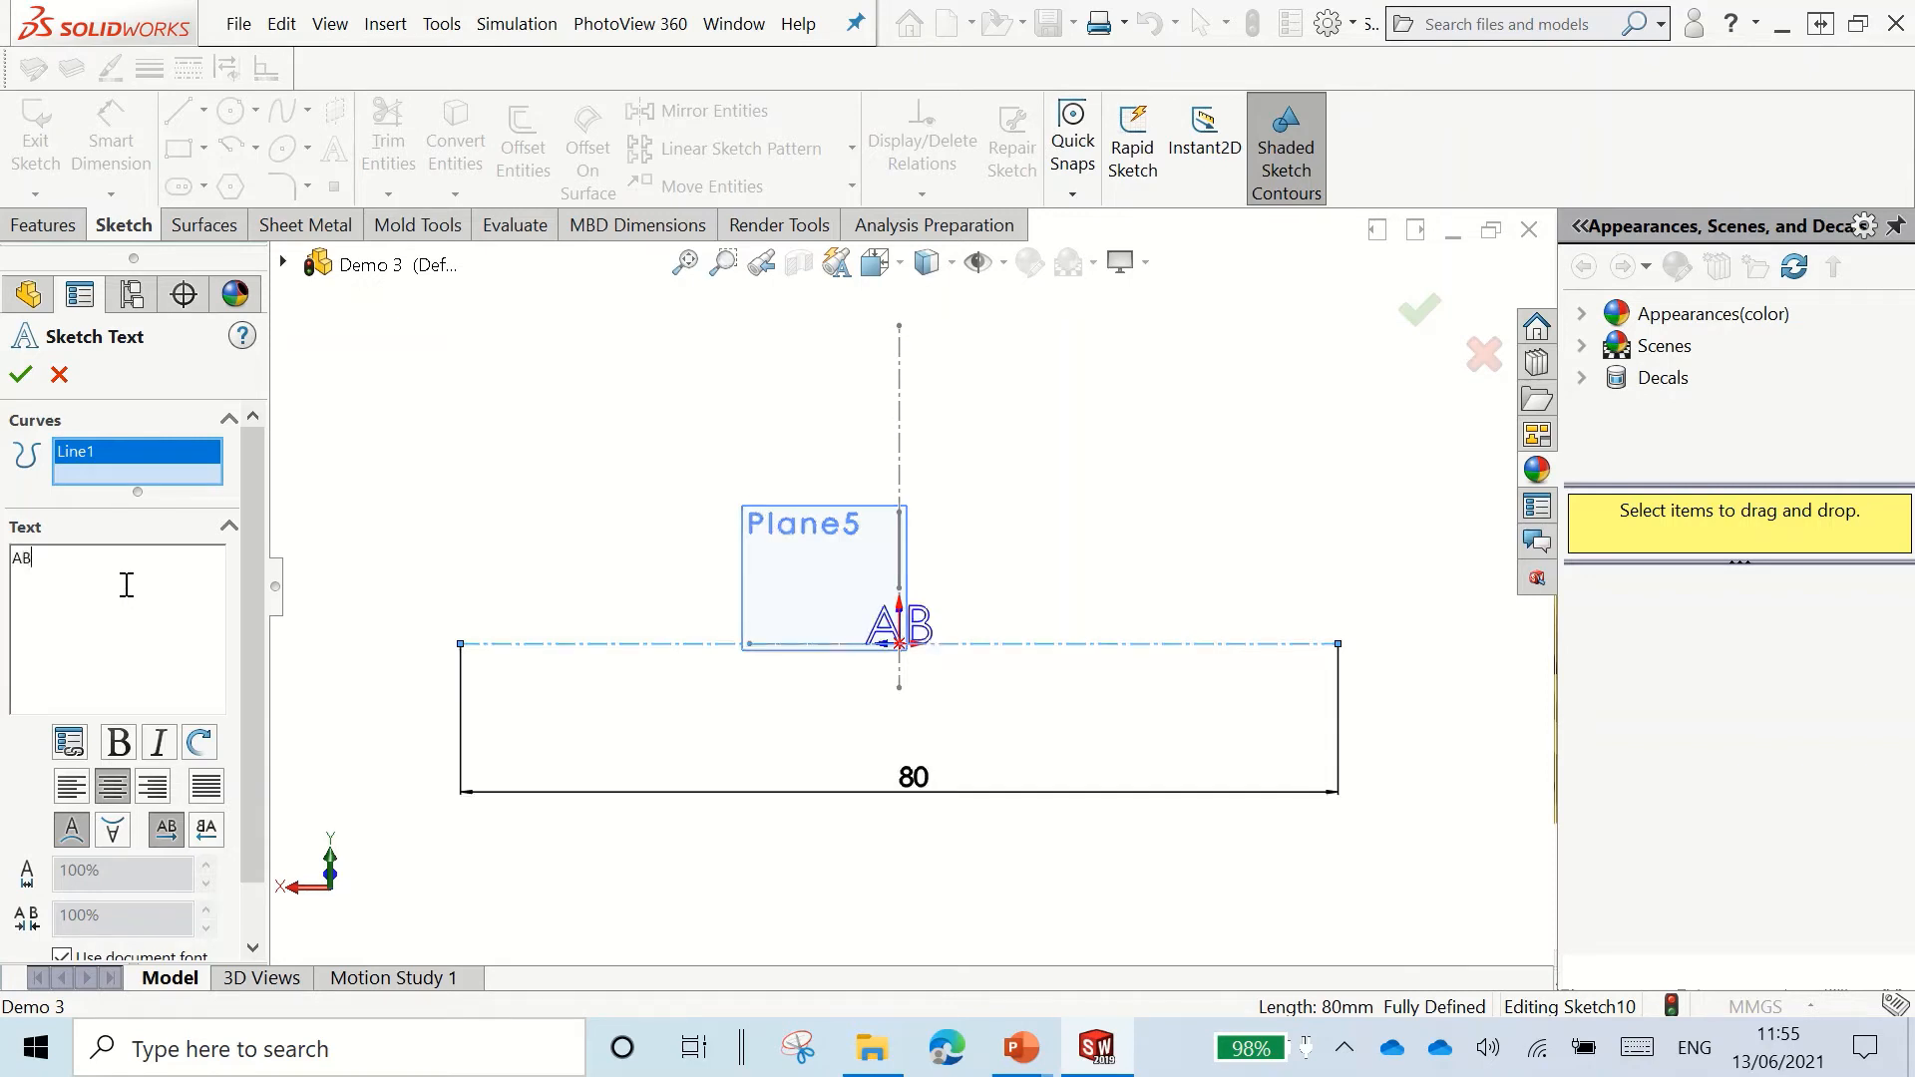
type("CDEFG")
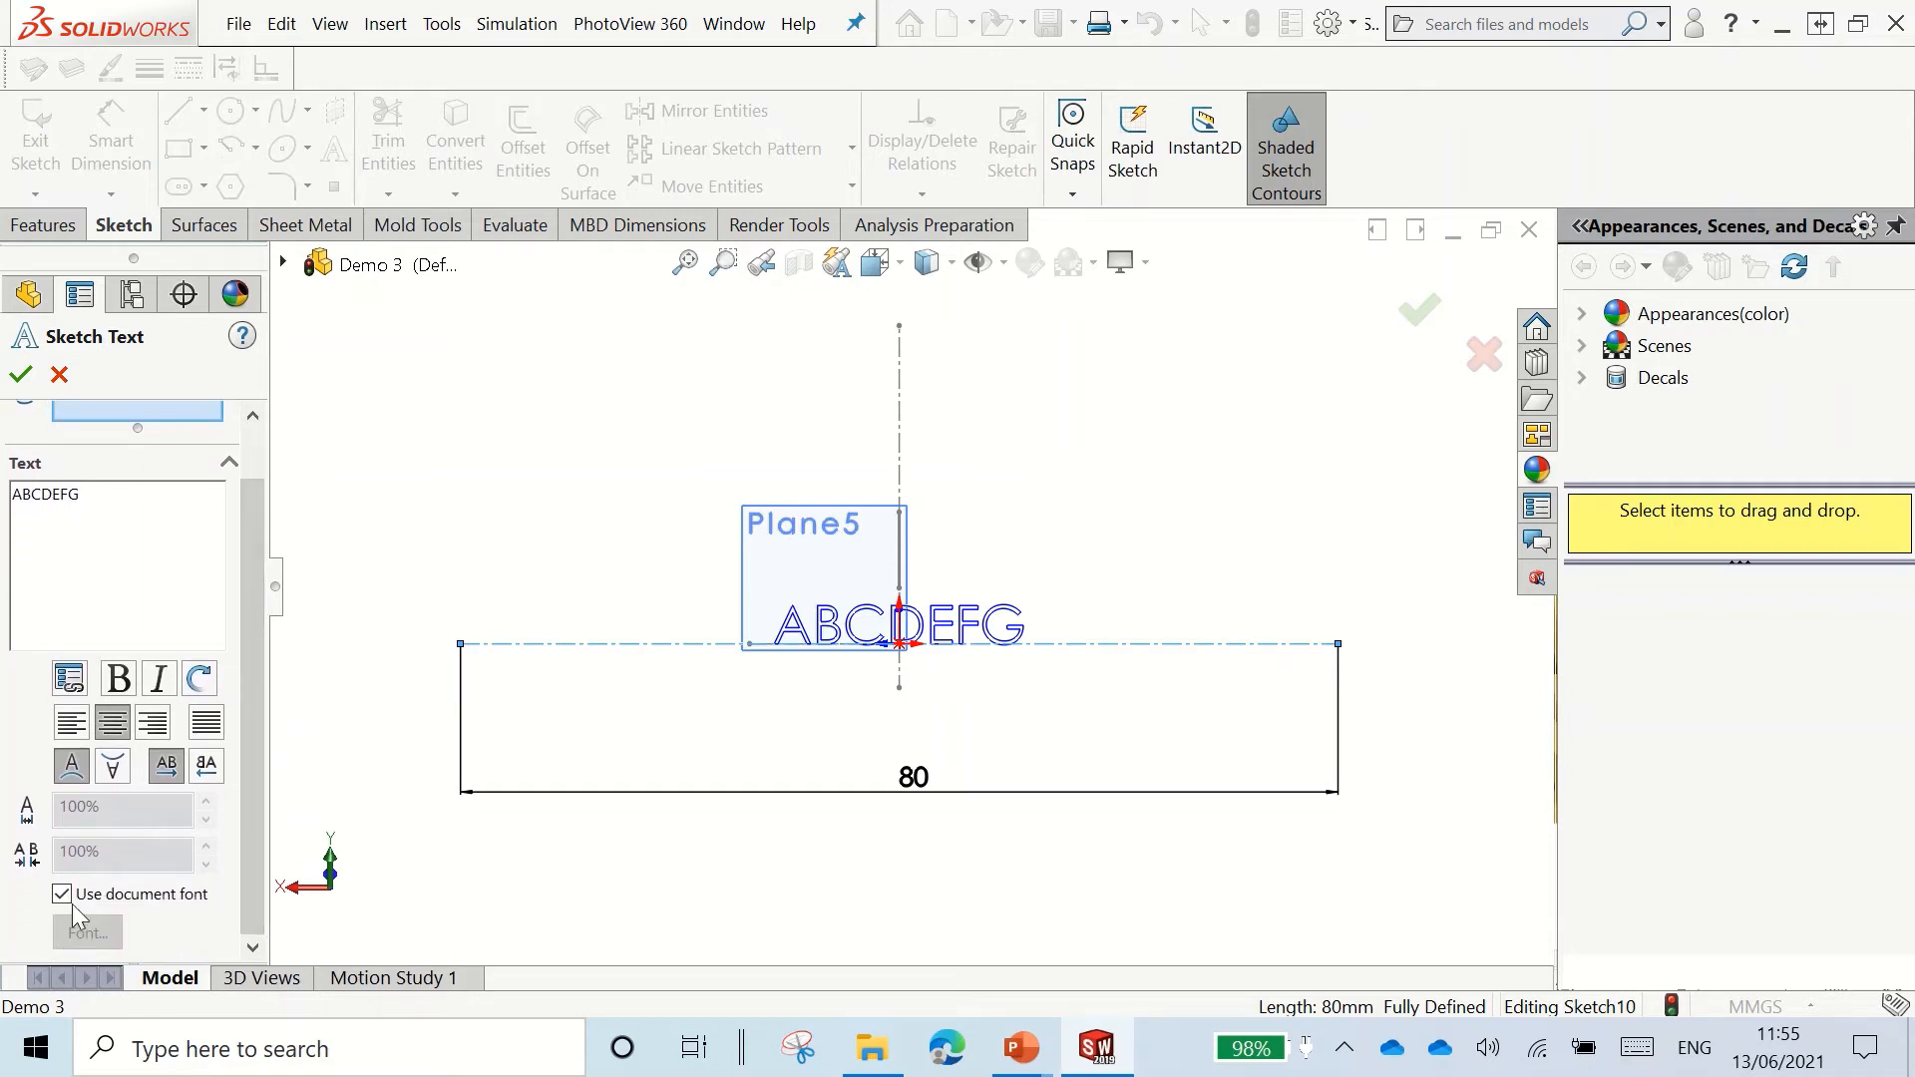
left_click(61, 894)
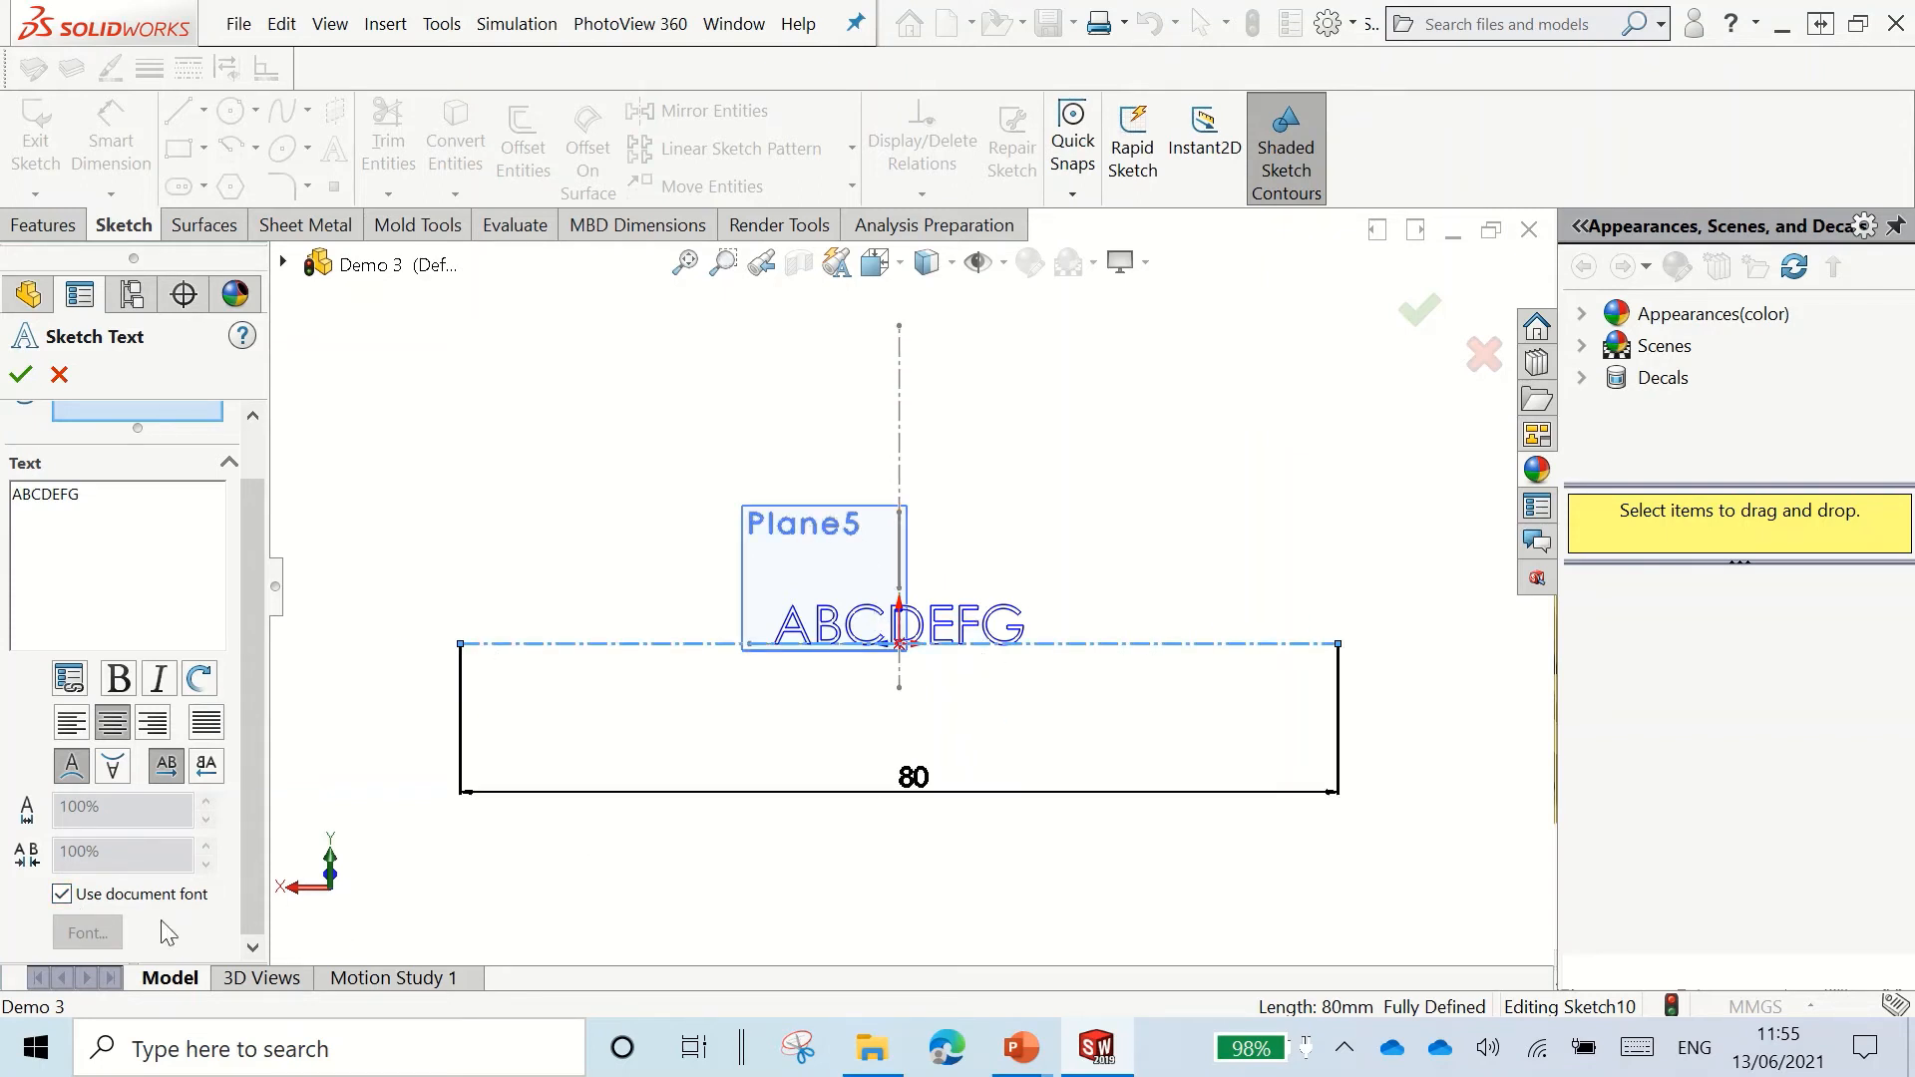
left_click(62, 892)
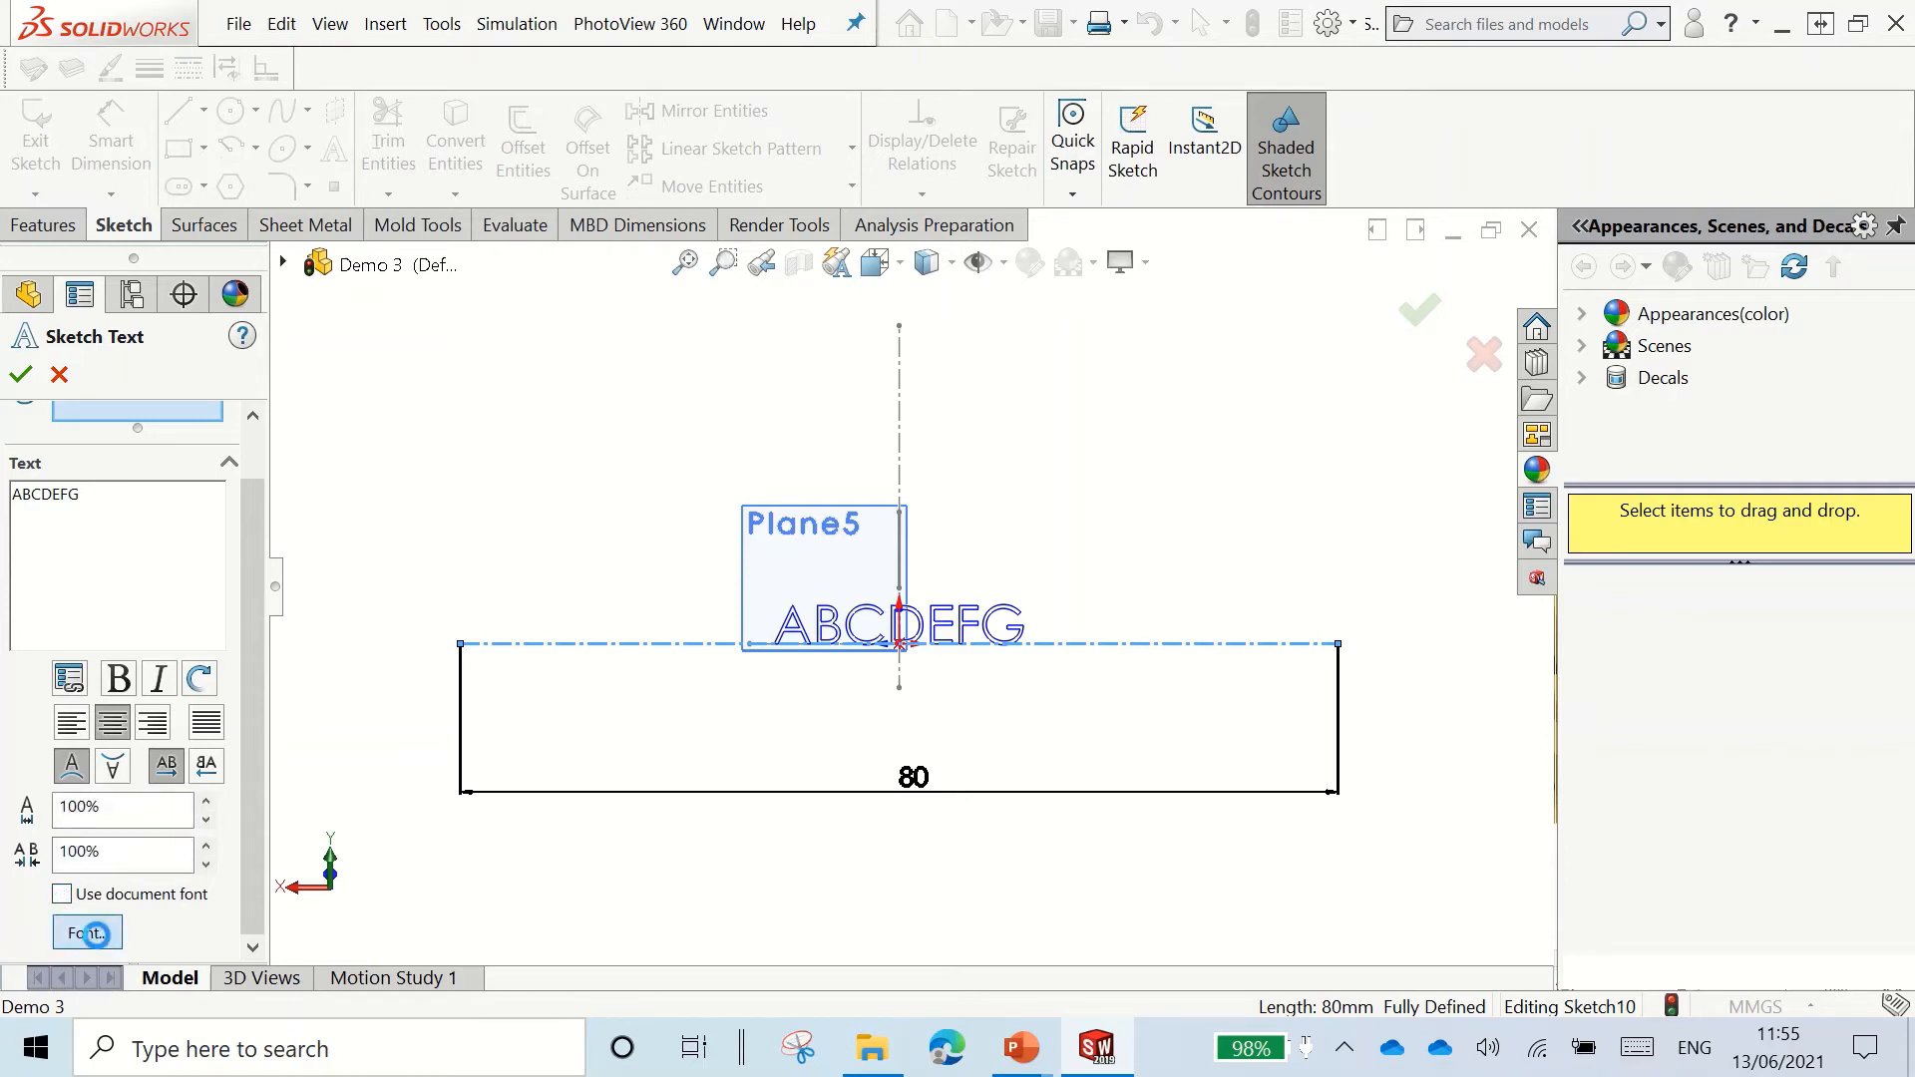
Step: Set the text font height to 11 mm and make it bold
left_click(85, 931)
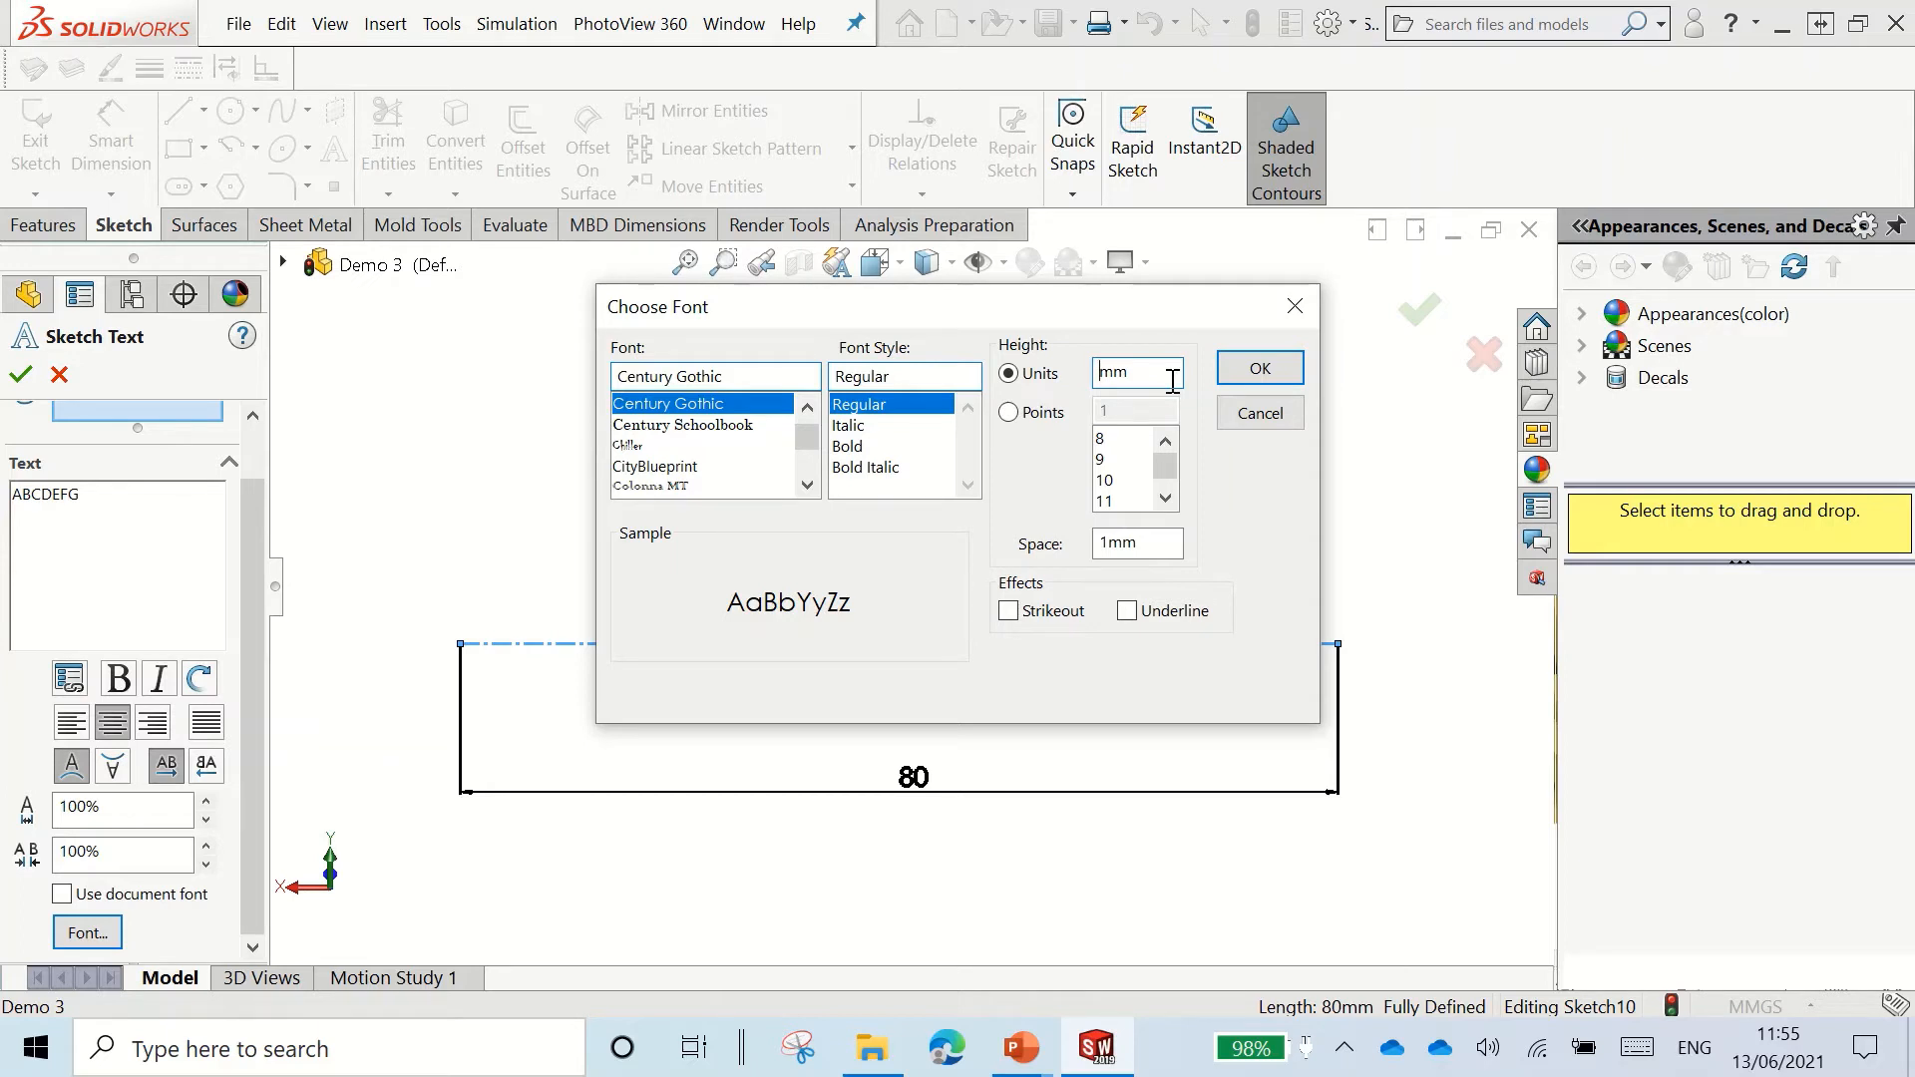
left_click(1257, 368)
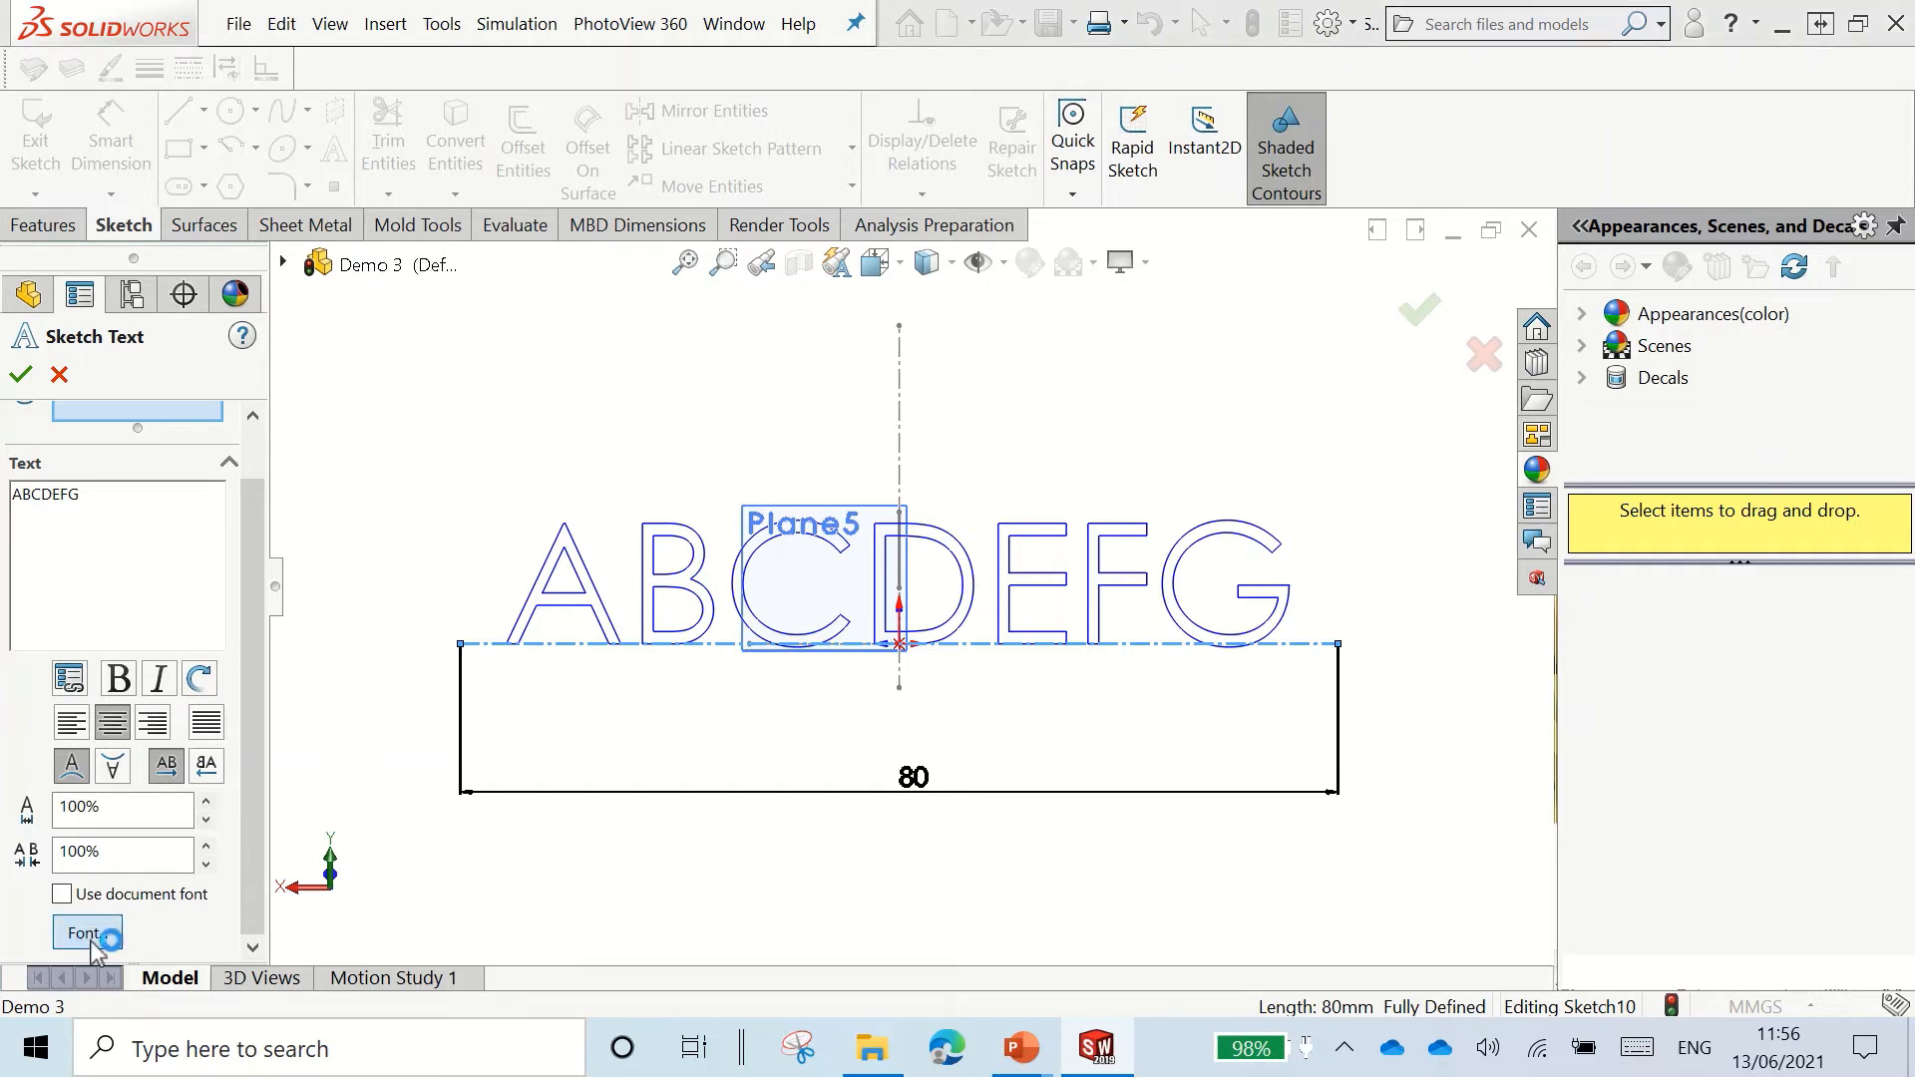
left_click(85, 932)
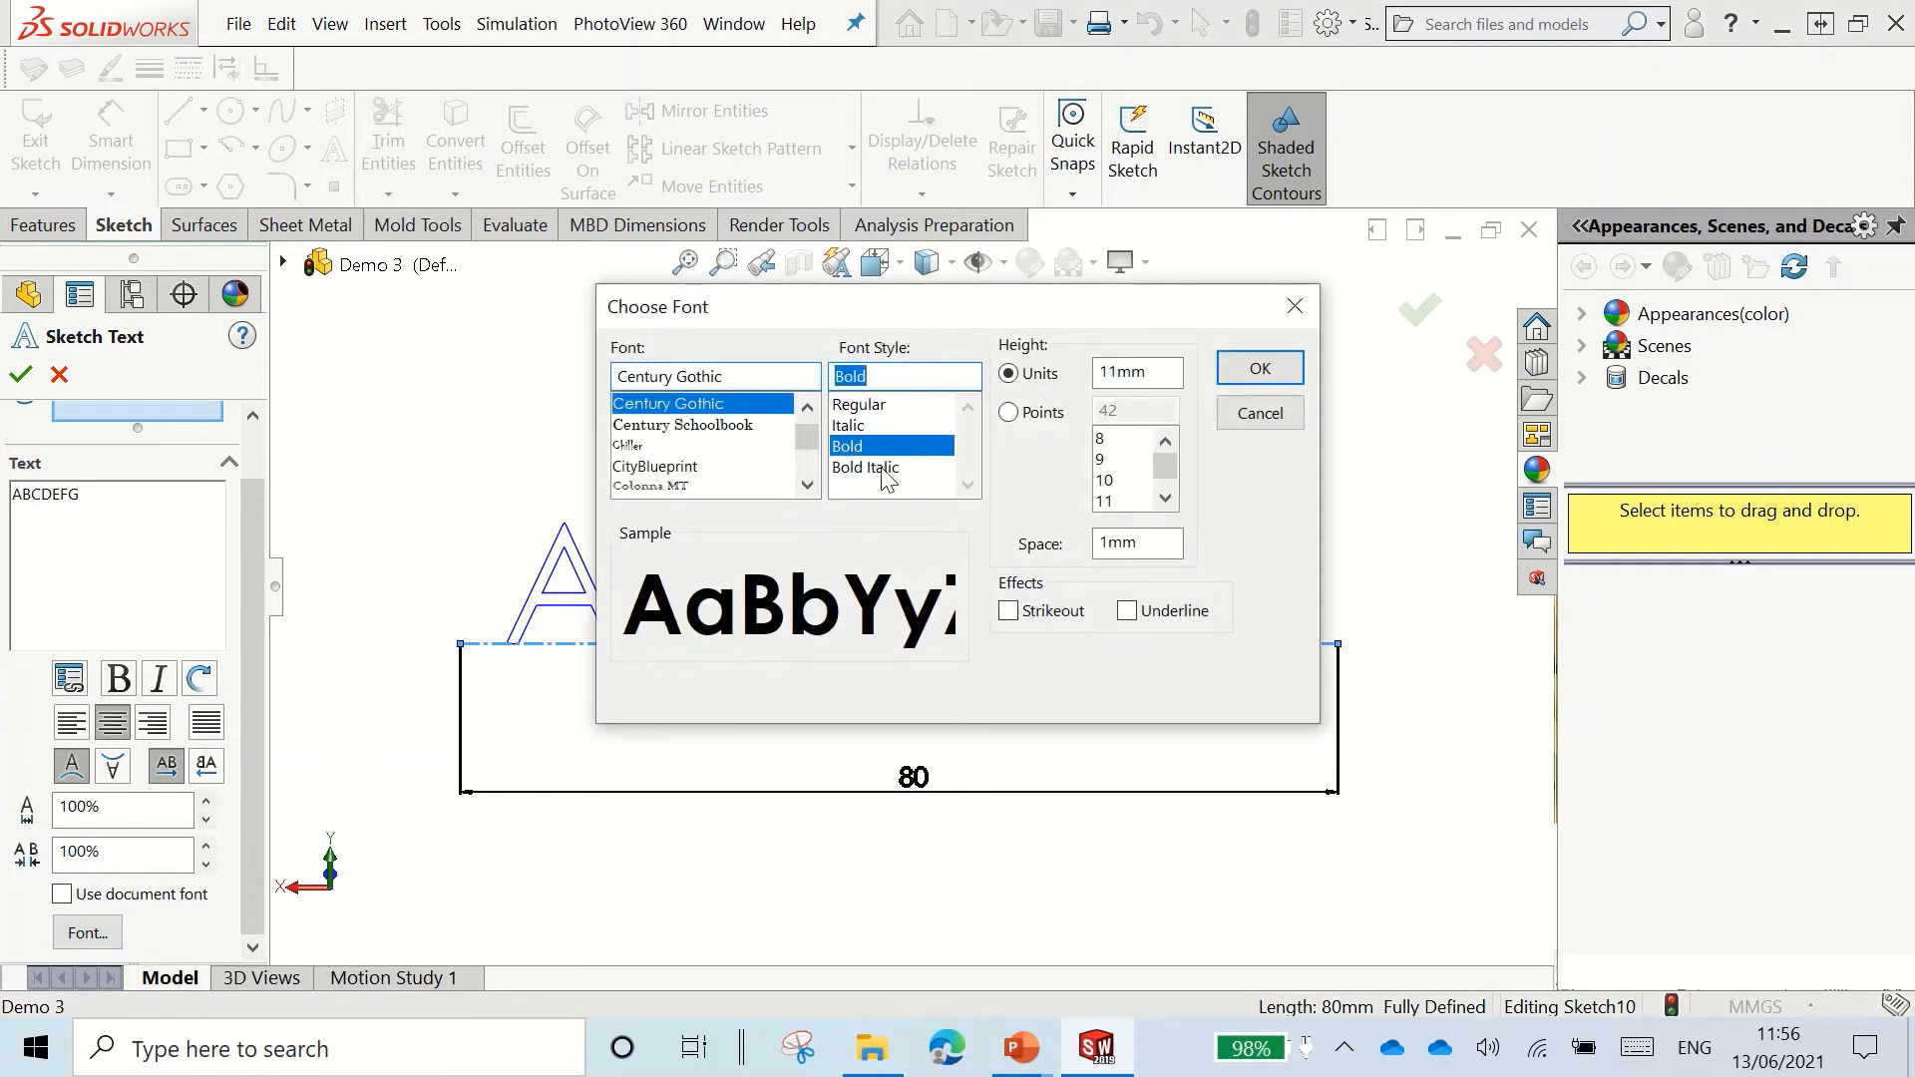
left_click(1258, 368)
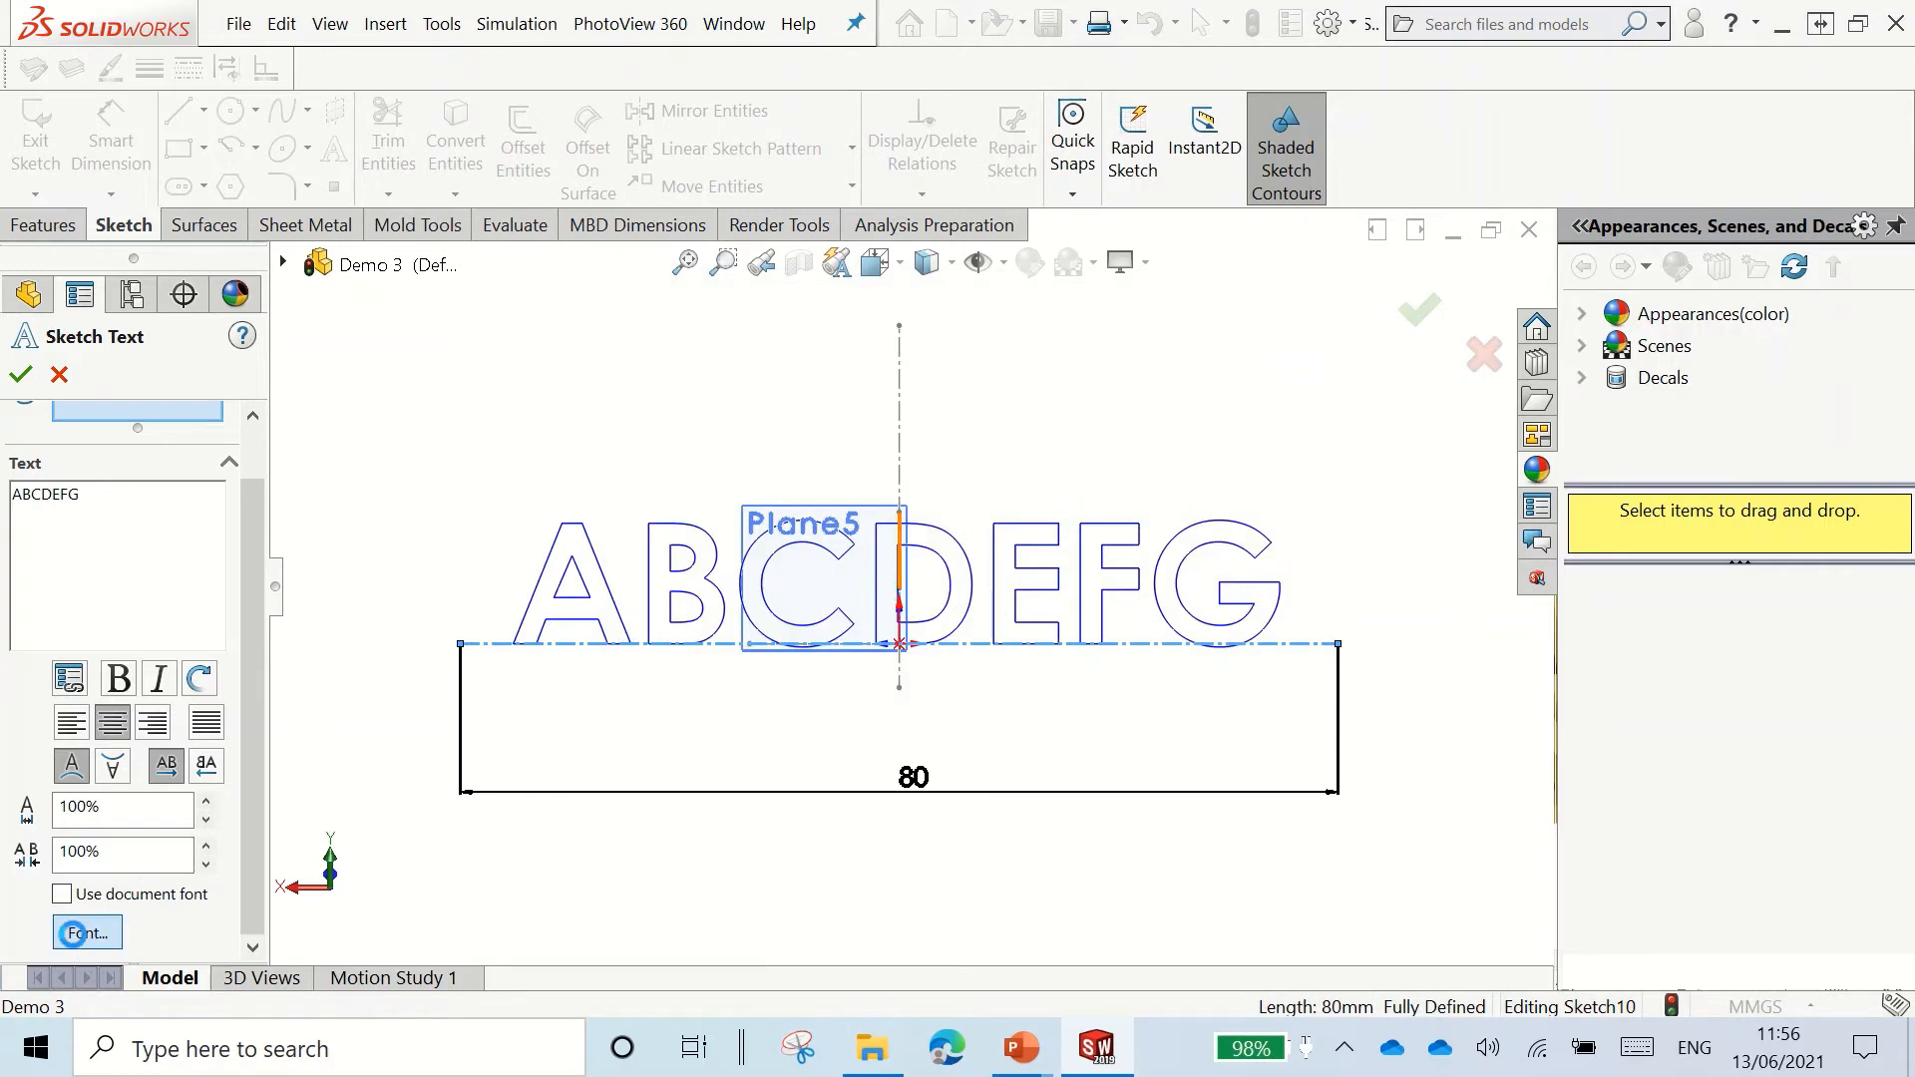
Step: Change the lettering typeface to Swis721 Blk BT
left_click(86, 931)
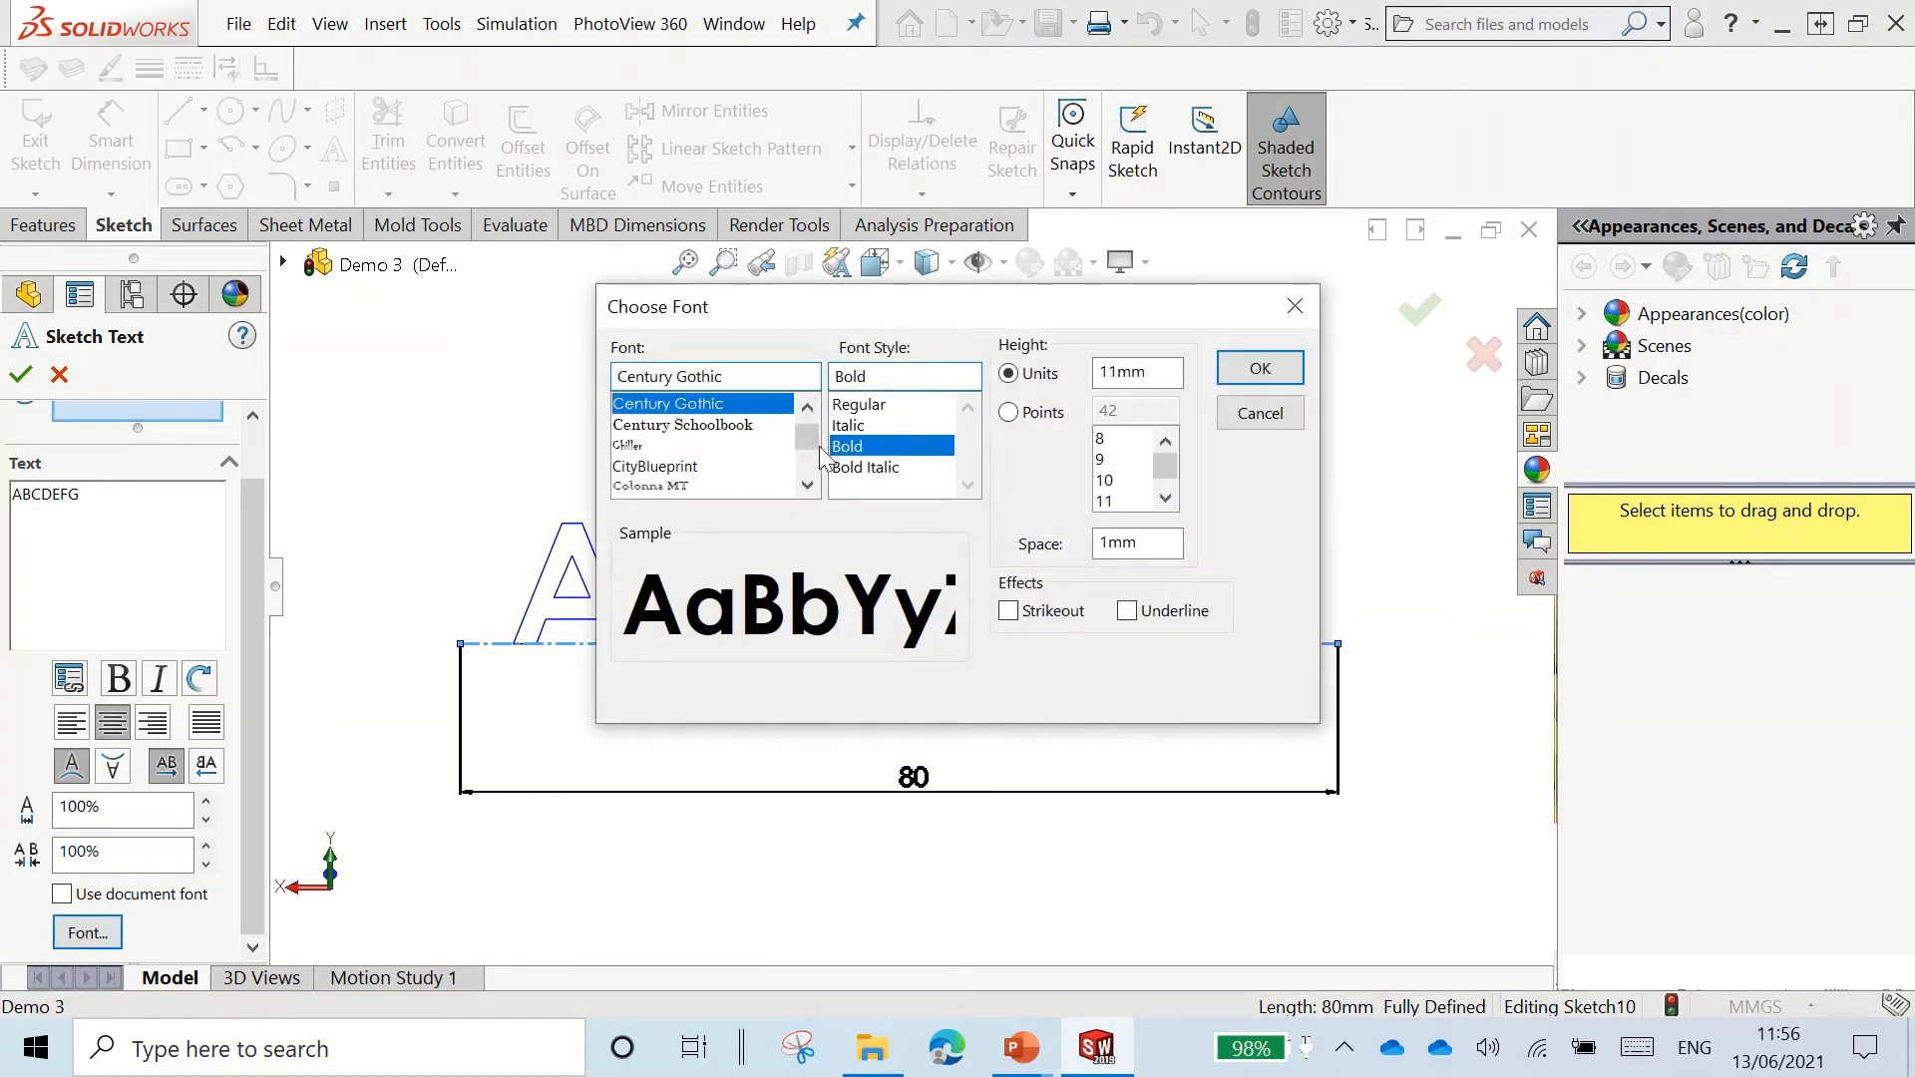
scroll("down", 3)
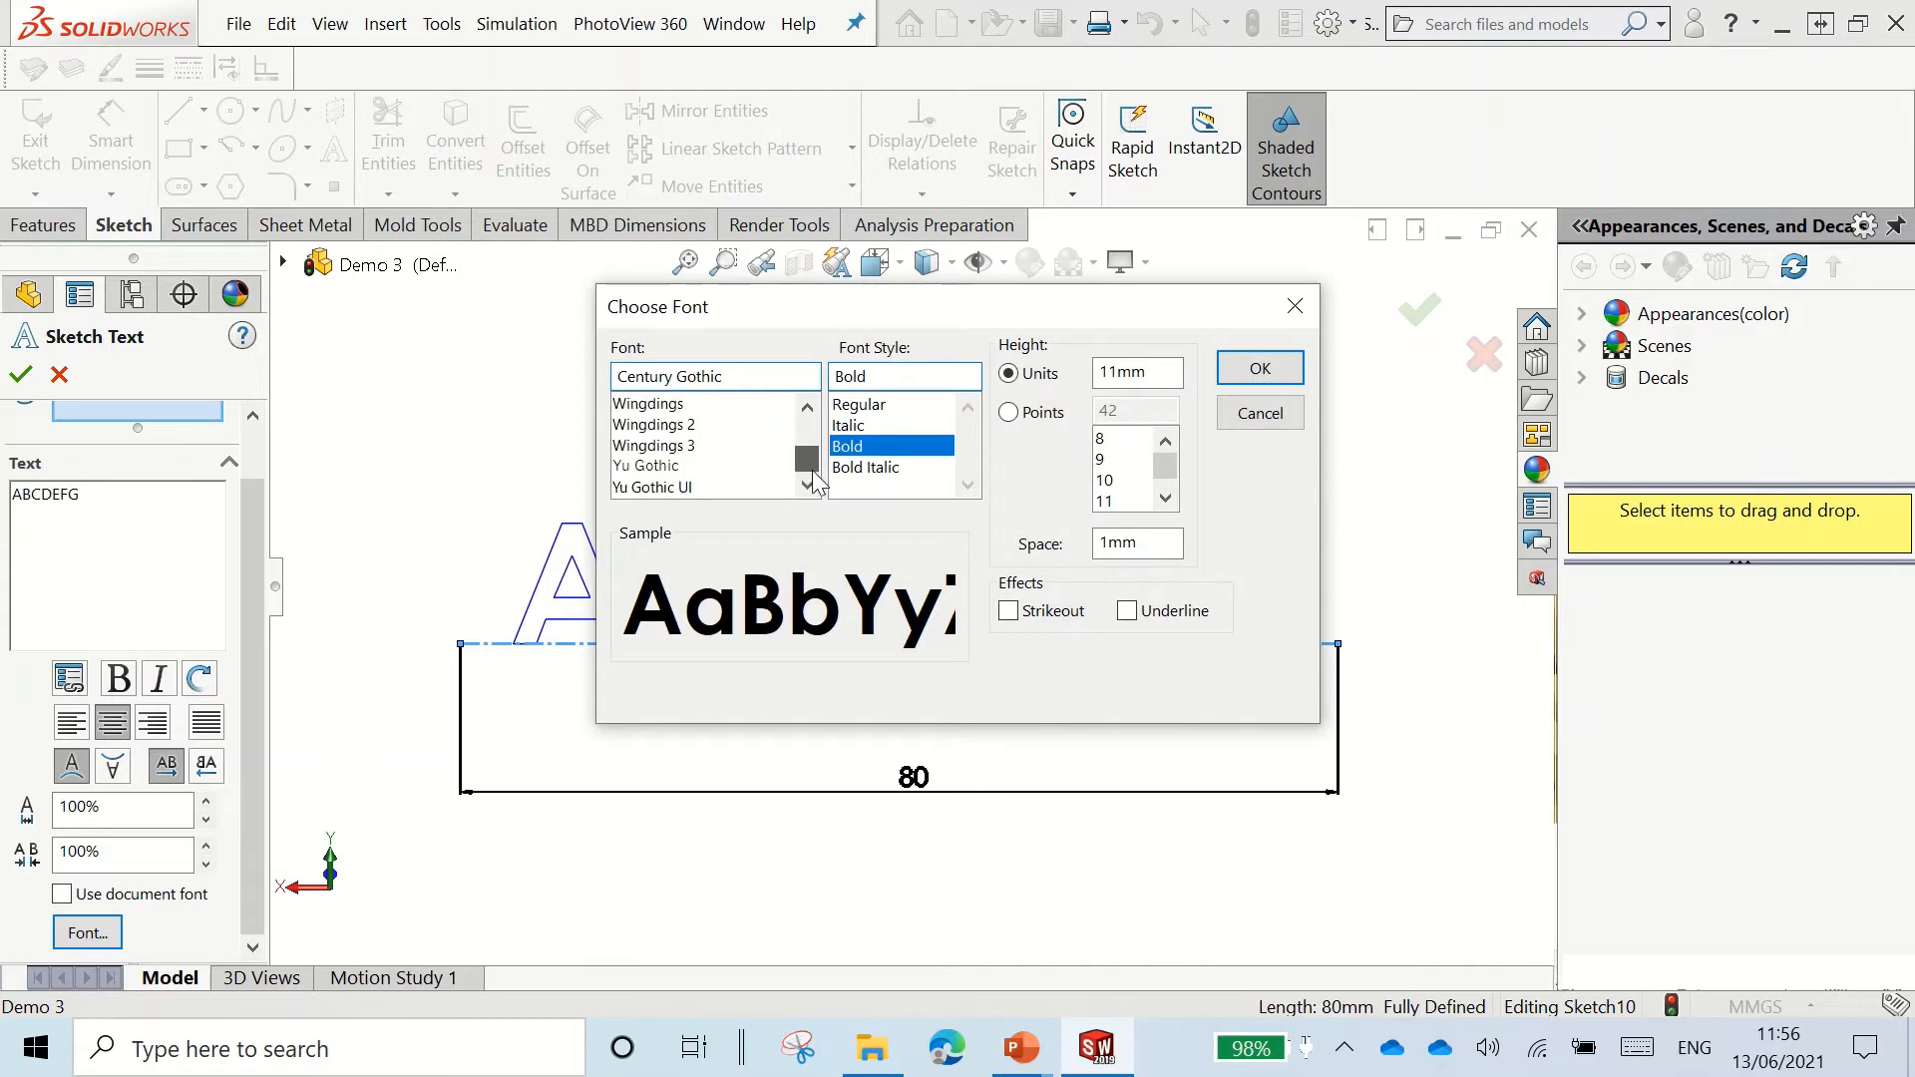
left_click(806, 404)
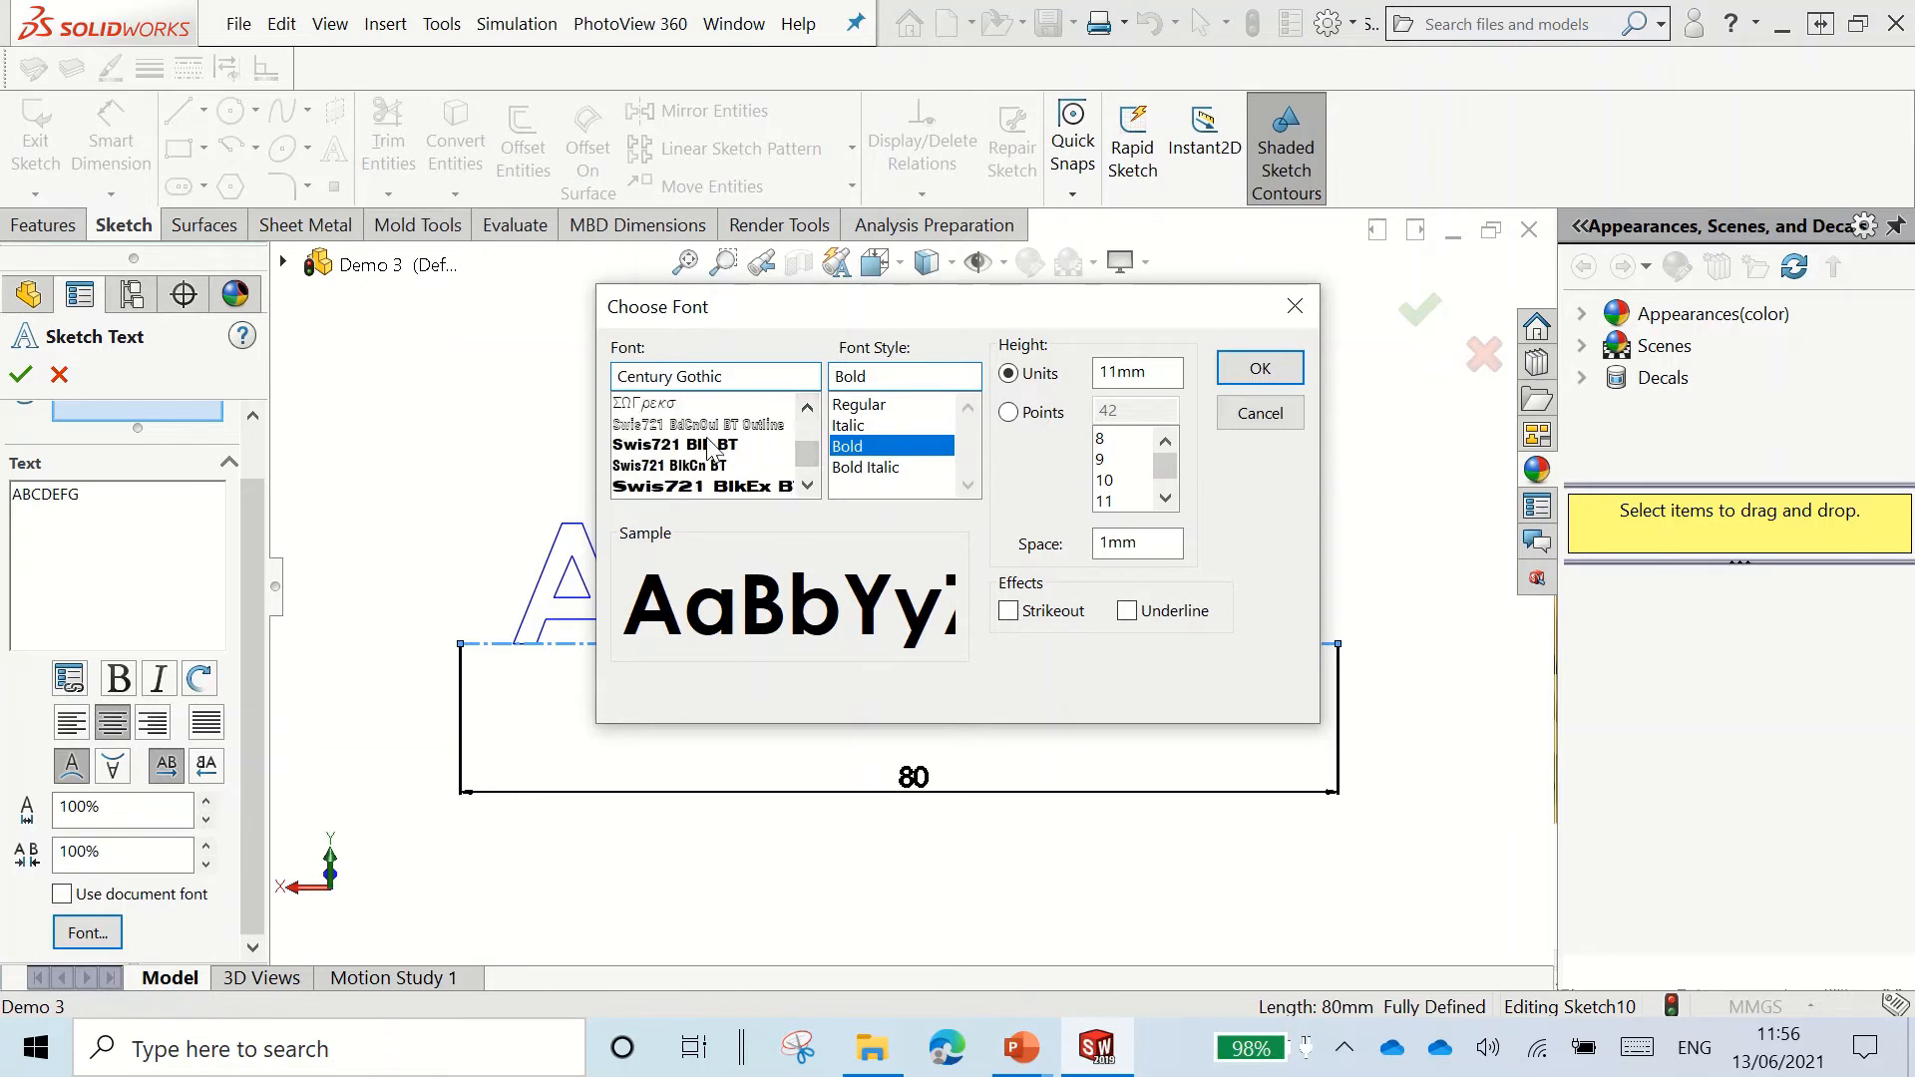
left_click(671, 445)
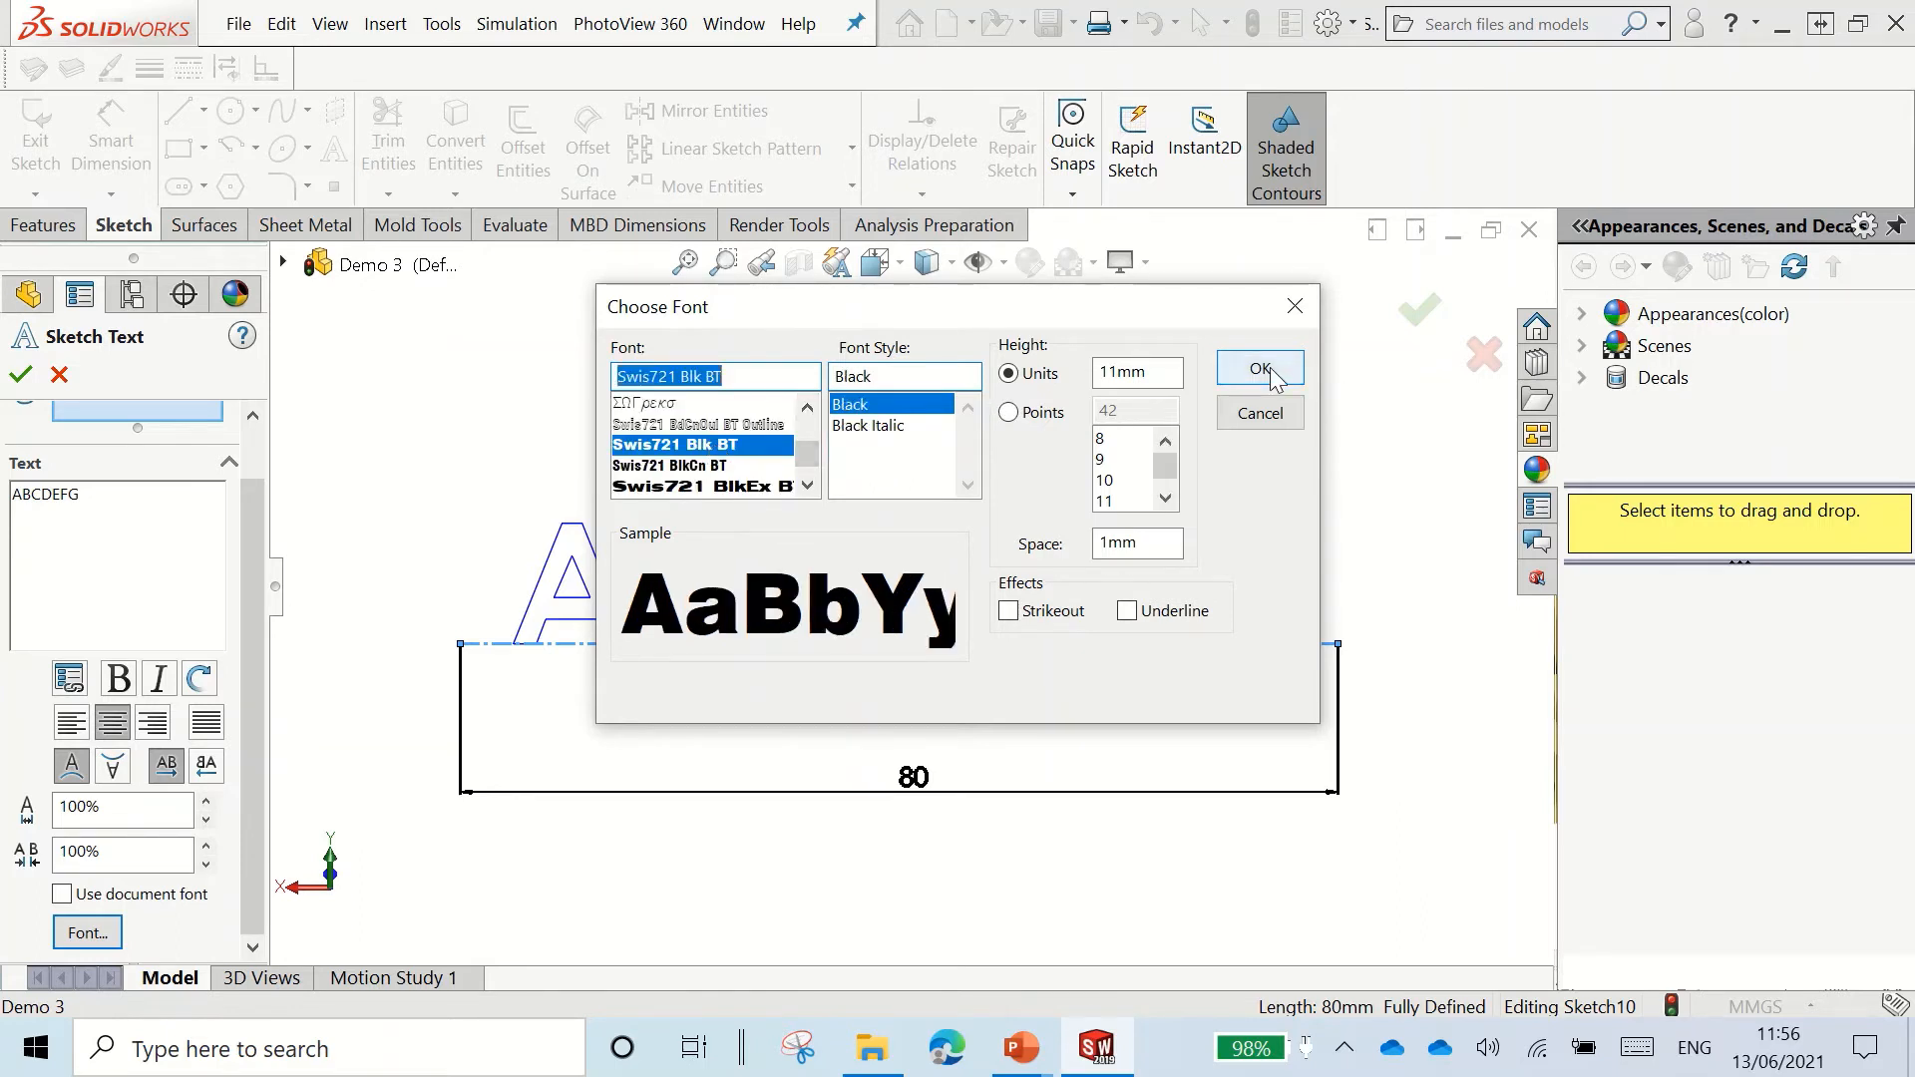
left_click(1259, 370)
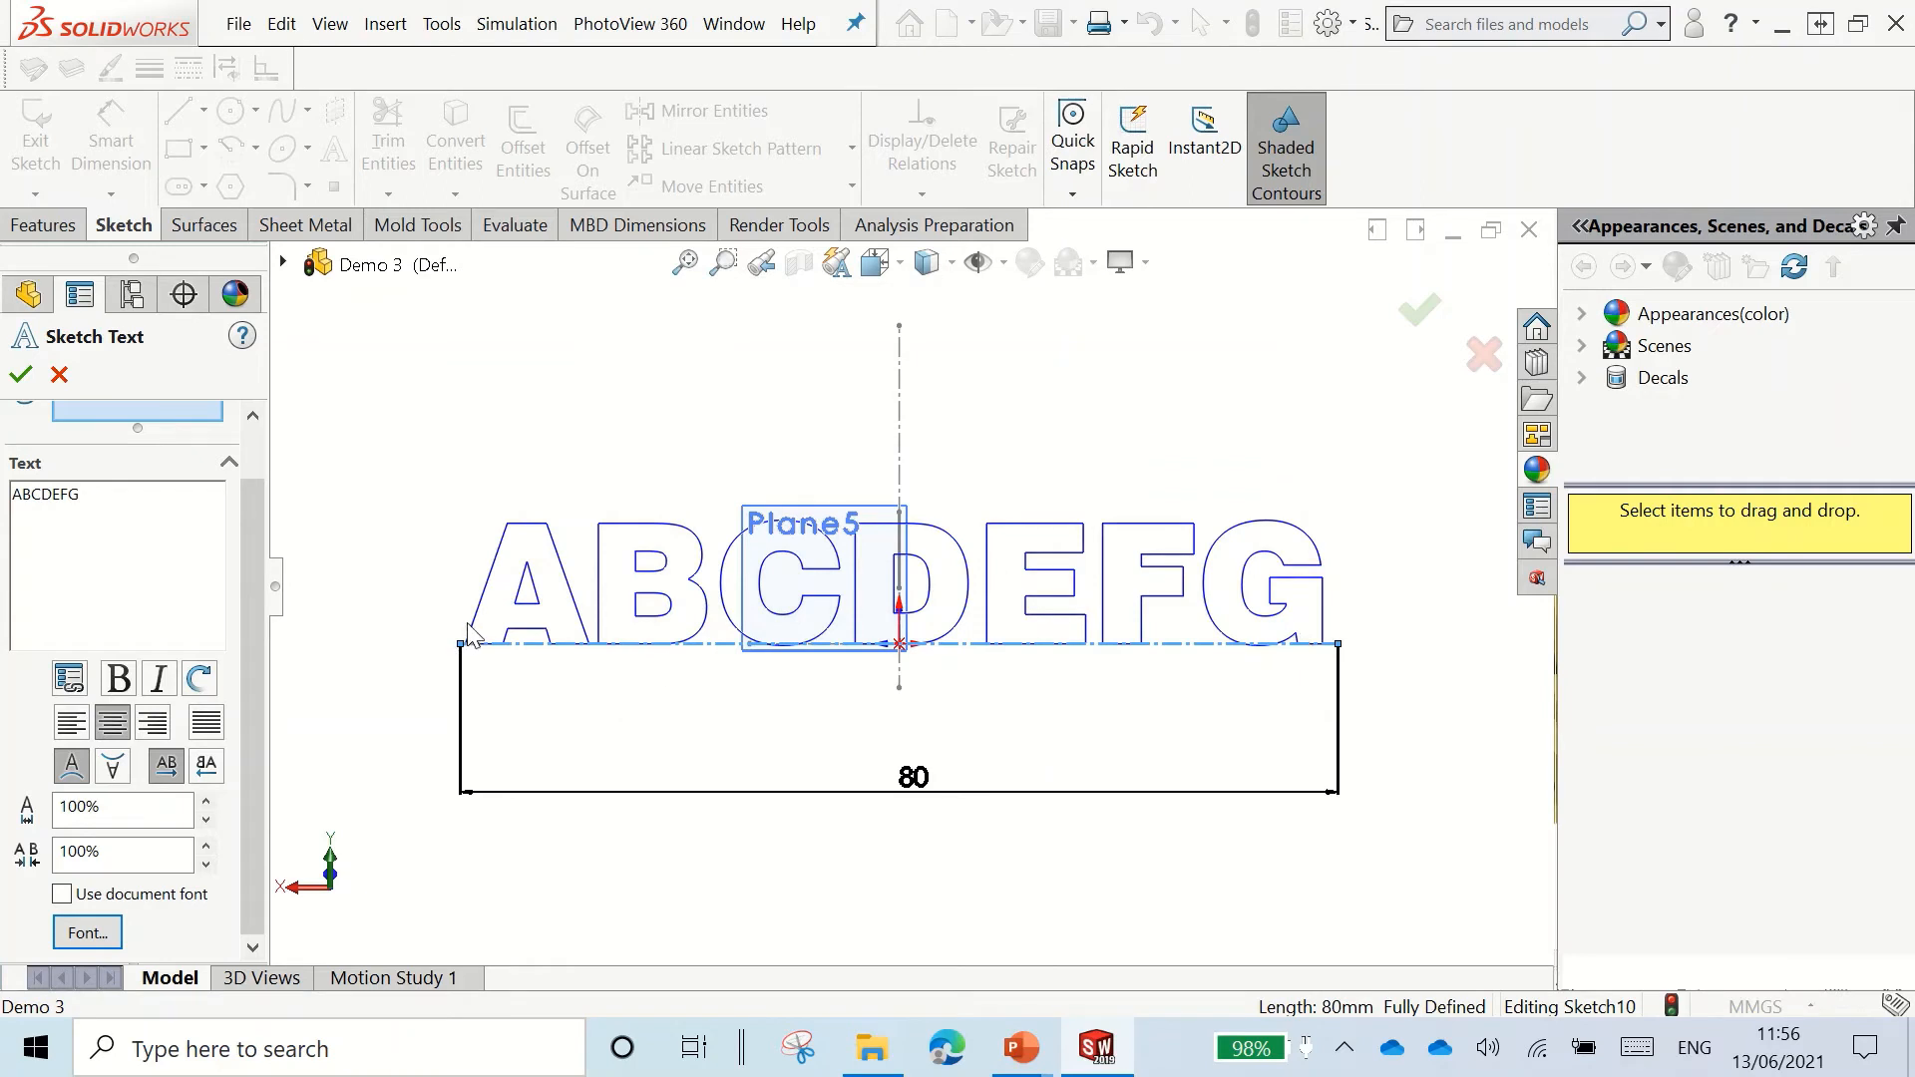
mouse_move(437, 810)
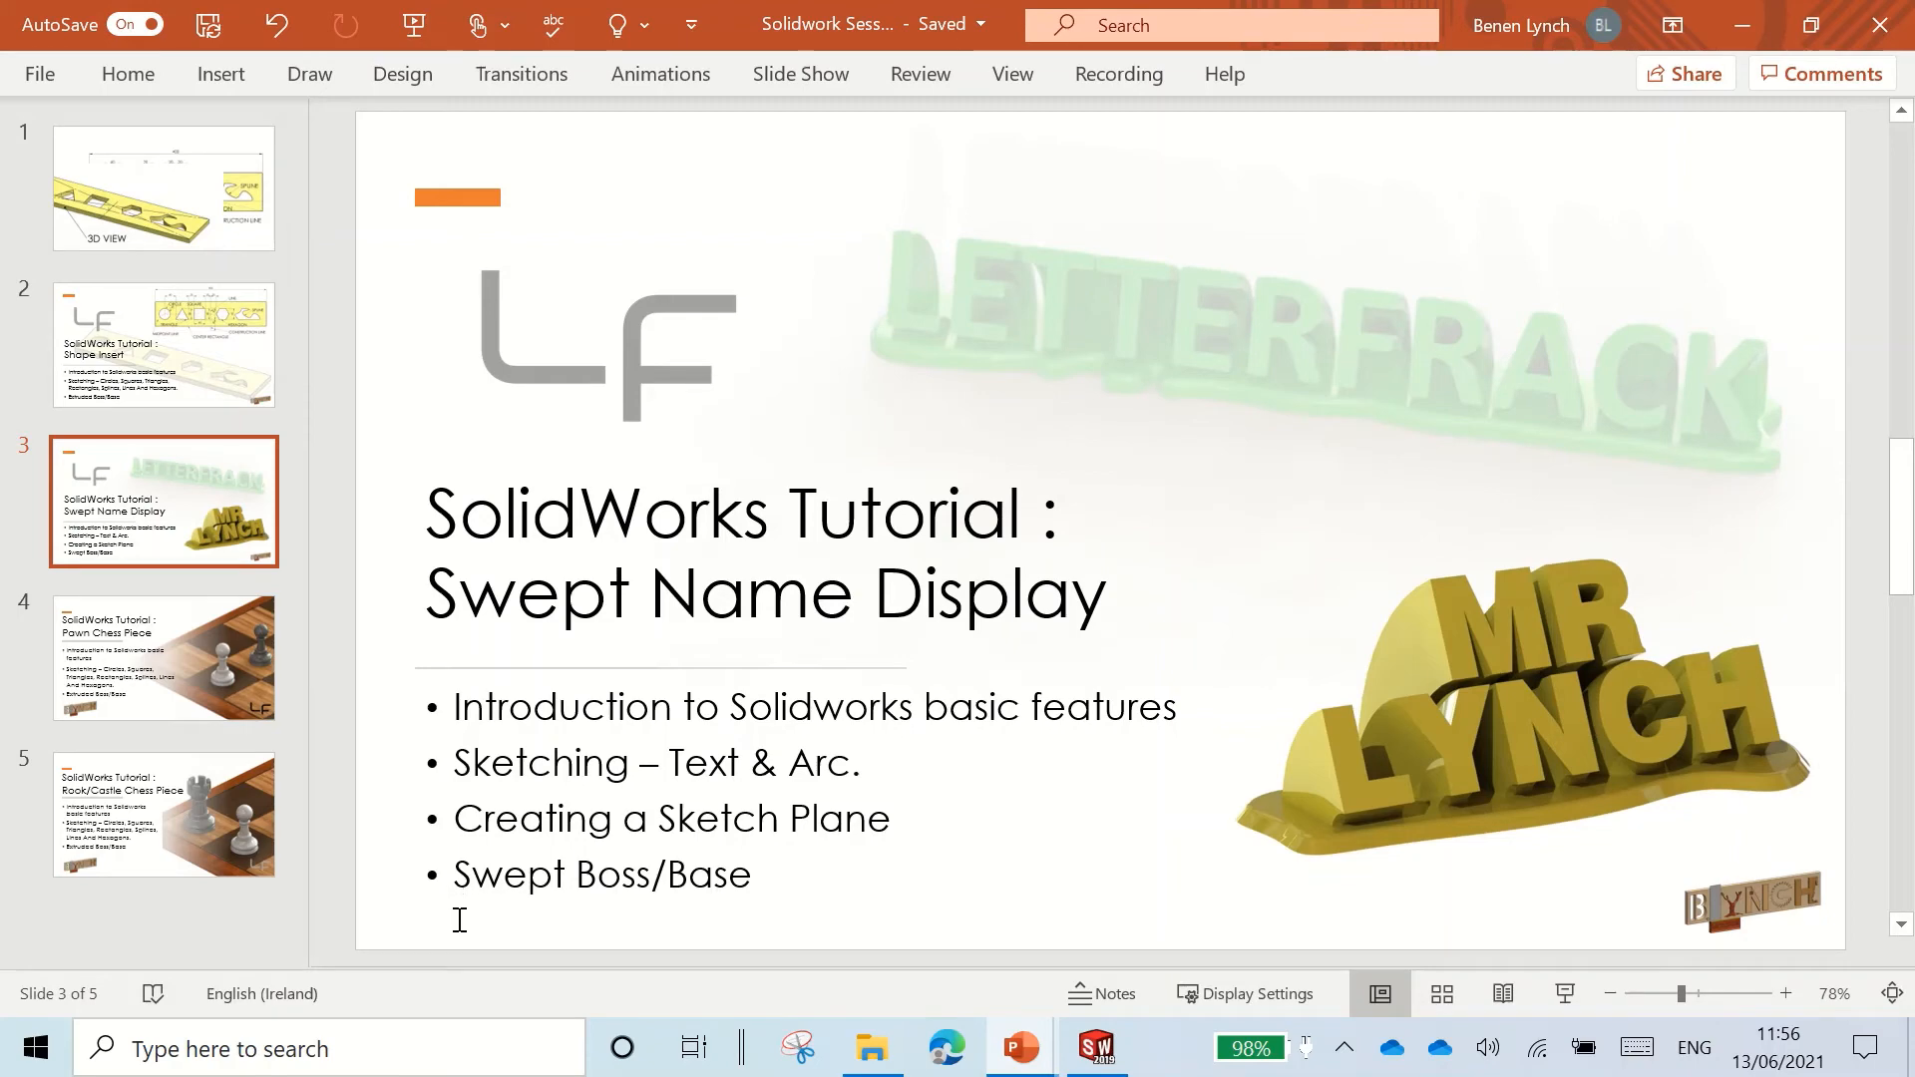
mouse_move(505, 902)
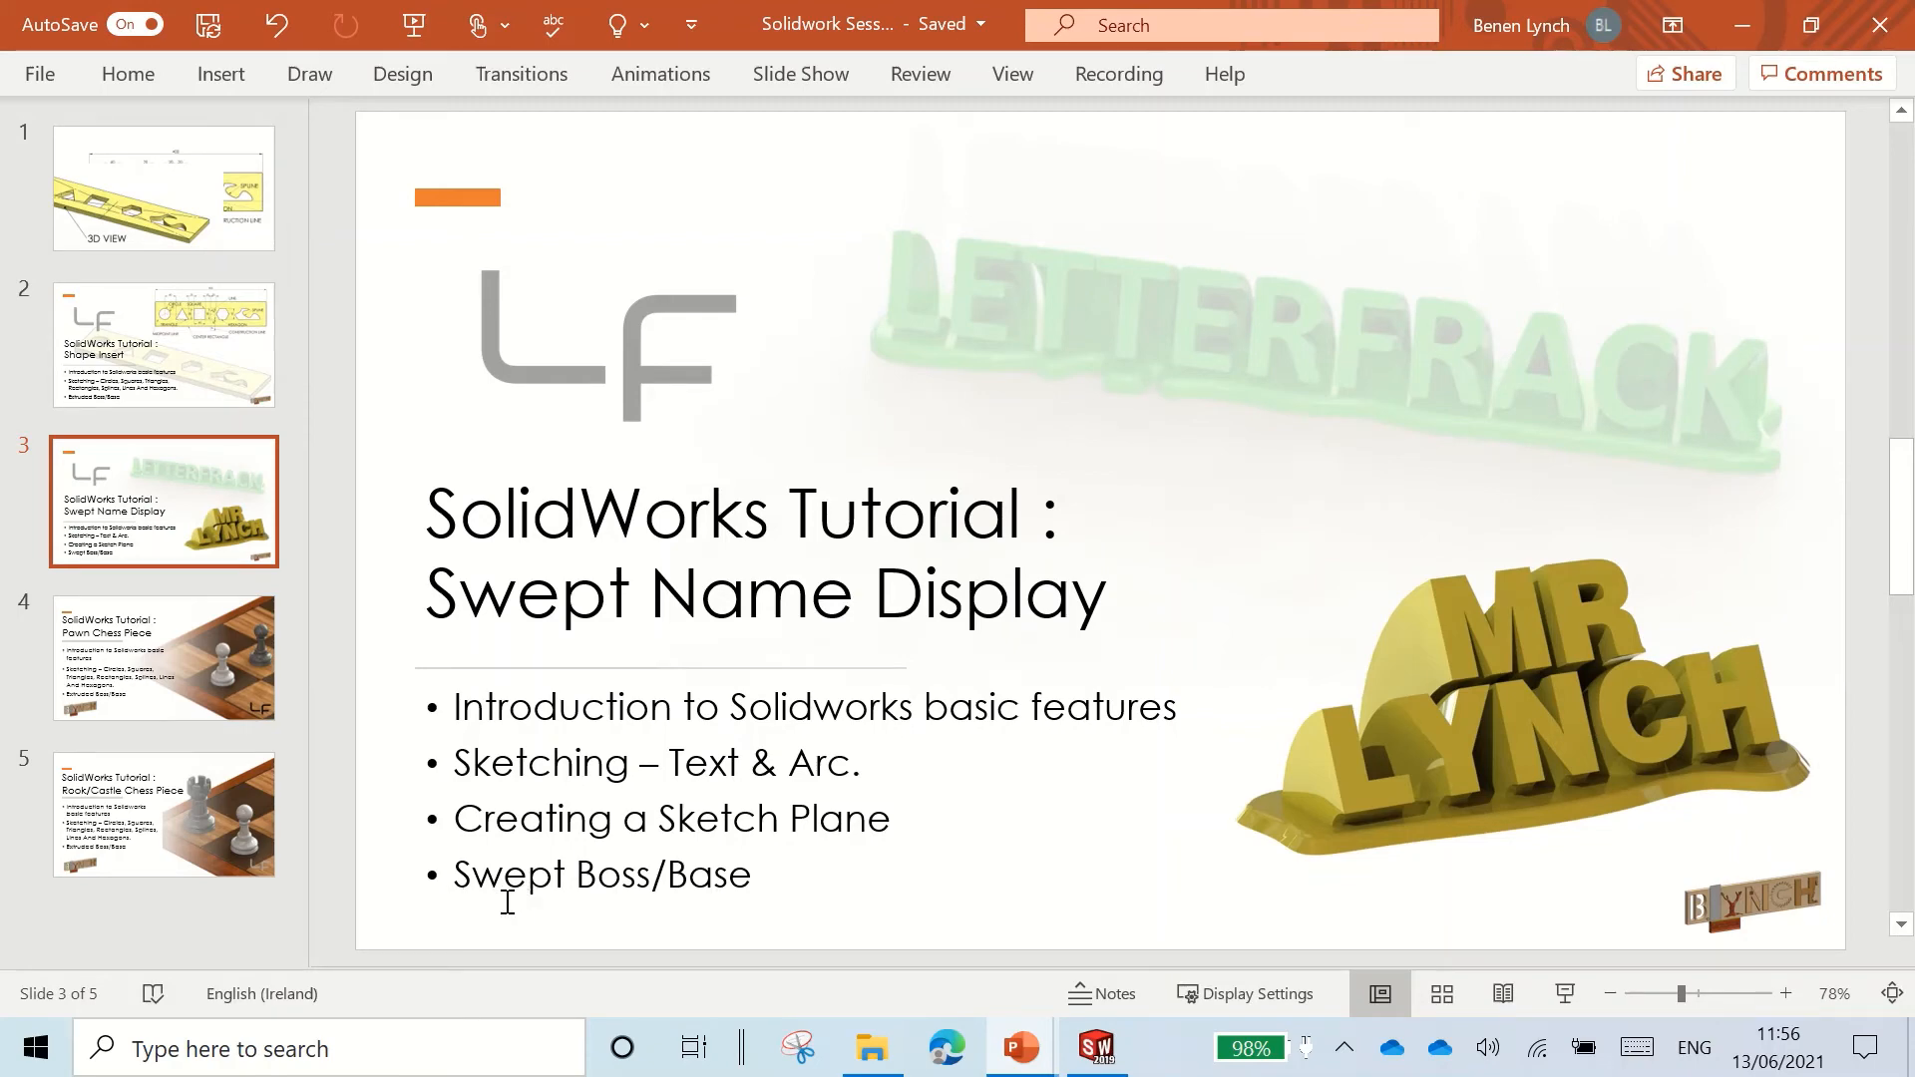
mouse_move(937, 891)
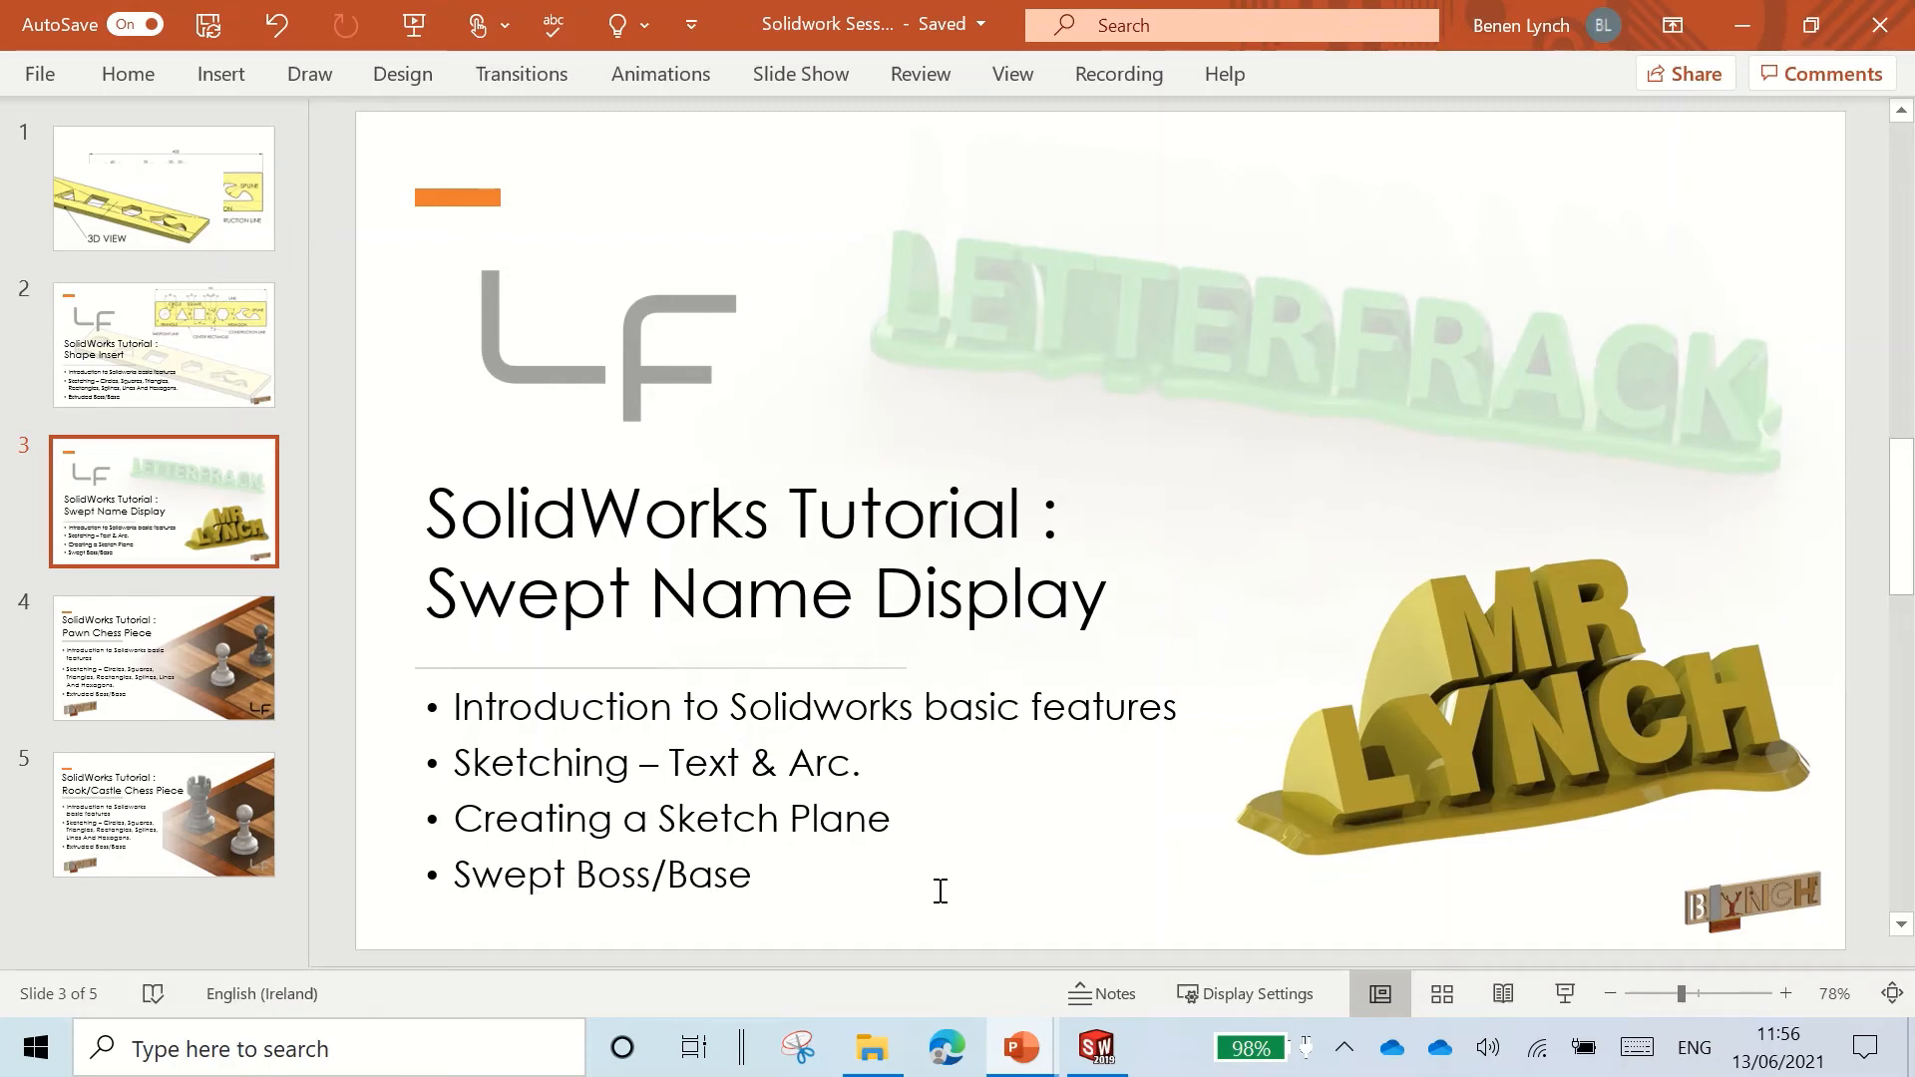
Step: Switch from the PowerPoint slide back to the SOLIDWORKS model
left_click(1095, 1047)
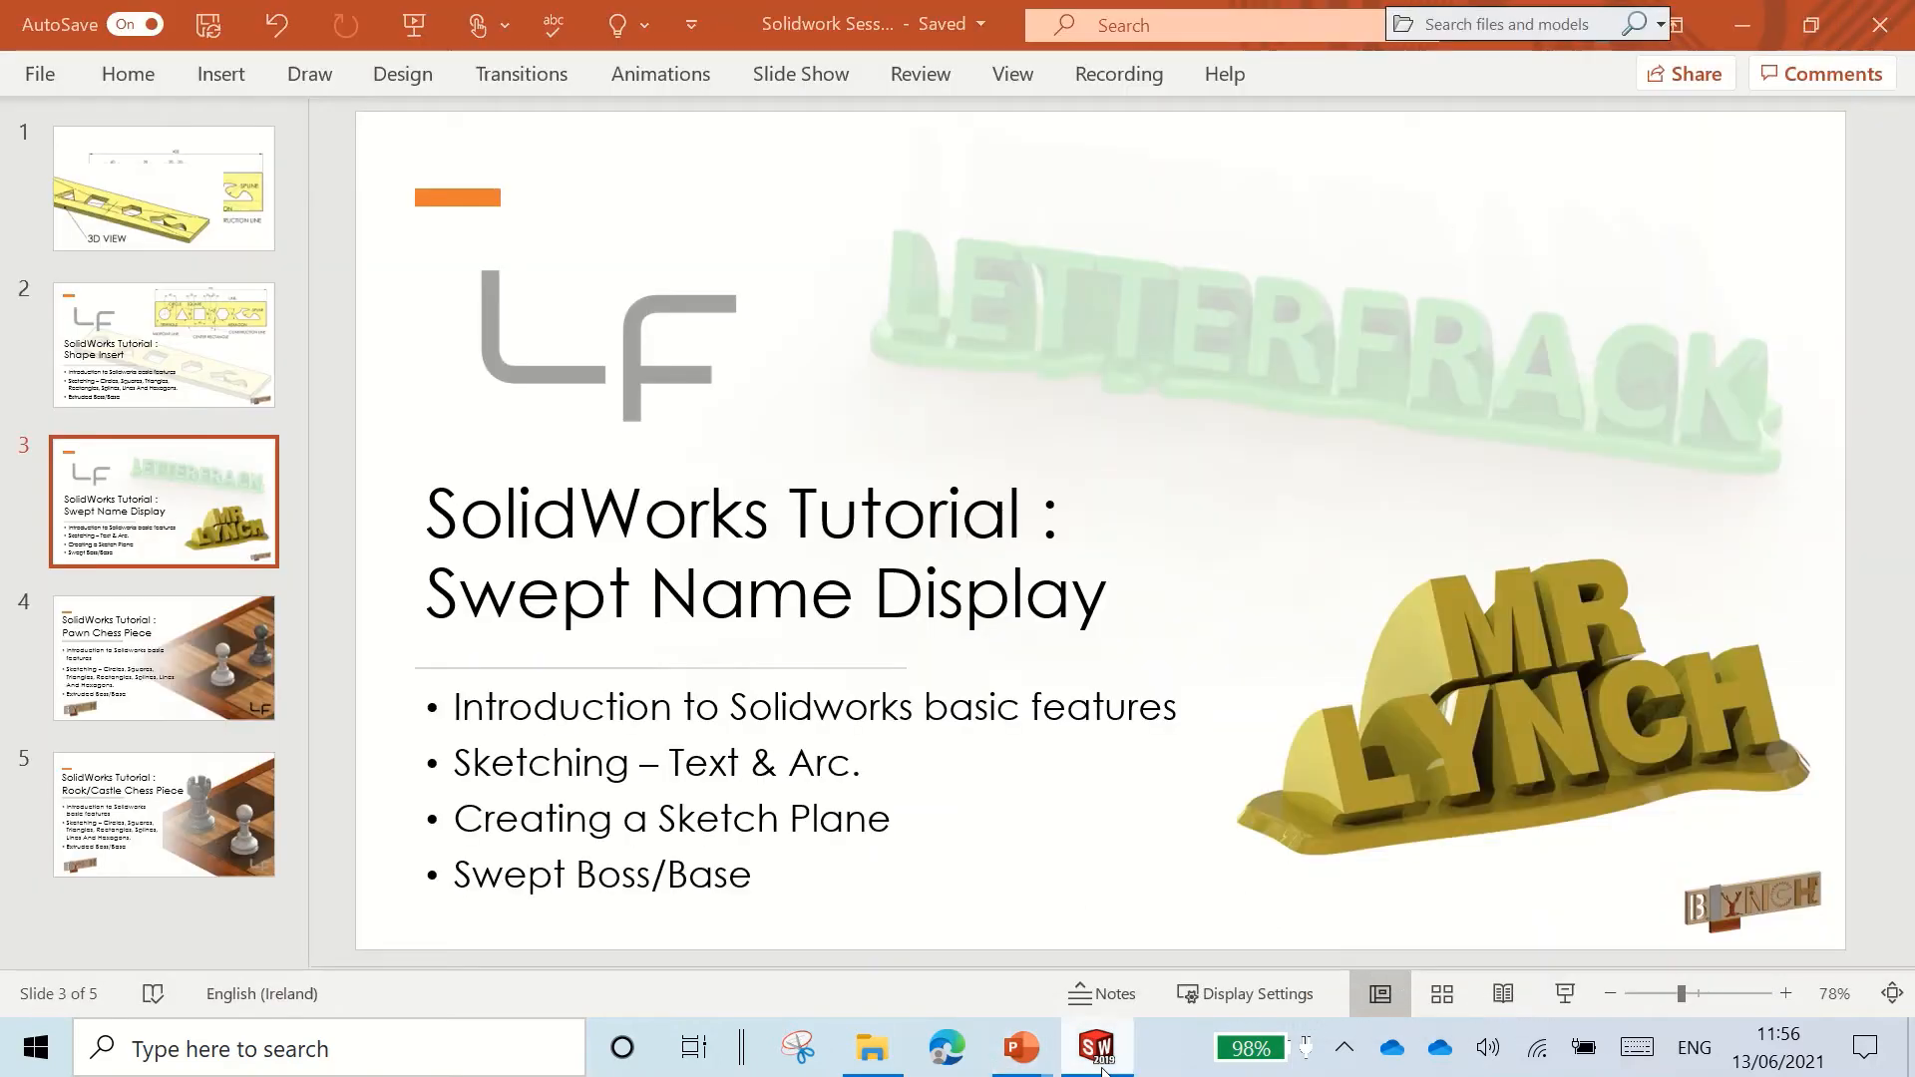
left_click(1093, 1048)
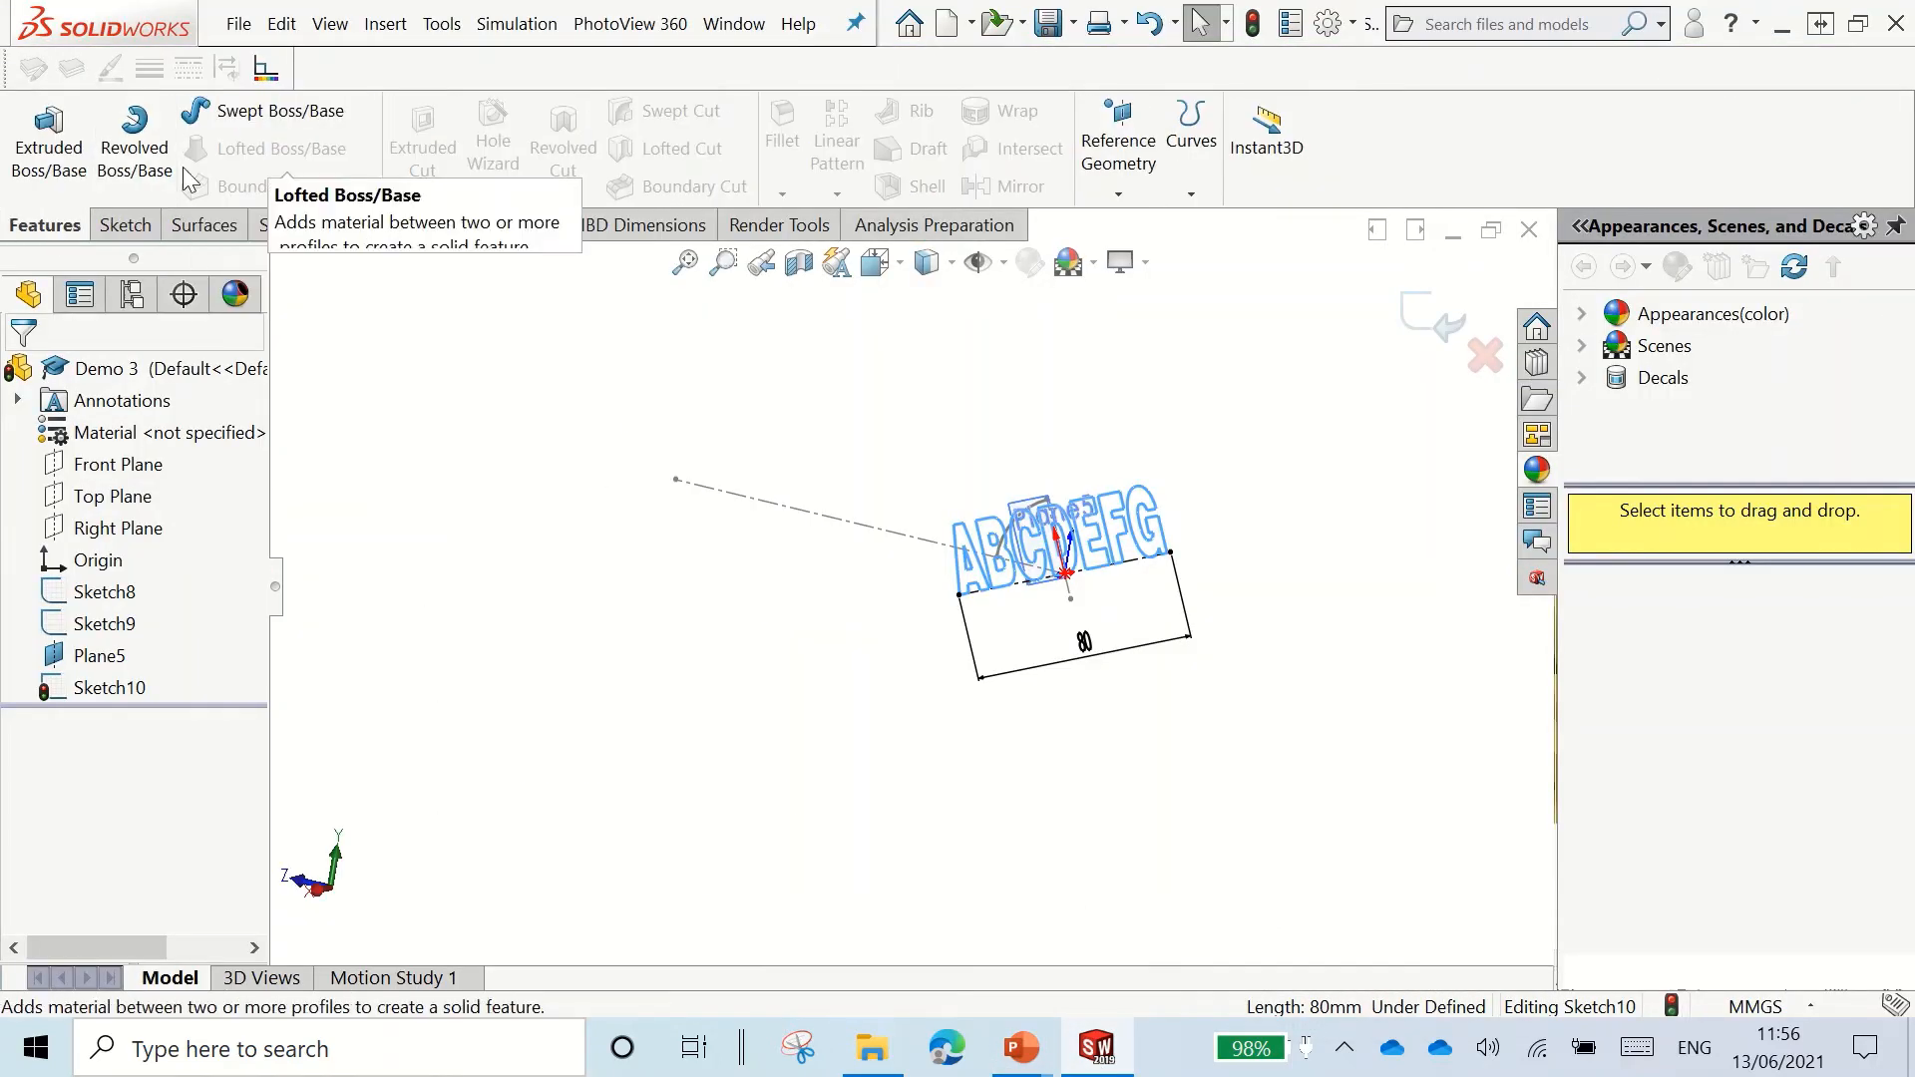
Step: Sweep the text profile along the Sketch8 arc, then cancel after the sweep fails
left_click(195, 111)
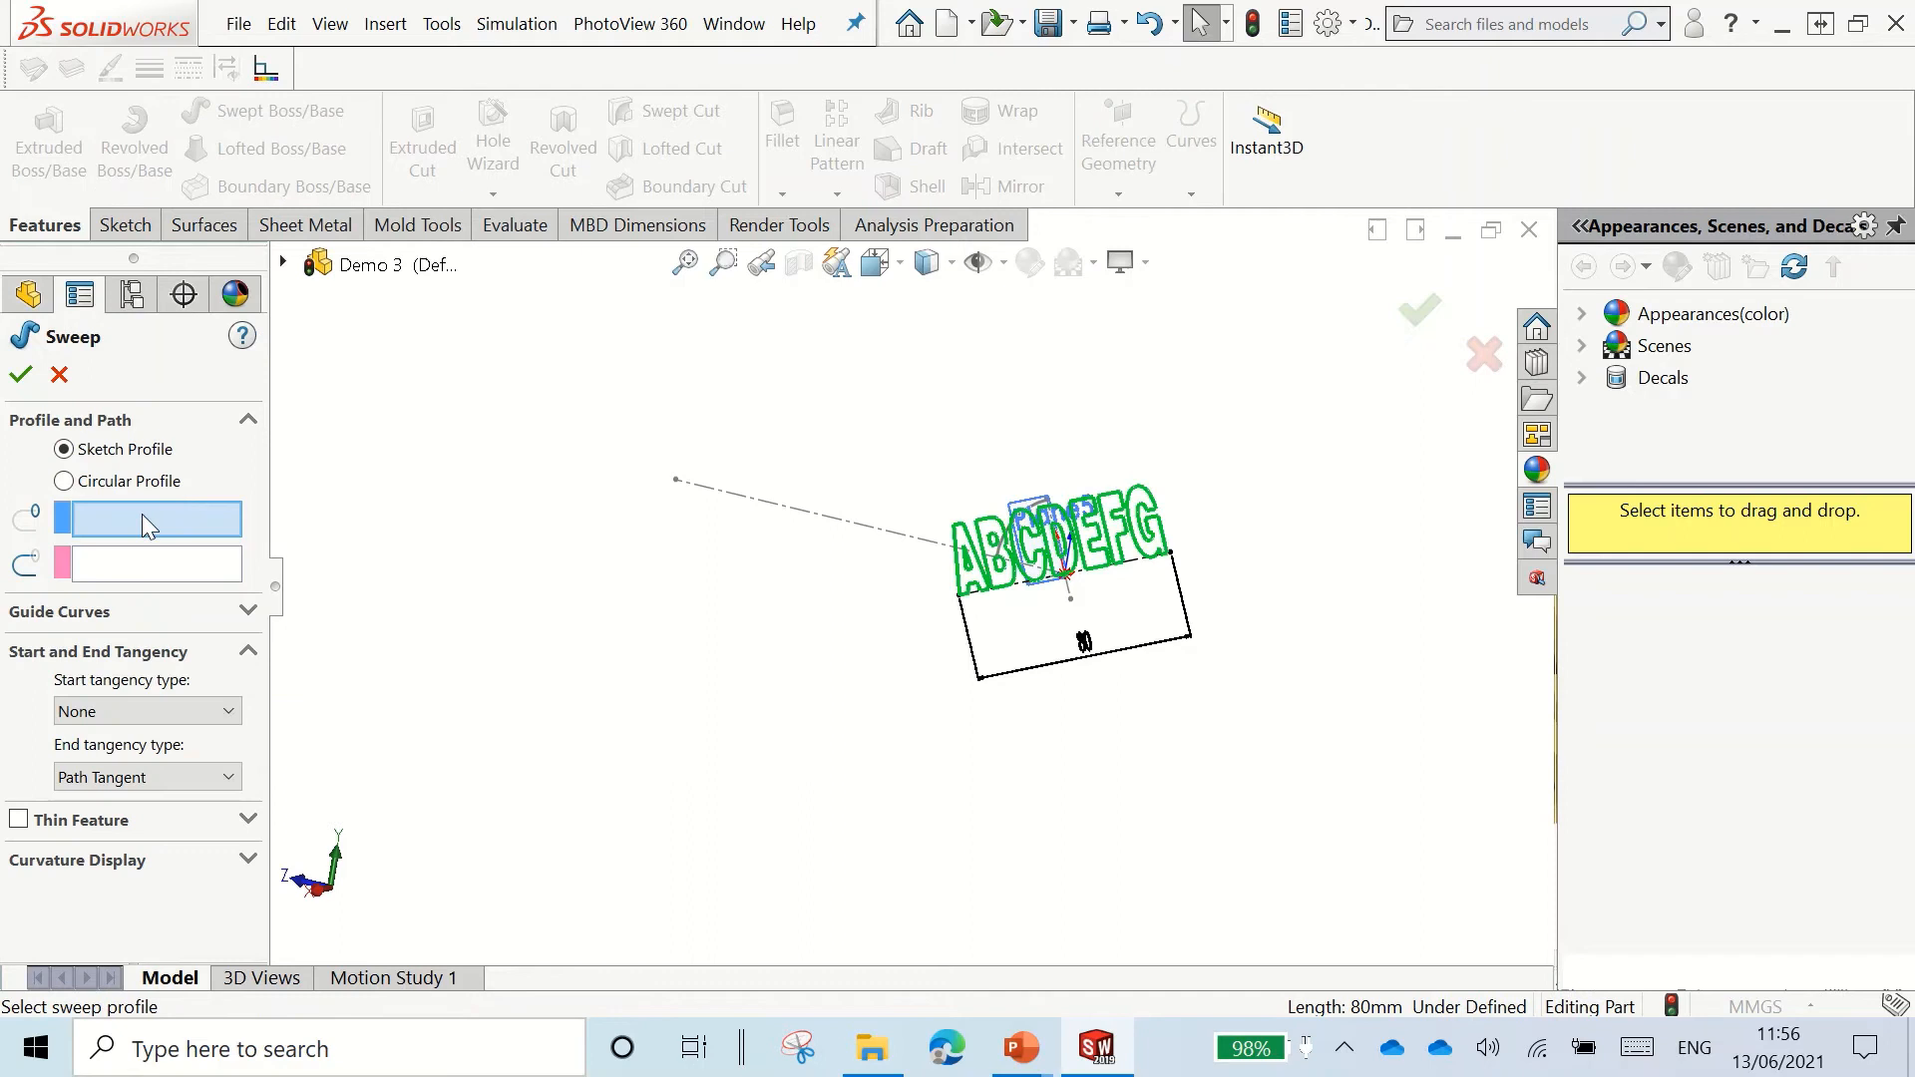
mouse_move(138, 549)
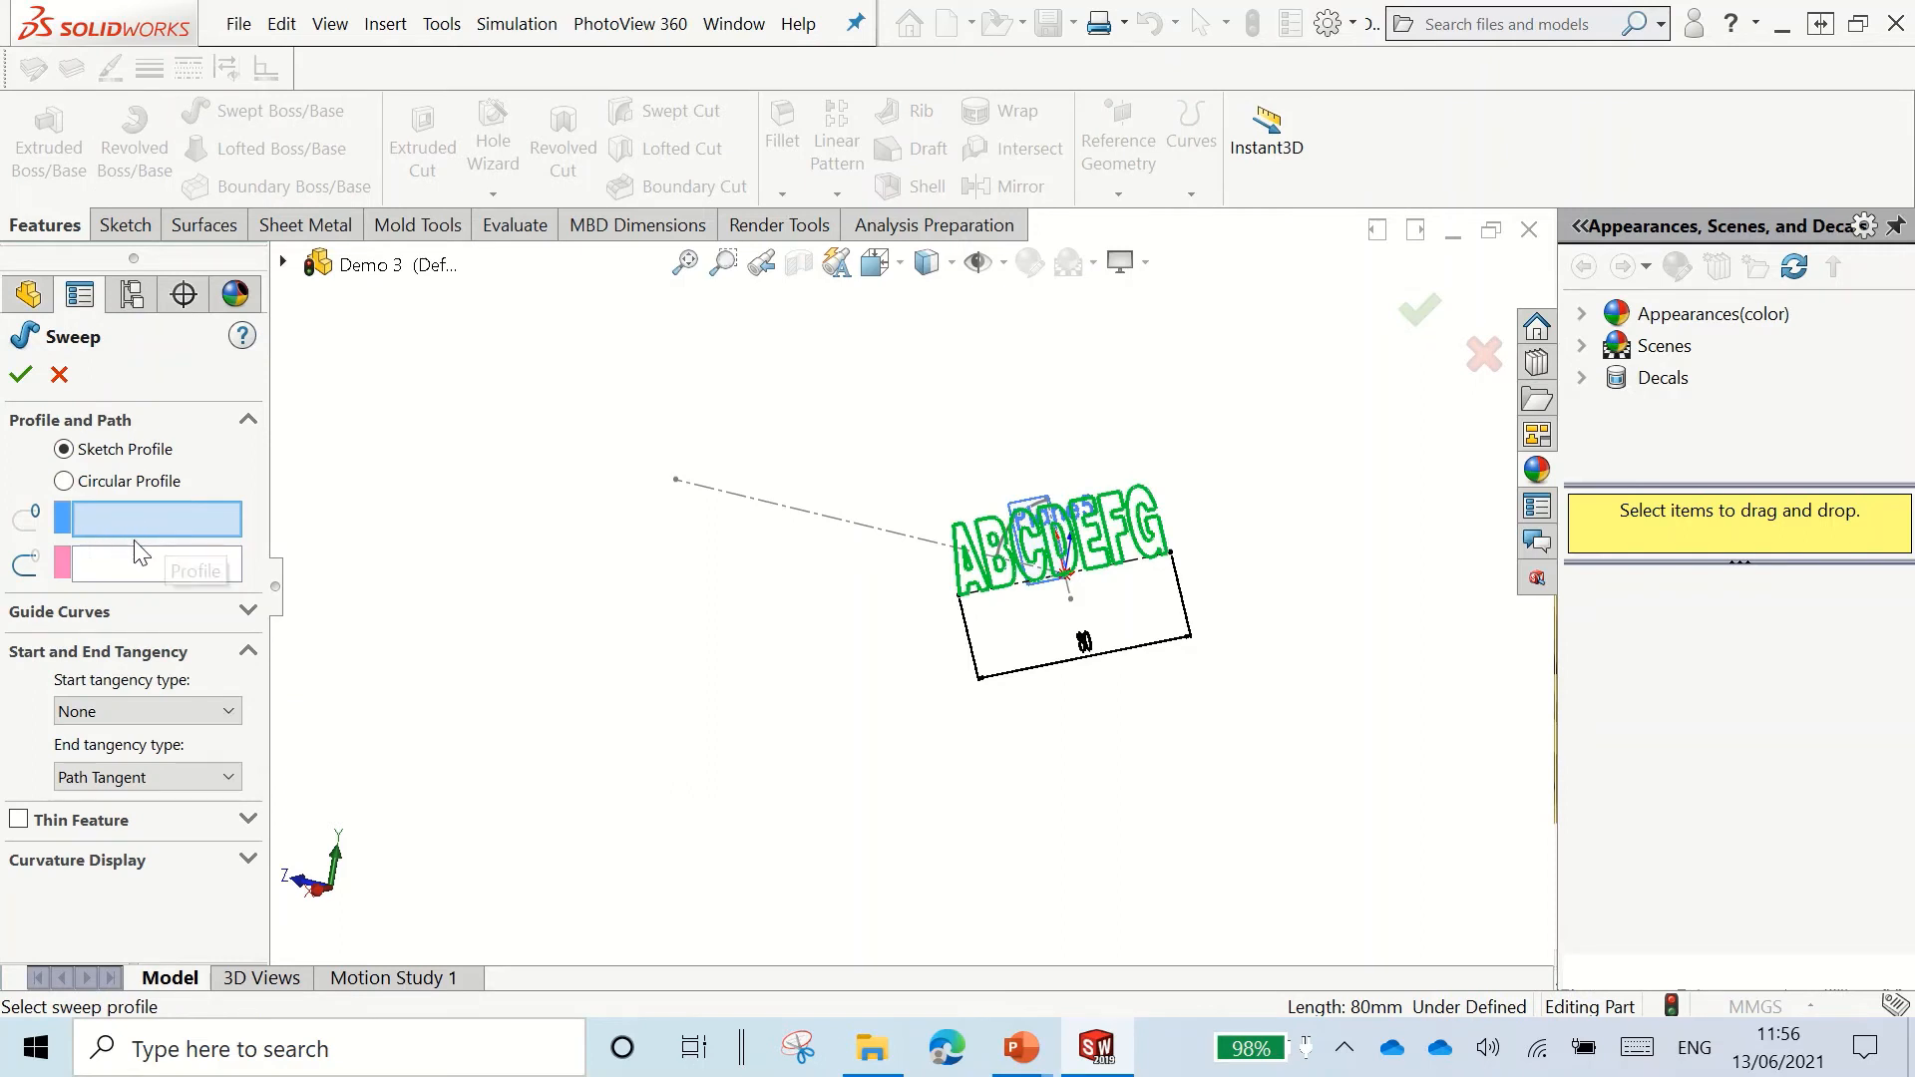
mouse_move(148, 587)
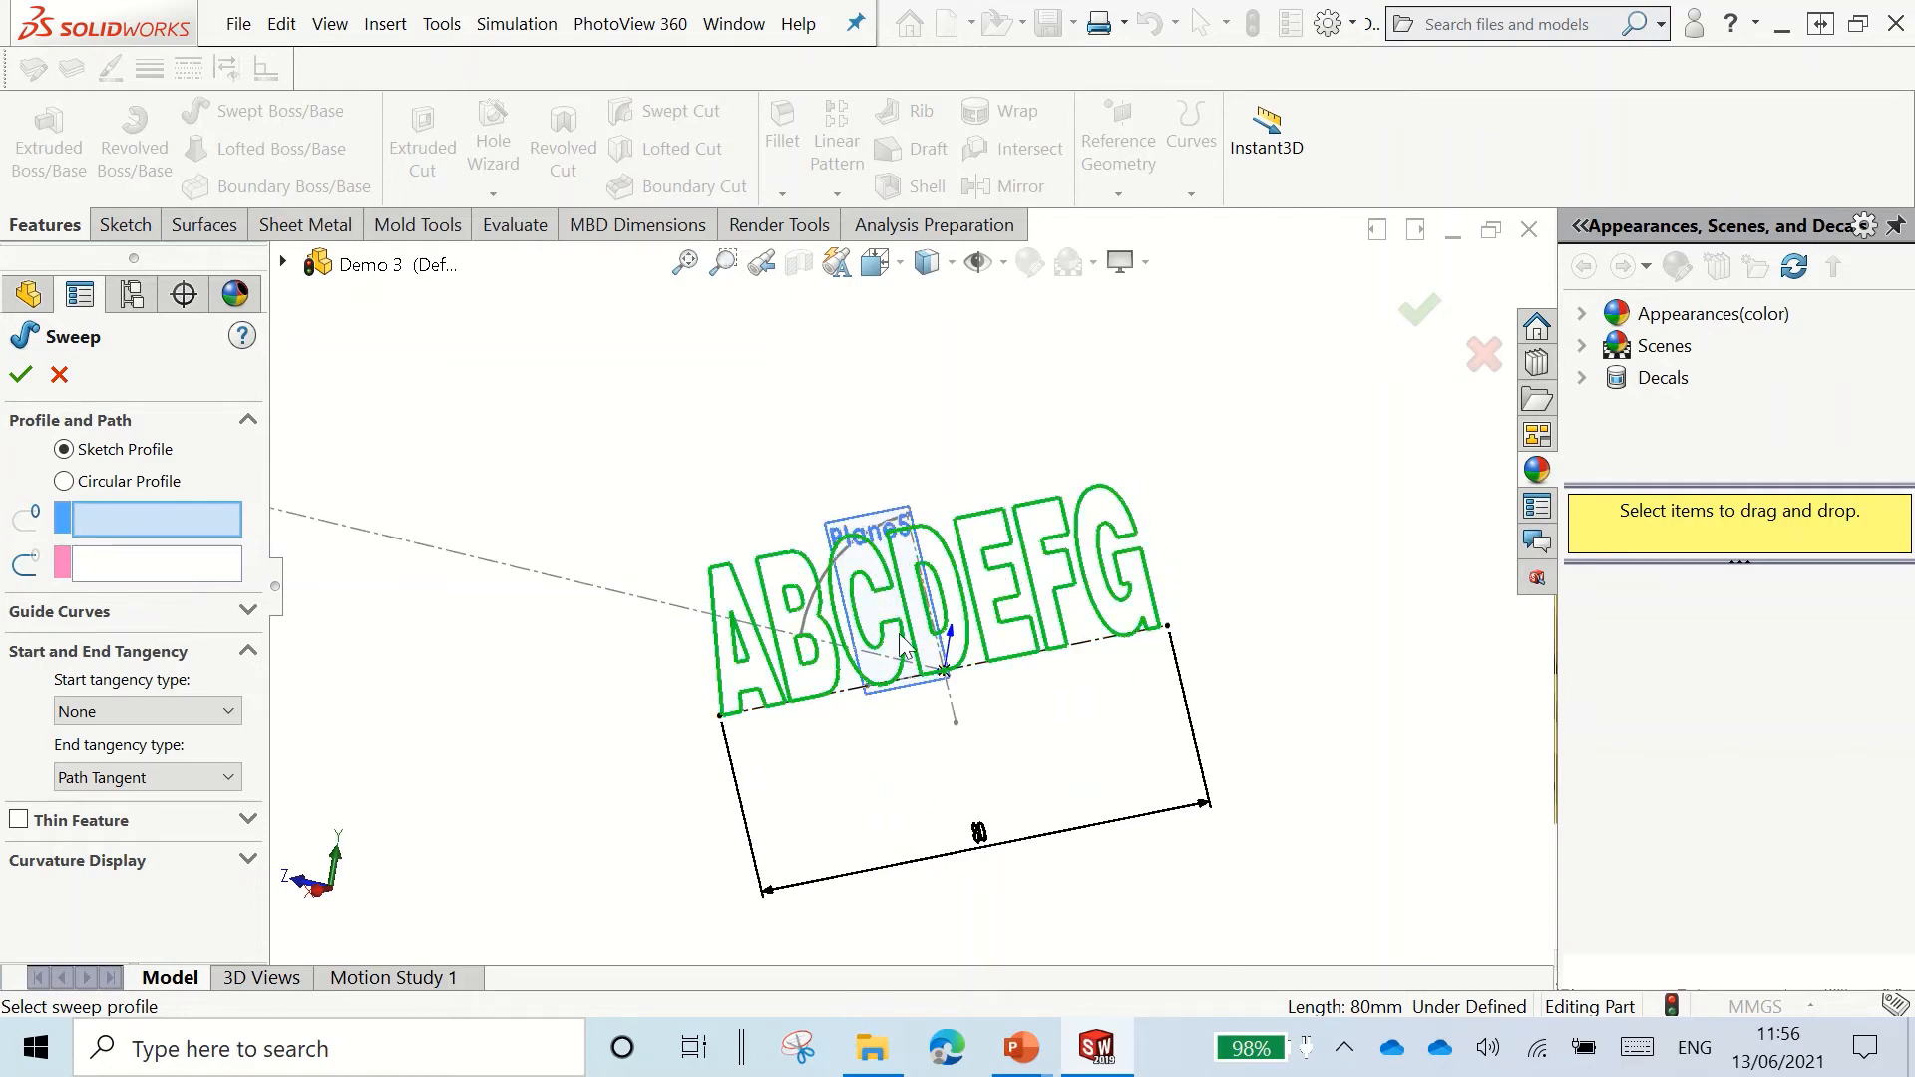
mouse_move(763, 647)
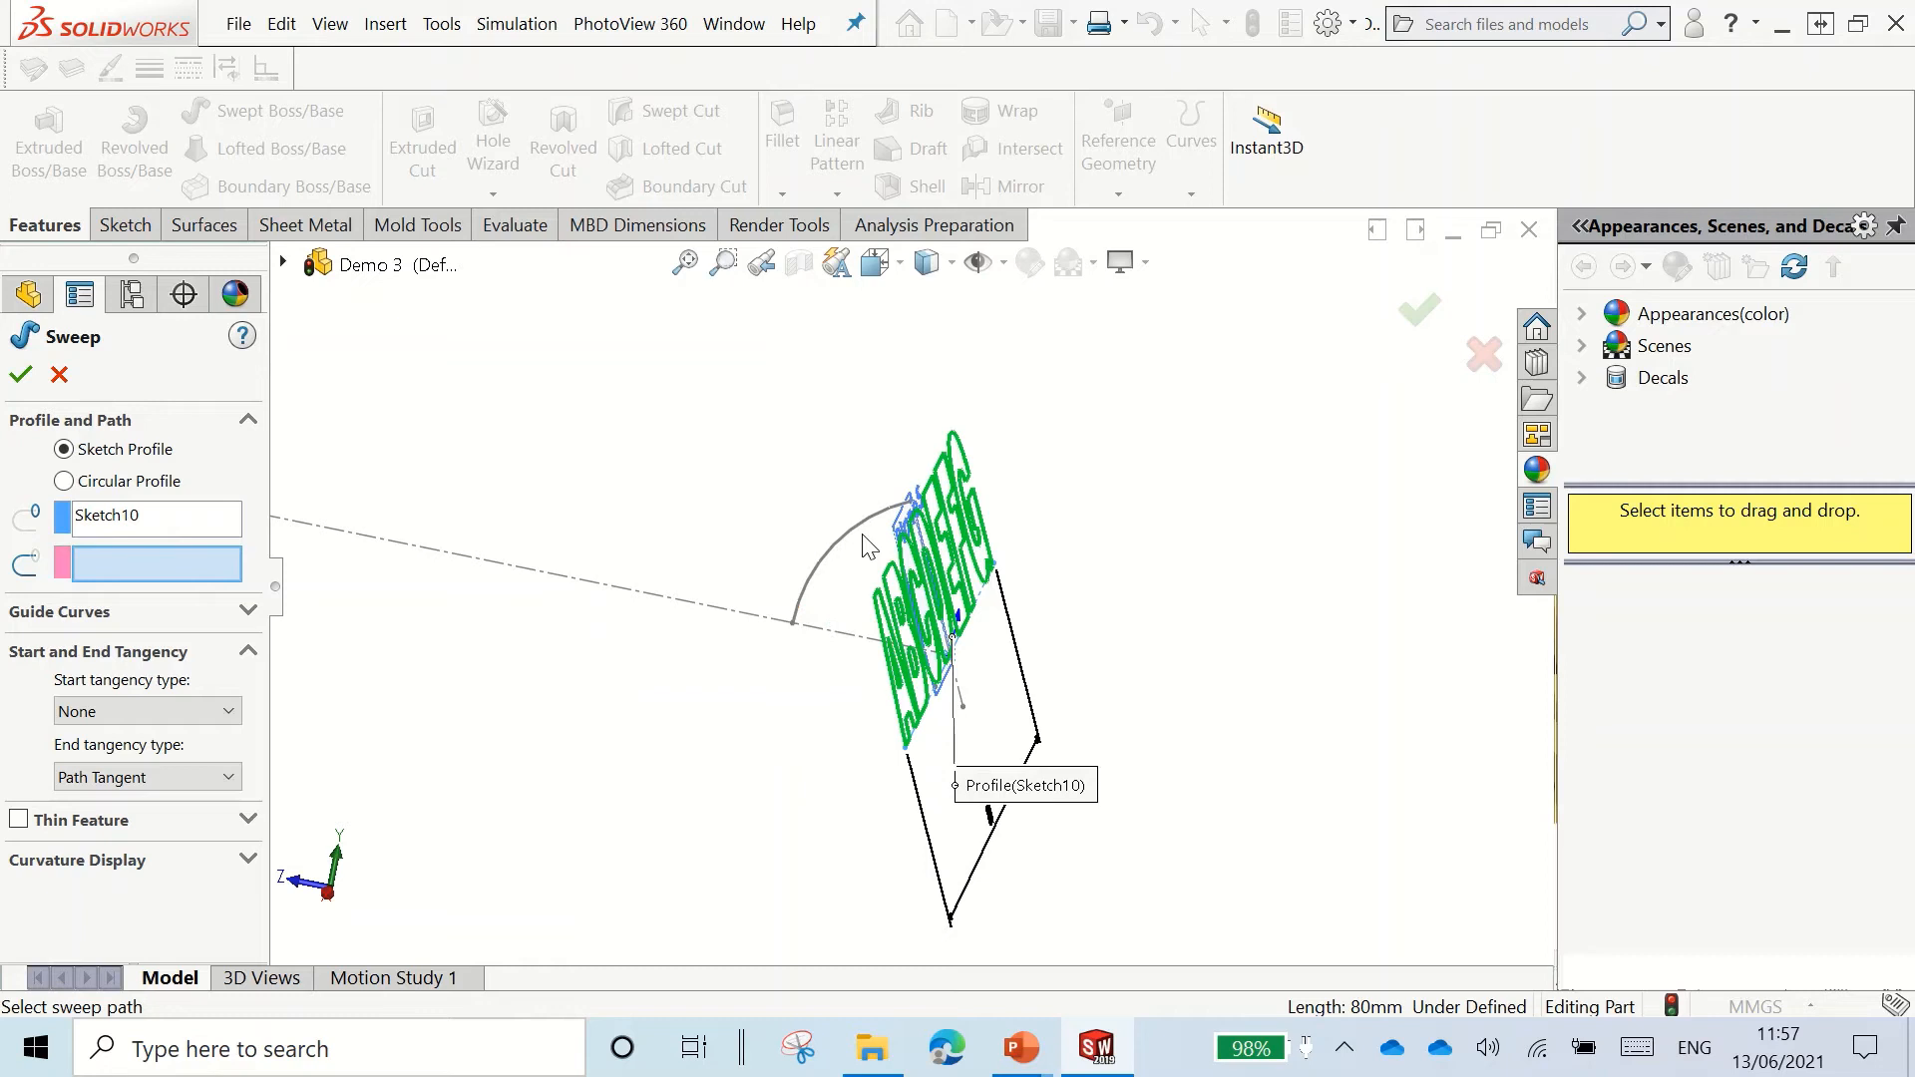
left_click(843, 526)
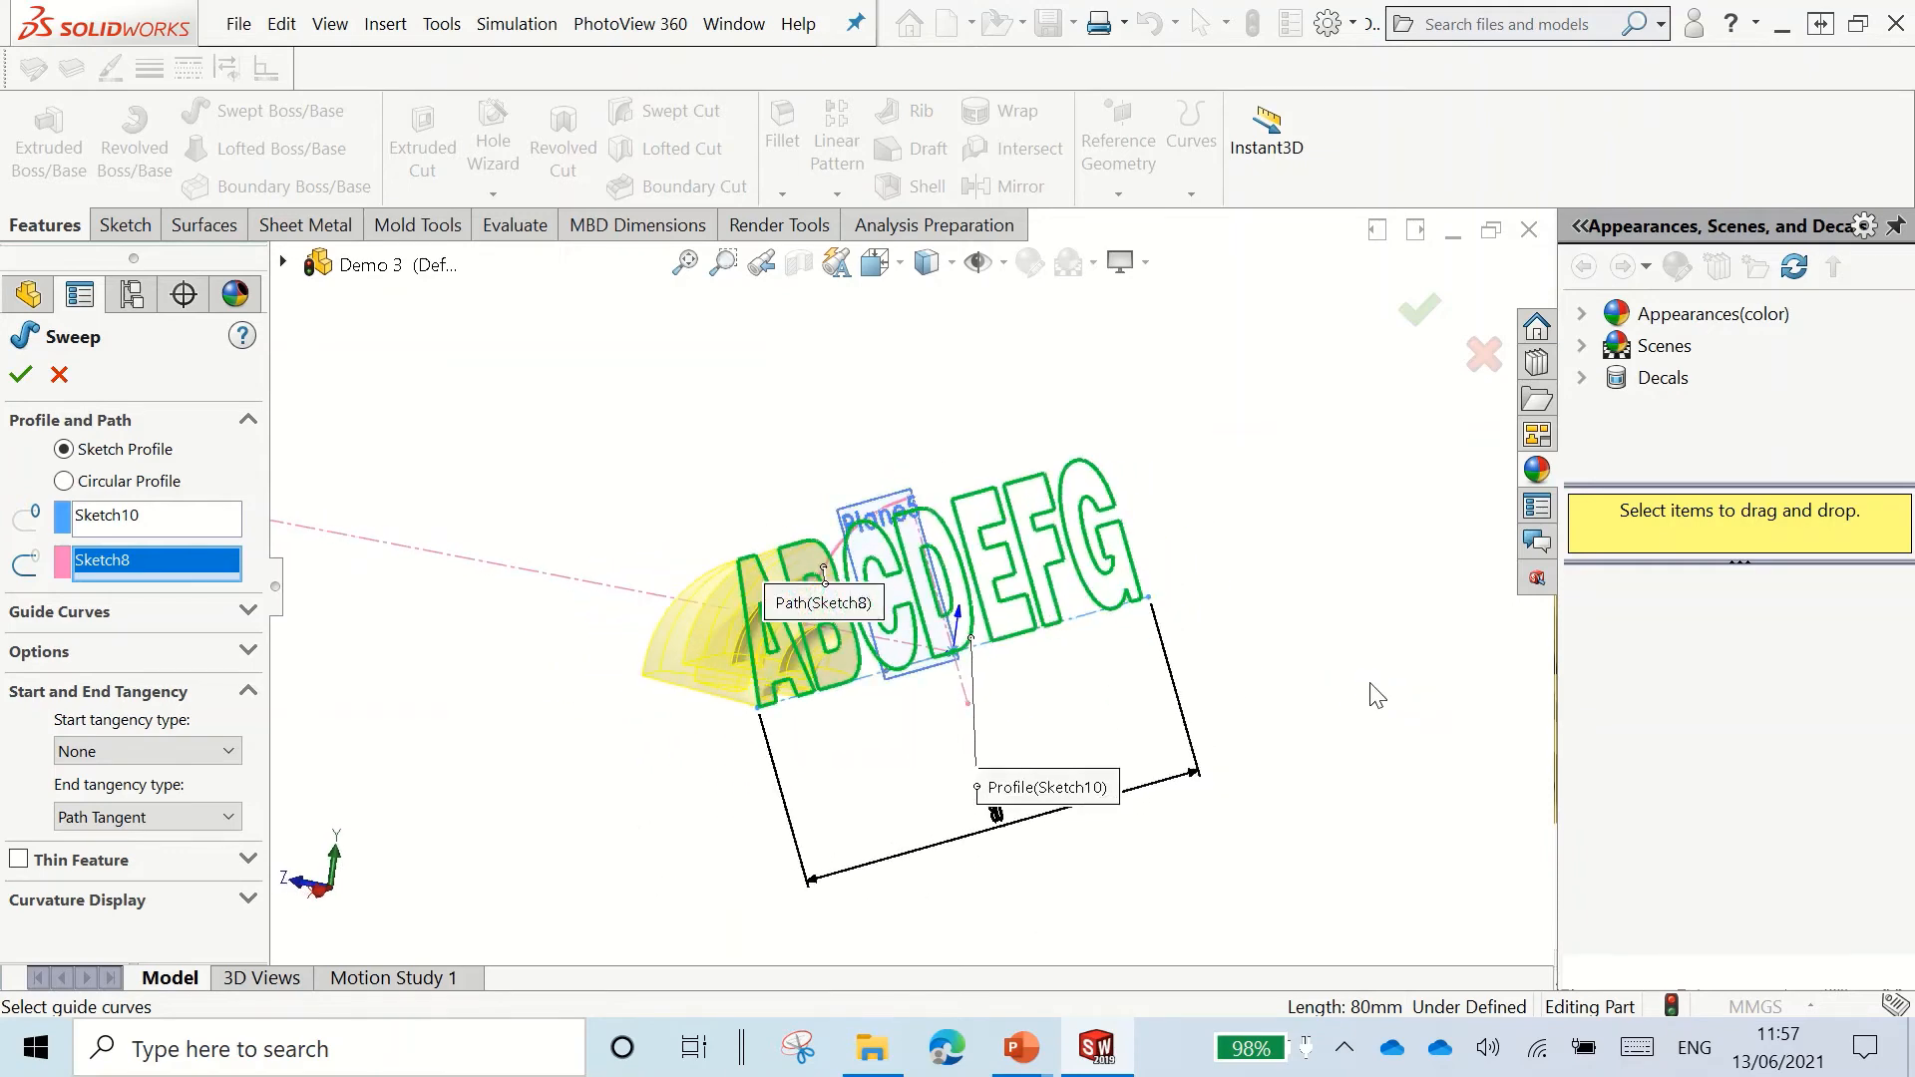
mouse_move(20, 375)
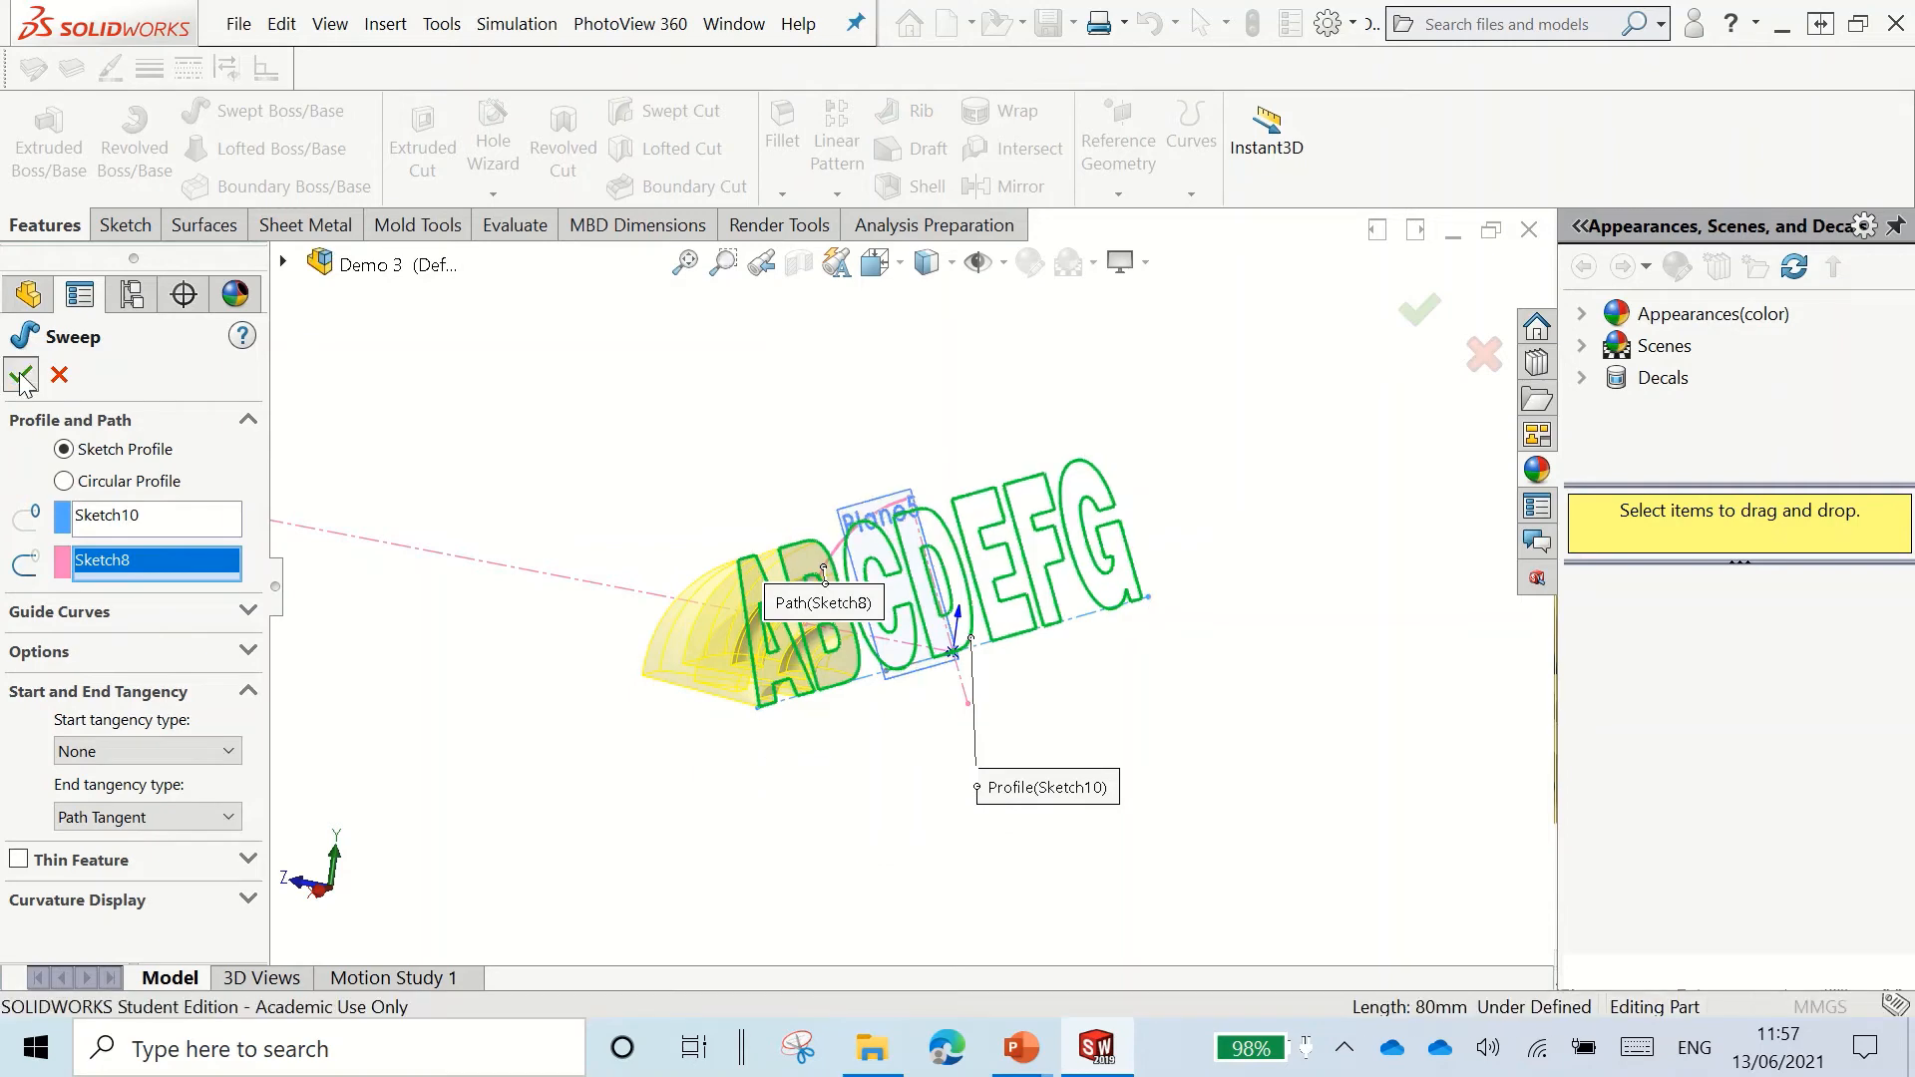
left_click(20, 375)
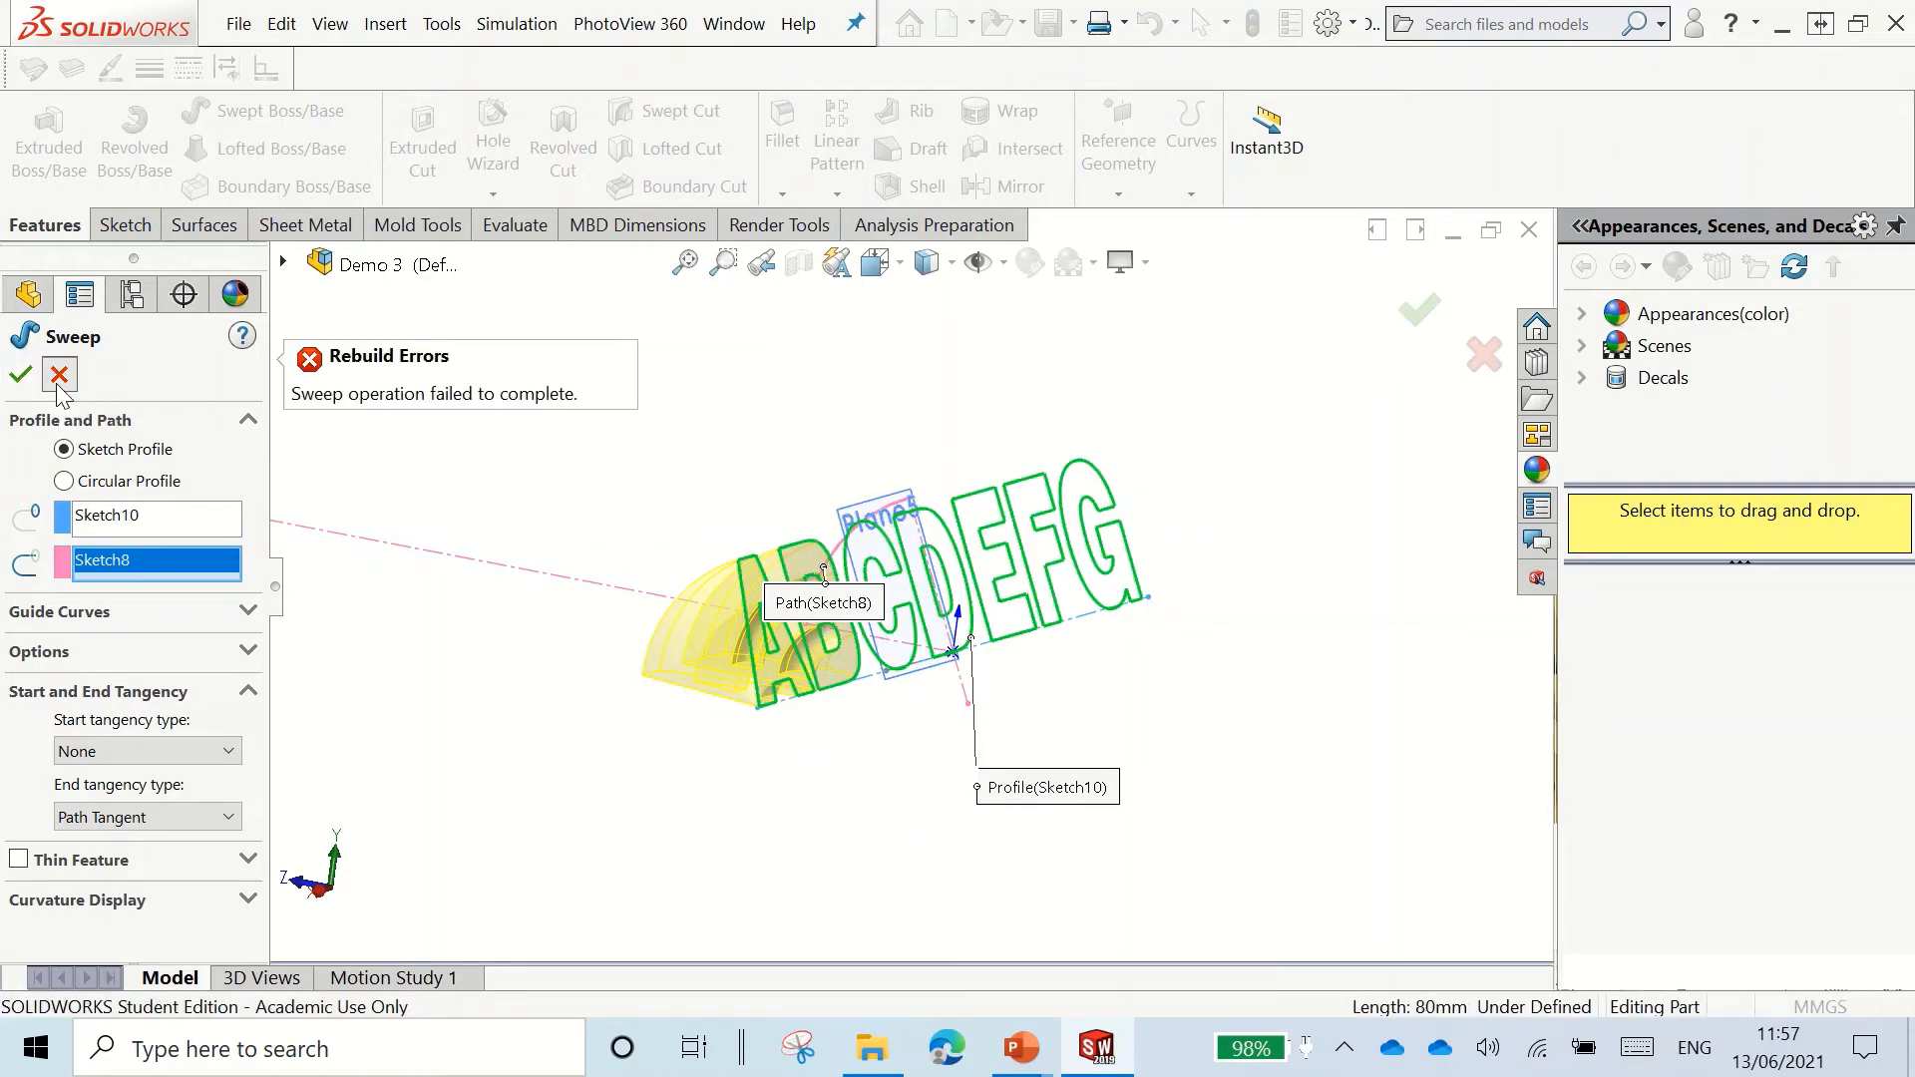
left_click(59, 375)
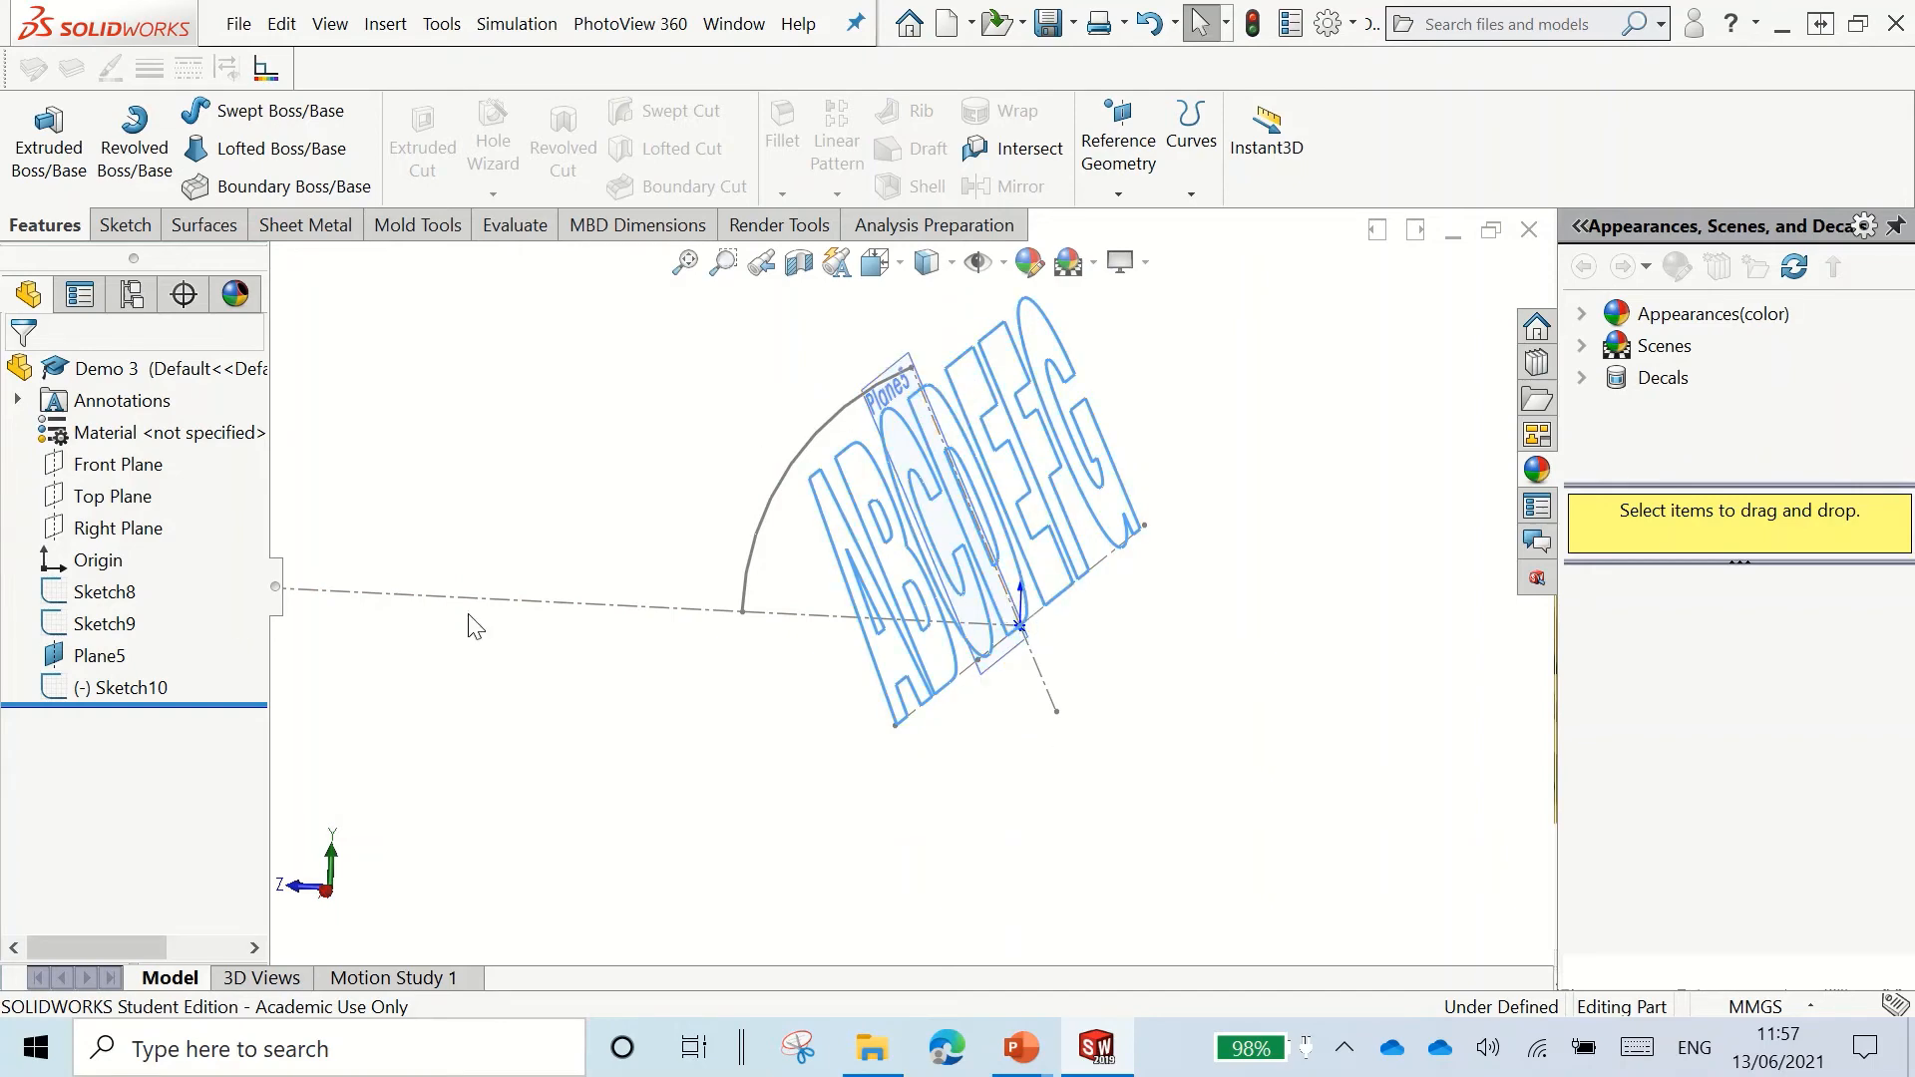
mouse_move(281, 732)
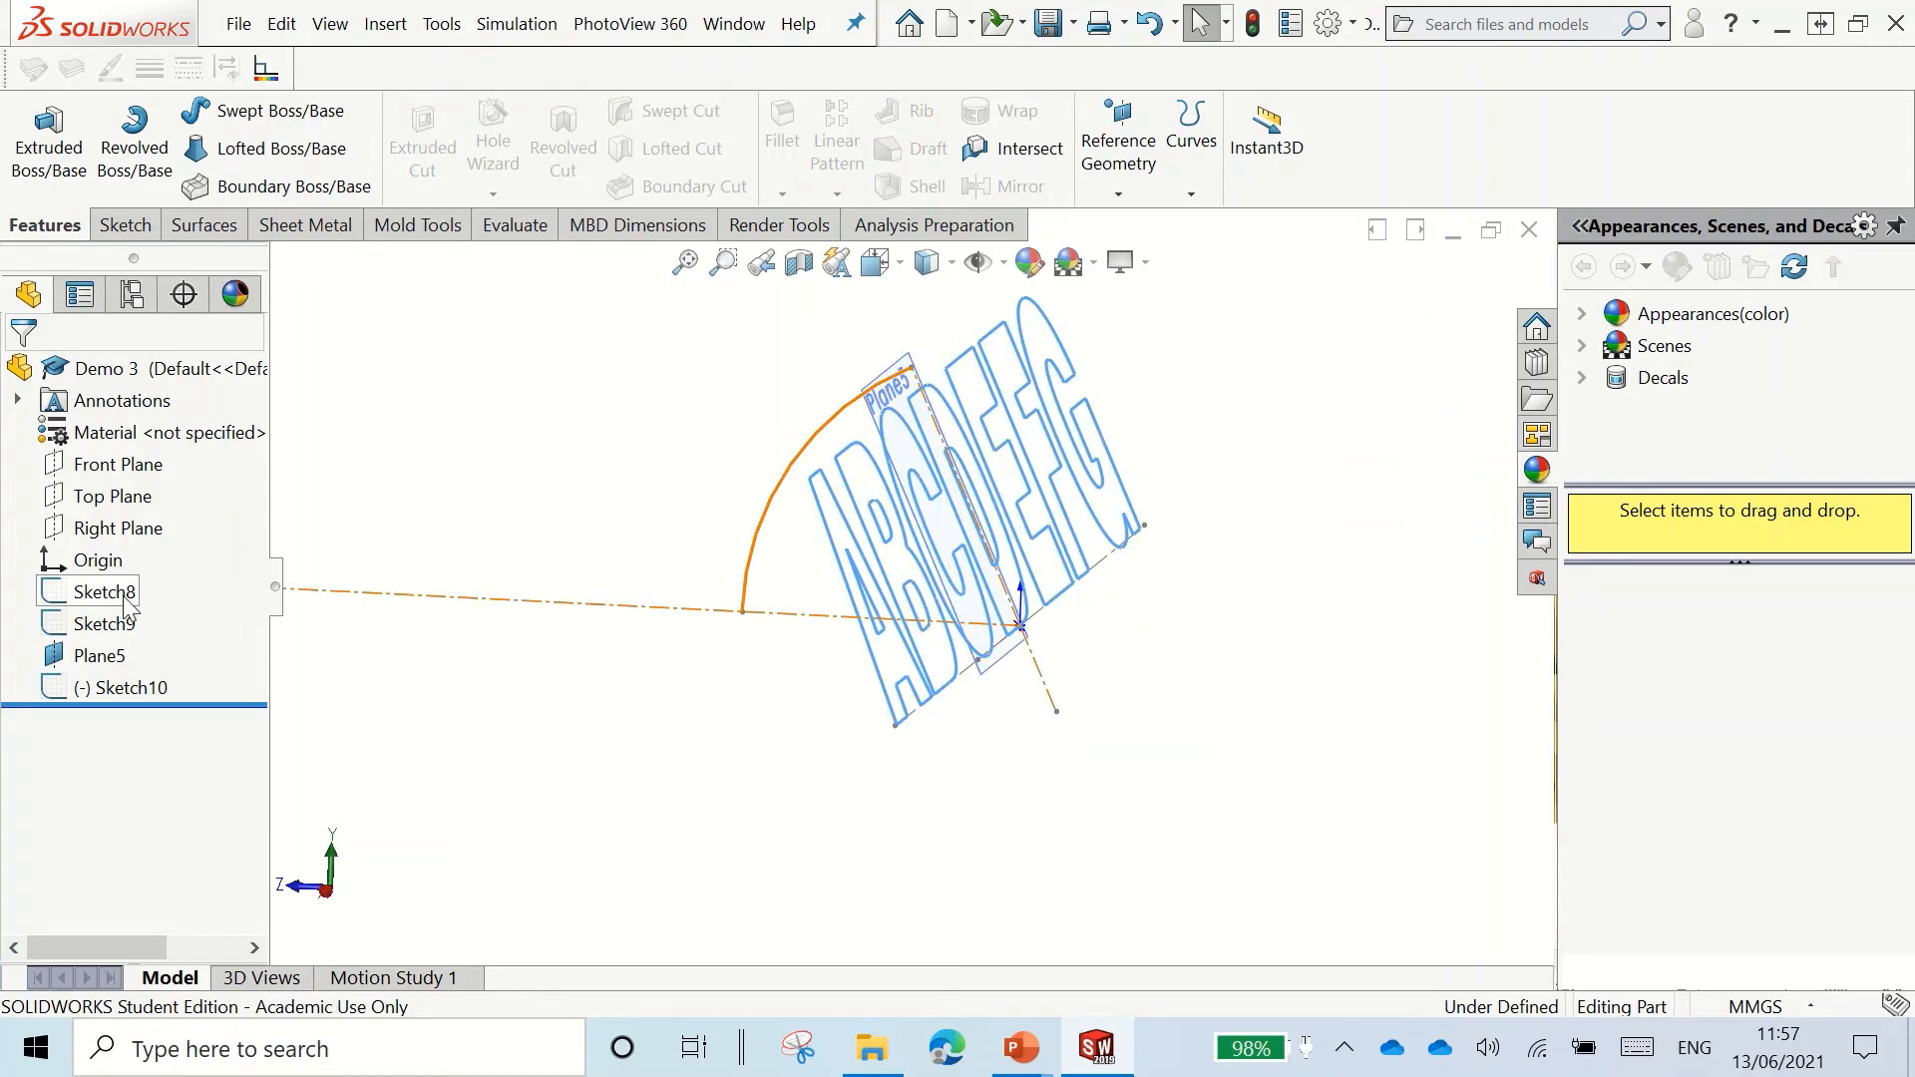
Step: Select Sketch8 in the tree and edit the arc path sketch
left_click(102, 592)
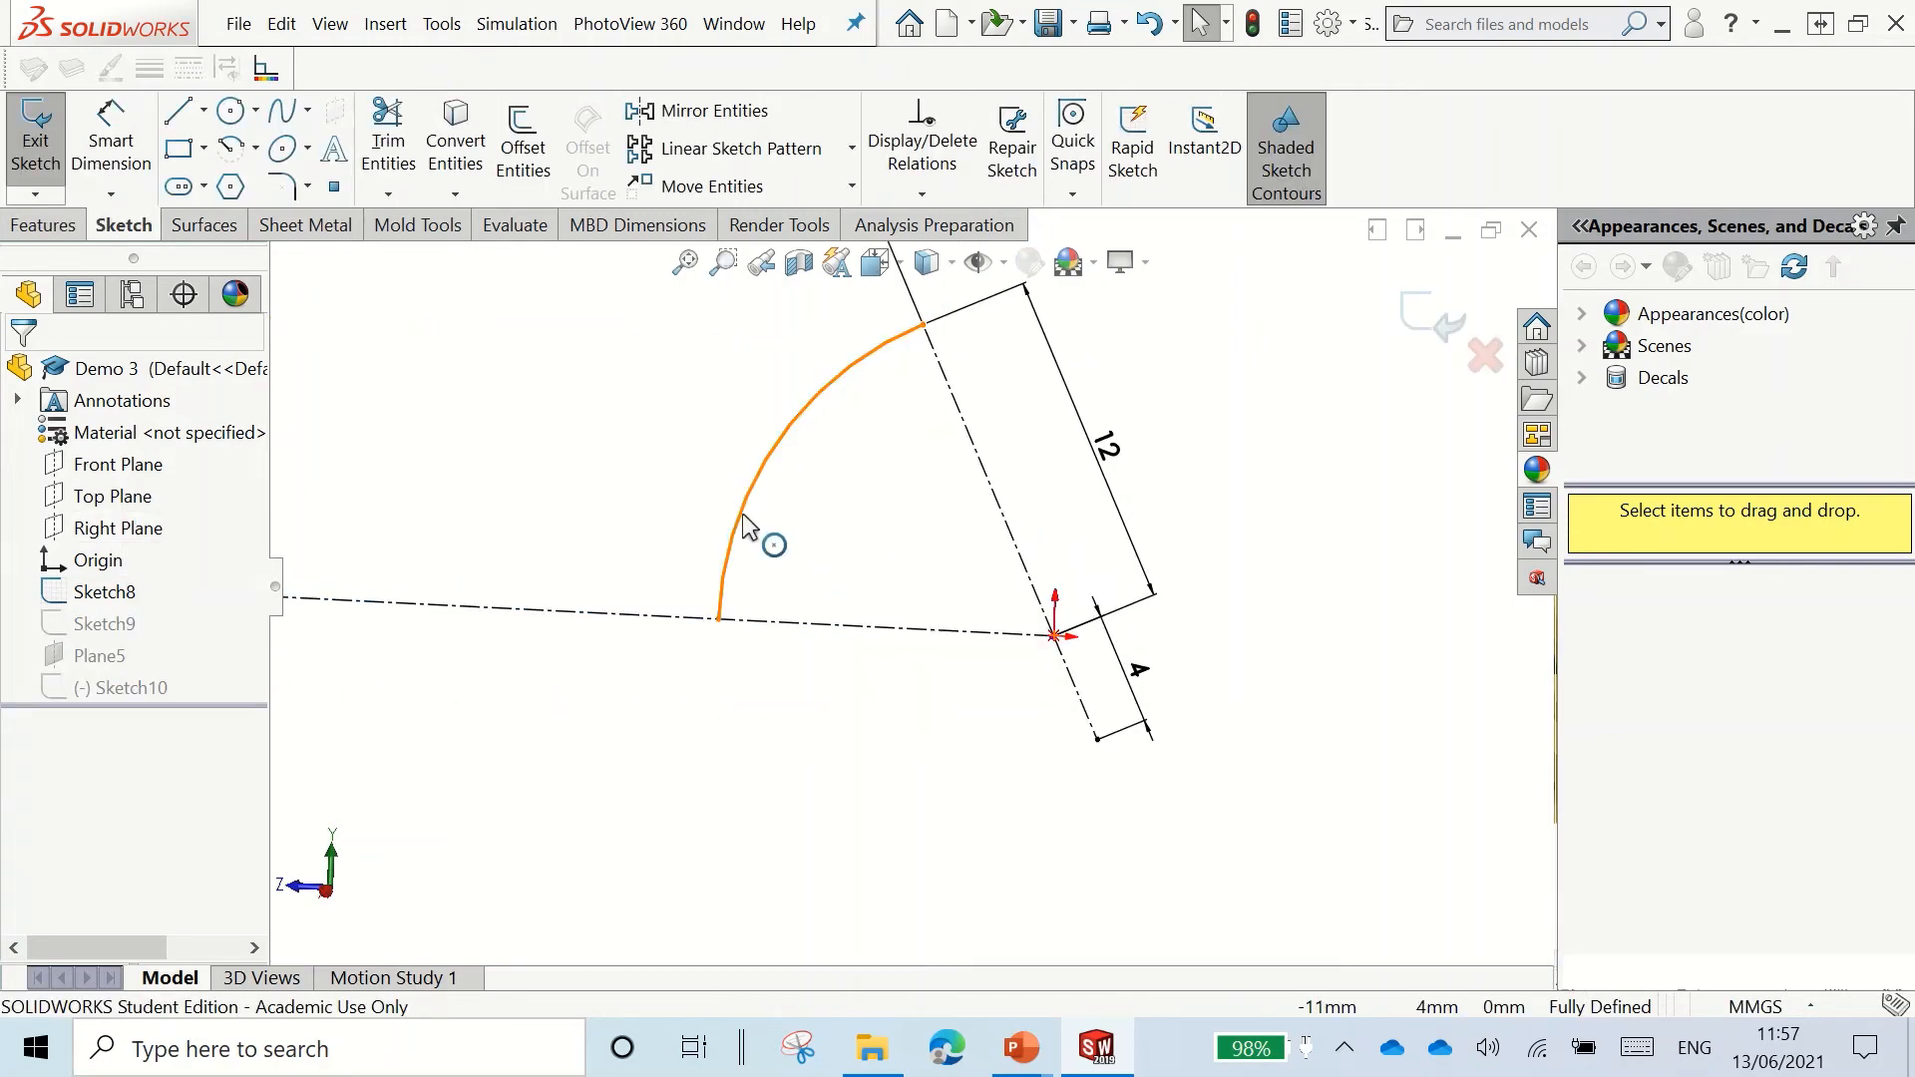
left_click(733, 513)
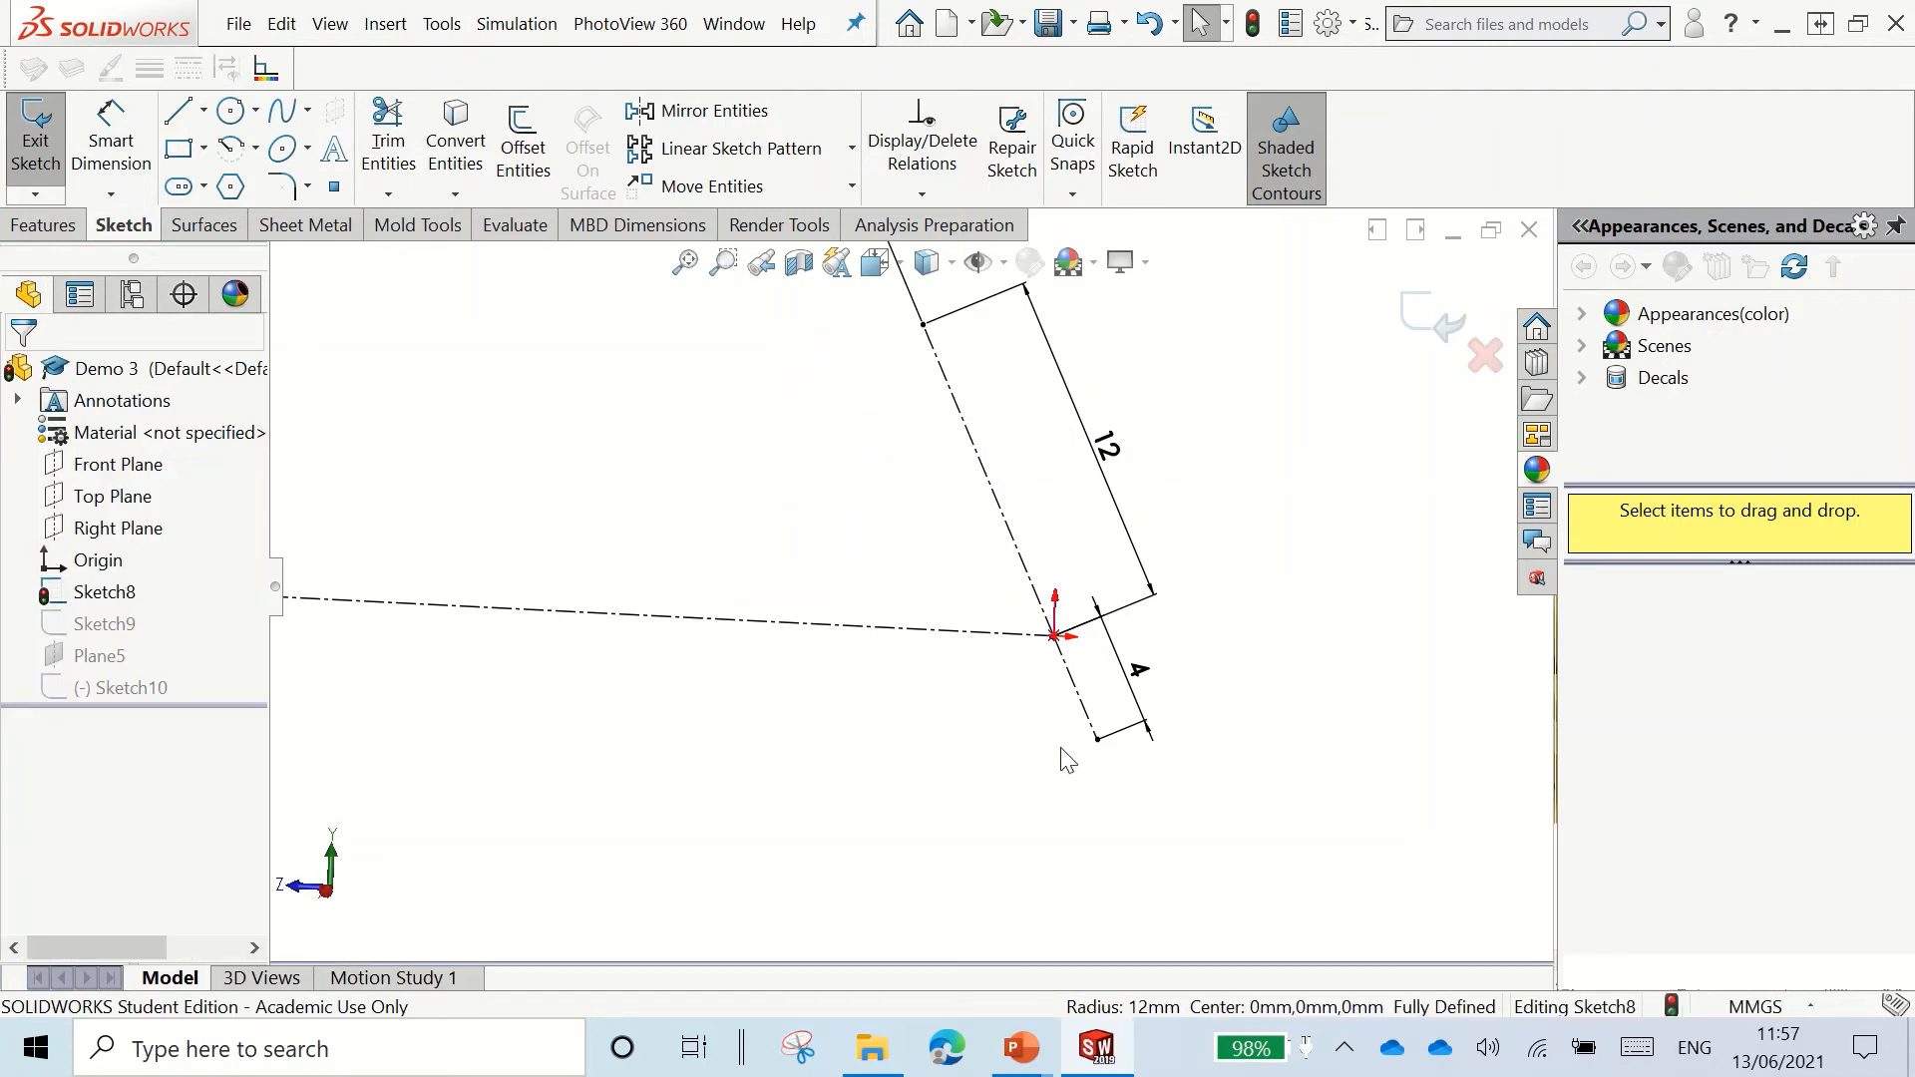
mouse_move(1093, 751)
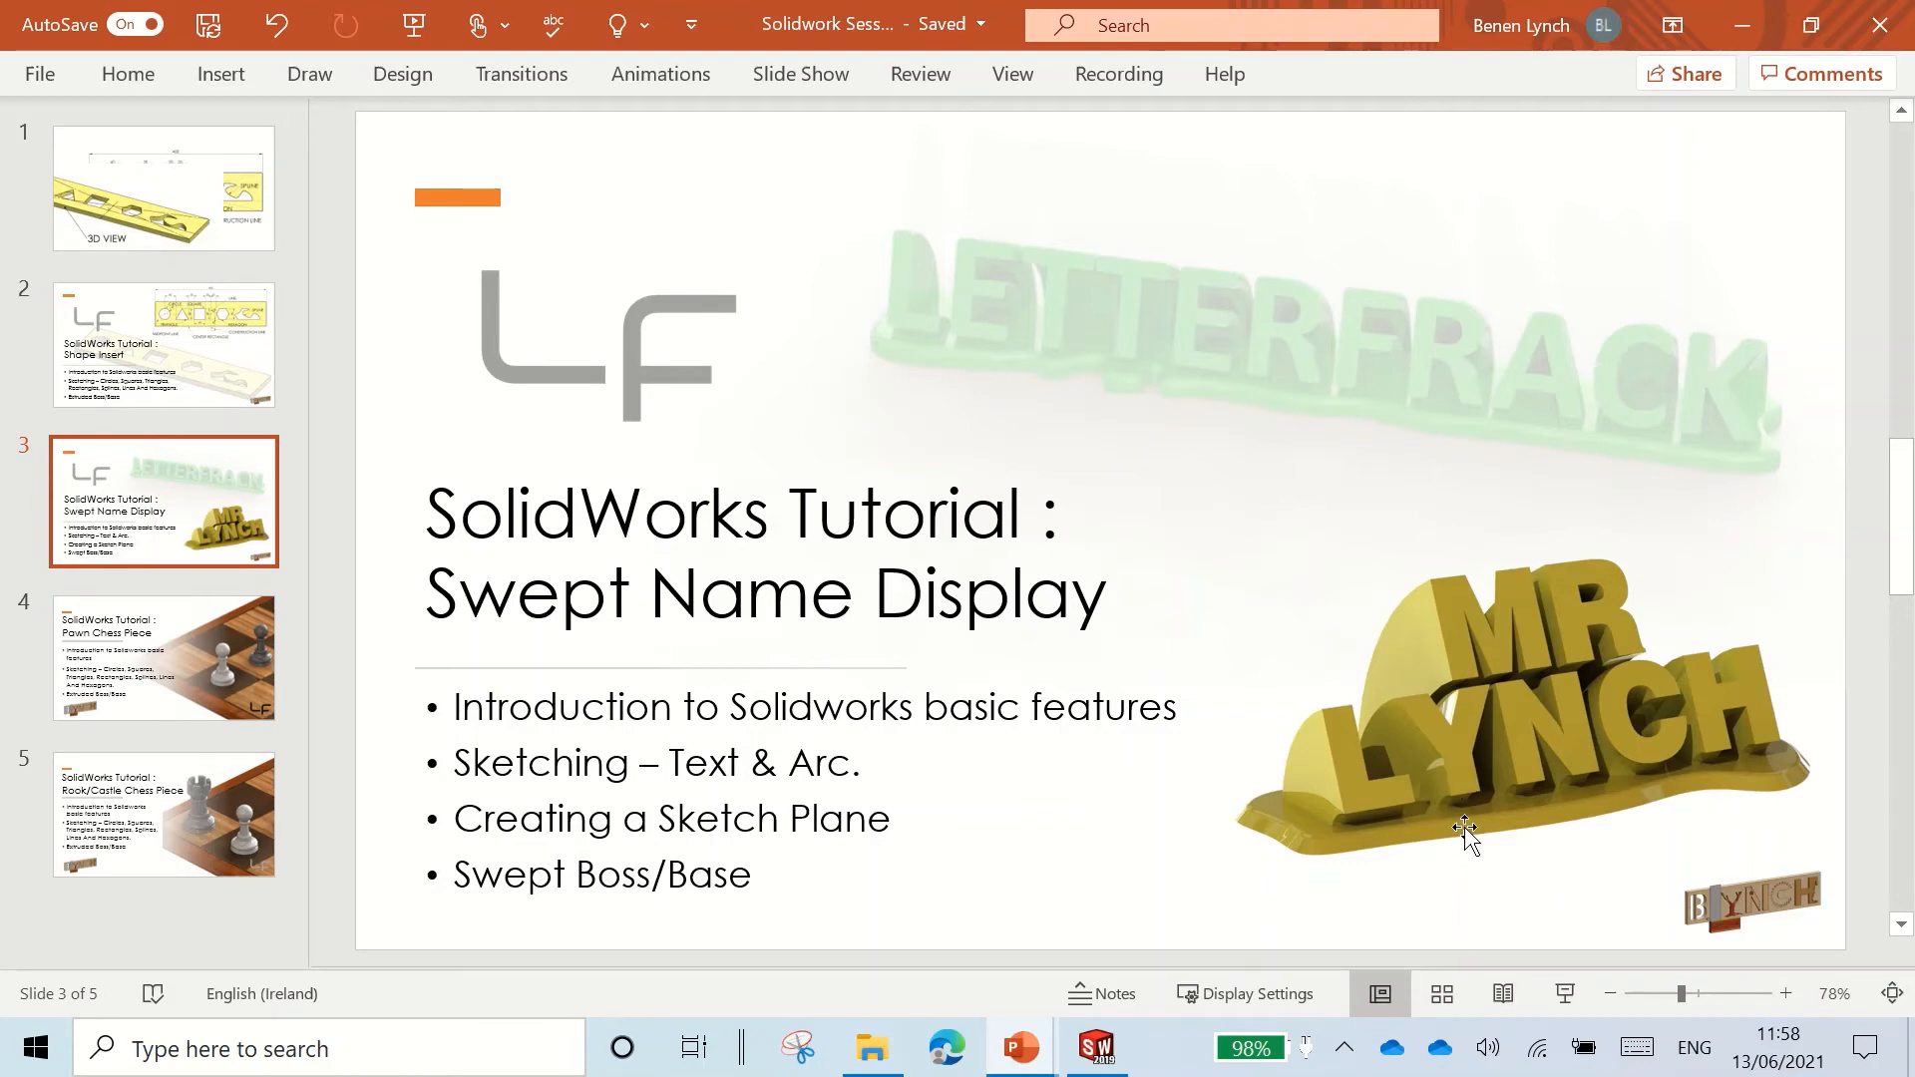
mouse_move(1464, 833)
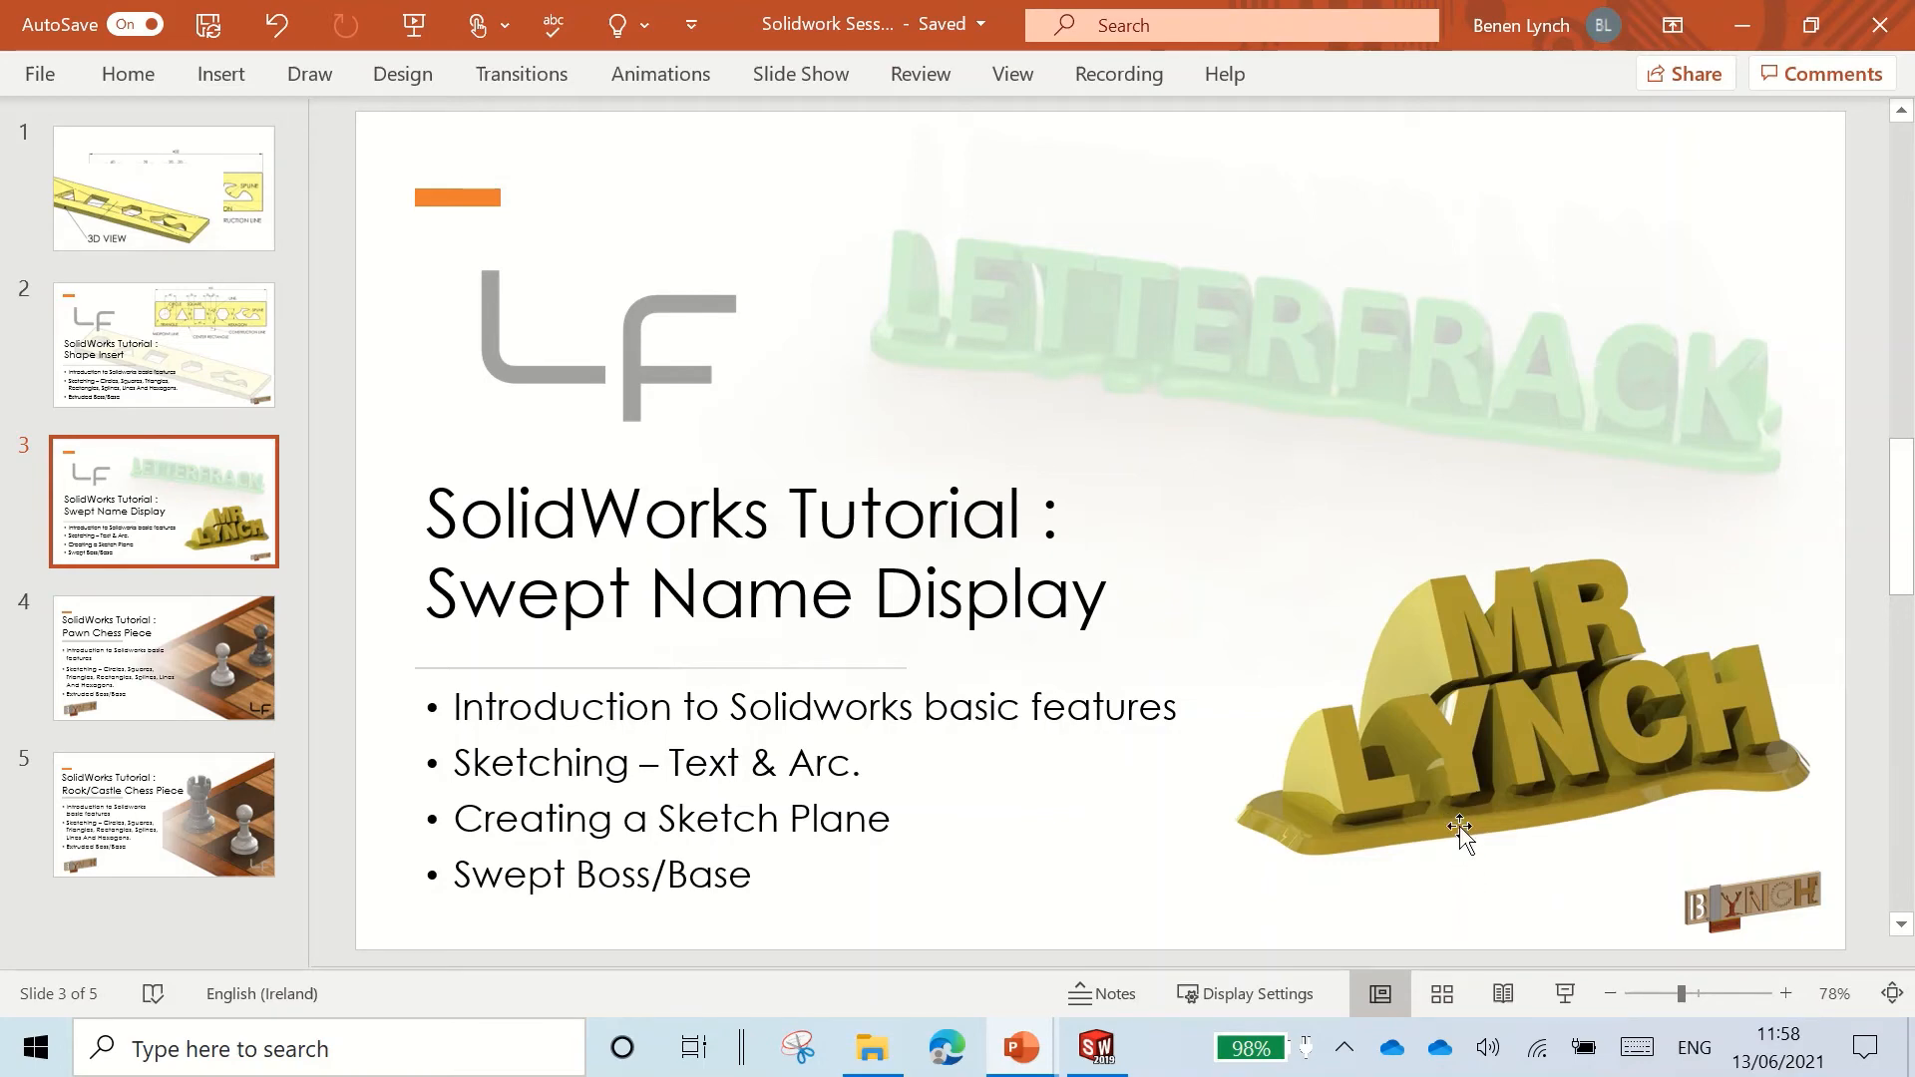
mouse_move(1377, 749)
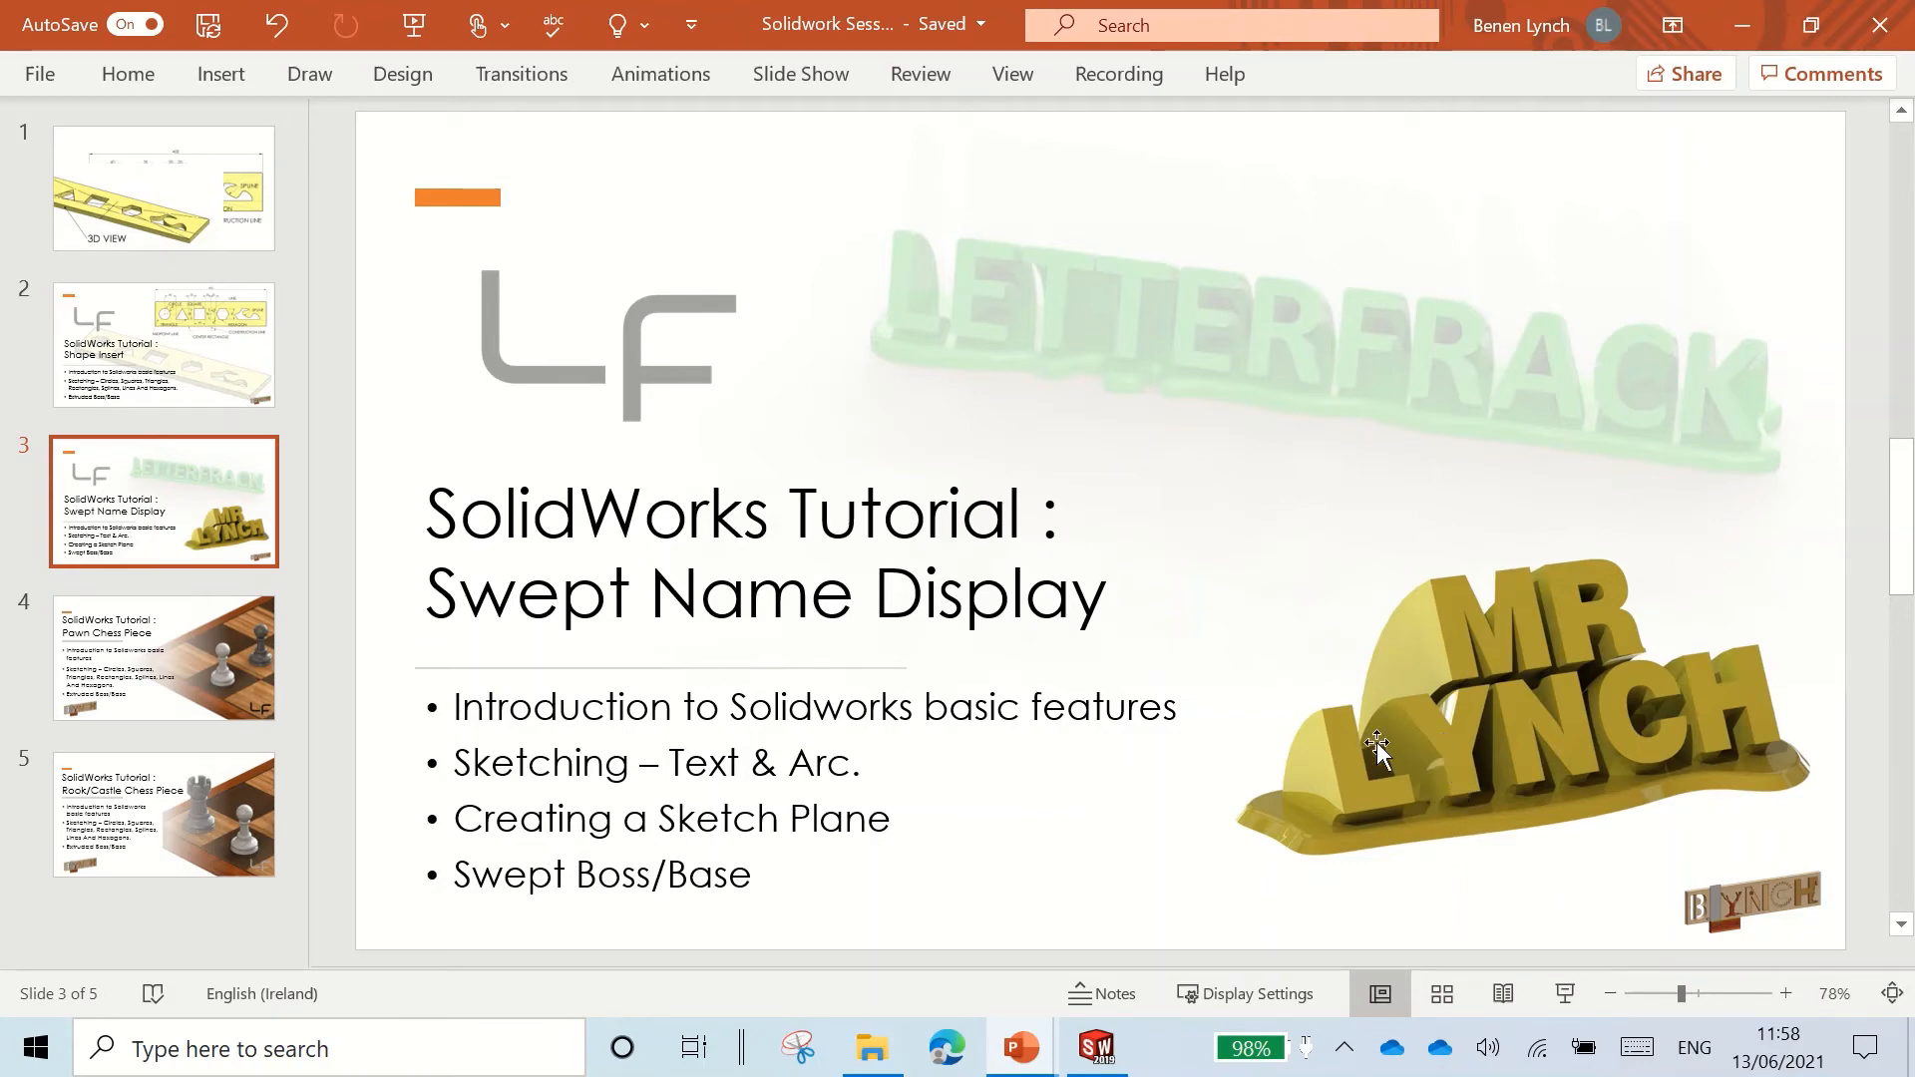
mouse_move(1487, 805)
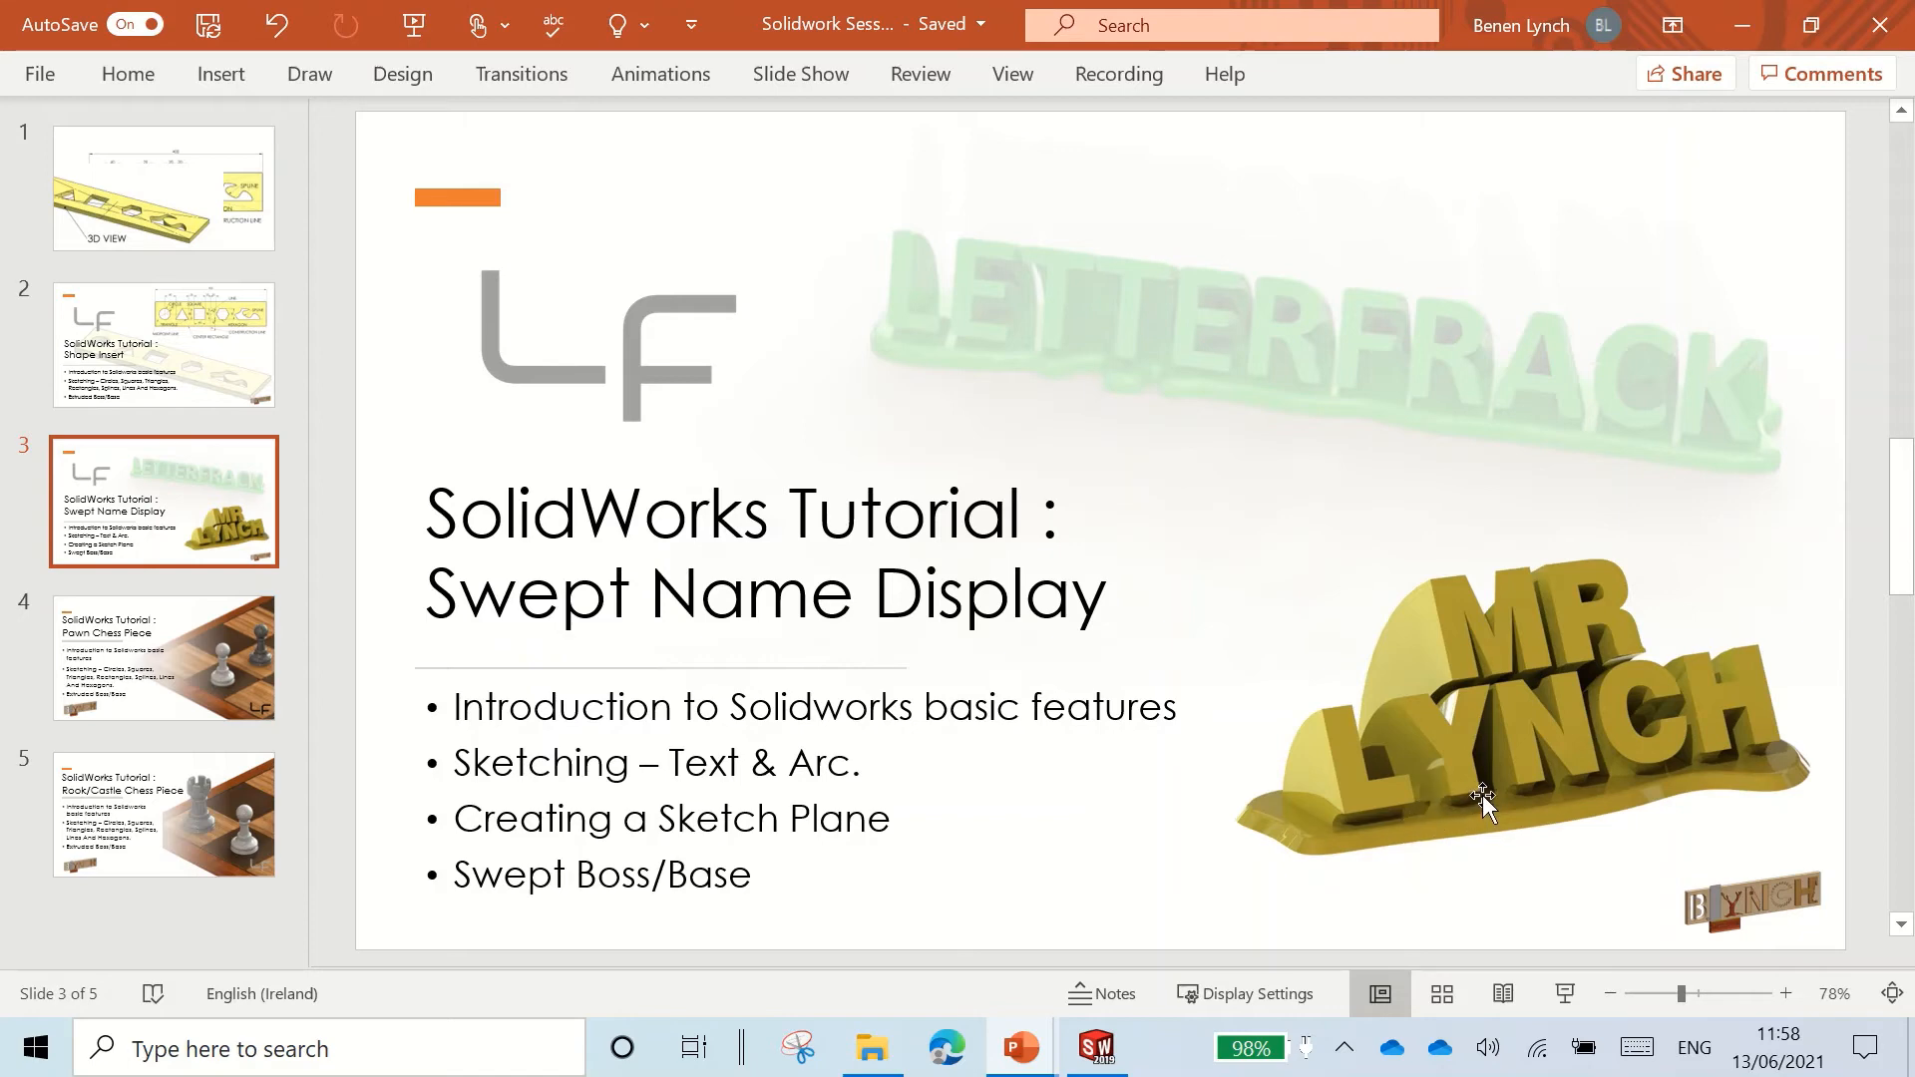
mouse_move(1456, 825)
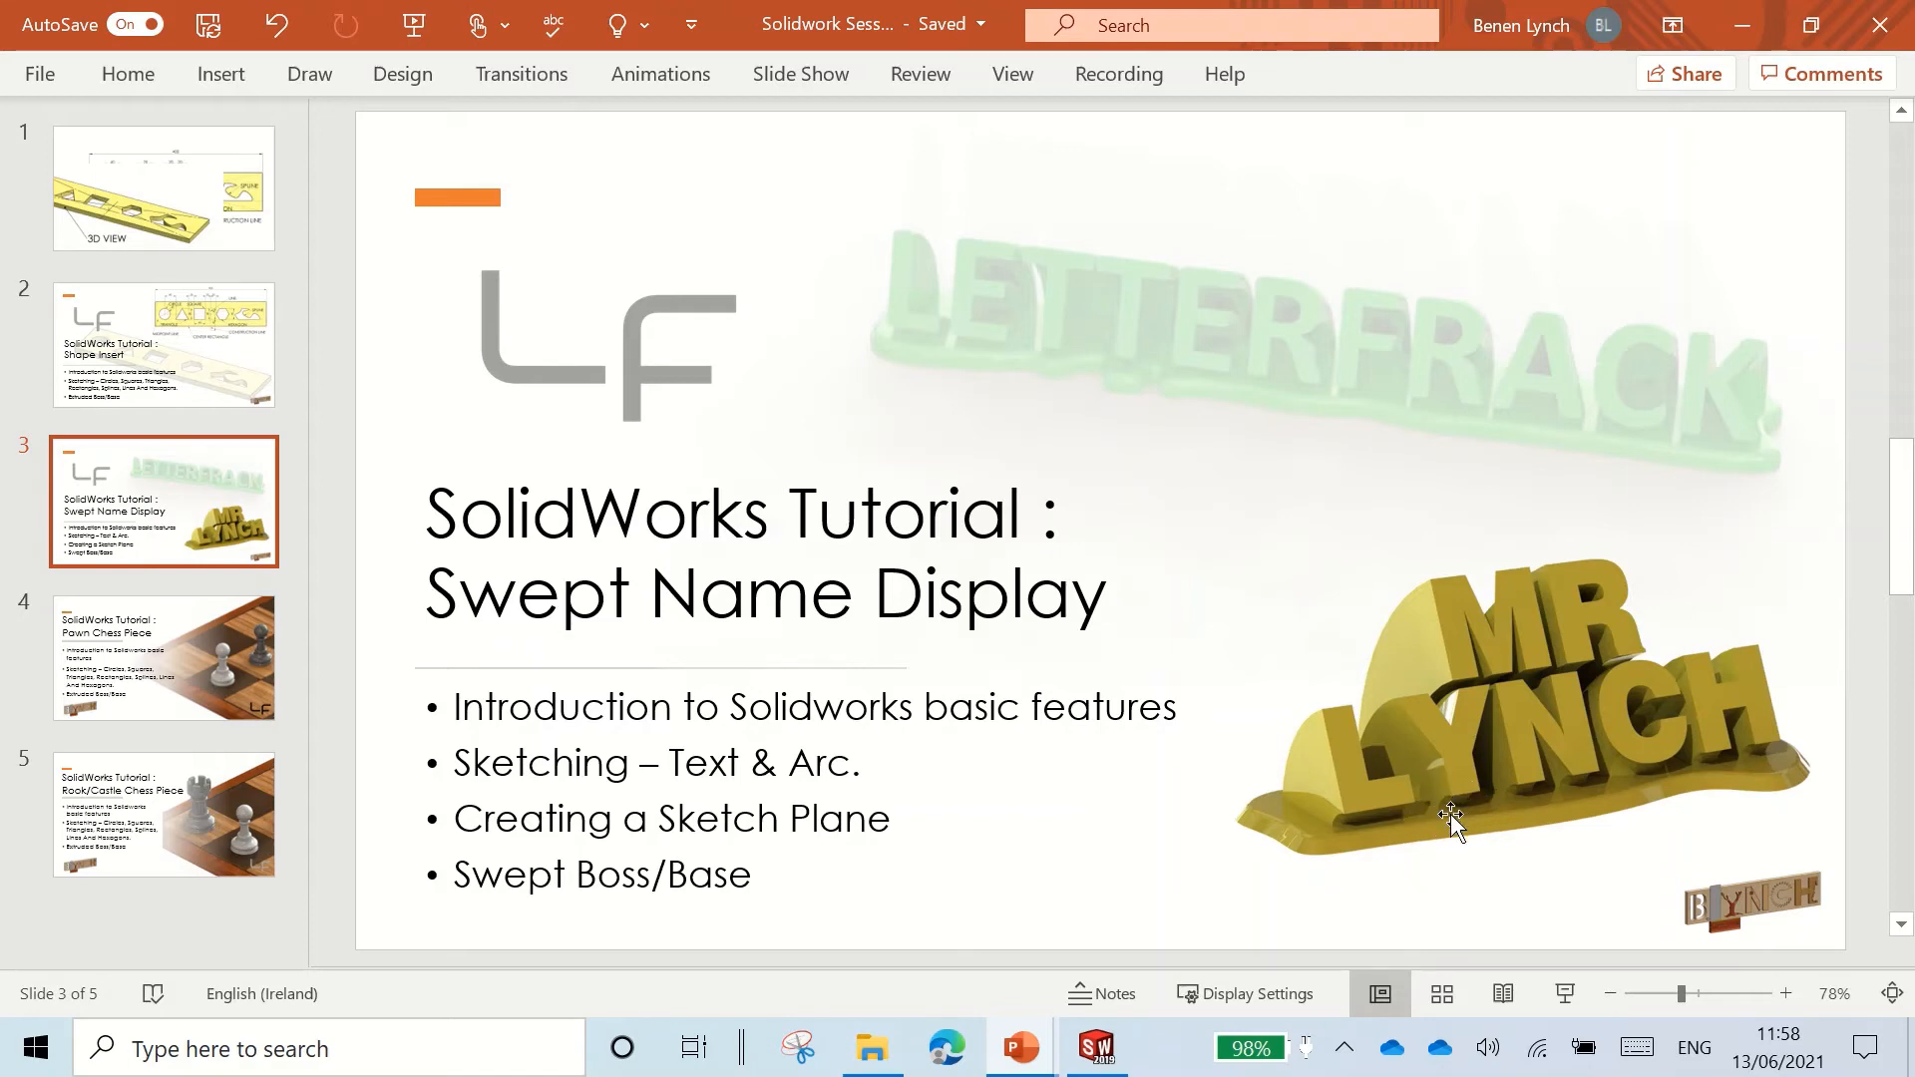
left_click(1095, 1048)
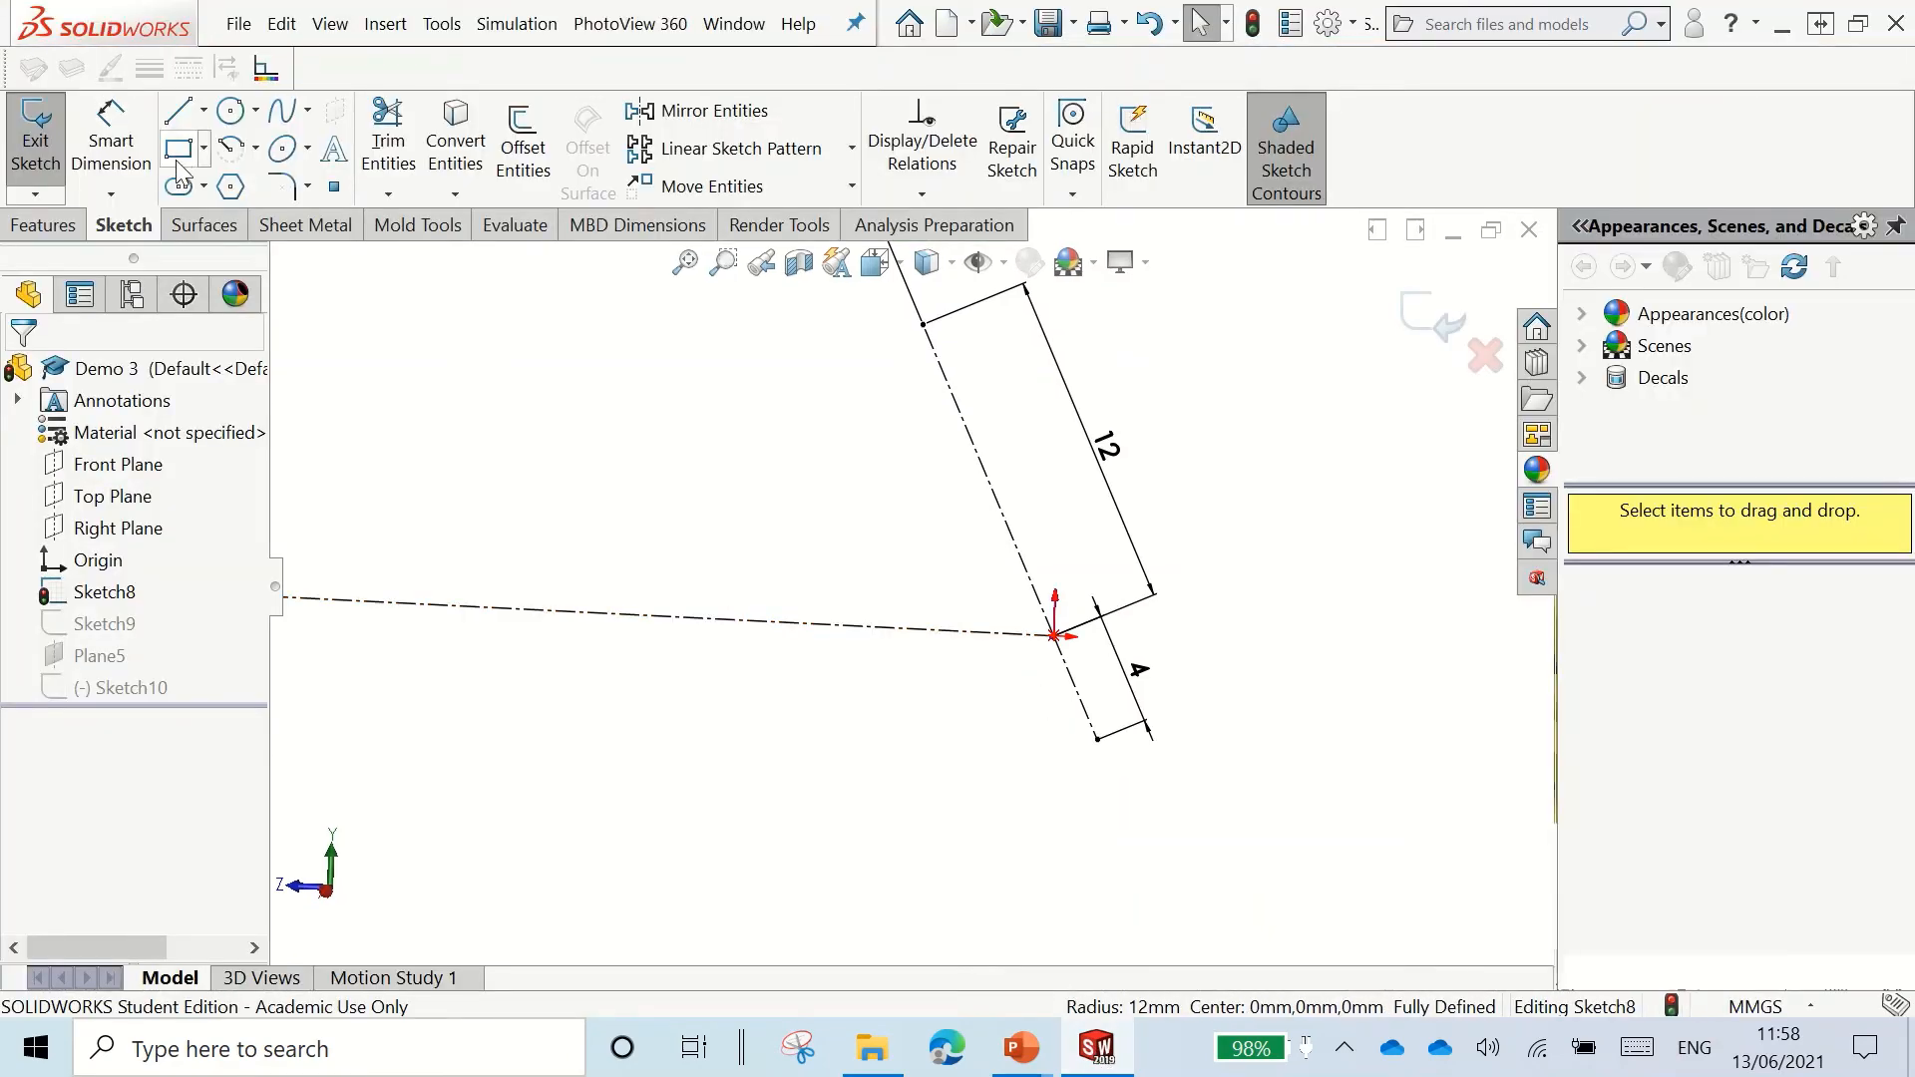
Step: Draw a horizontal centerline beneath the text as the new sweep path
left_click(203, 111)
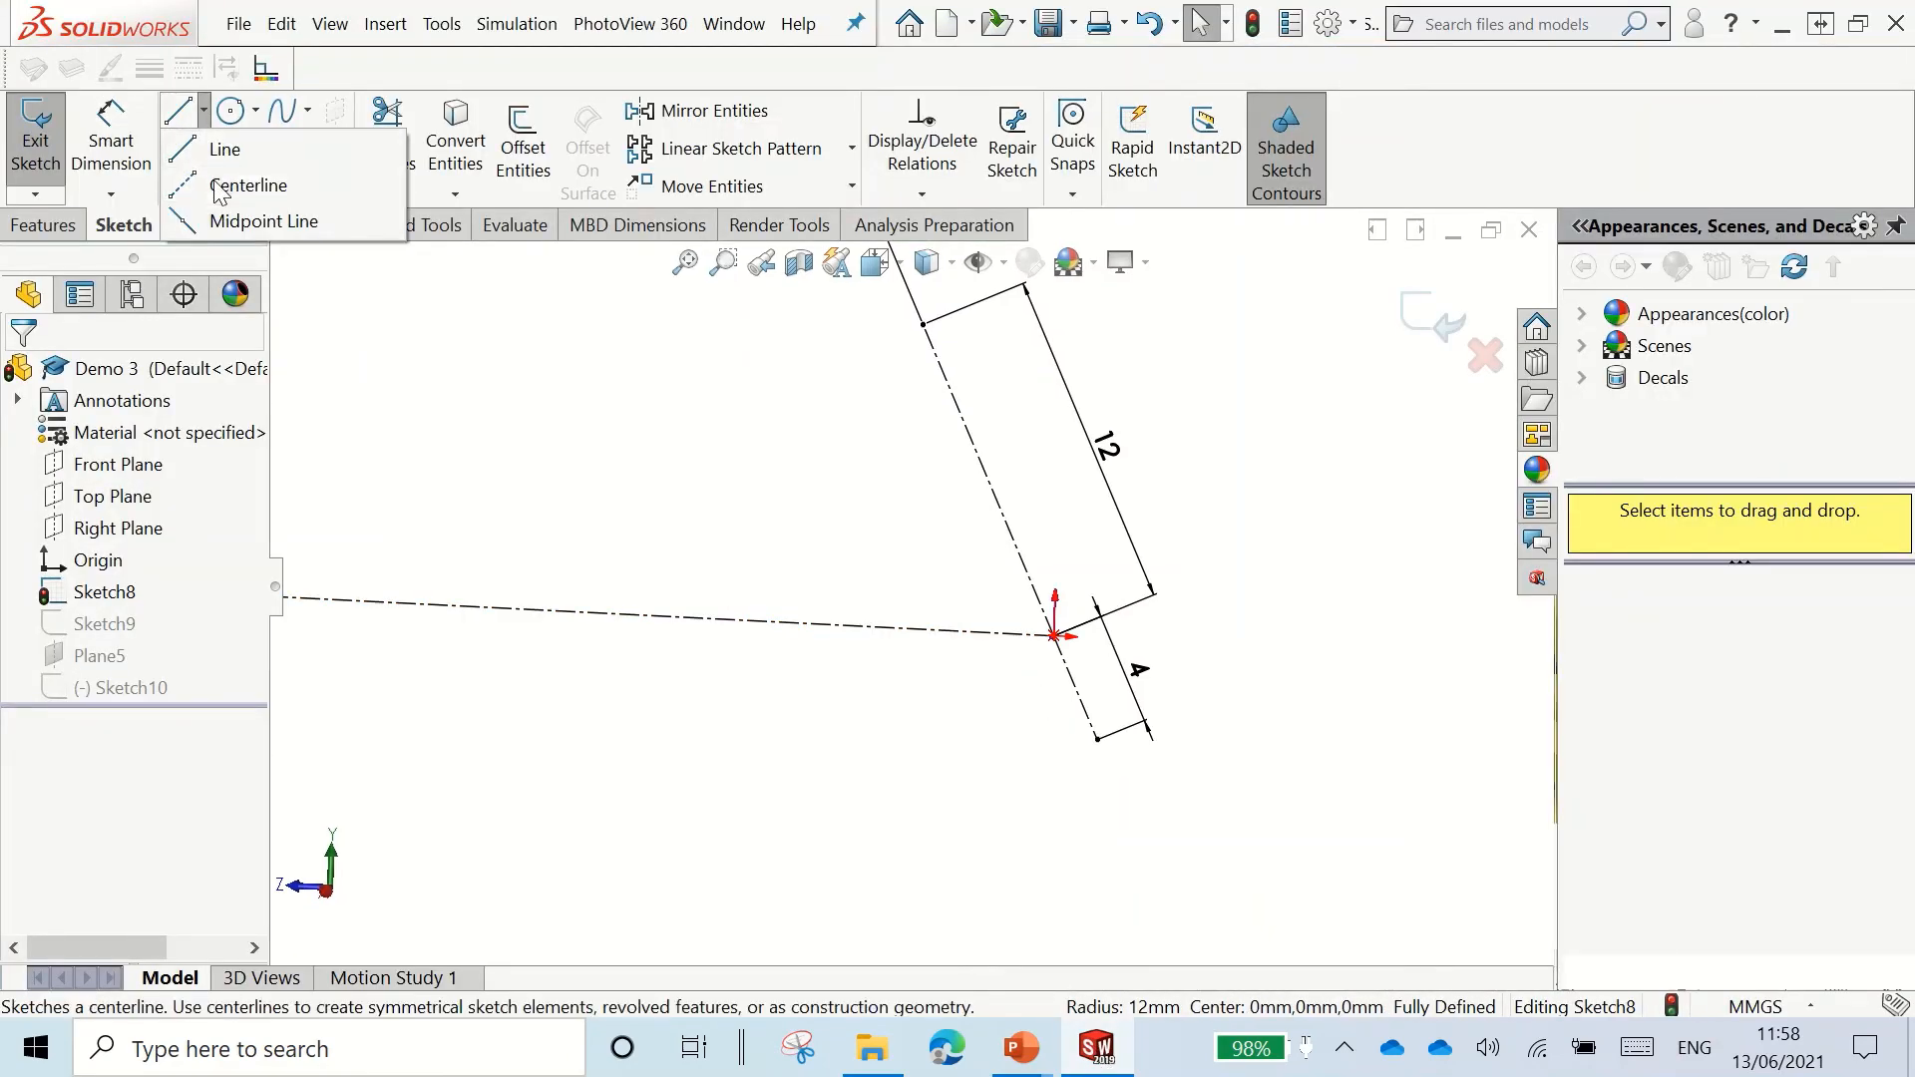
left_click(251, 185)
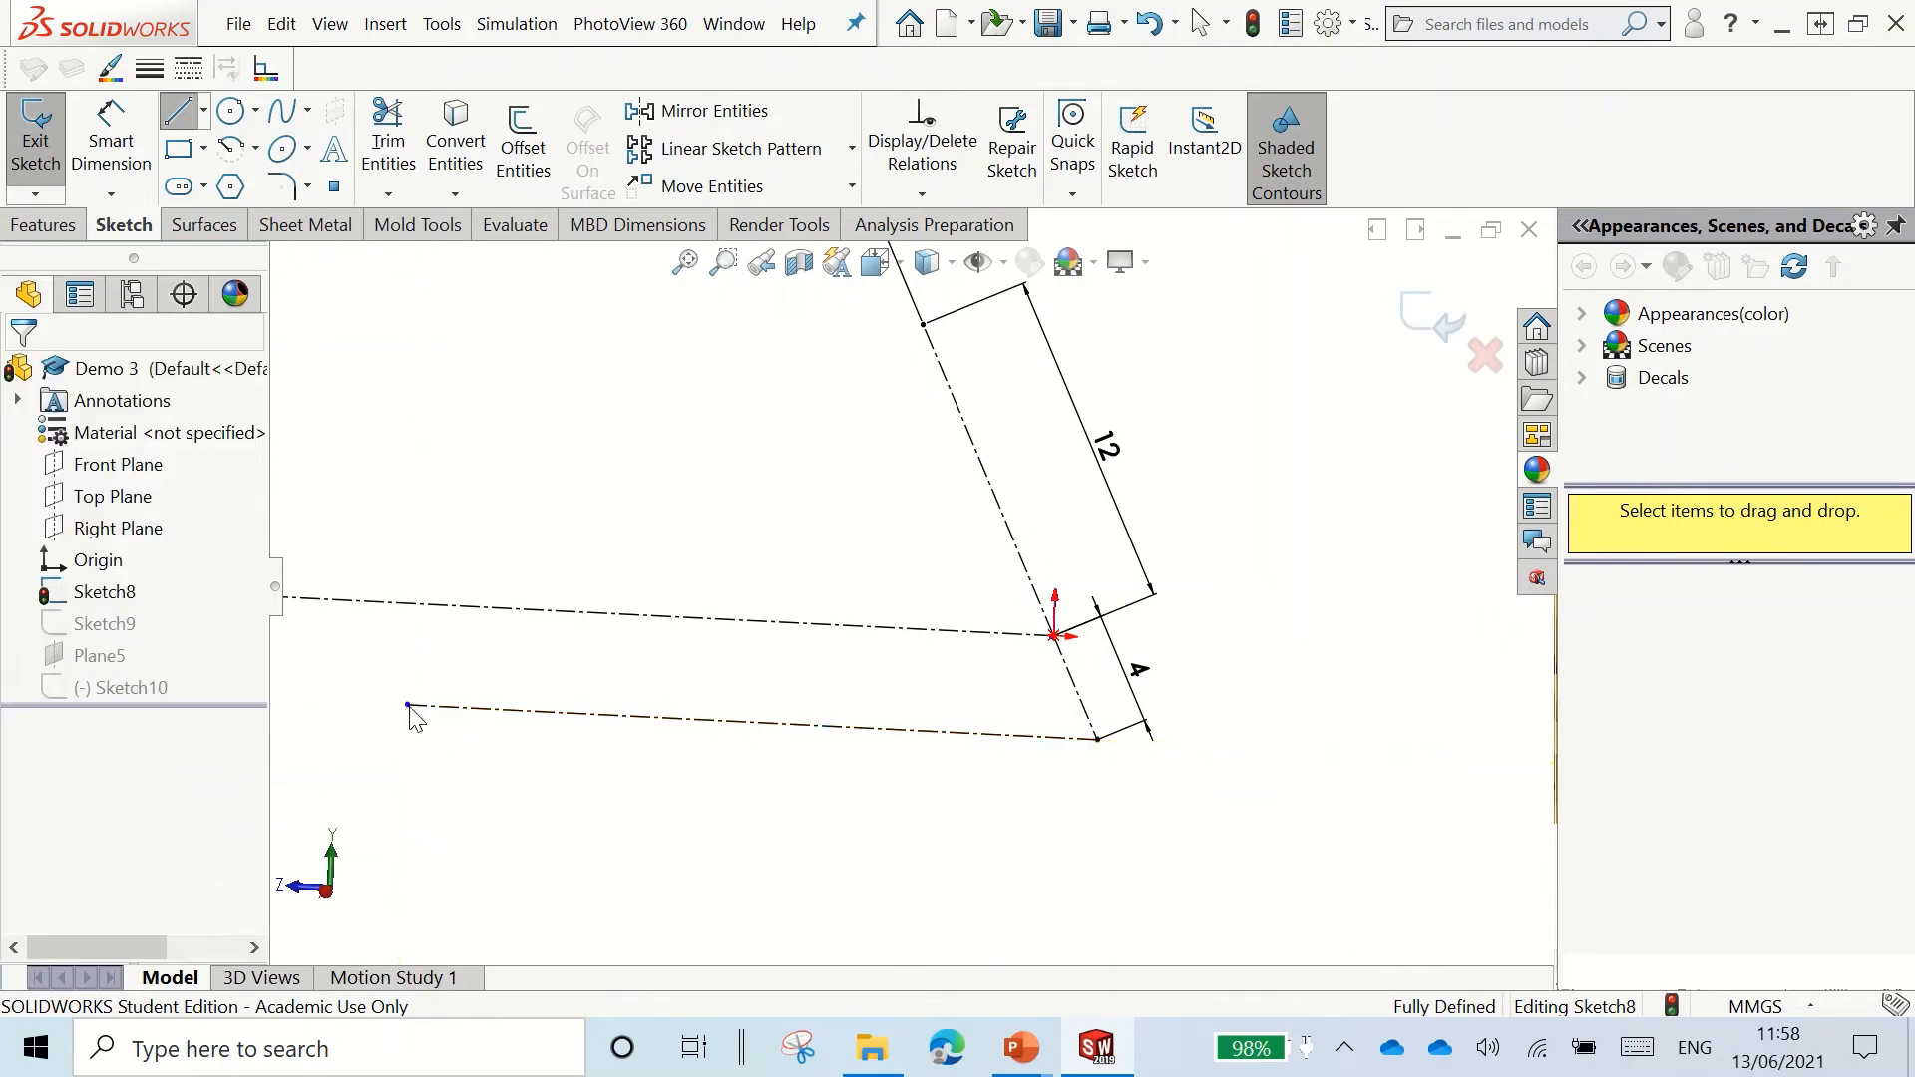
key("space")
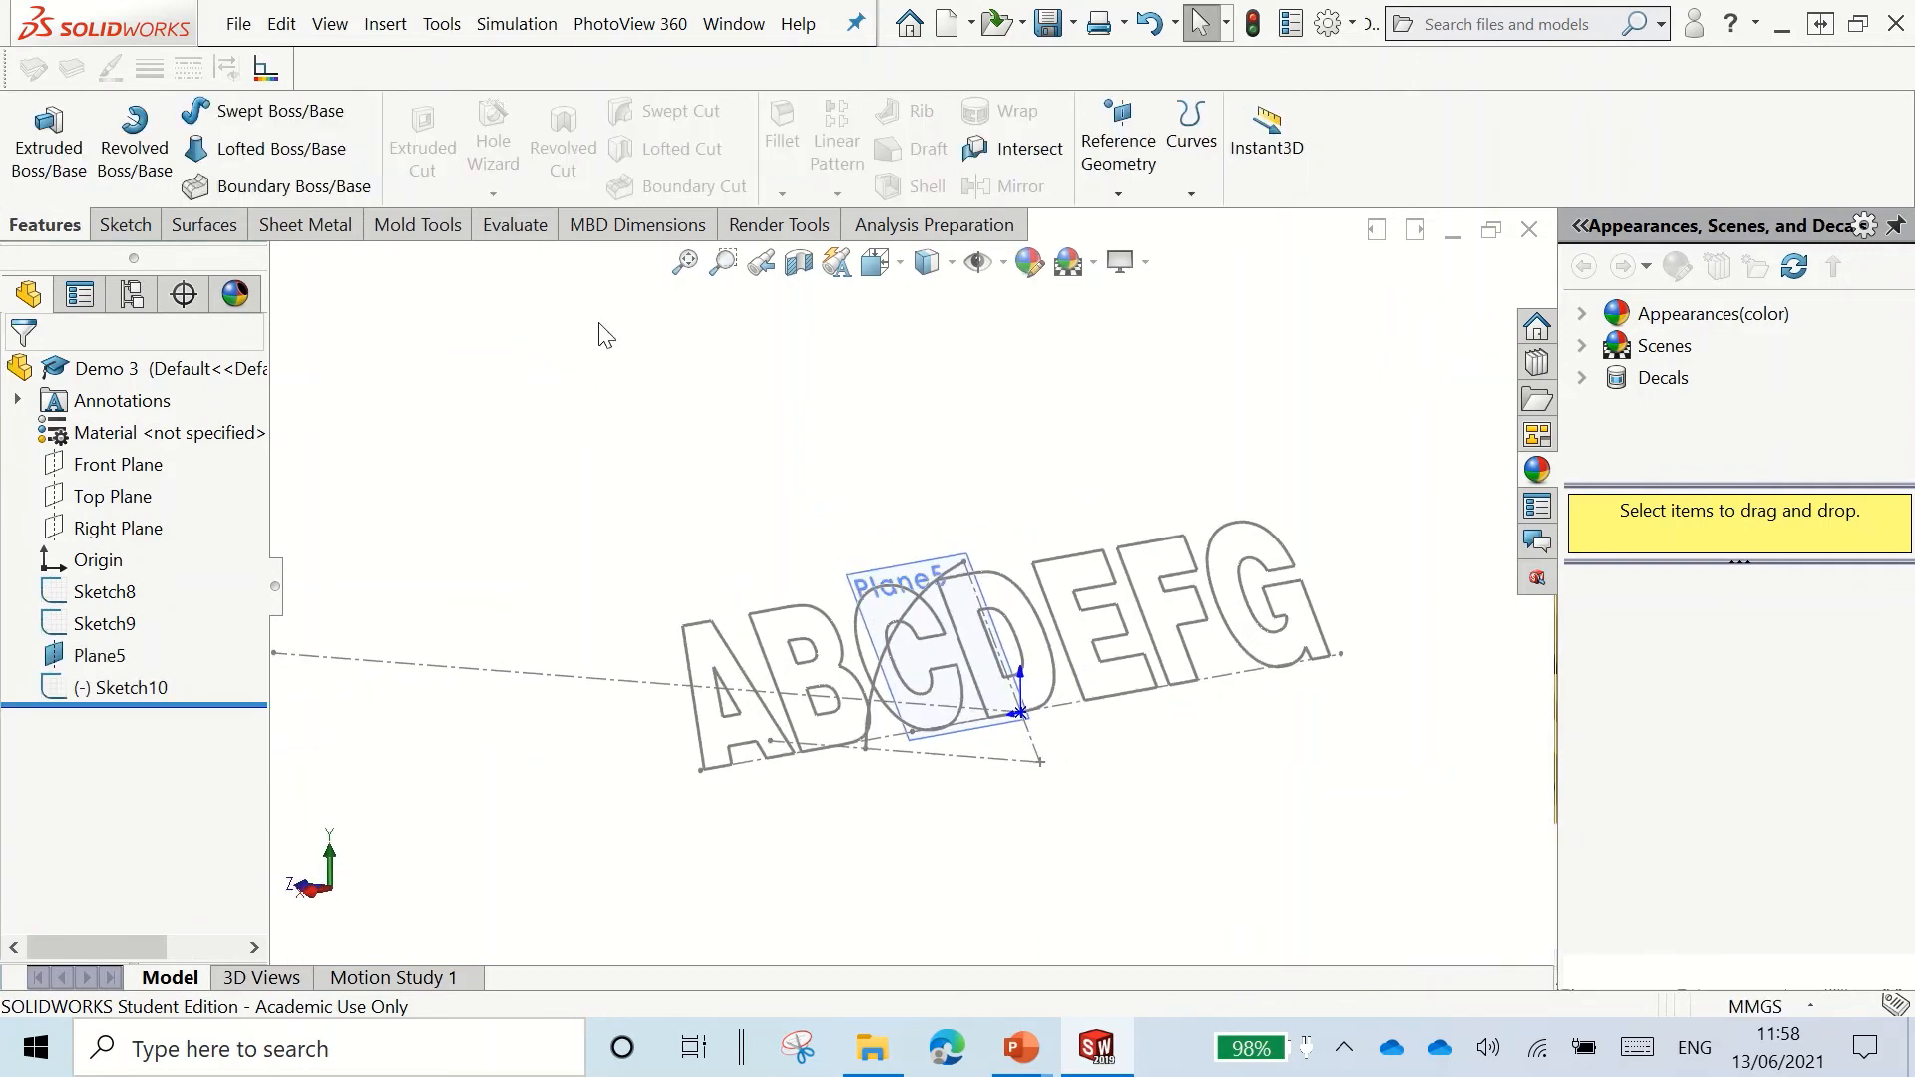
Step: Sweep Sketch10 along the Sketch8 centerline into solid letters, then select Plane5
left_click(280, 110)
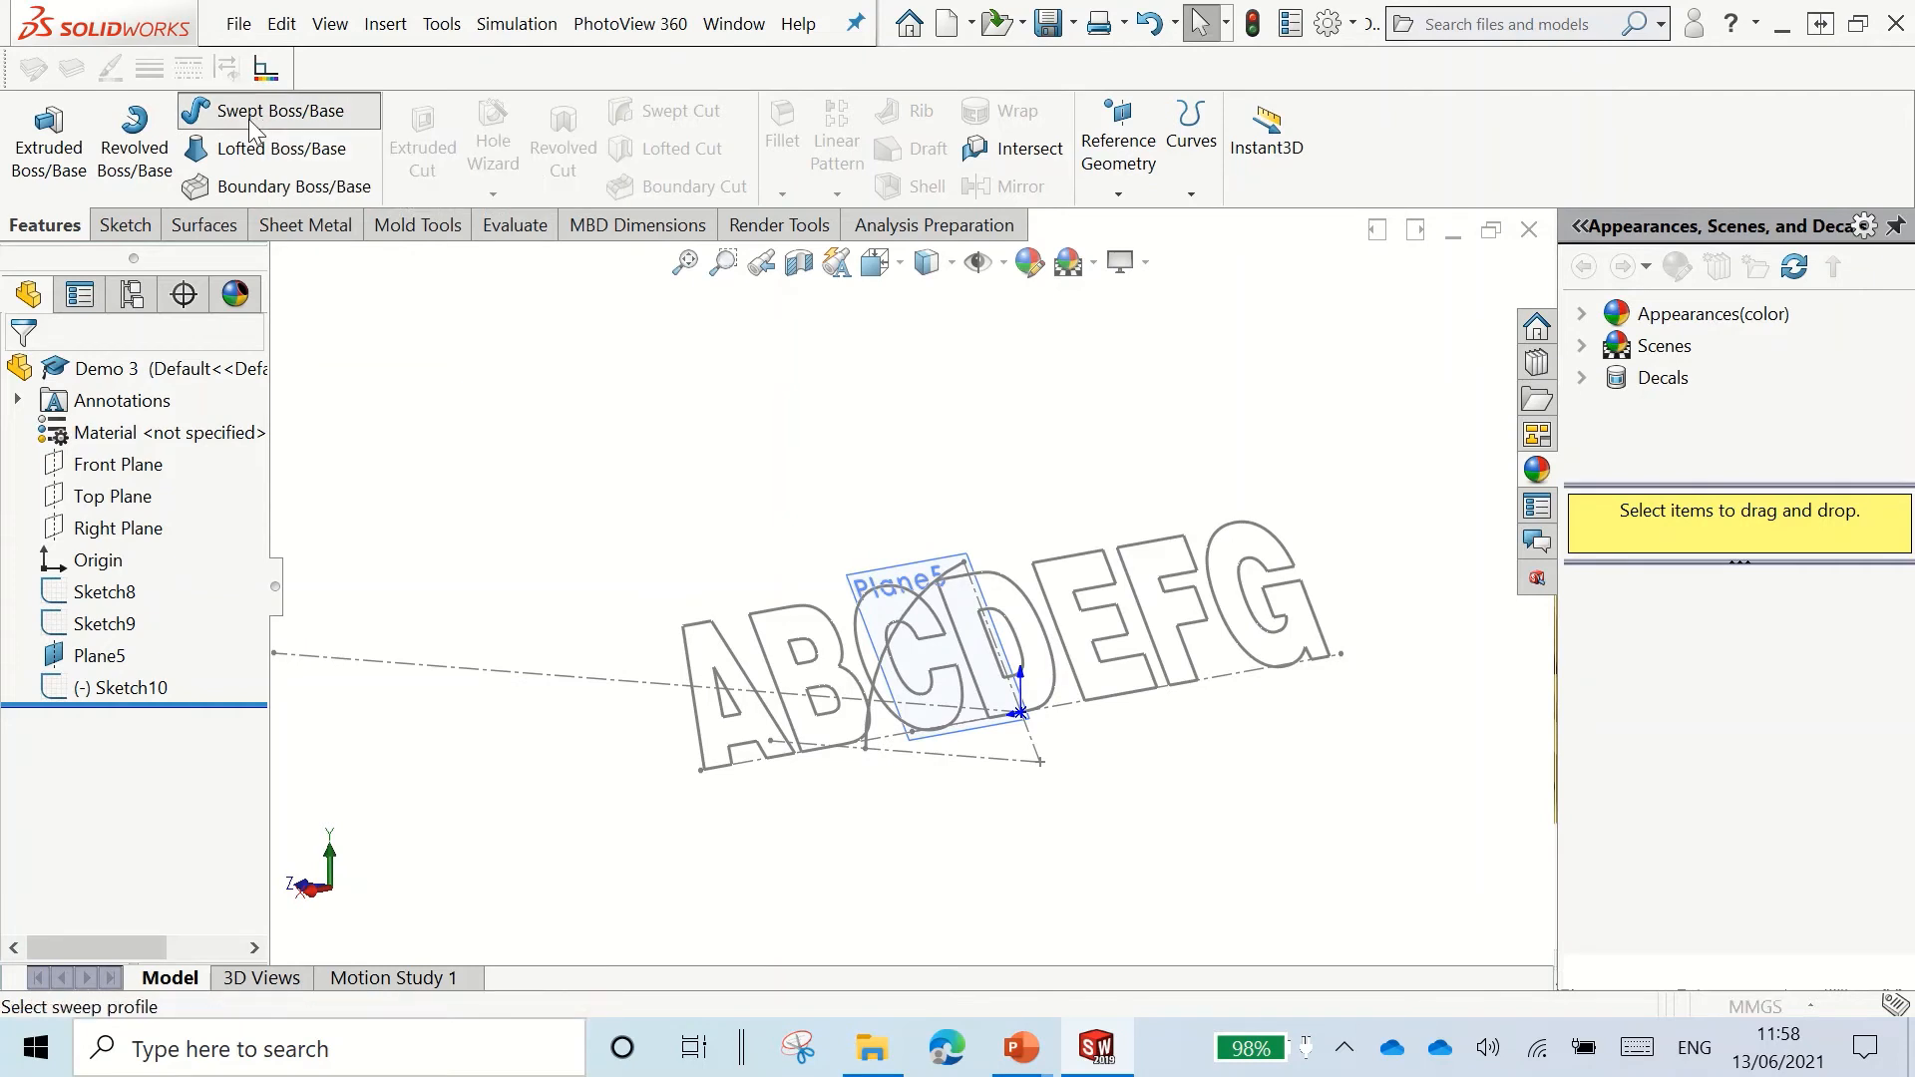
left_click(278, 110)
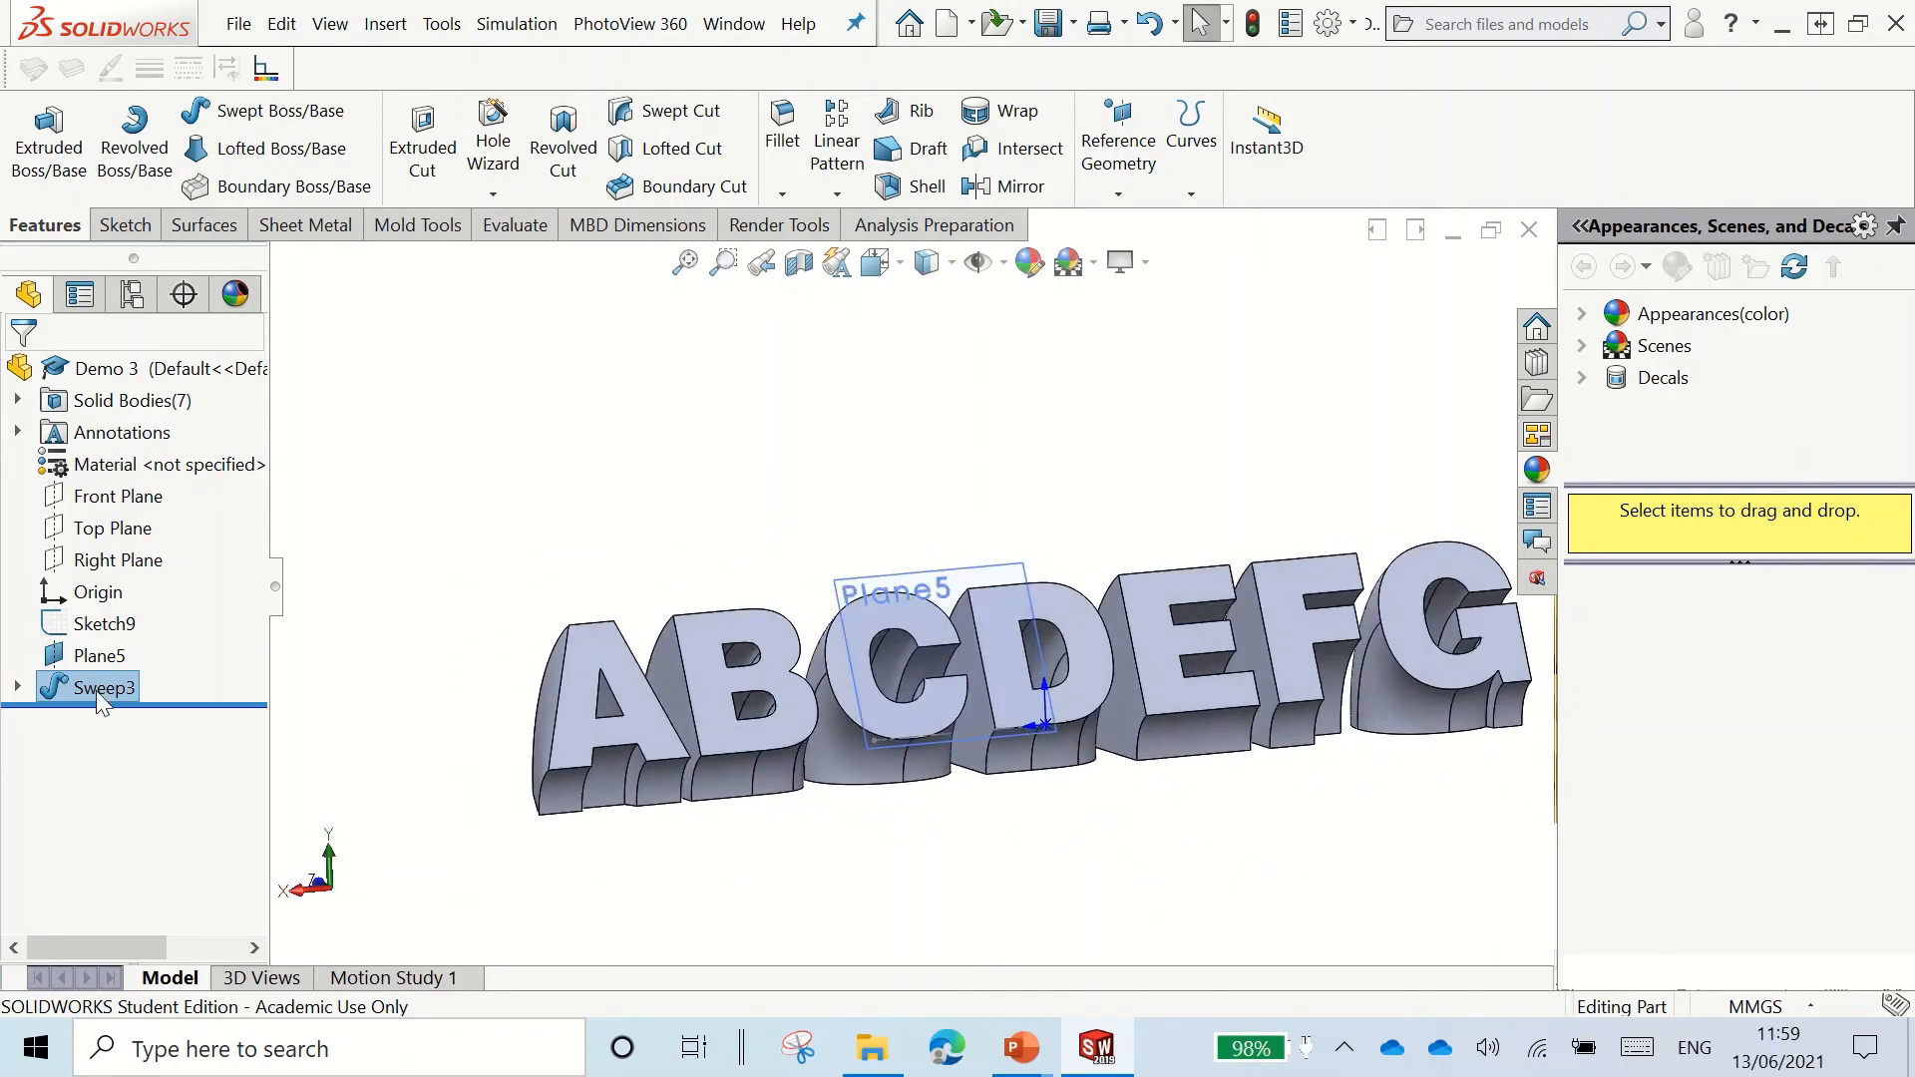
left_click(97, 656)
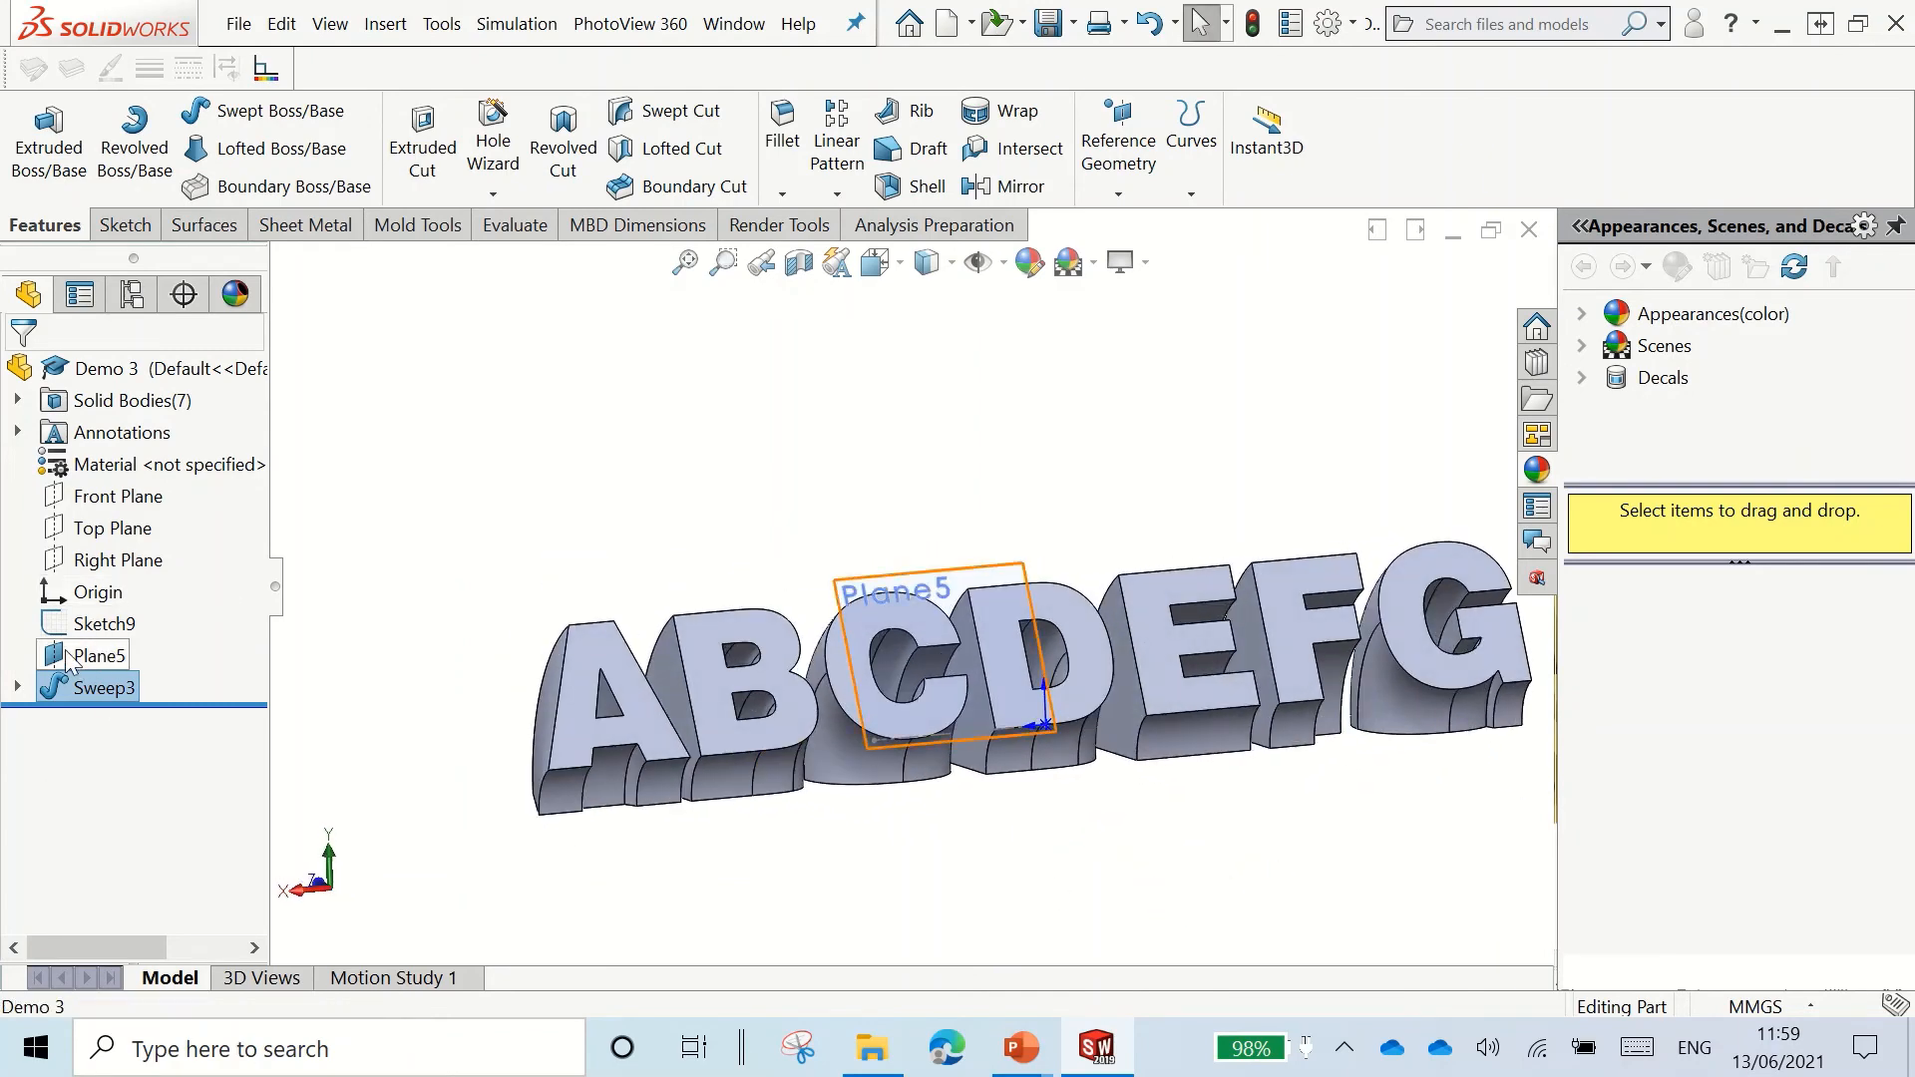
left_click(96, 656)
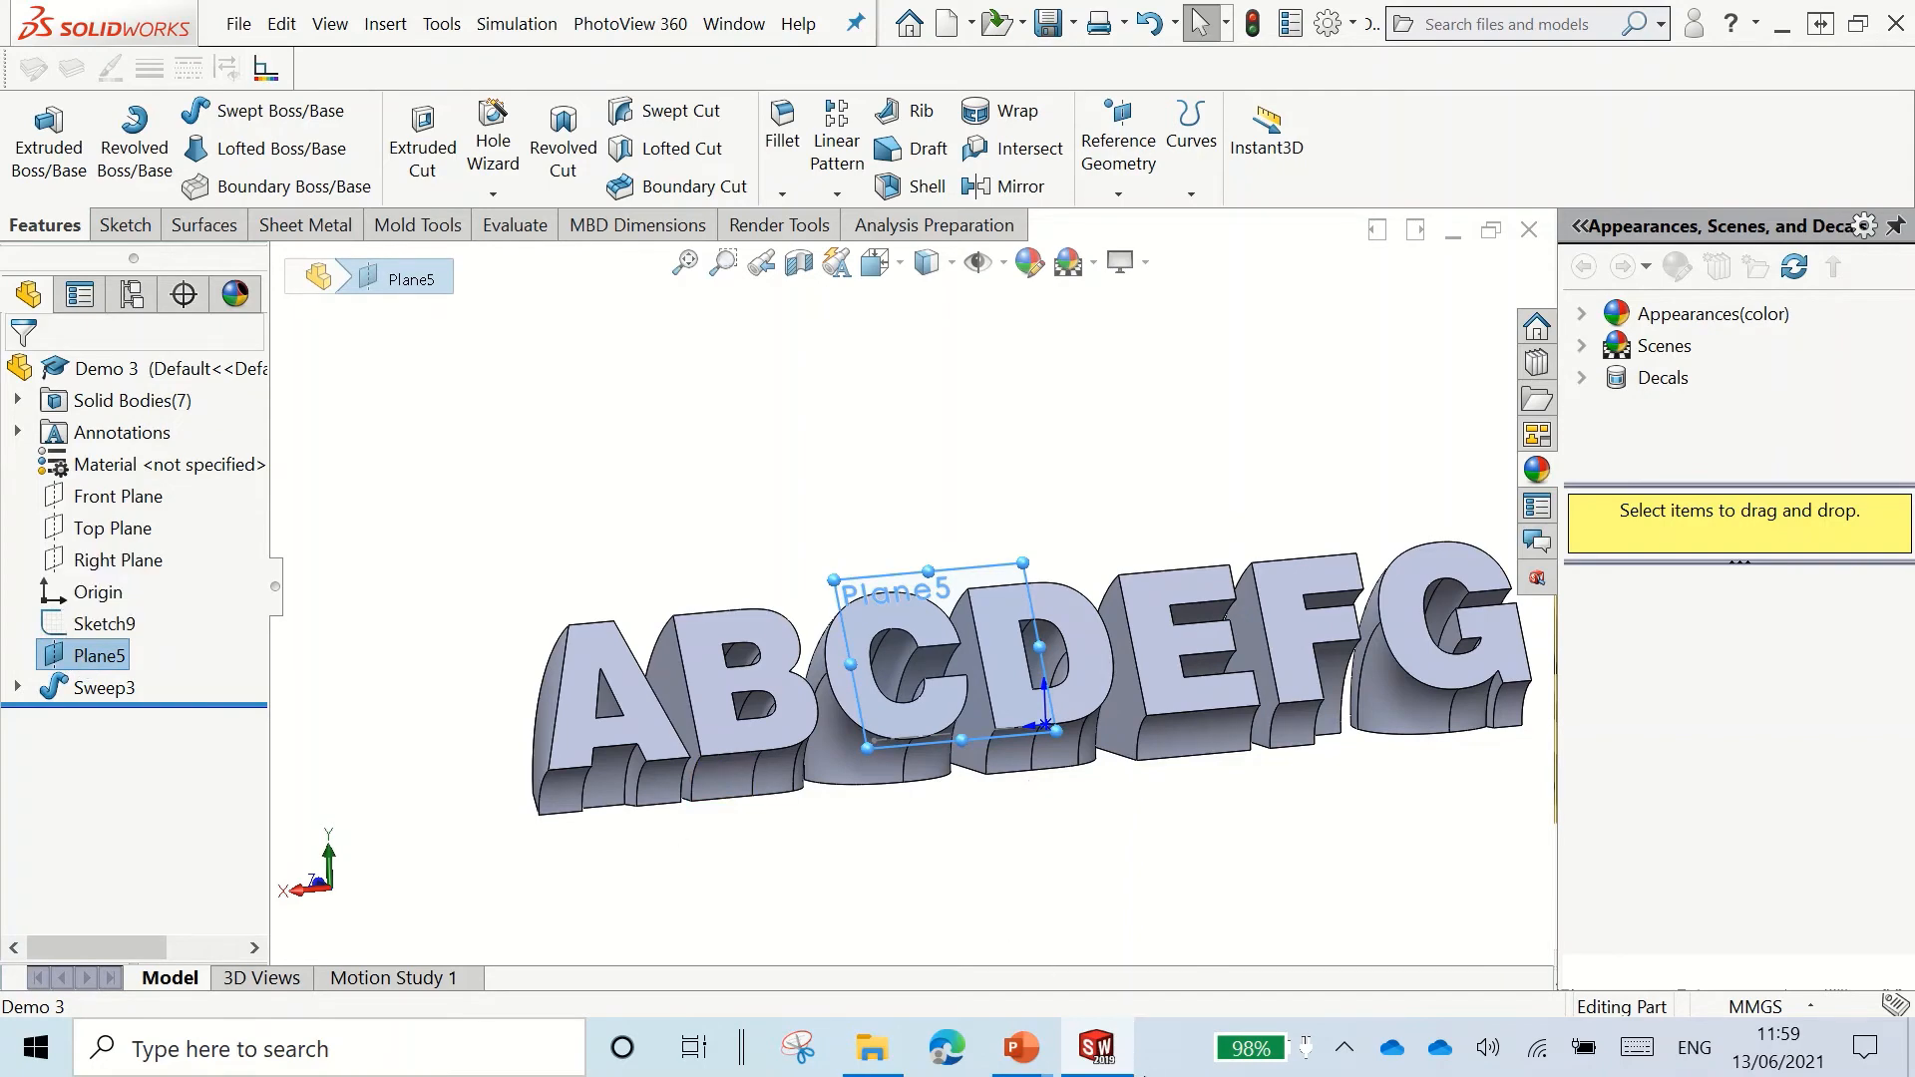
left_click(1021, 1048)
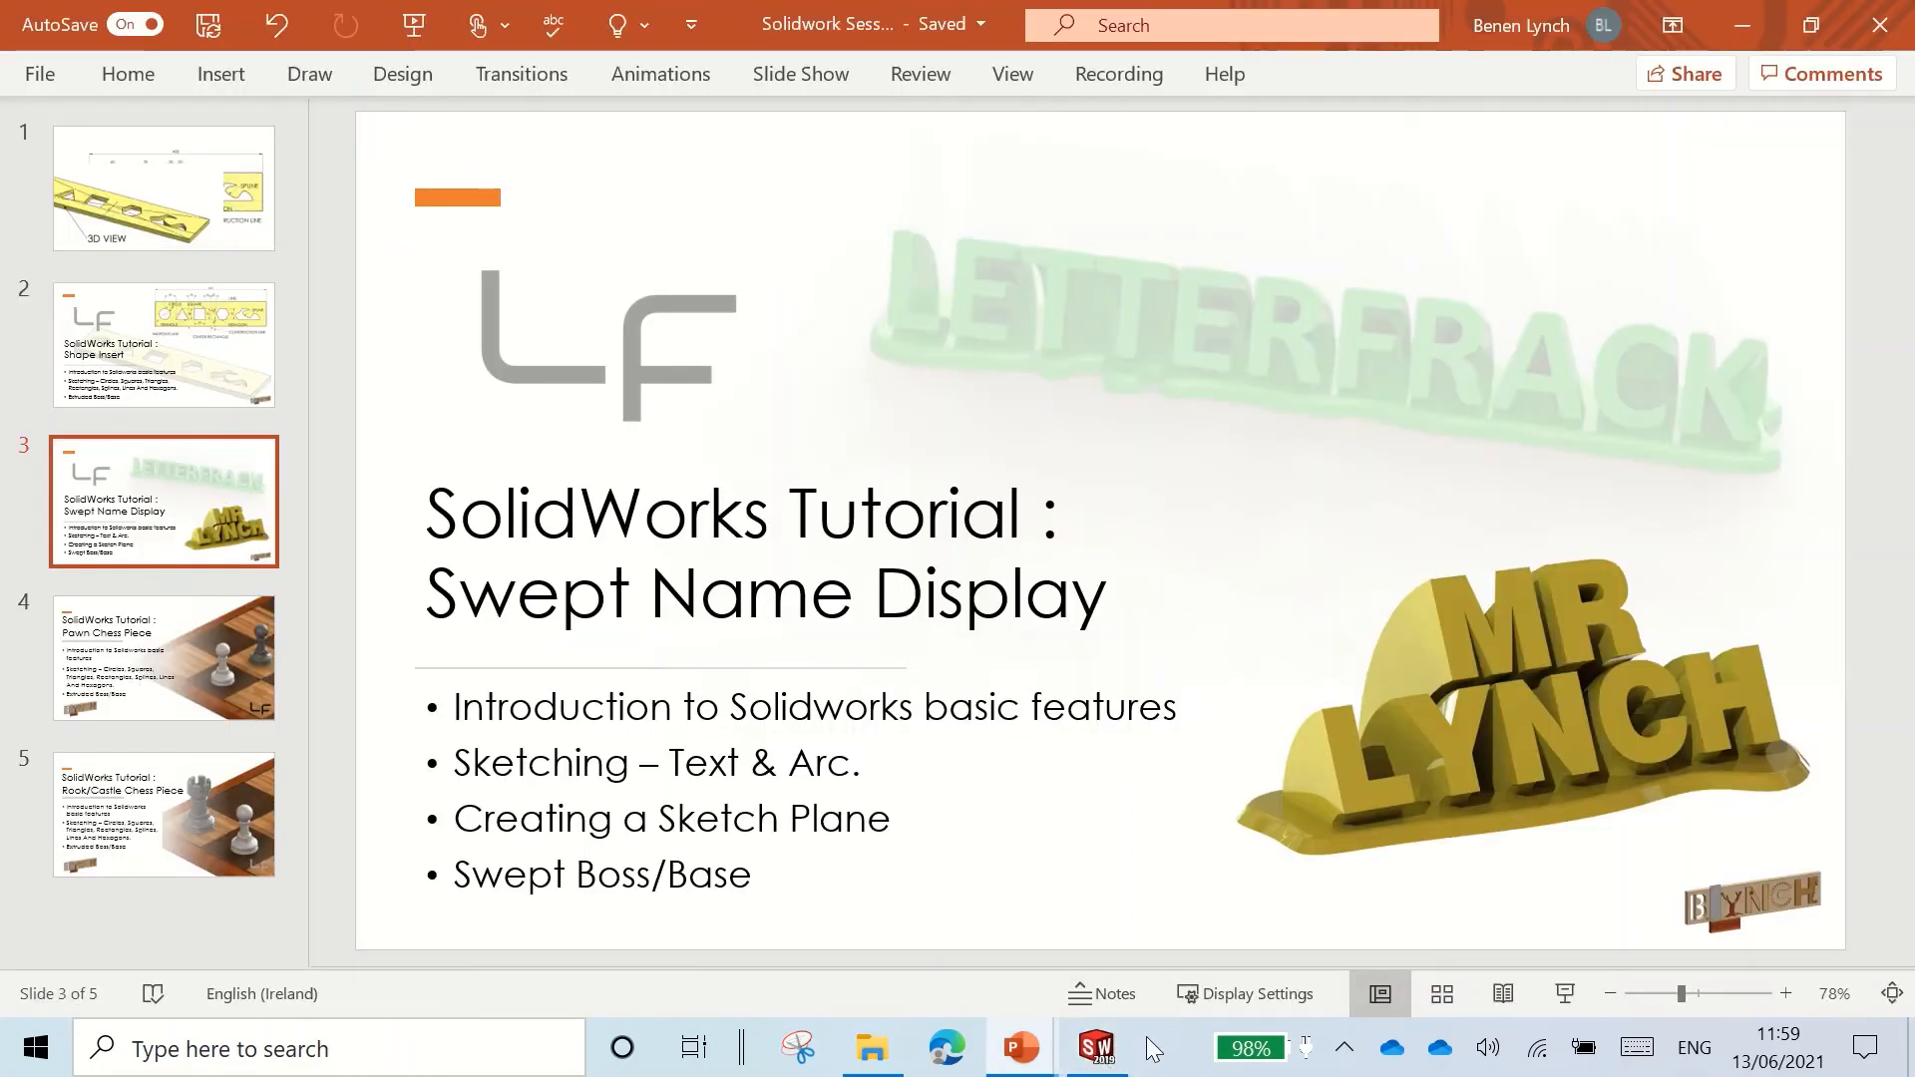
mouse_move(1095, 1046)
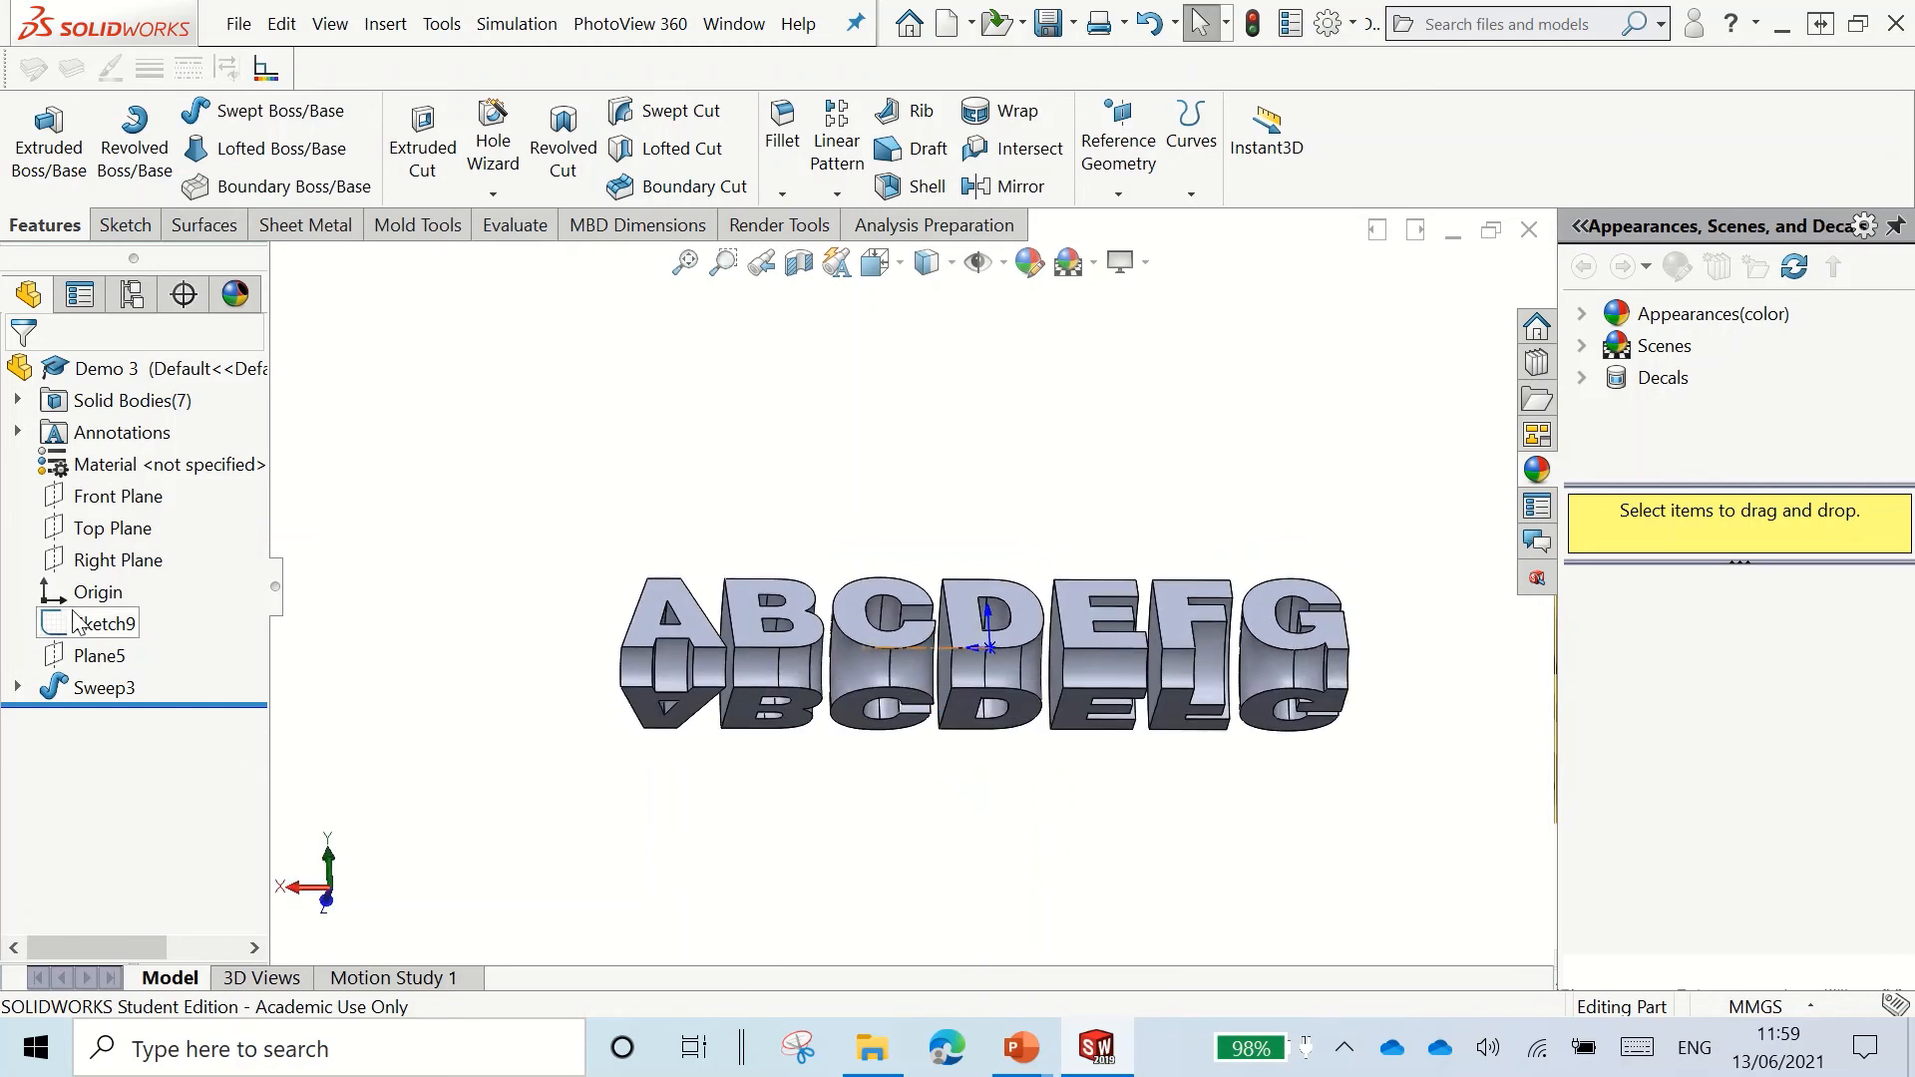
Step: Create Plane6 referencing a face of the swept letters
left_click(110, 622)
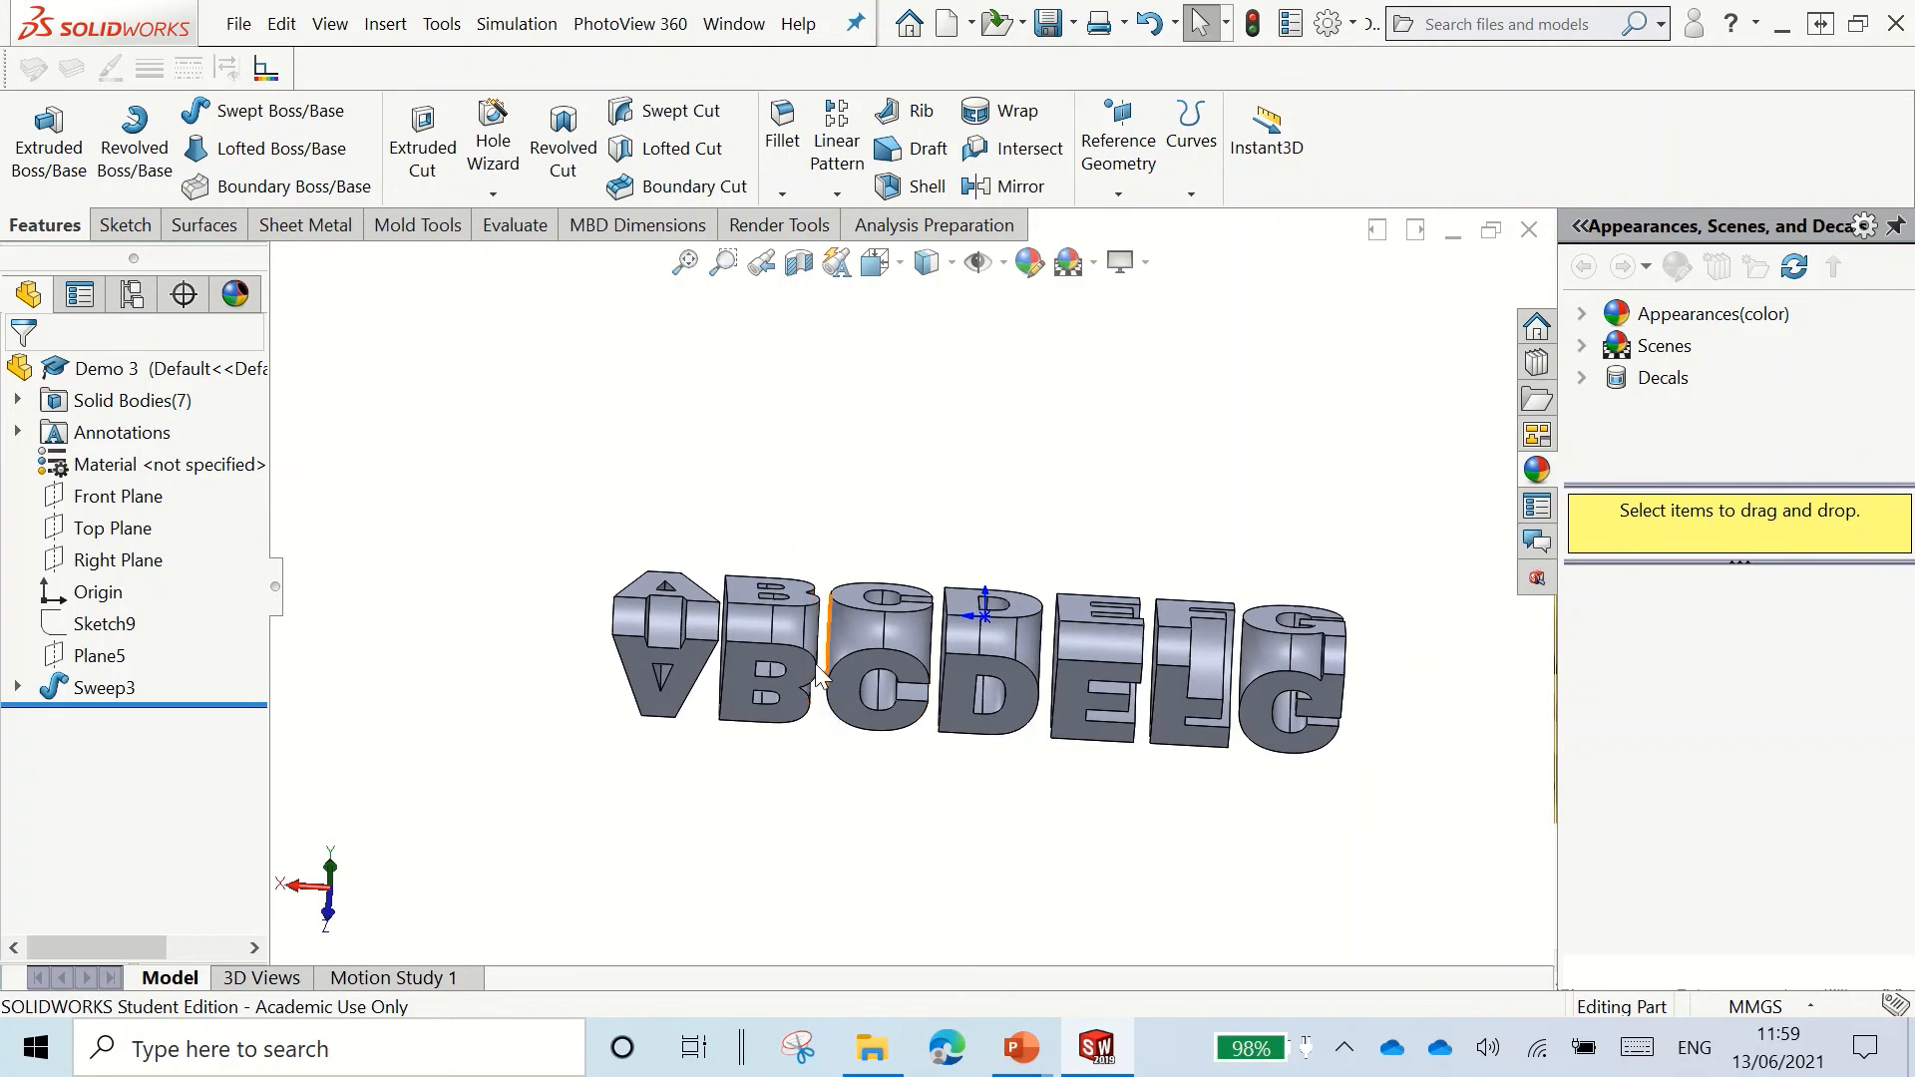
mouse_move(855, 678)
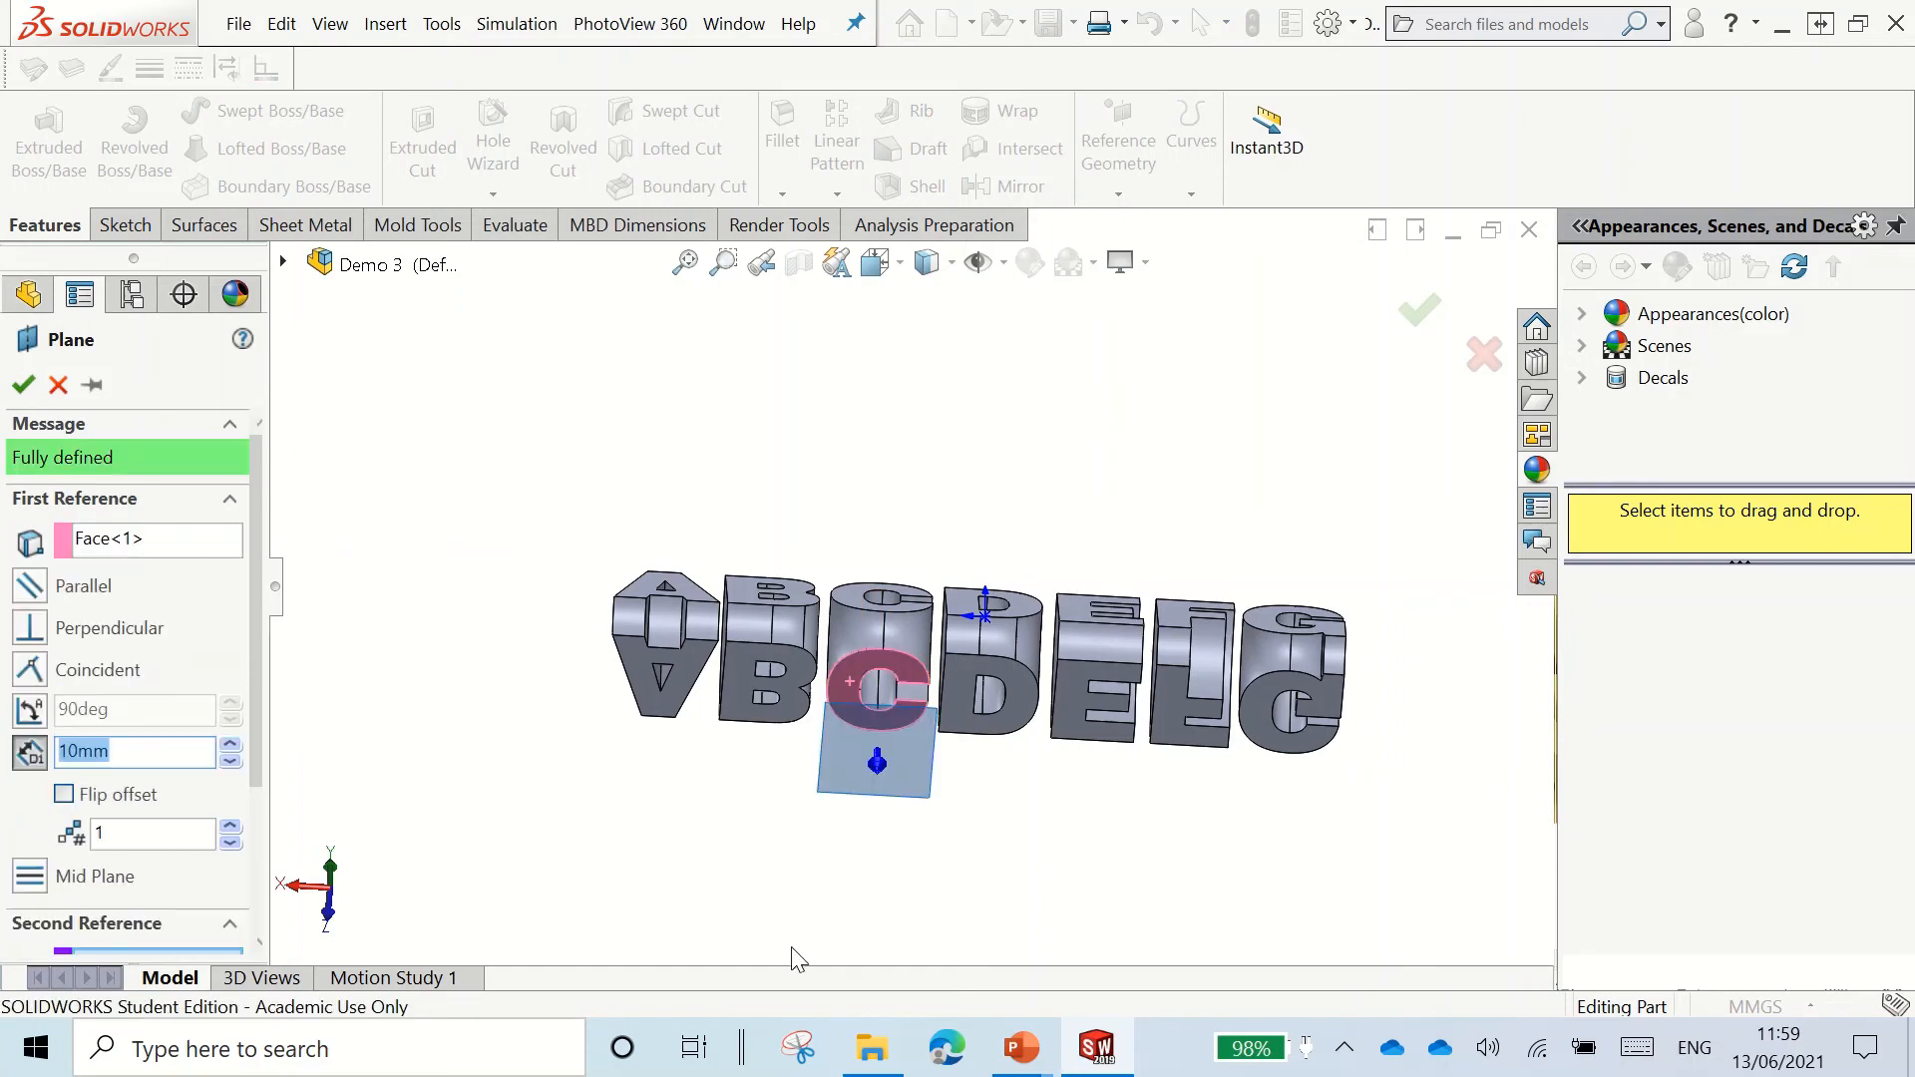
mouse_move(75, 652)
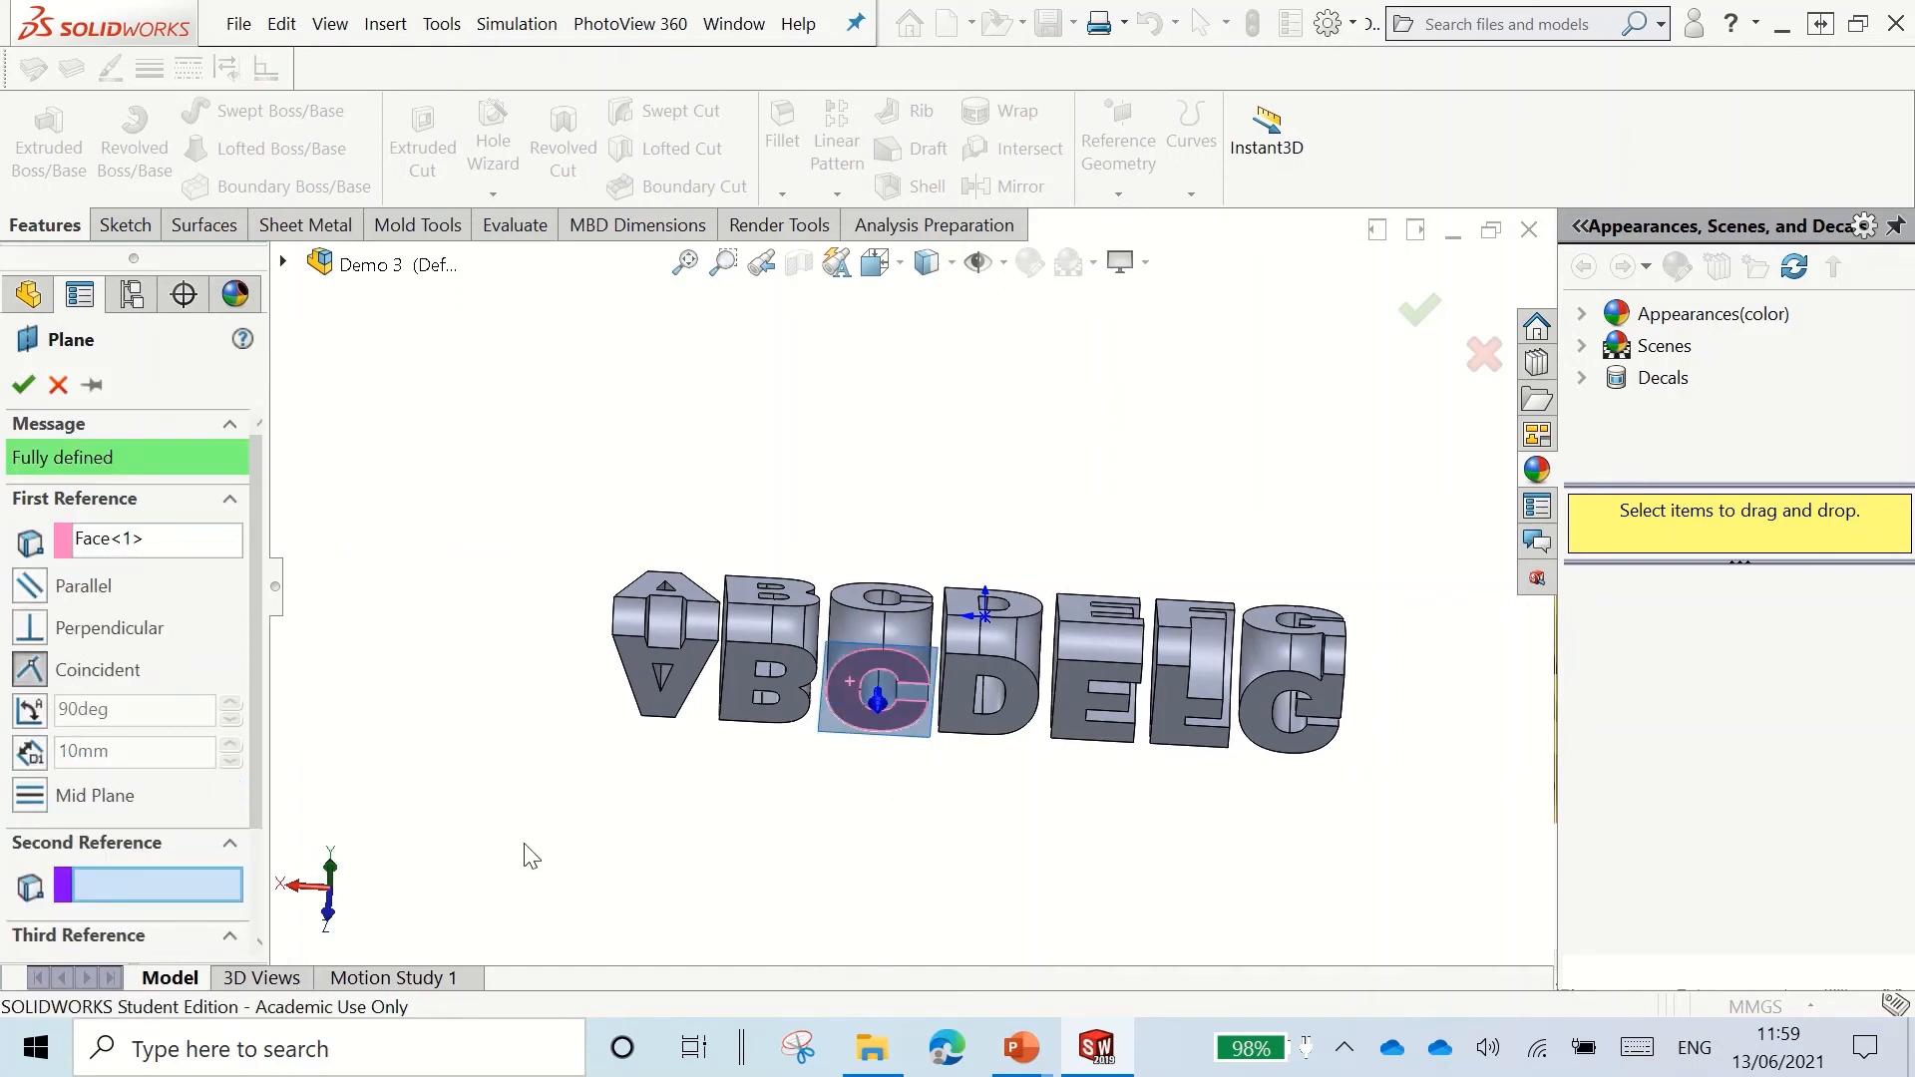
left_click(22, 385)
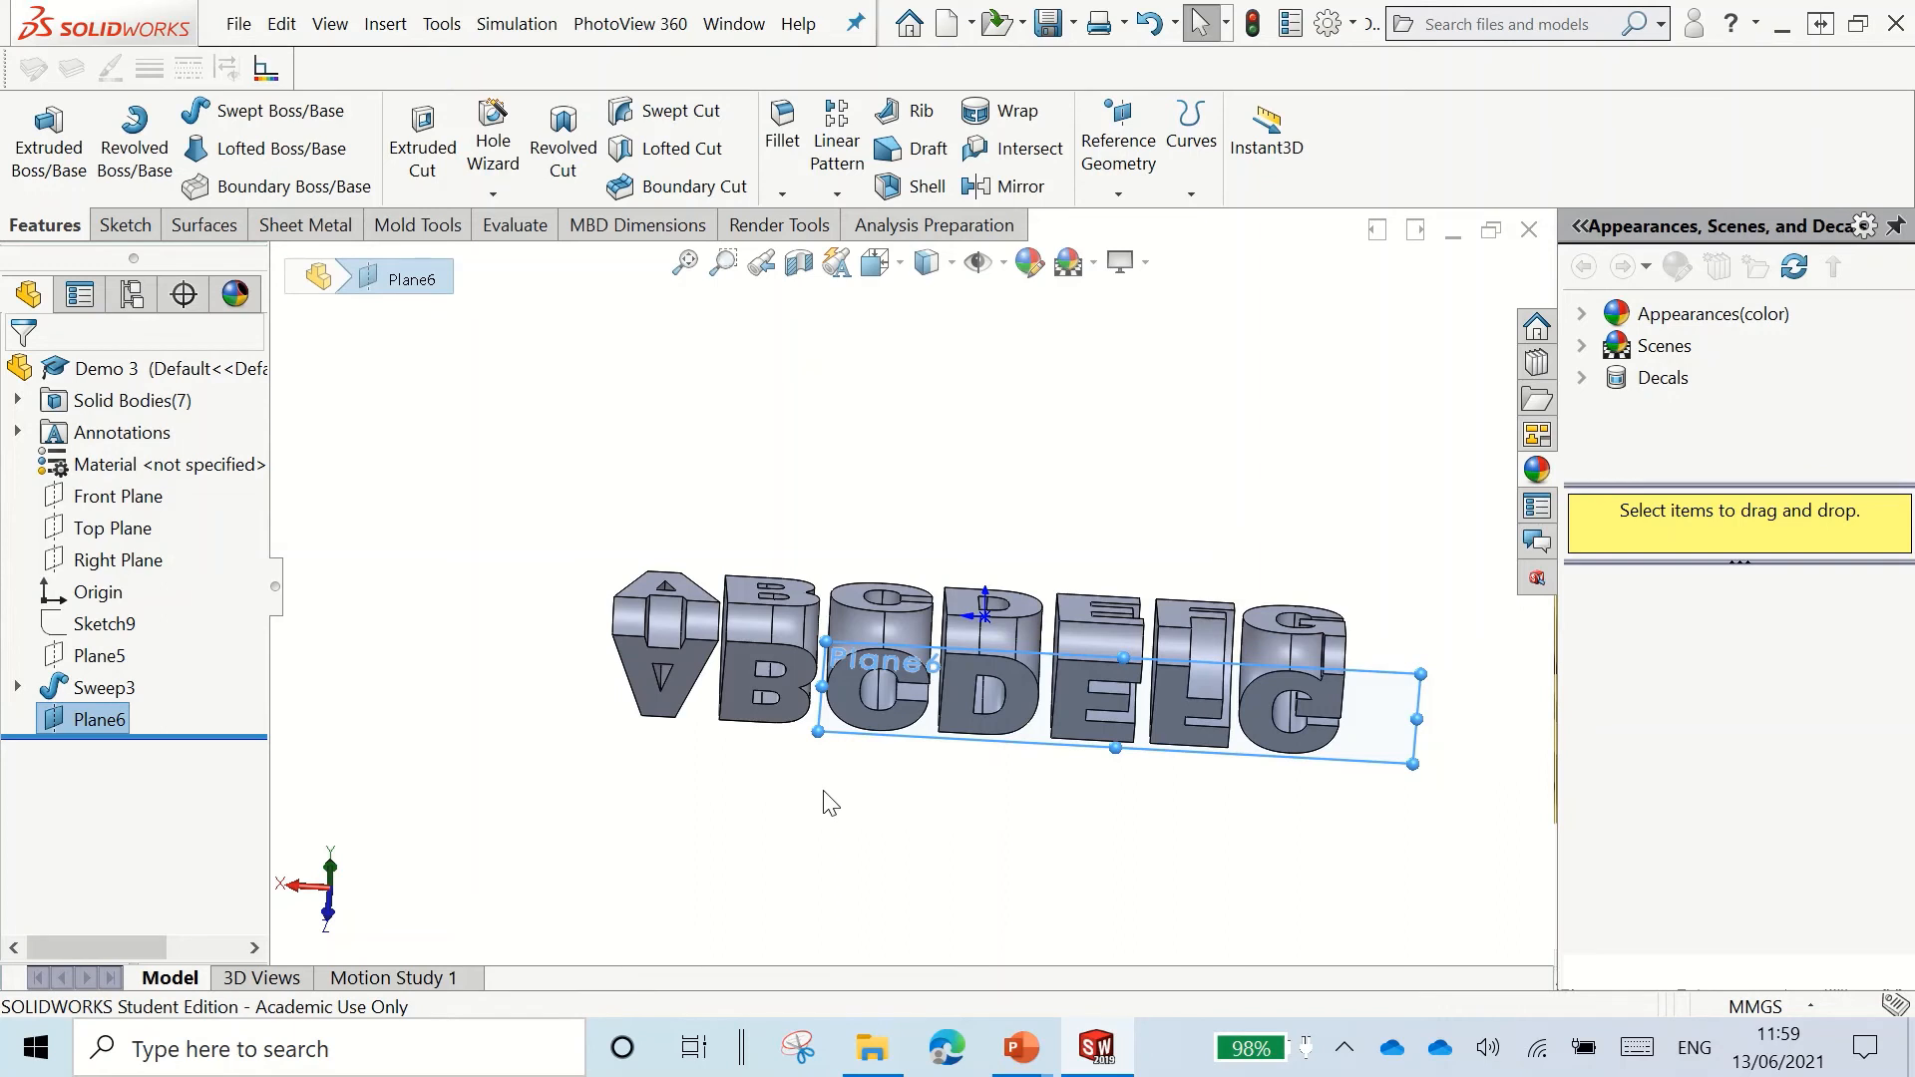
mouse_move(733, 706)
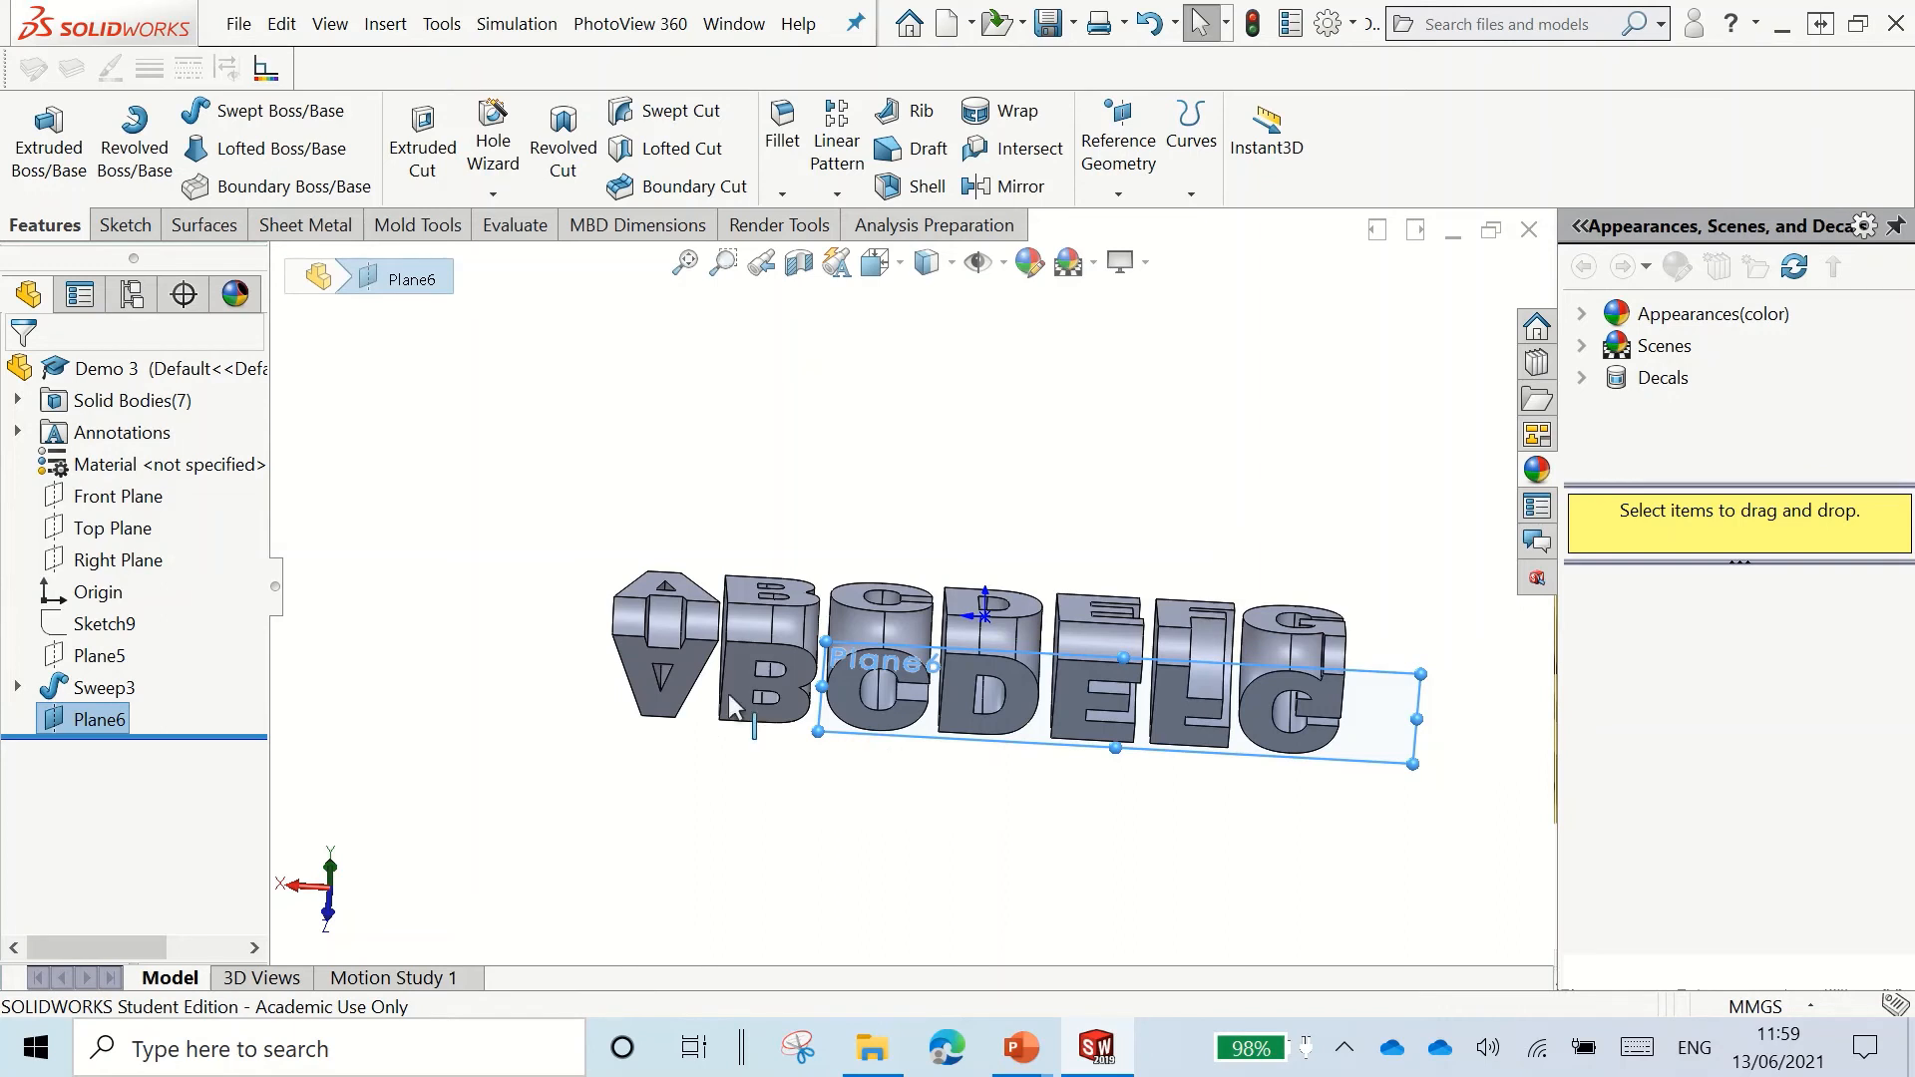
Step: Enlarge Plane6 to cover all the letters and view it normal to the screen
left_click(102, 686)
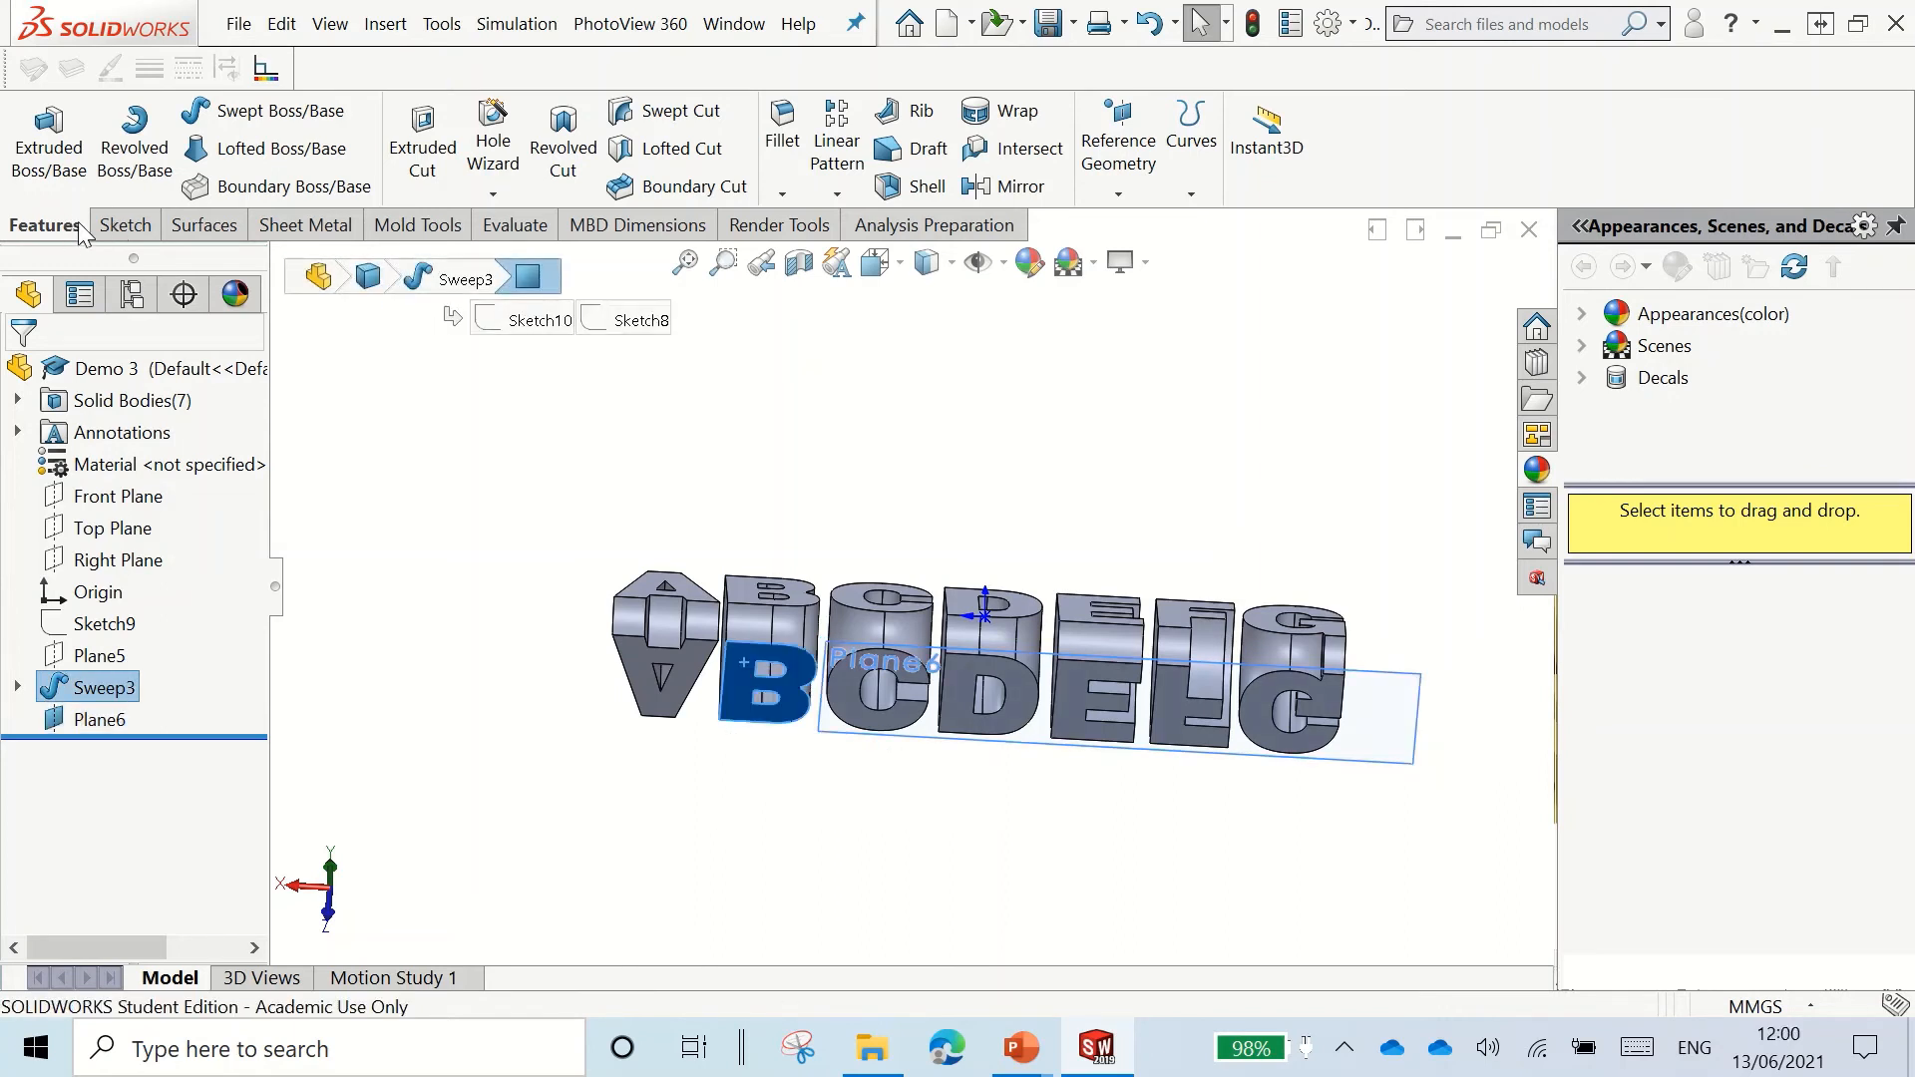
left_click(124, 224)
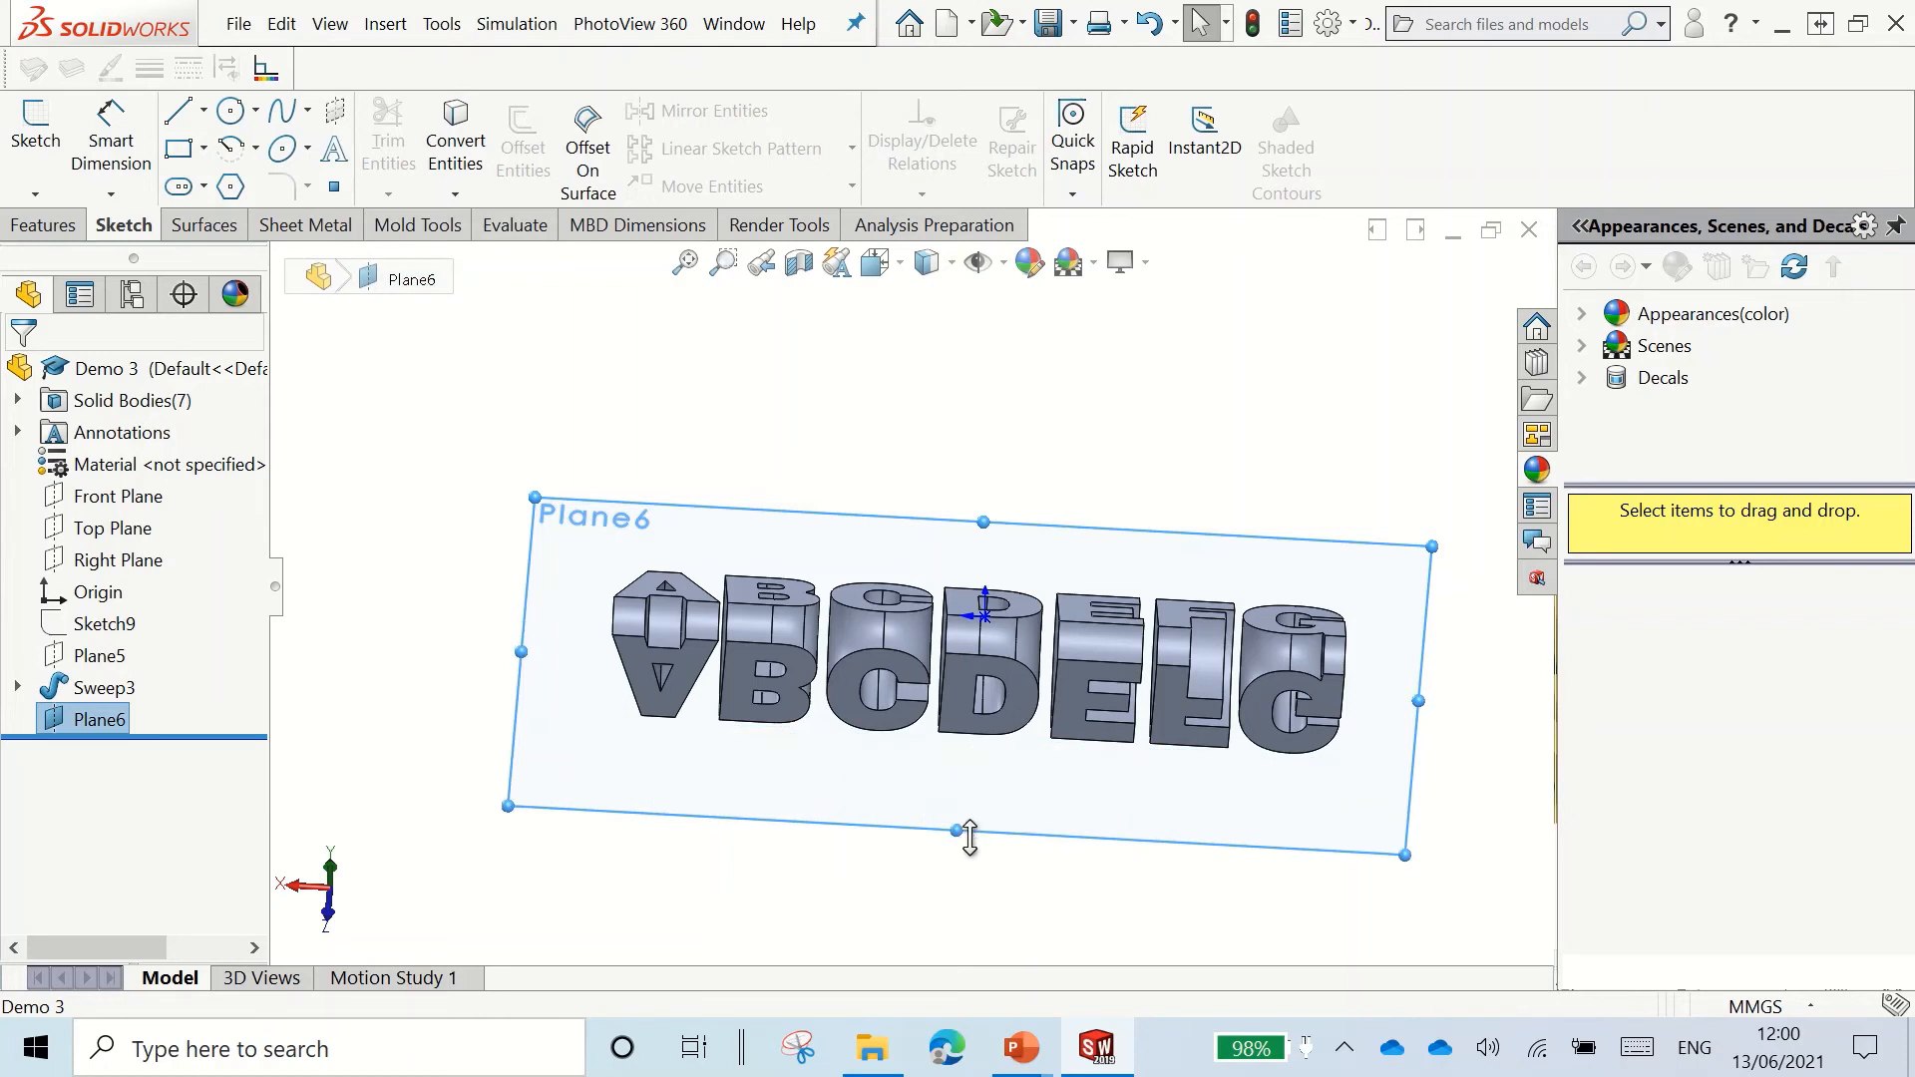
left_click_drag(968, 832, 952, 850)
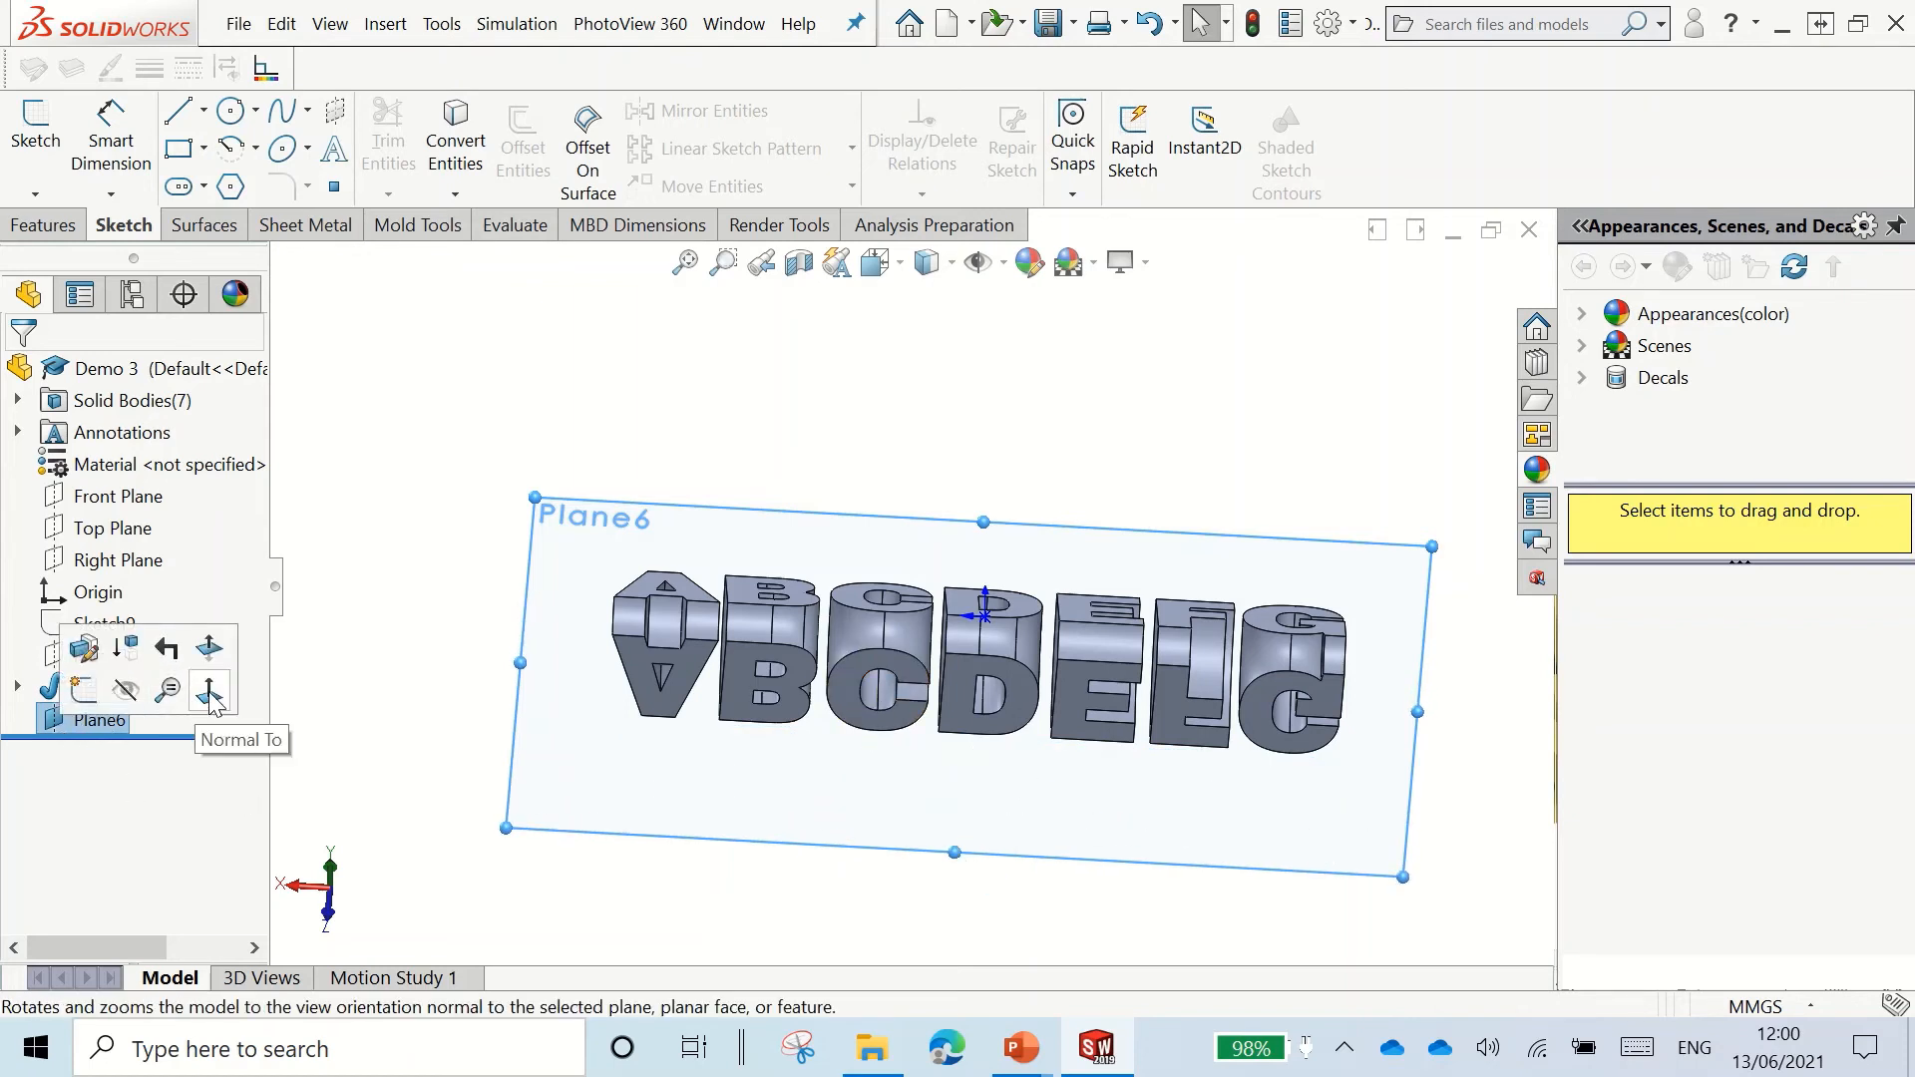
left_click(208, 694)
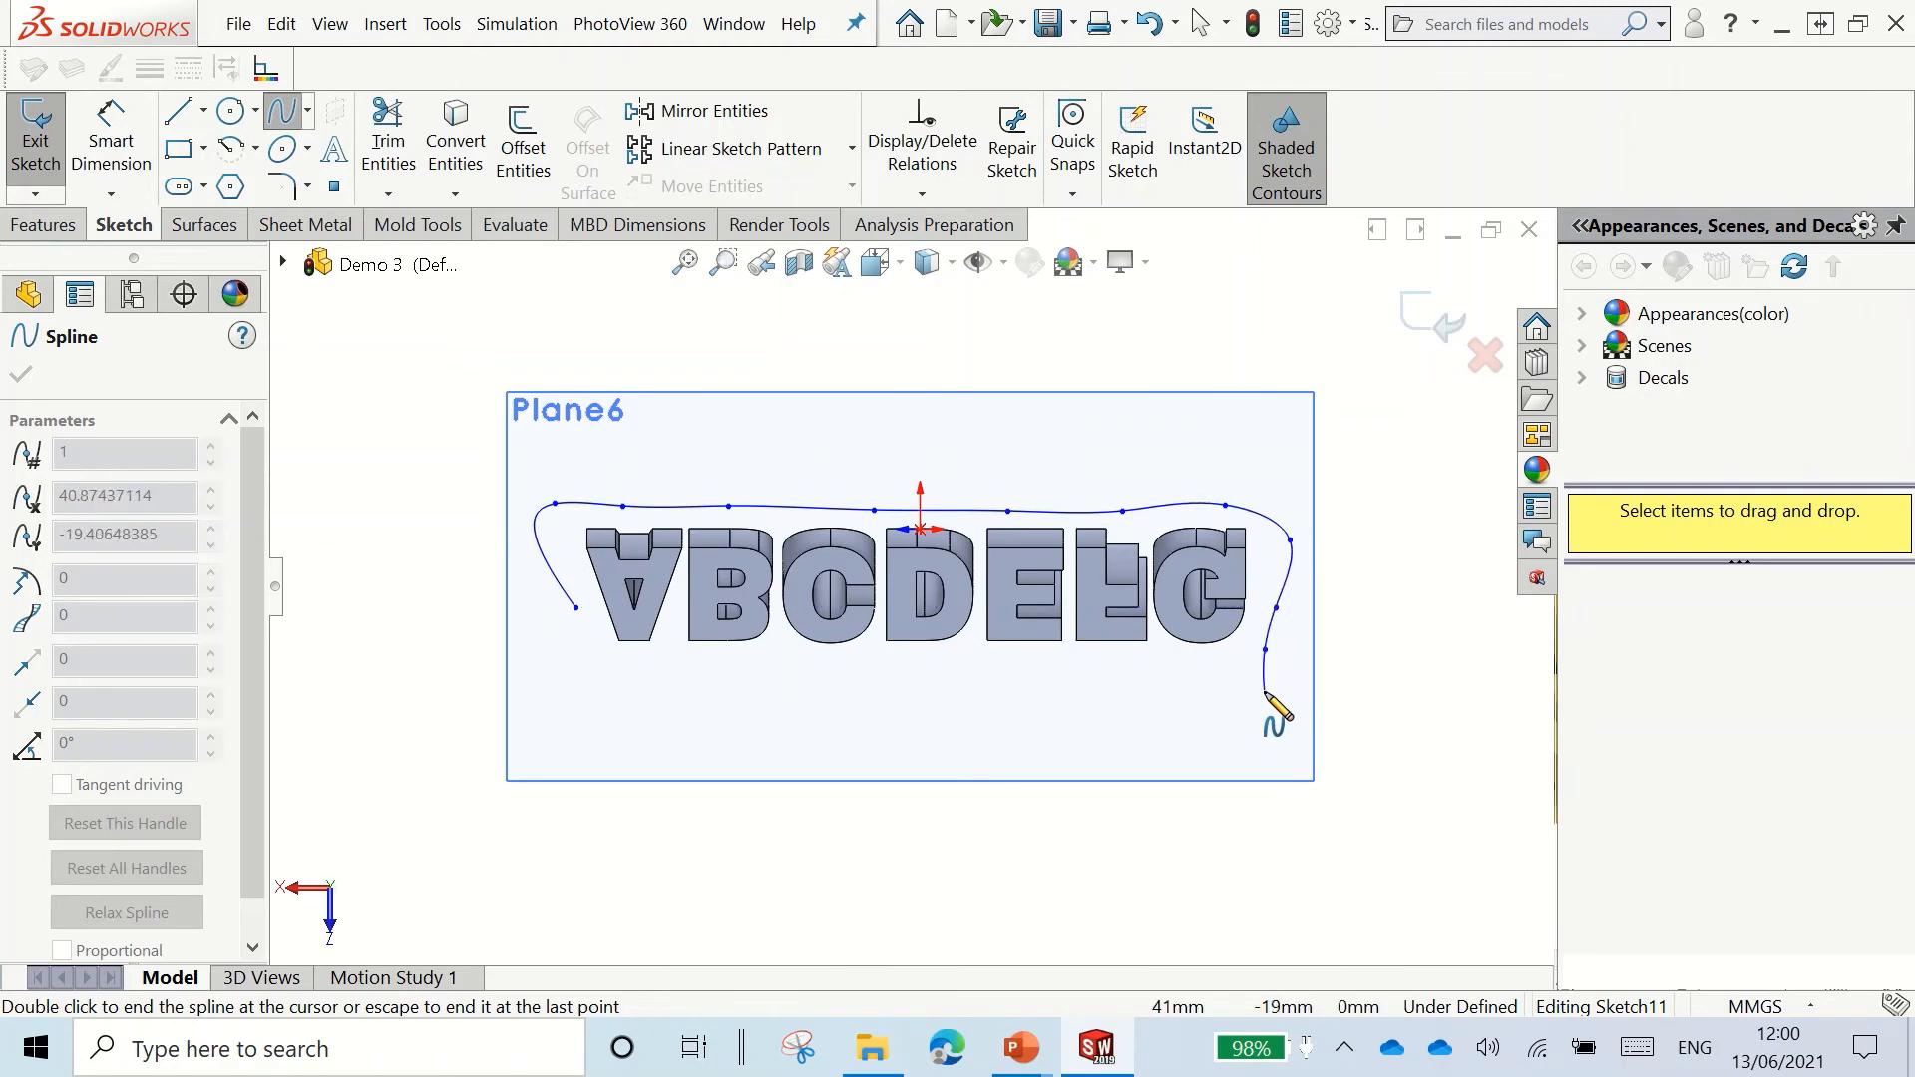
Step: Trace a closed spline outline around the ABCDEFG letters on Plane6
left_click_drag(1276, 708, 1081, 690)
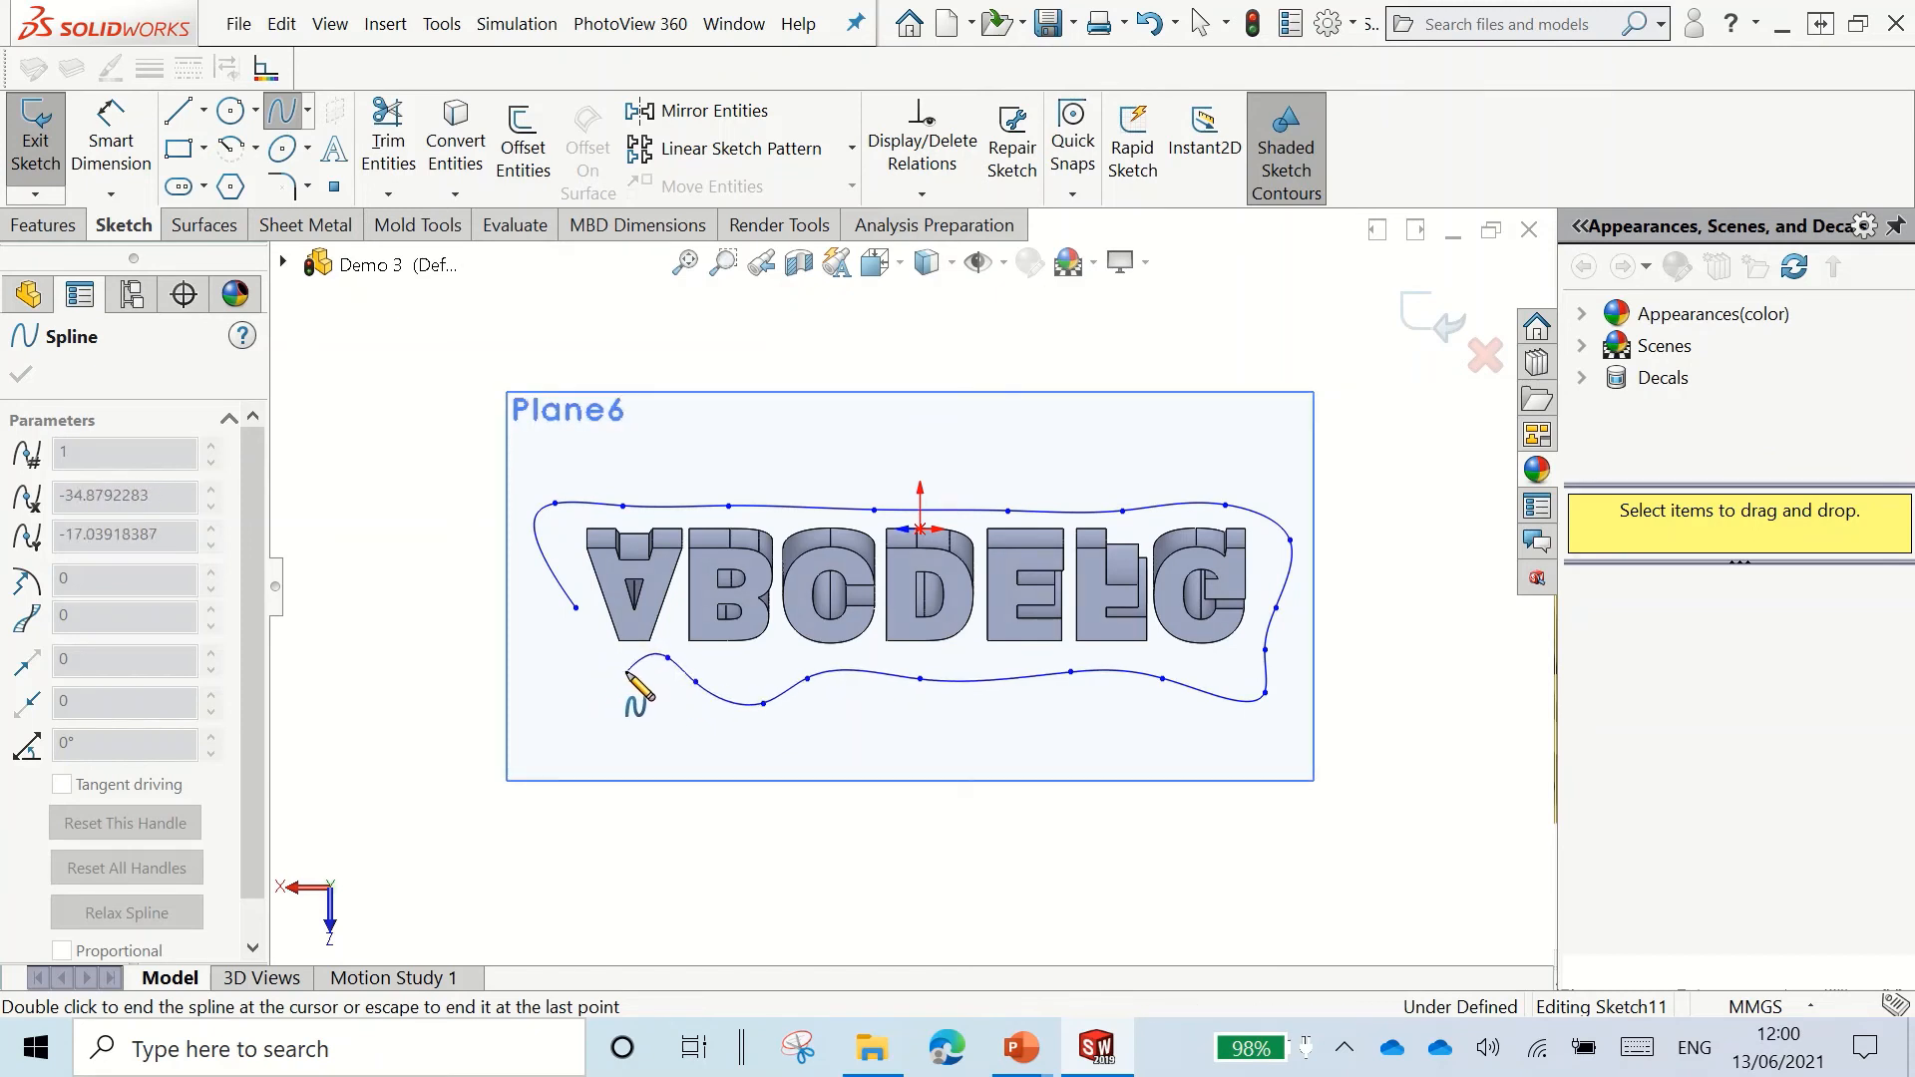
left_click(908, 587)
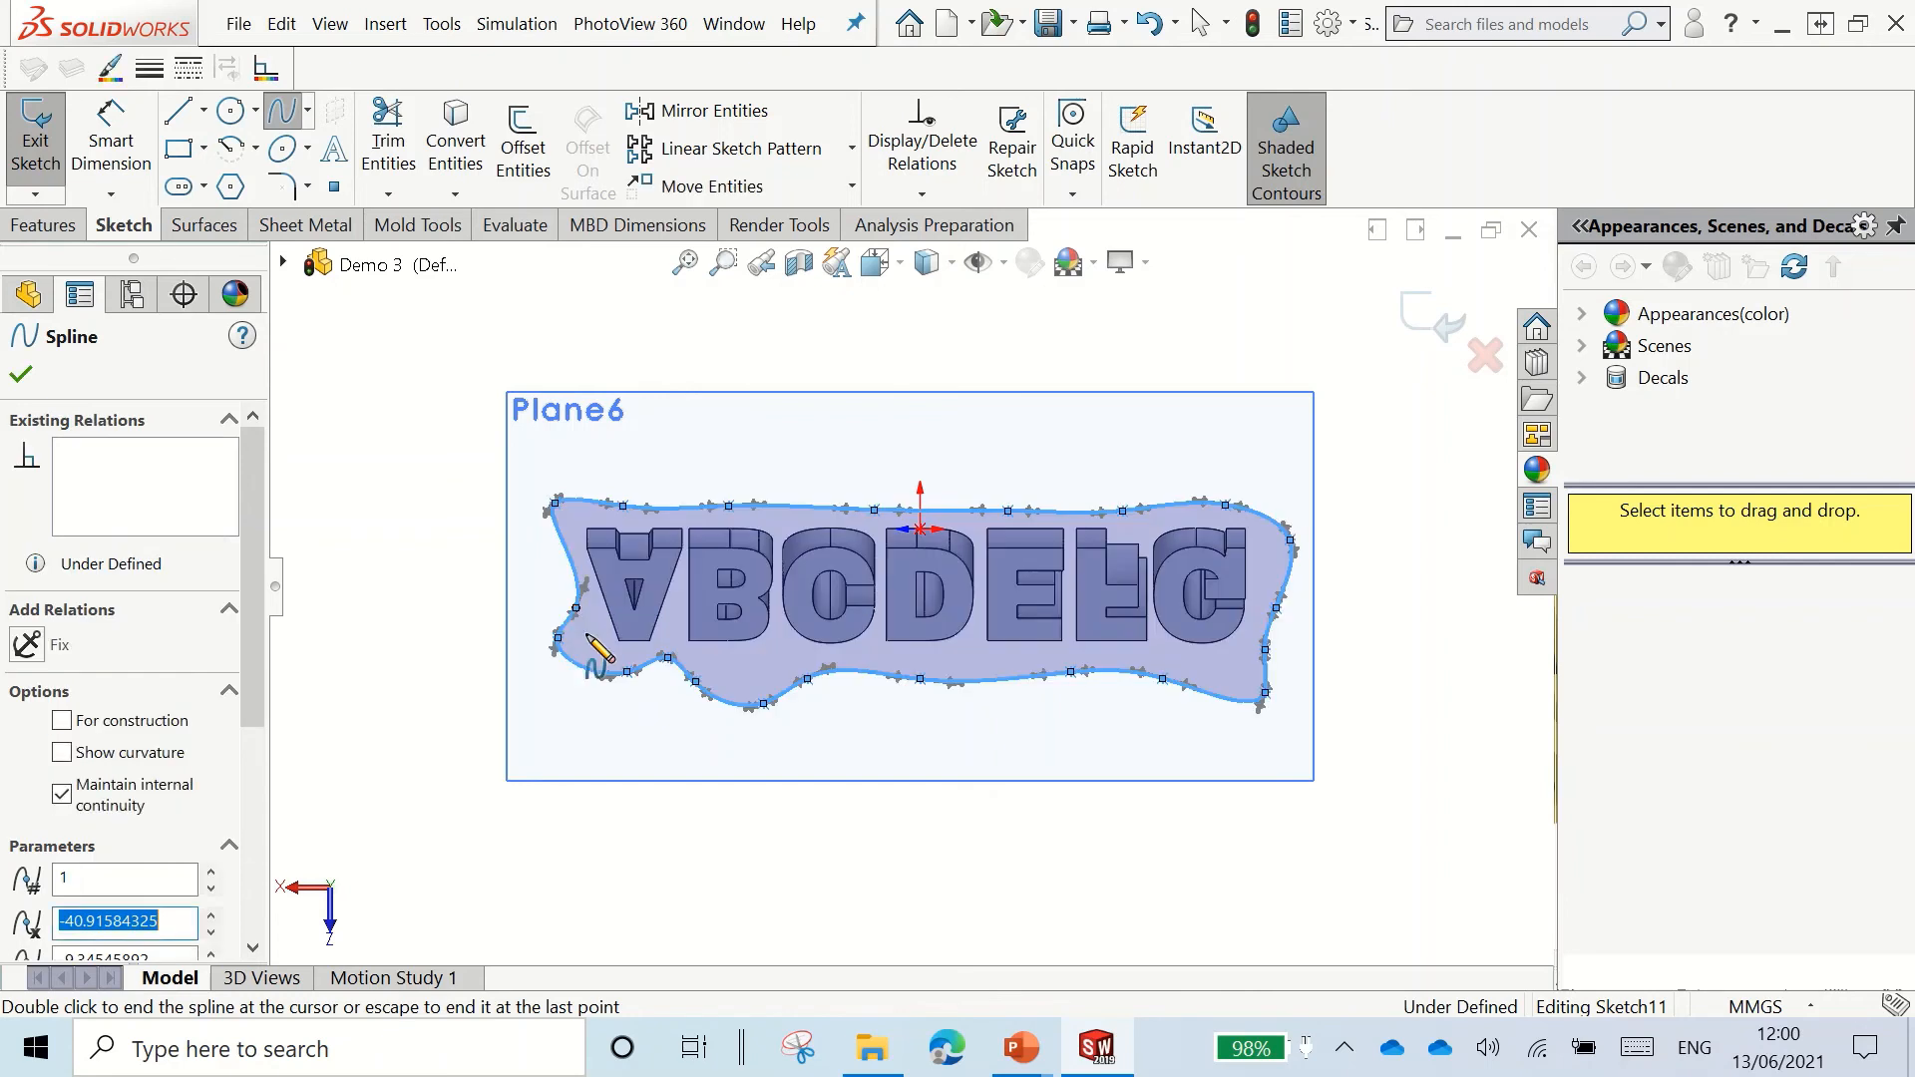
left_click(27, 294)
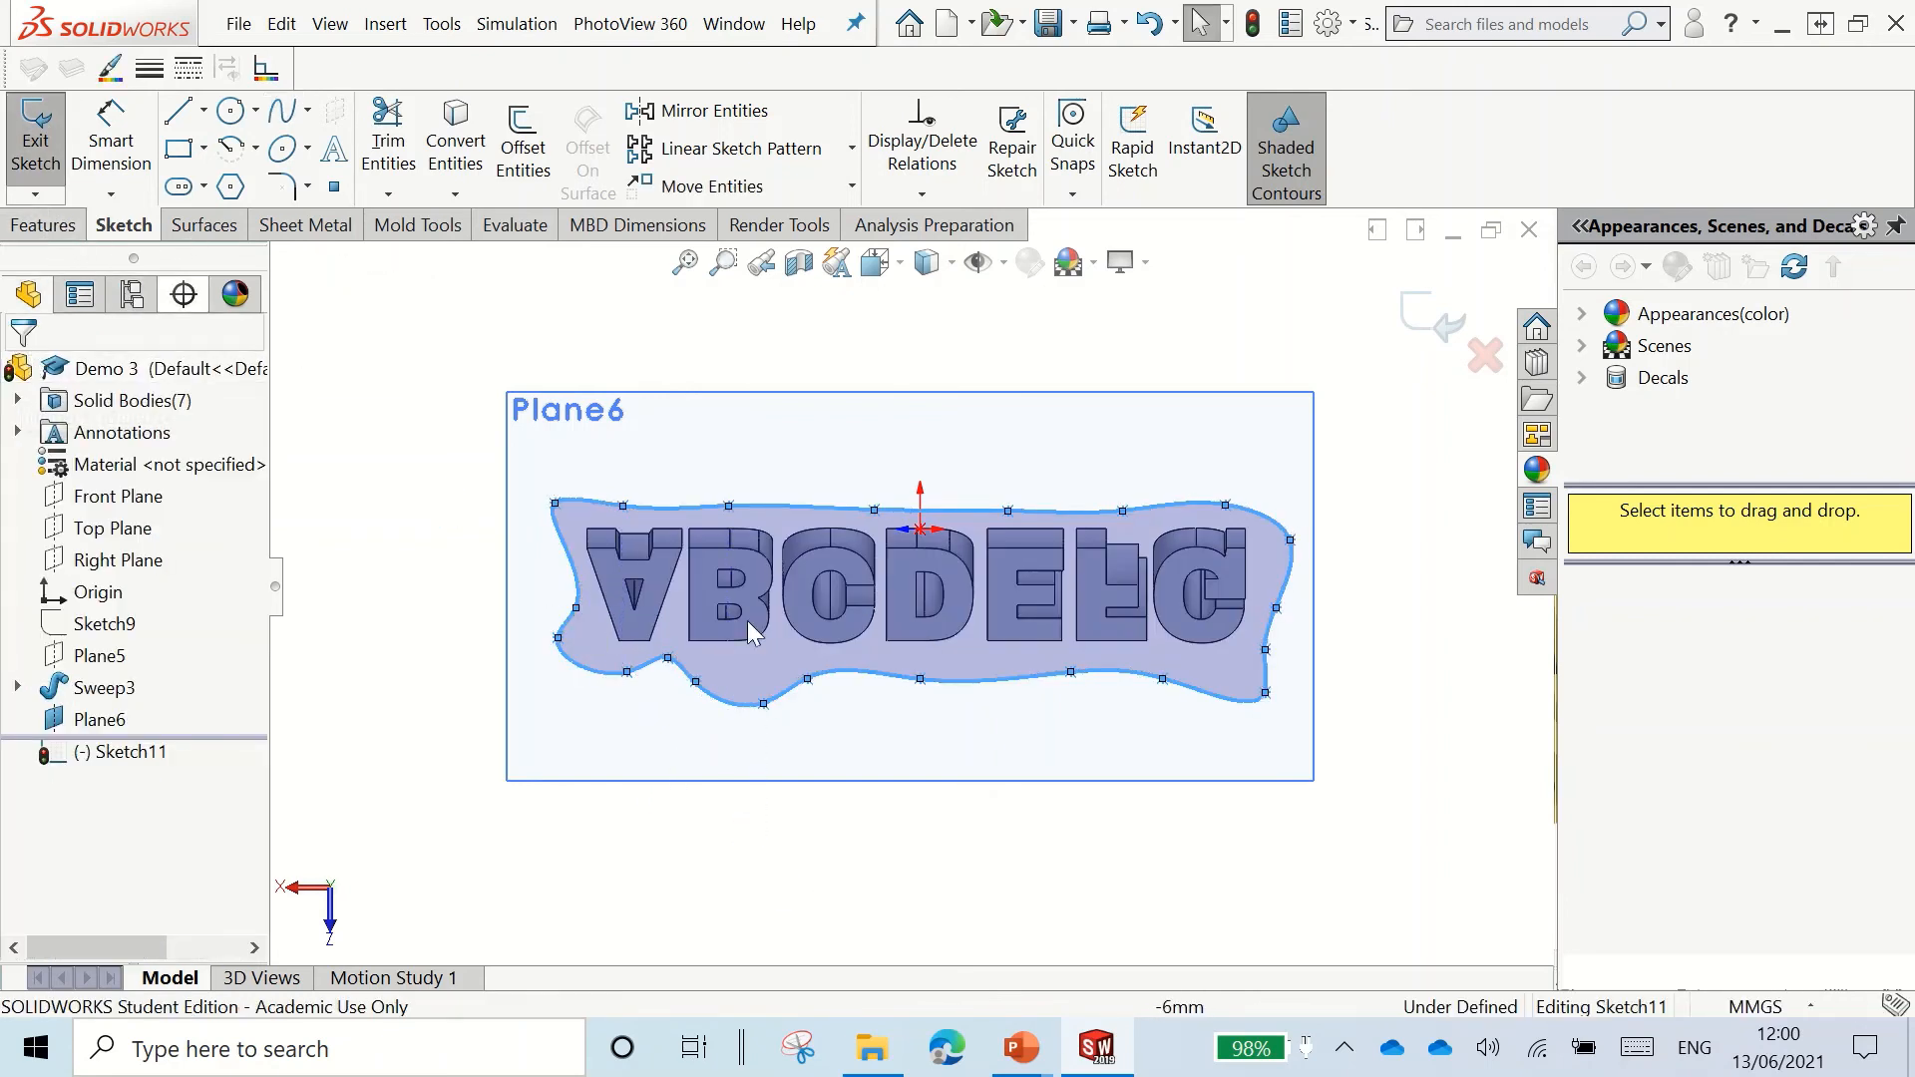
Step: Start an Extruded Boss/Base on the spline outline from the Features tab
left_click(44, 224)
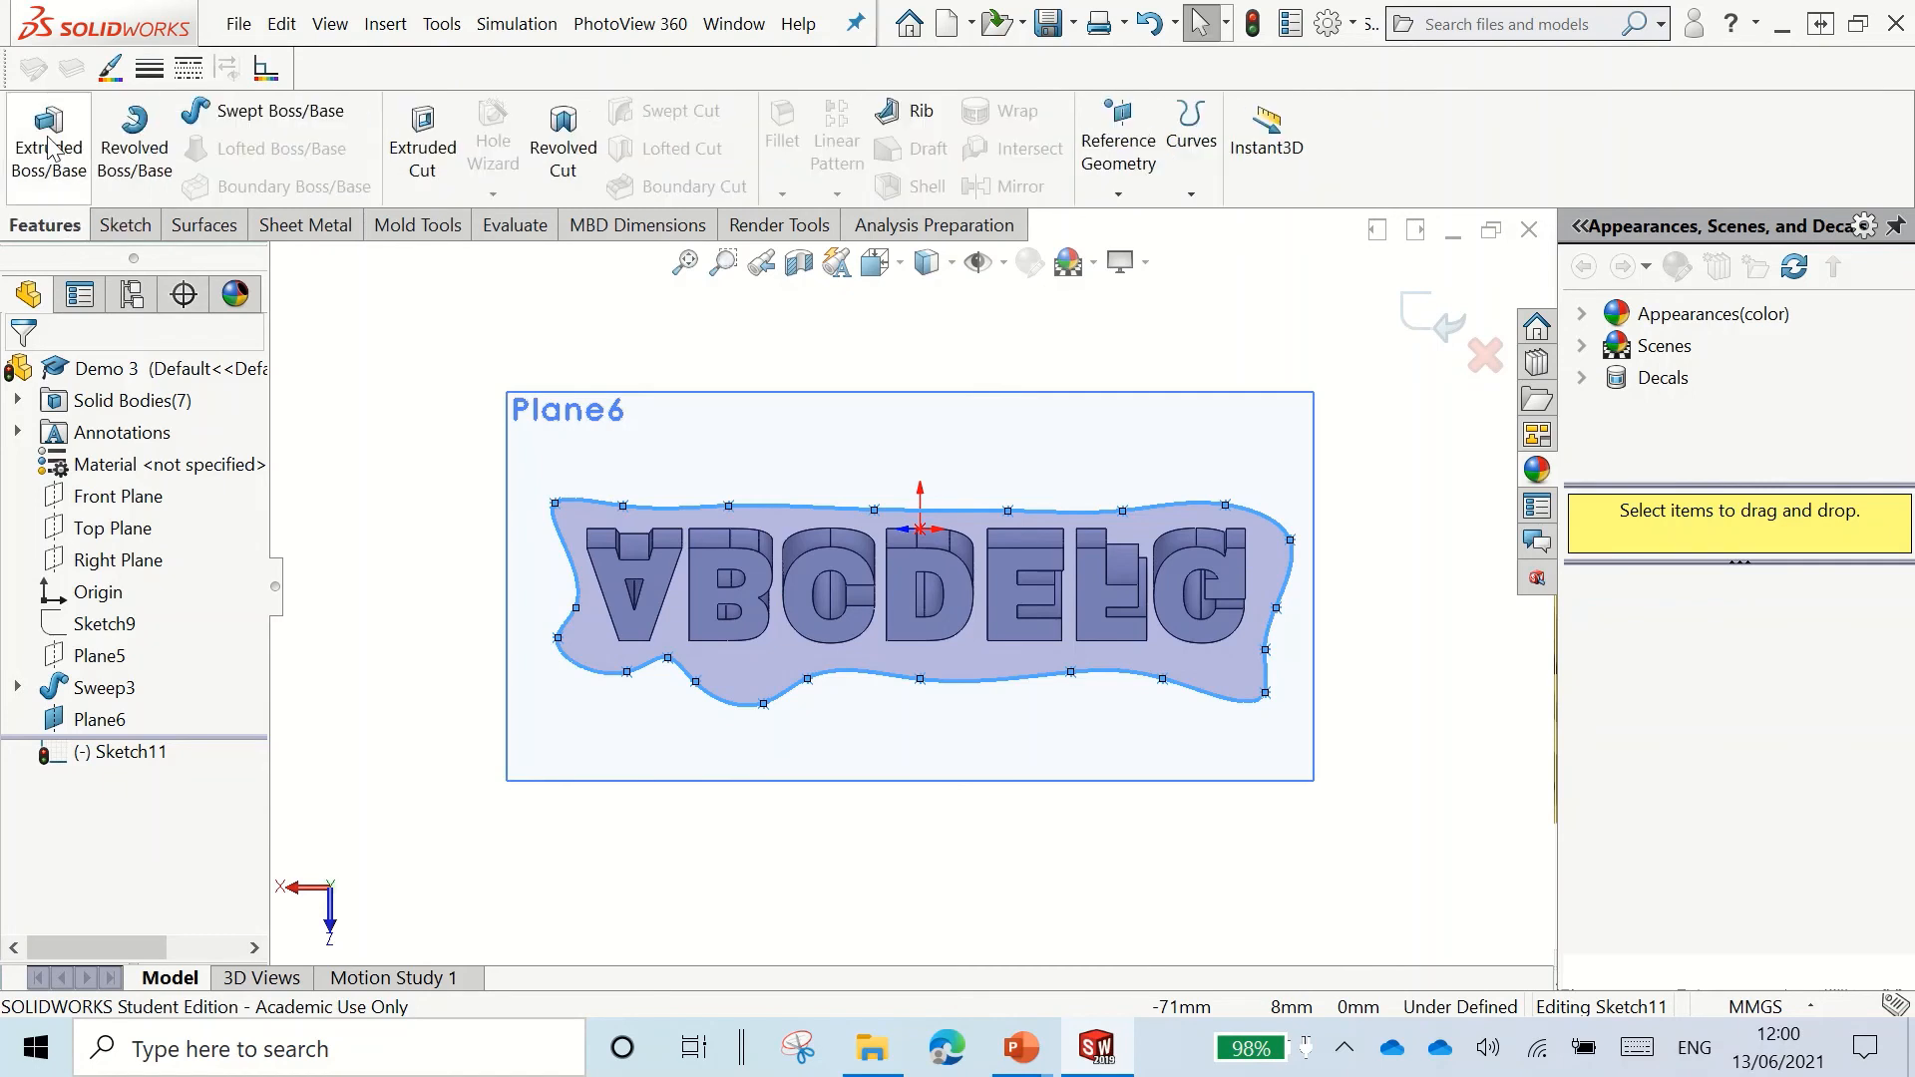
left_click(48, 141)
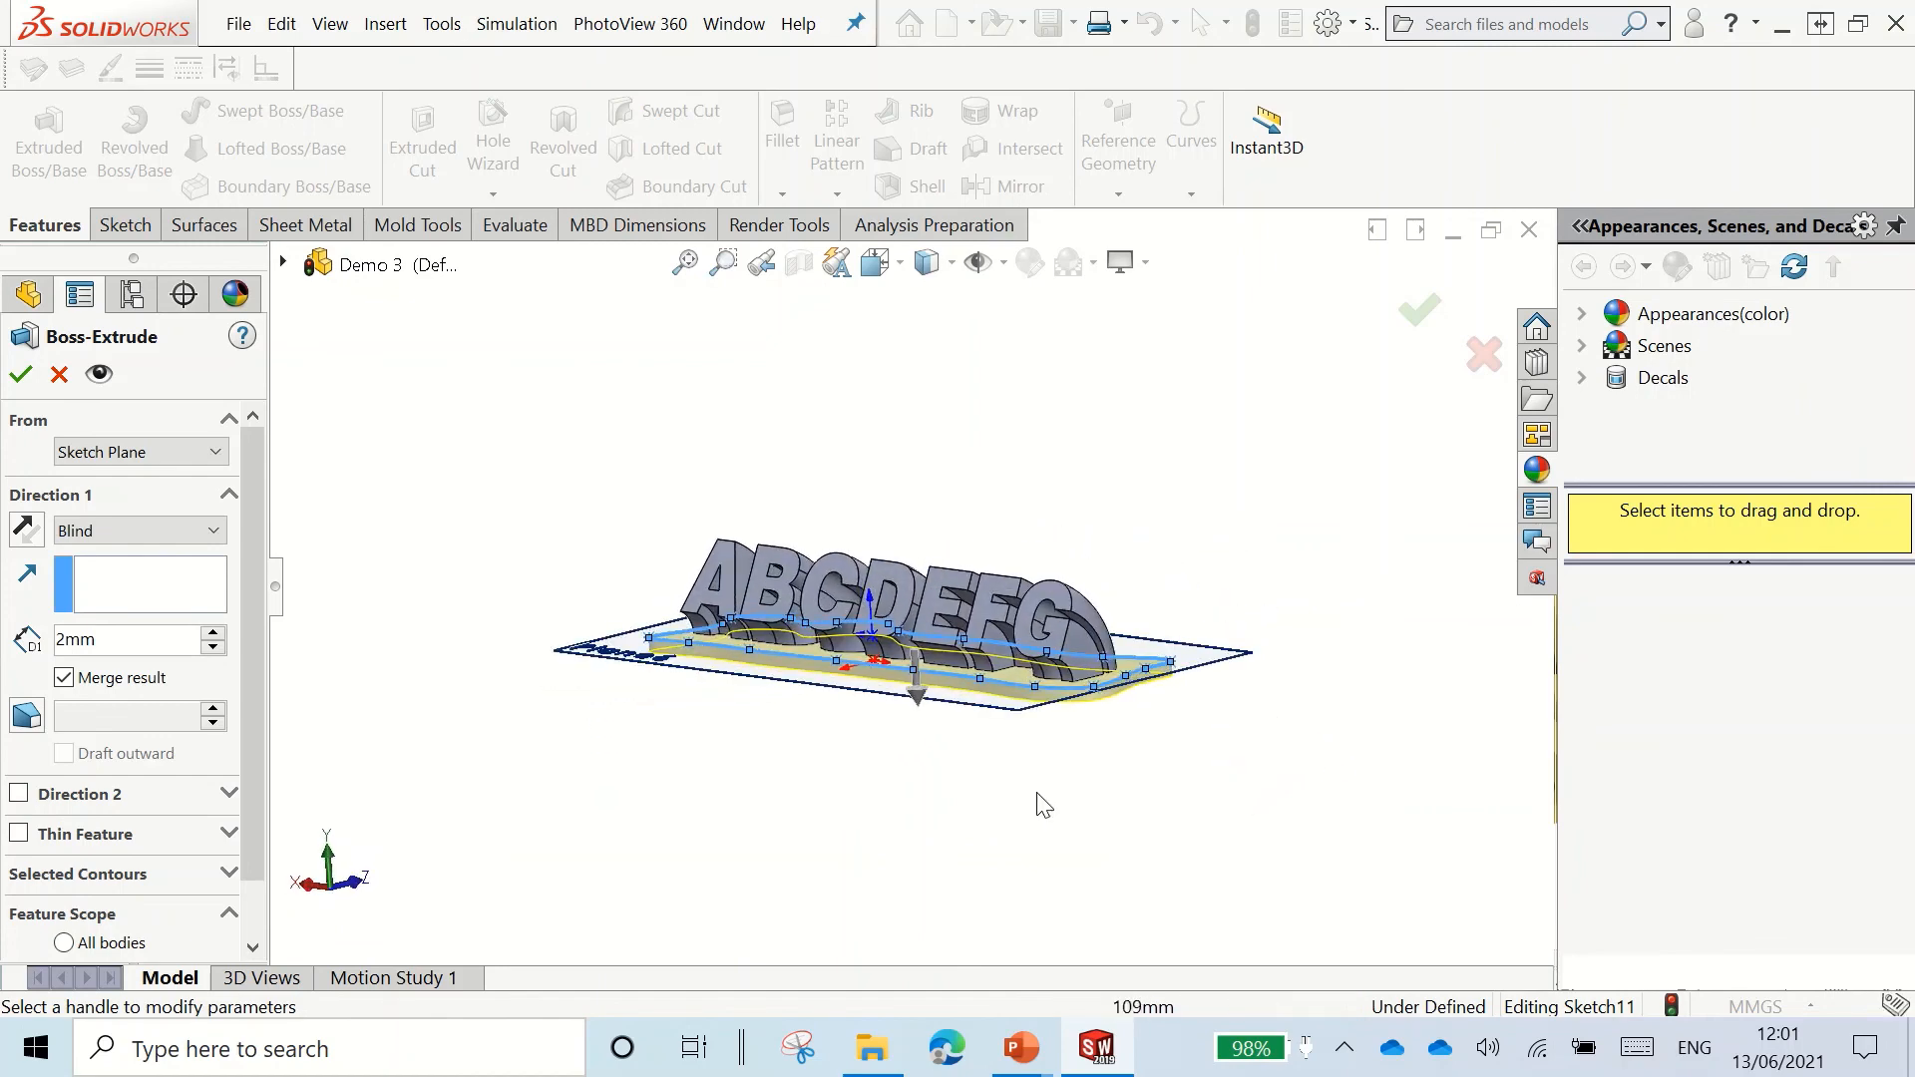
mouse_move(1016, 698)
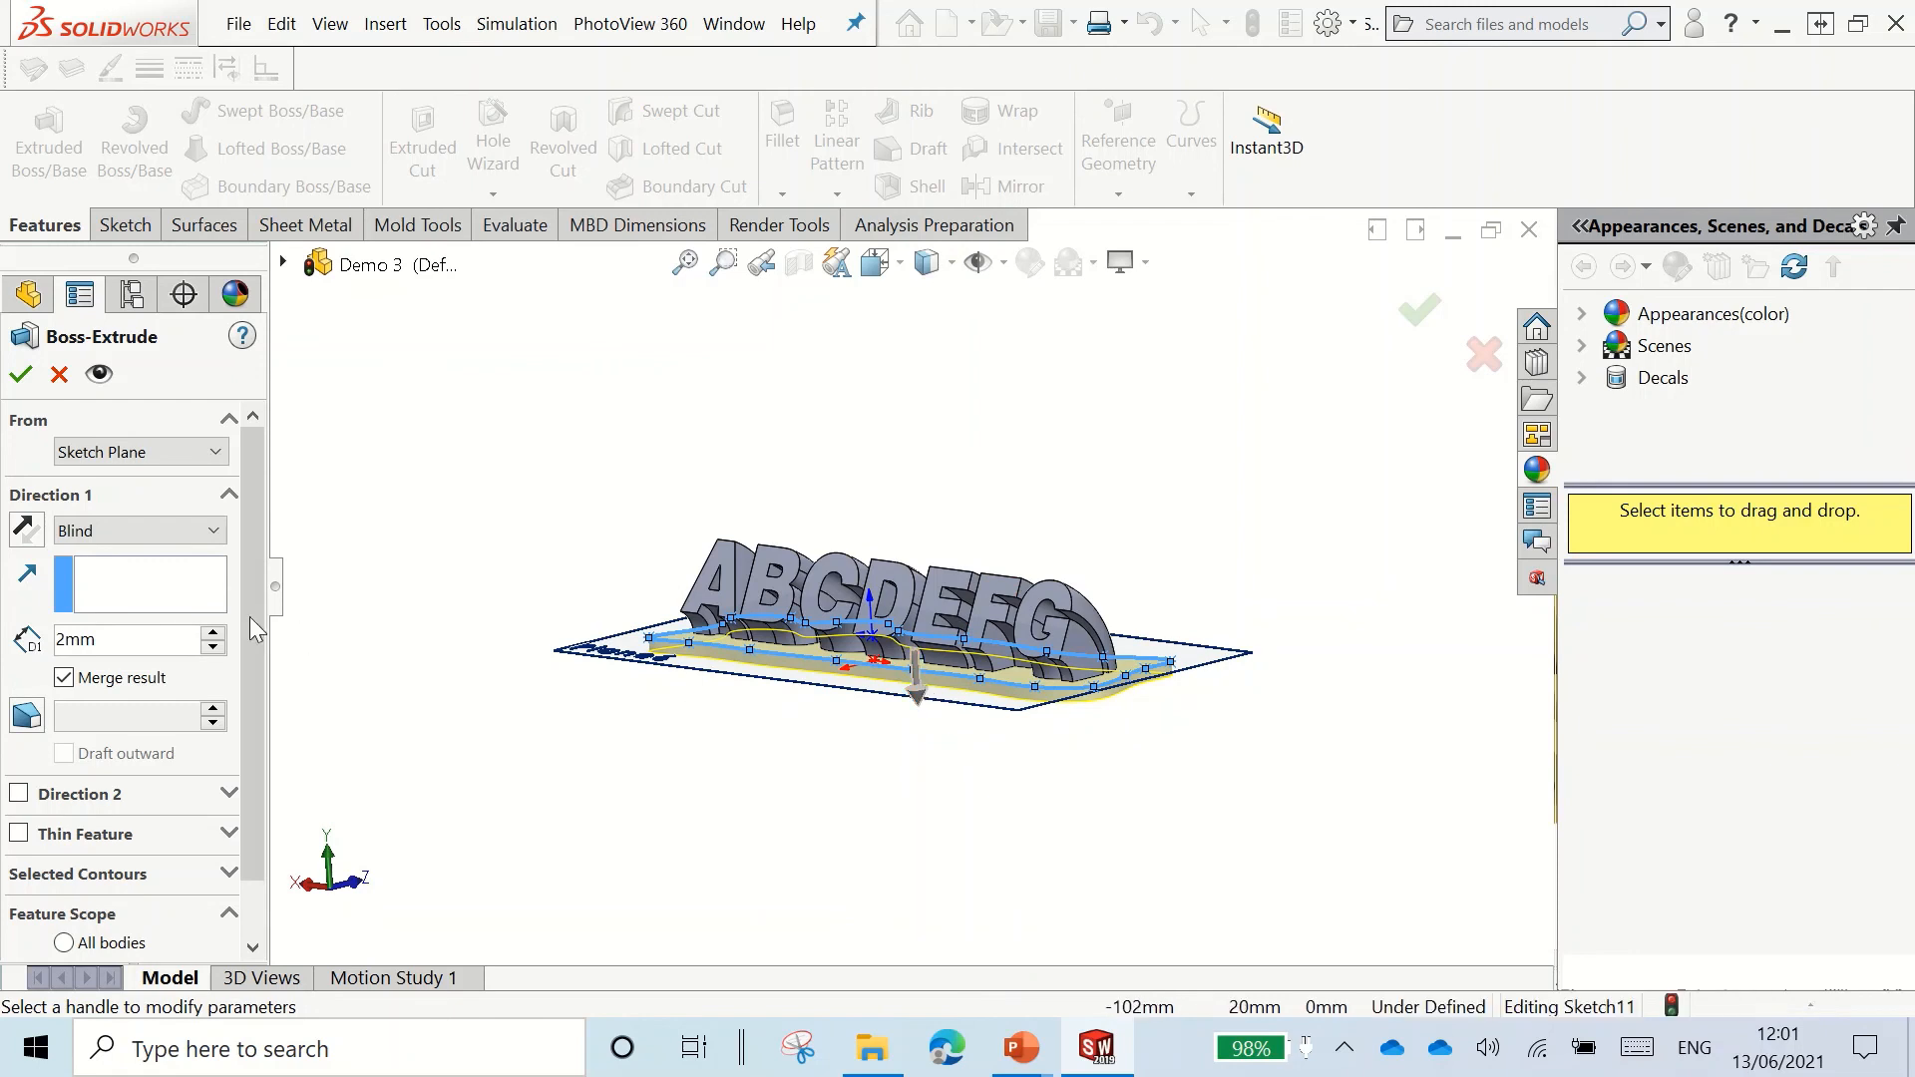
mouse_move(27, 528)
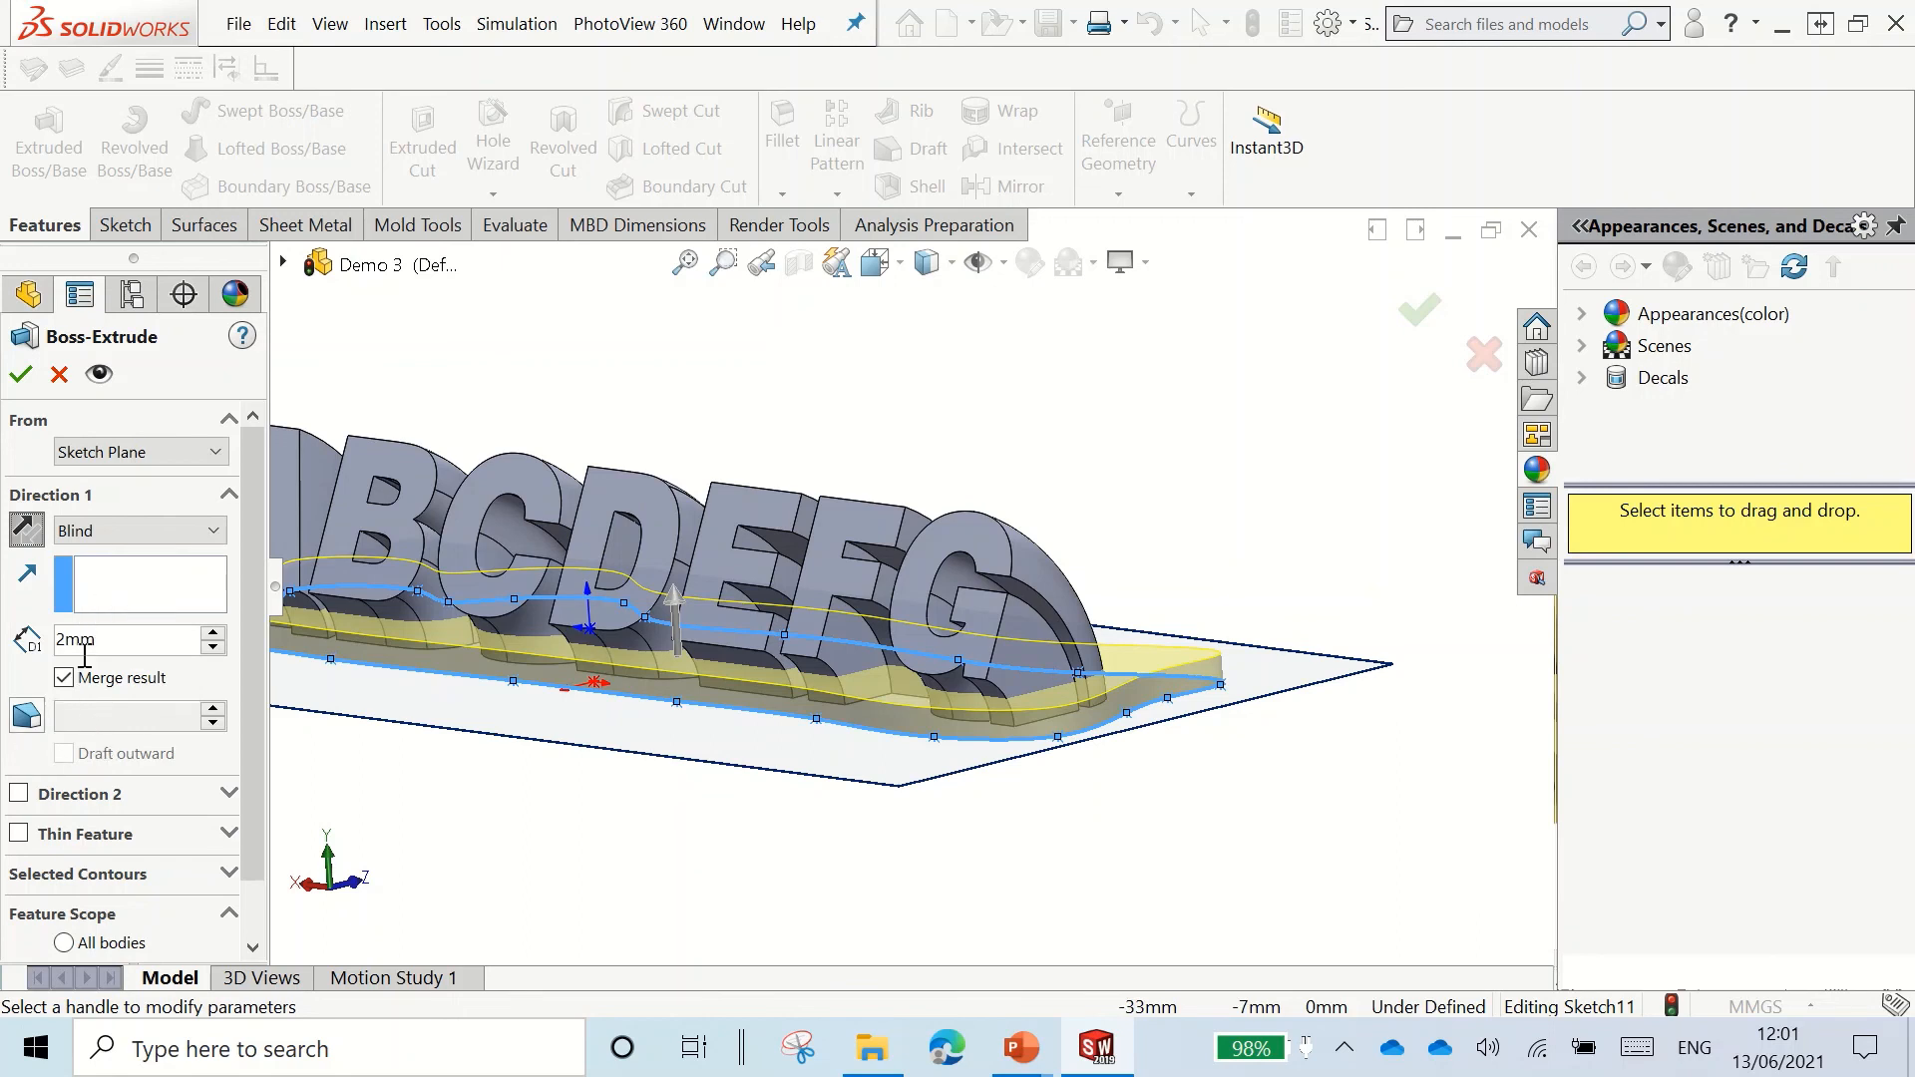
mouse_move(24, 717)
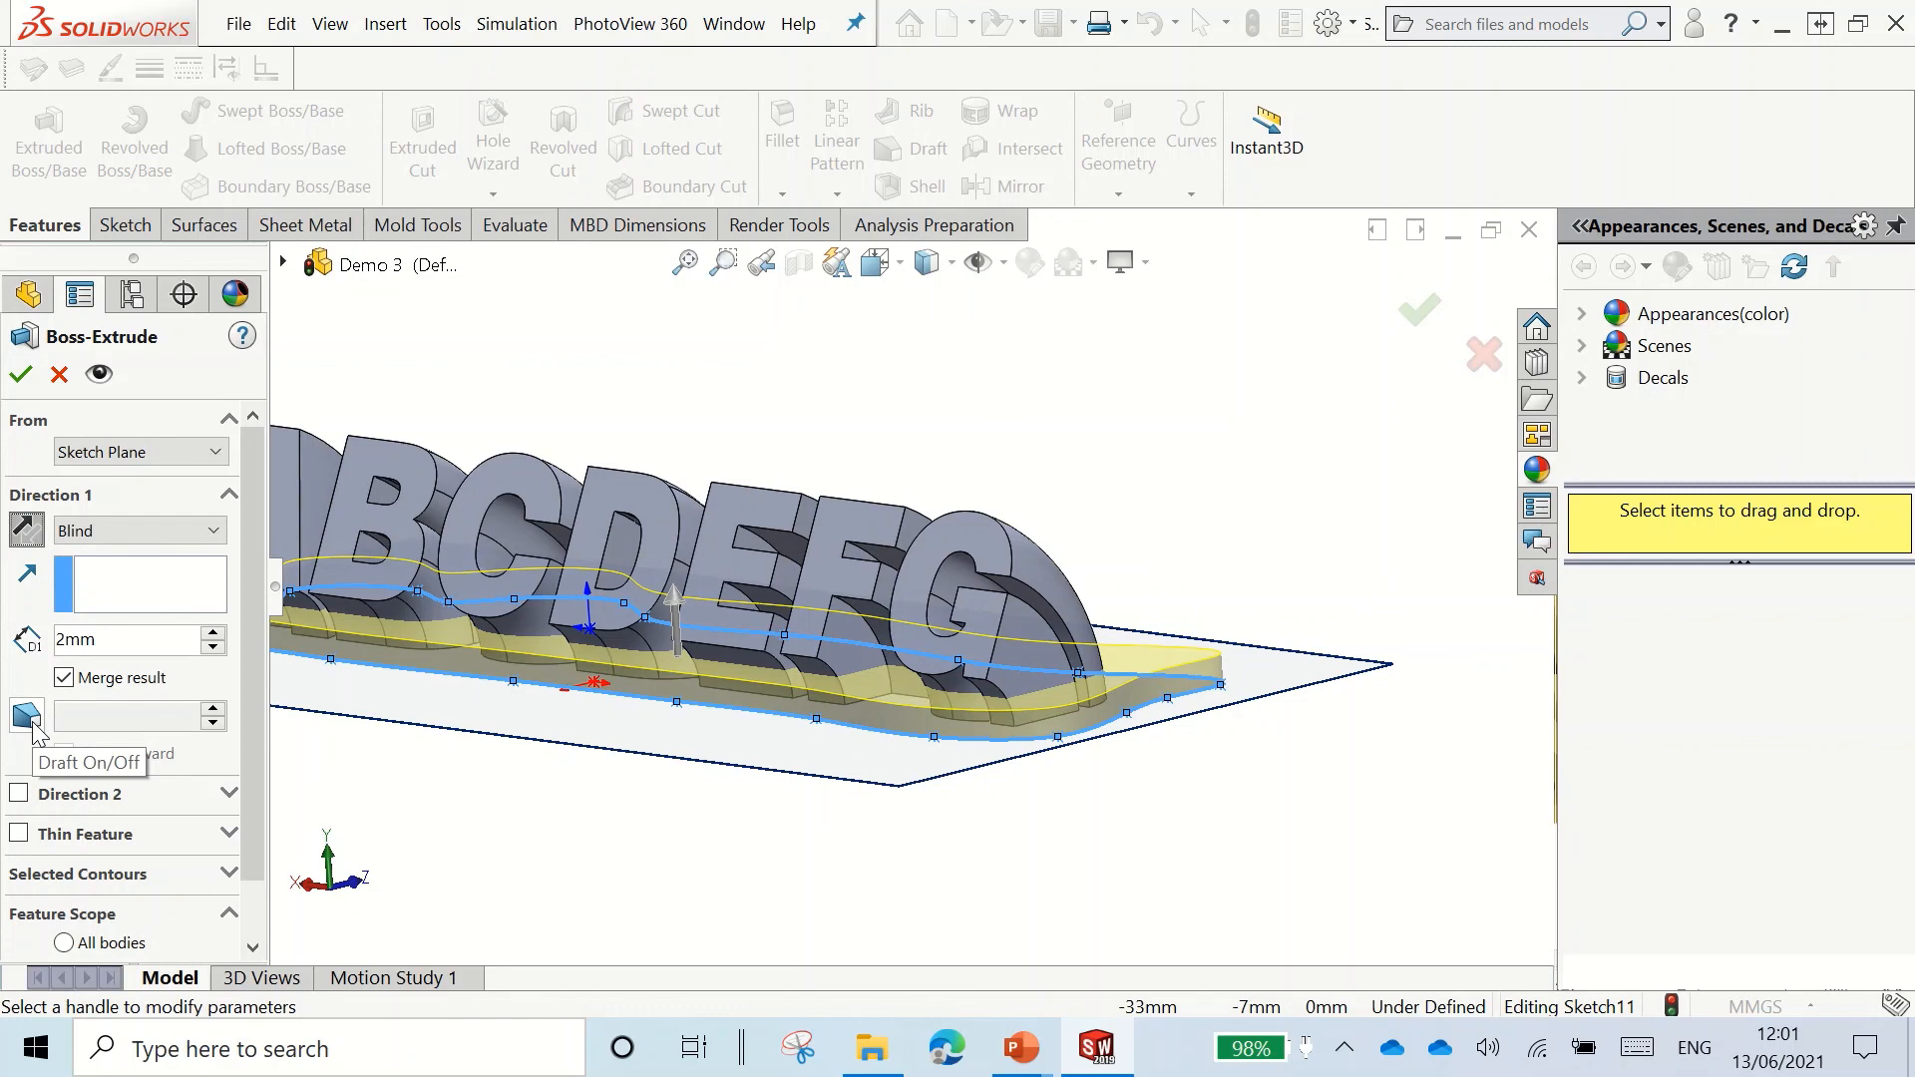
Step: Turn on draft for the 2 mm base extrusion and try initial draft angles
left_click(26, 716)
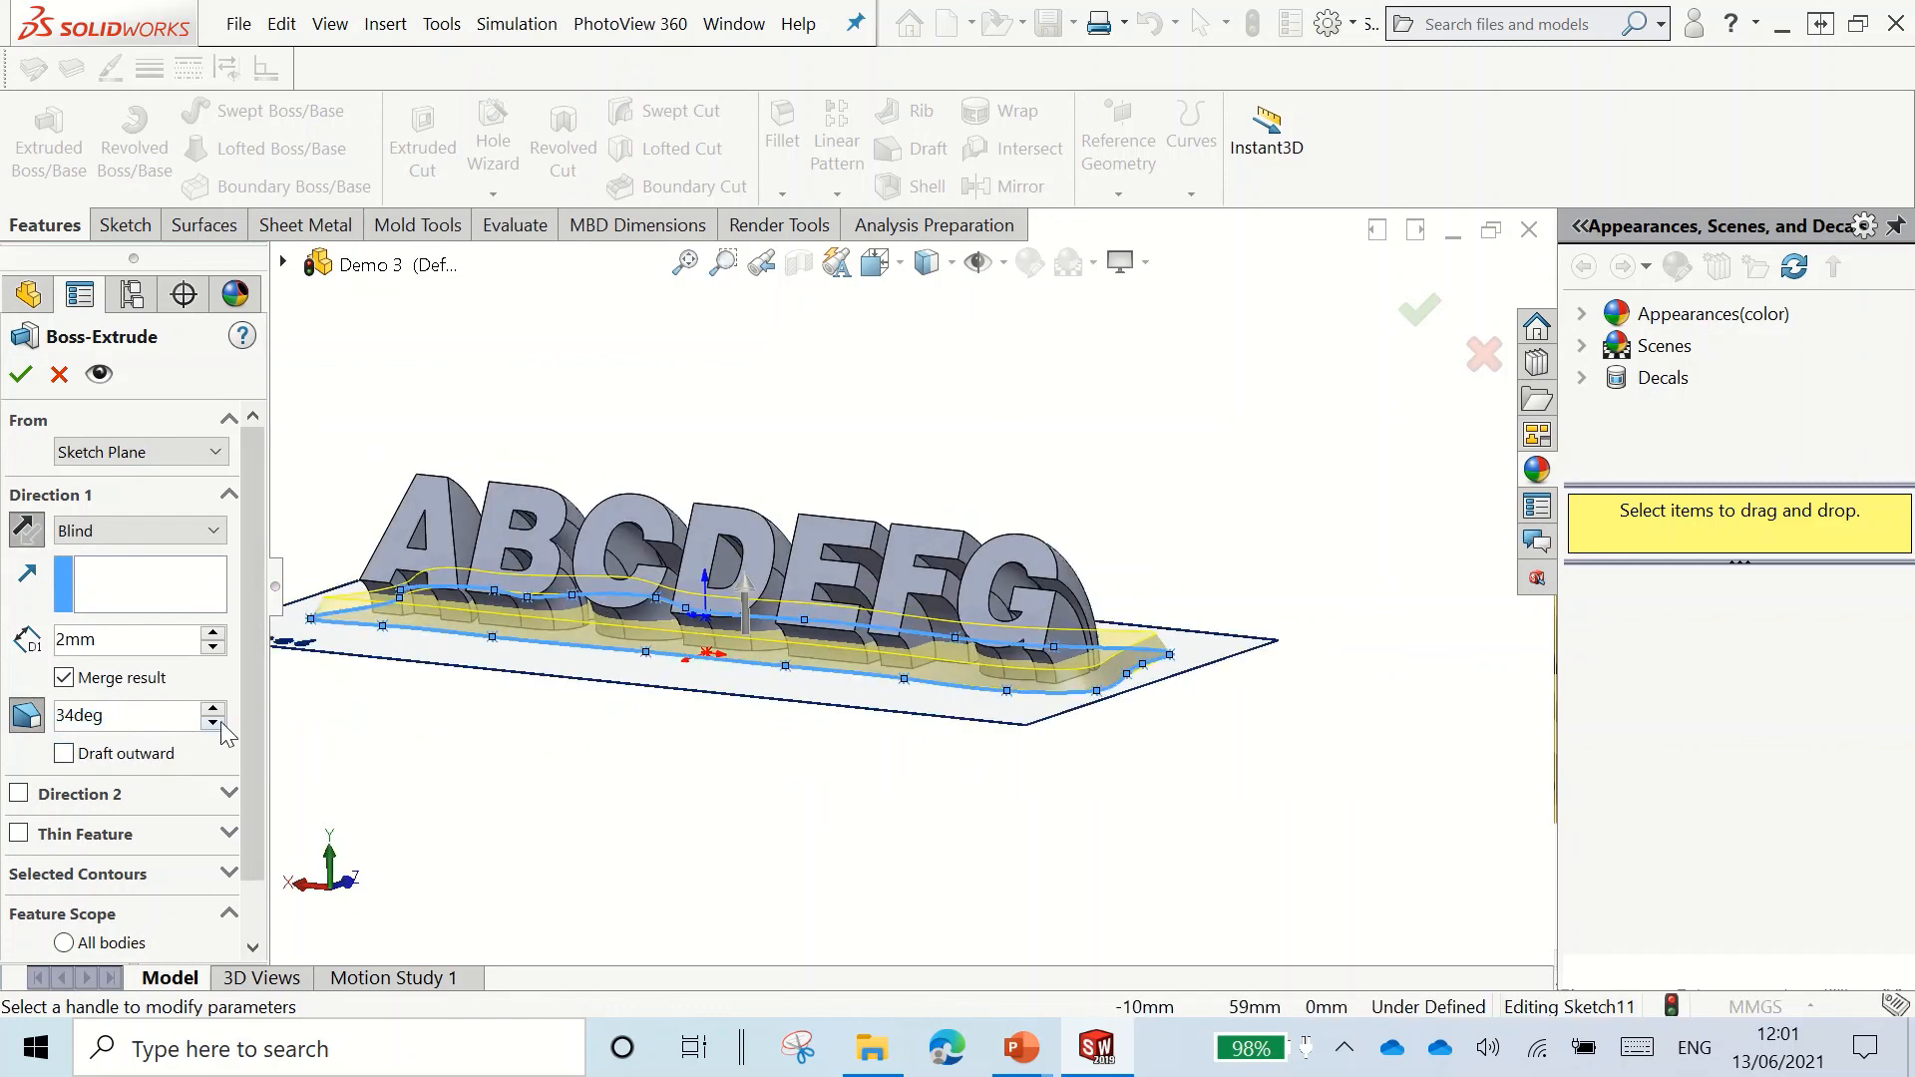
left_click(215, 723)
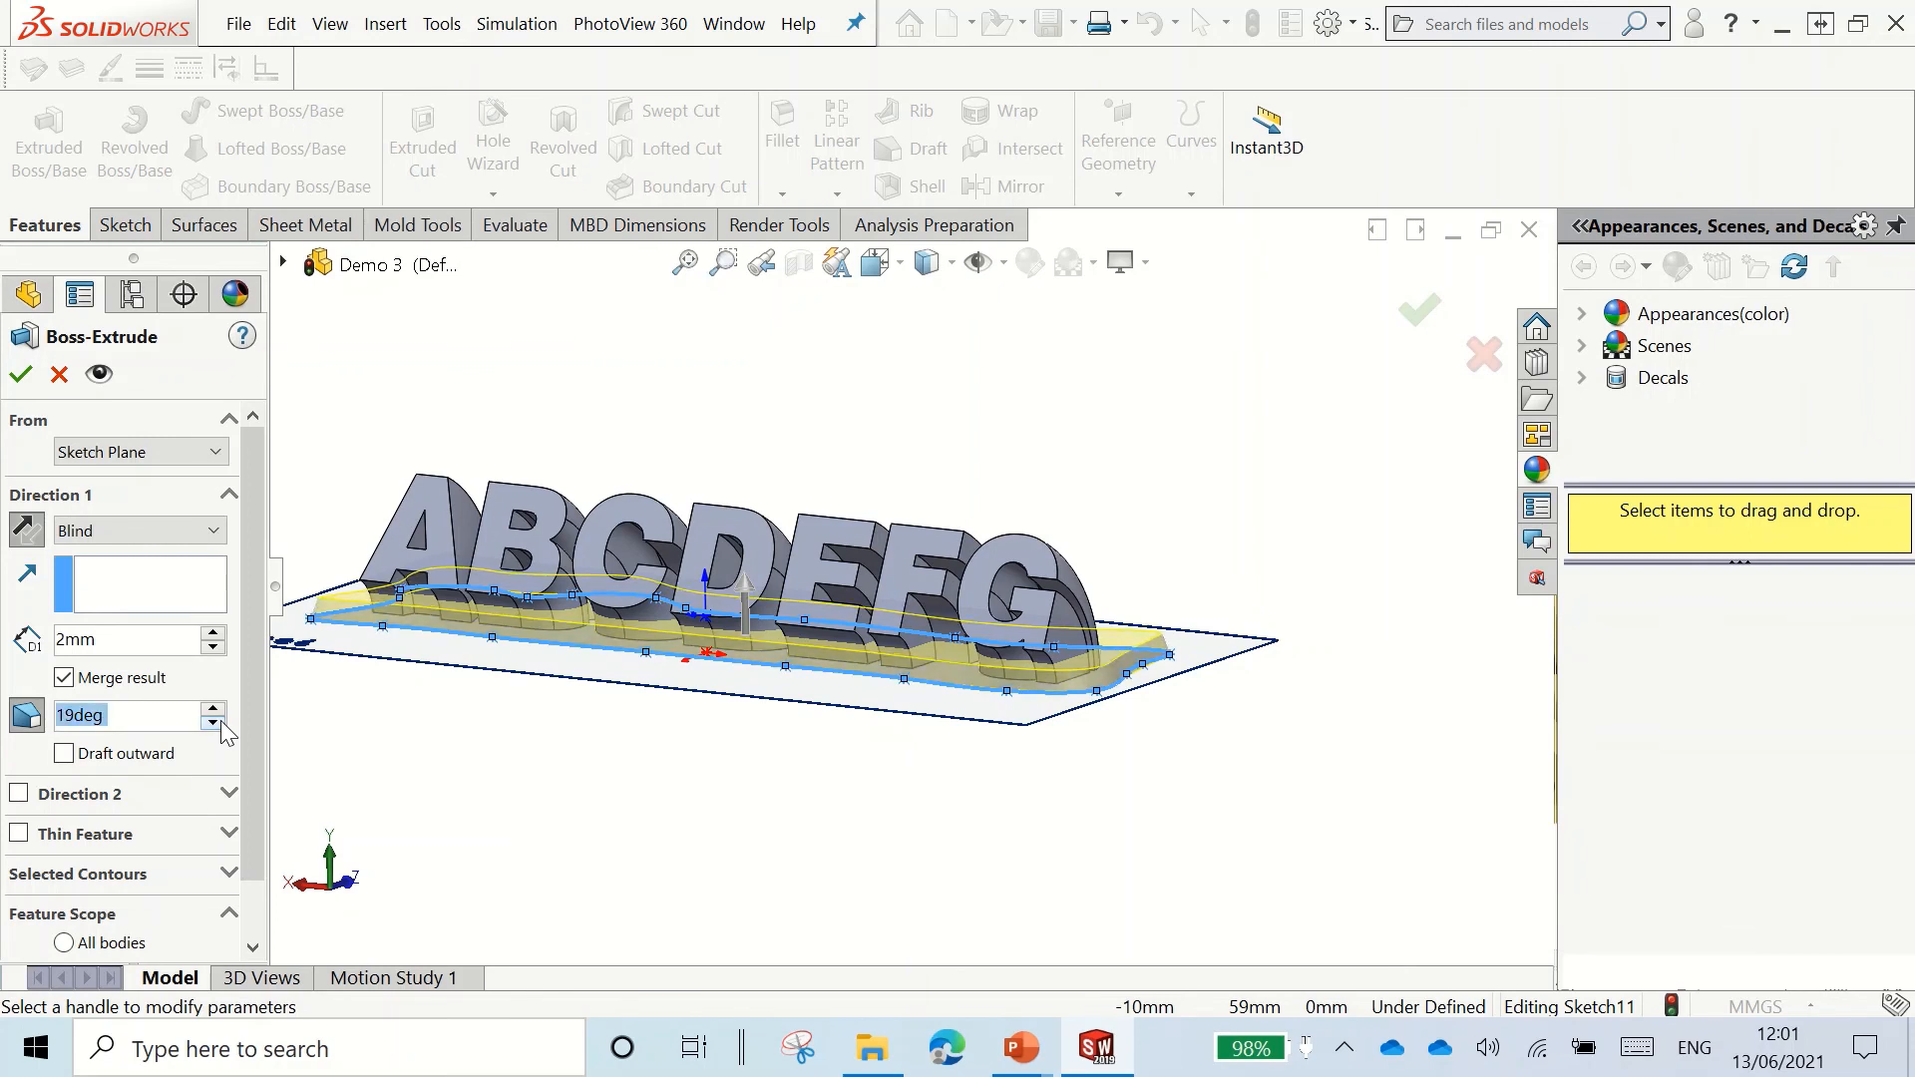
left_click(211, 707)
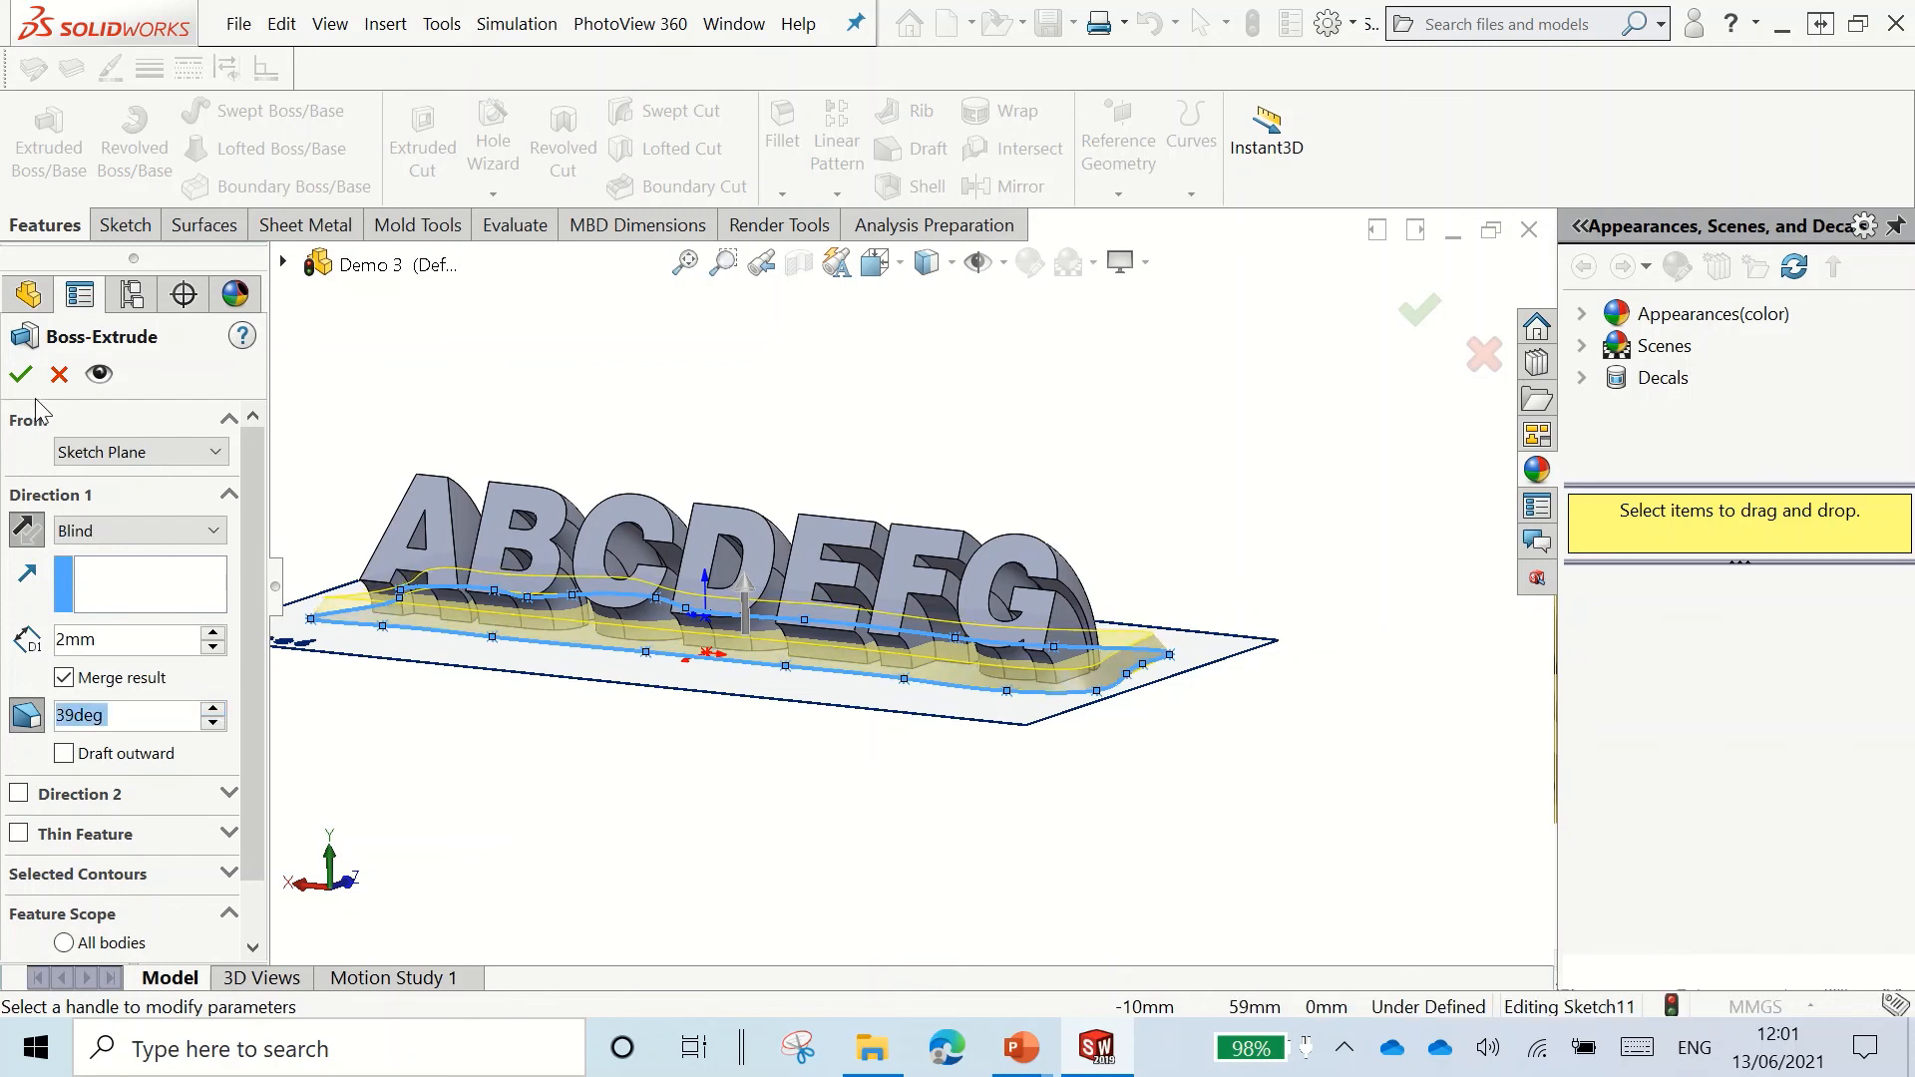
left_click(21, 375)
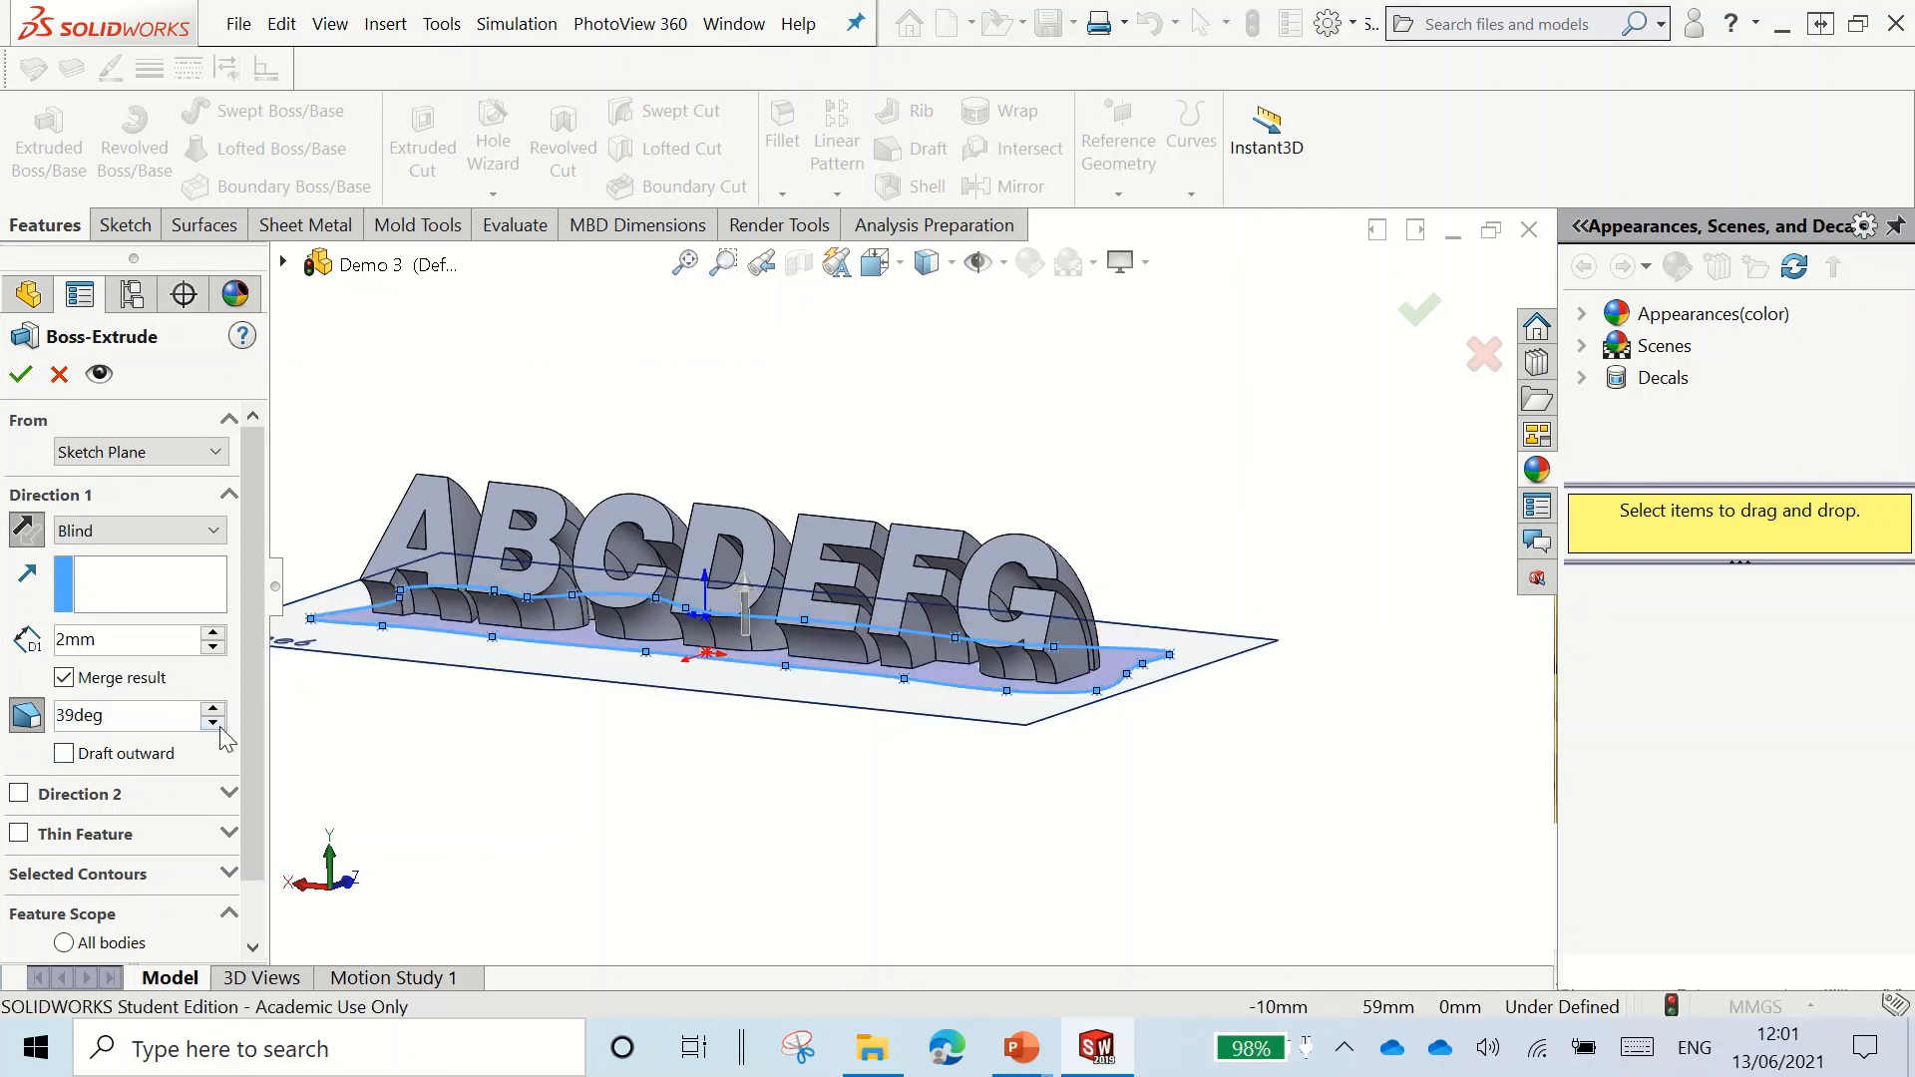
Step: Lower the draft angle to about 21° until it rebuilds, then confirm the extrusion
left_click(213, 723)
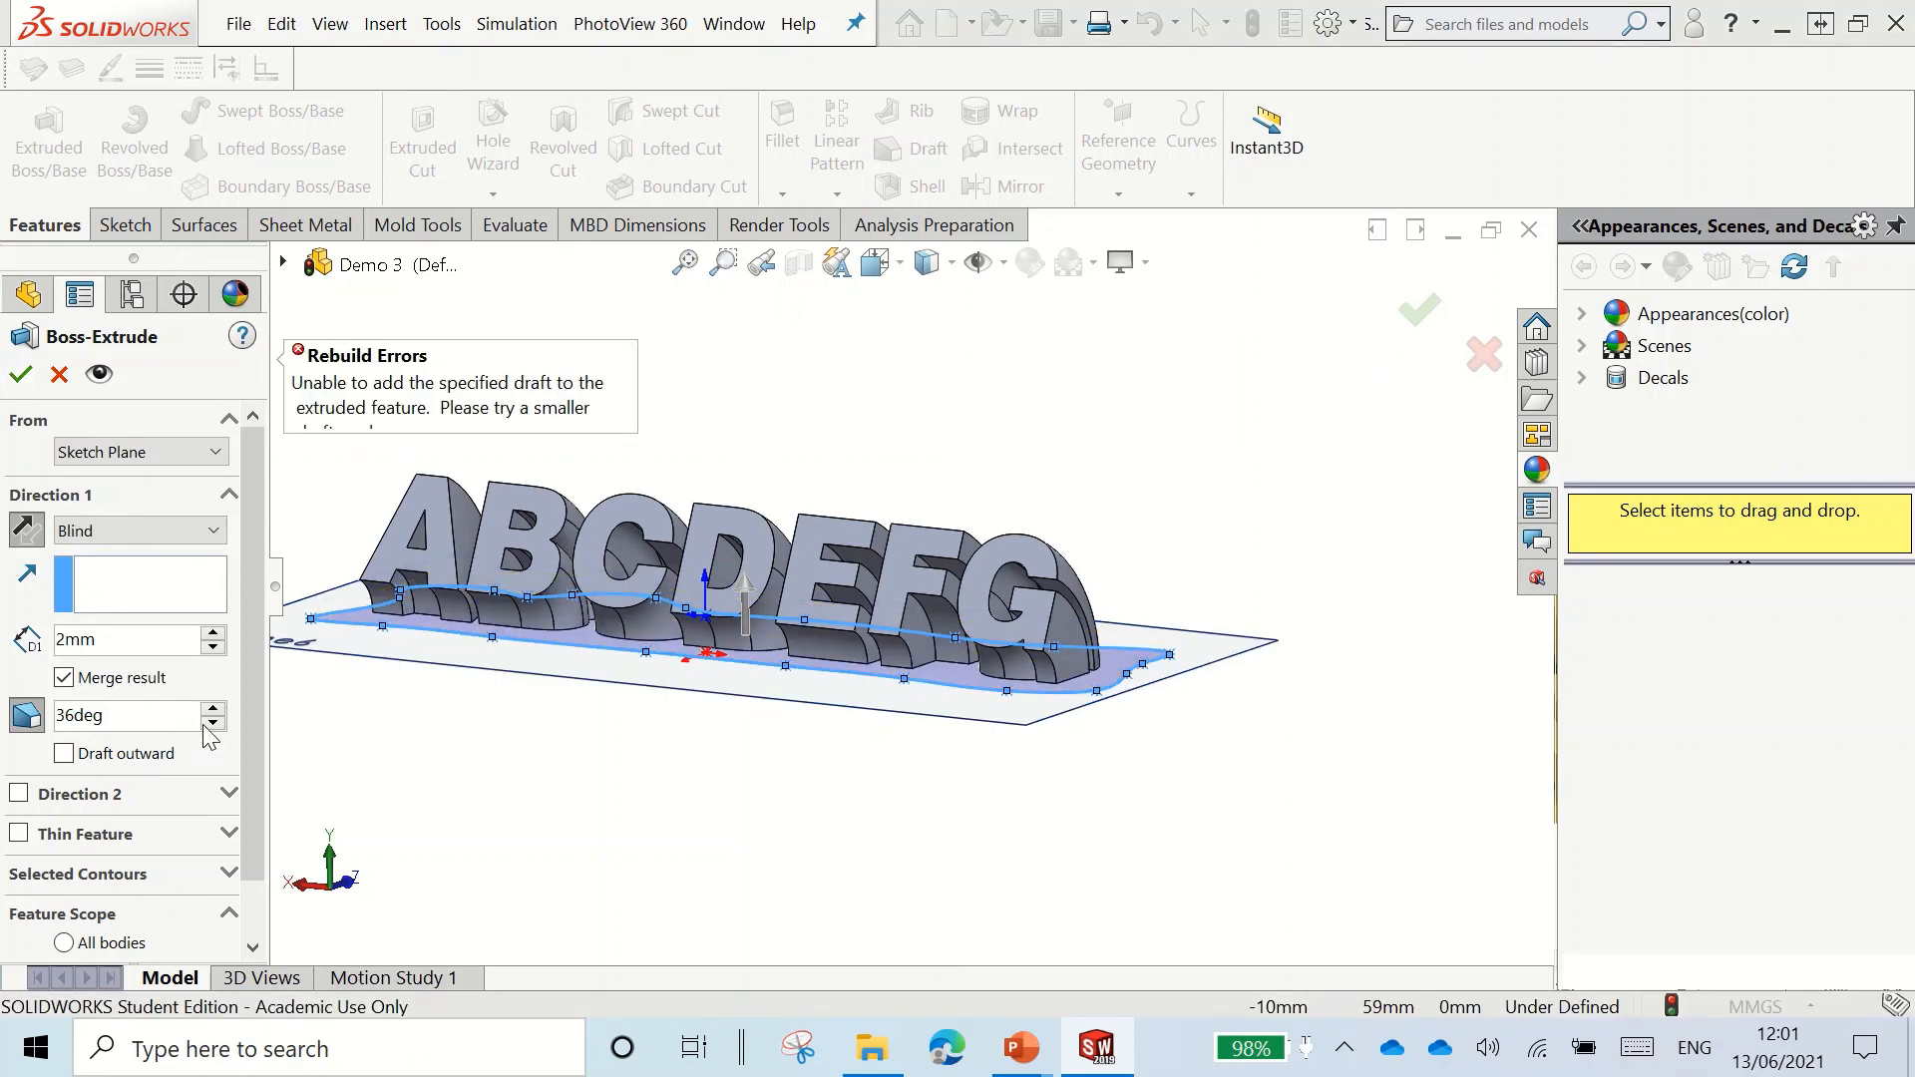
mouse_move(215, 740)
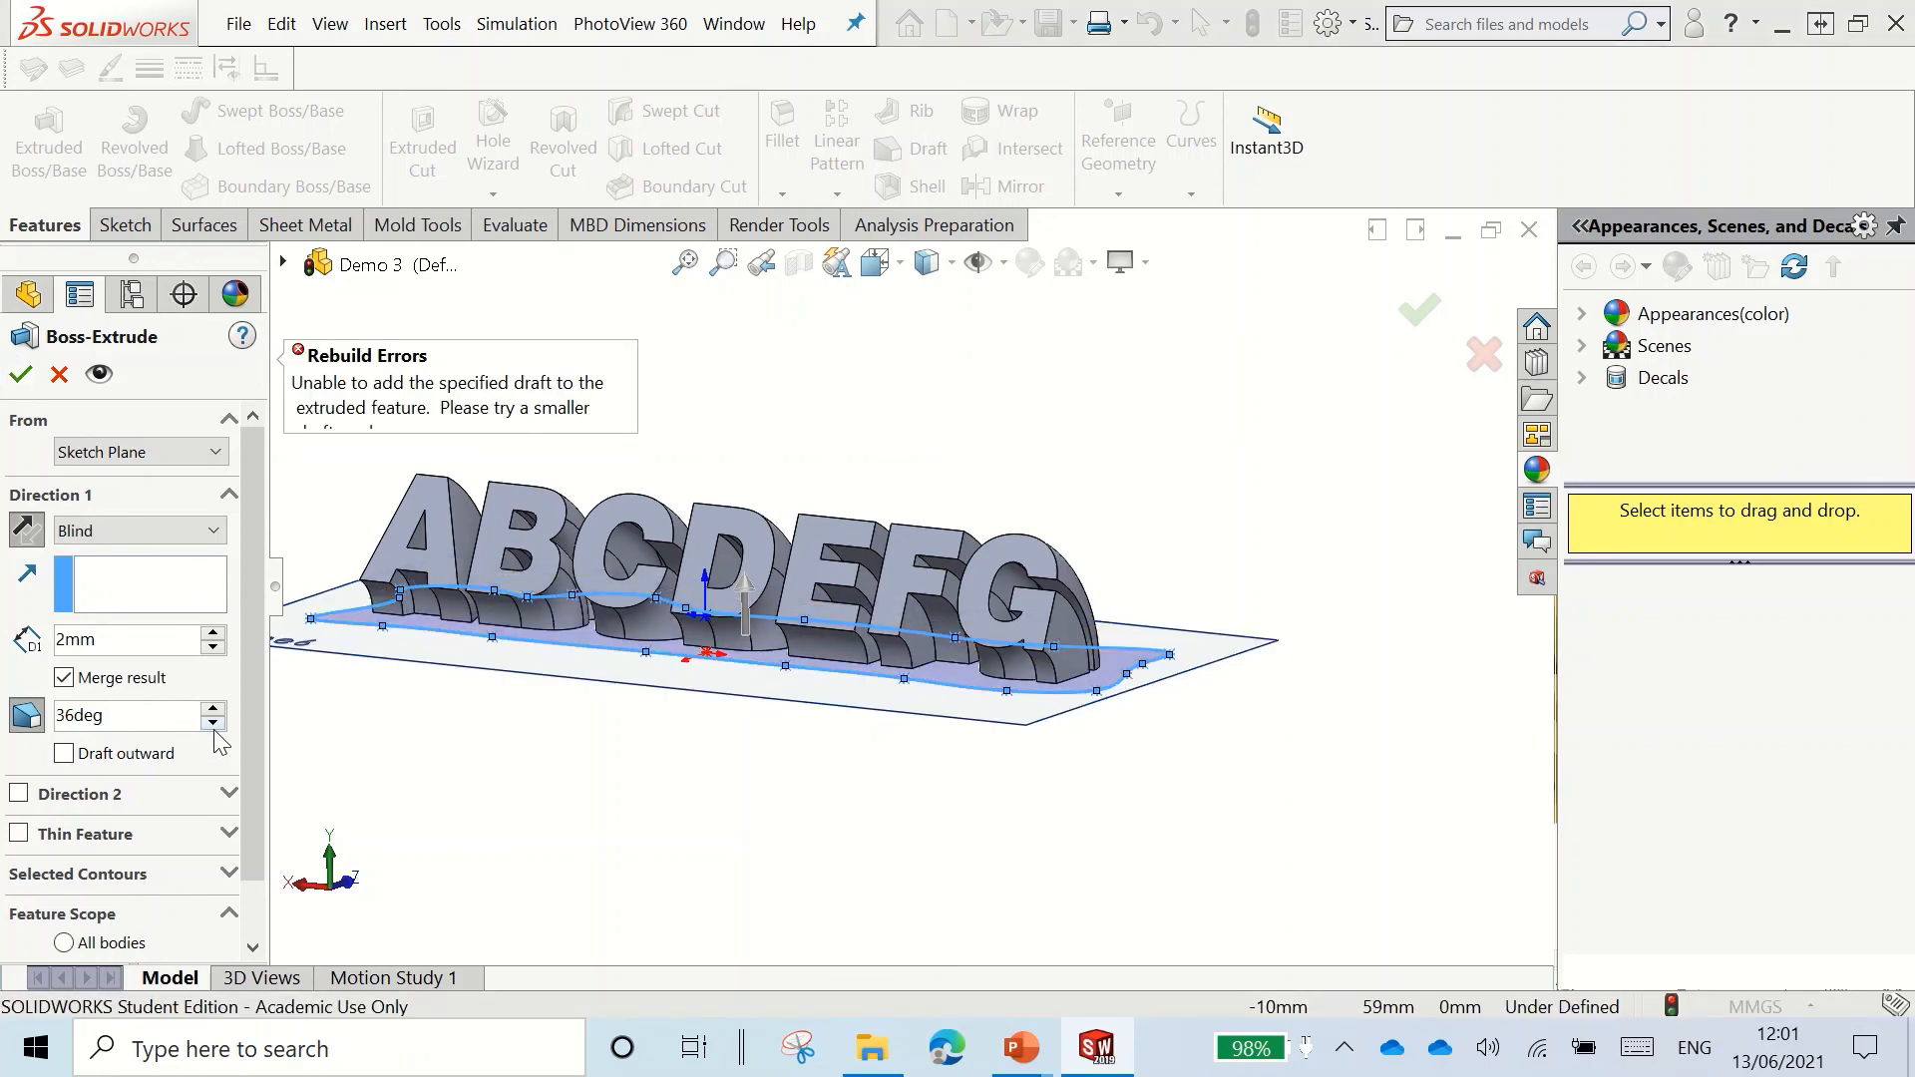
left_click(212, 723)
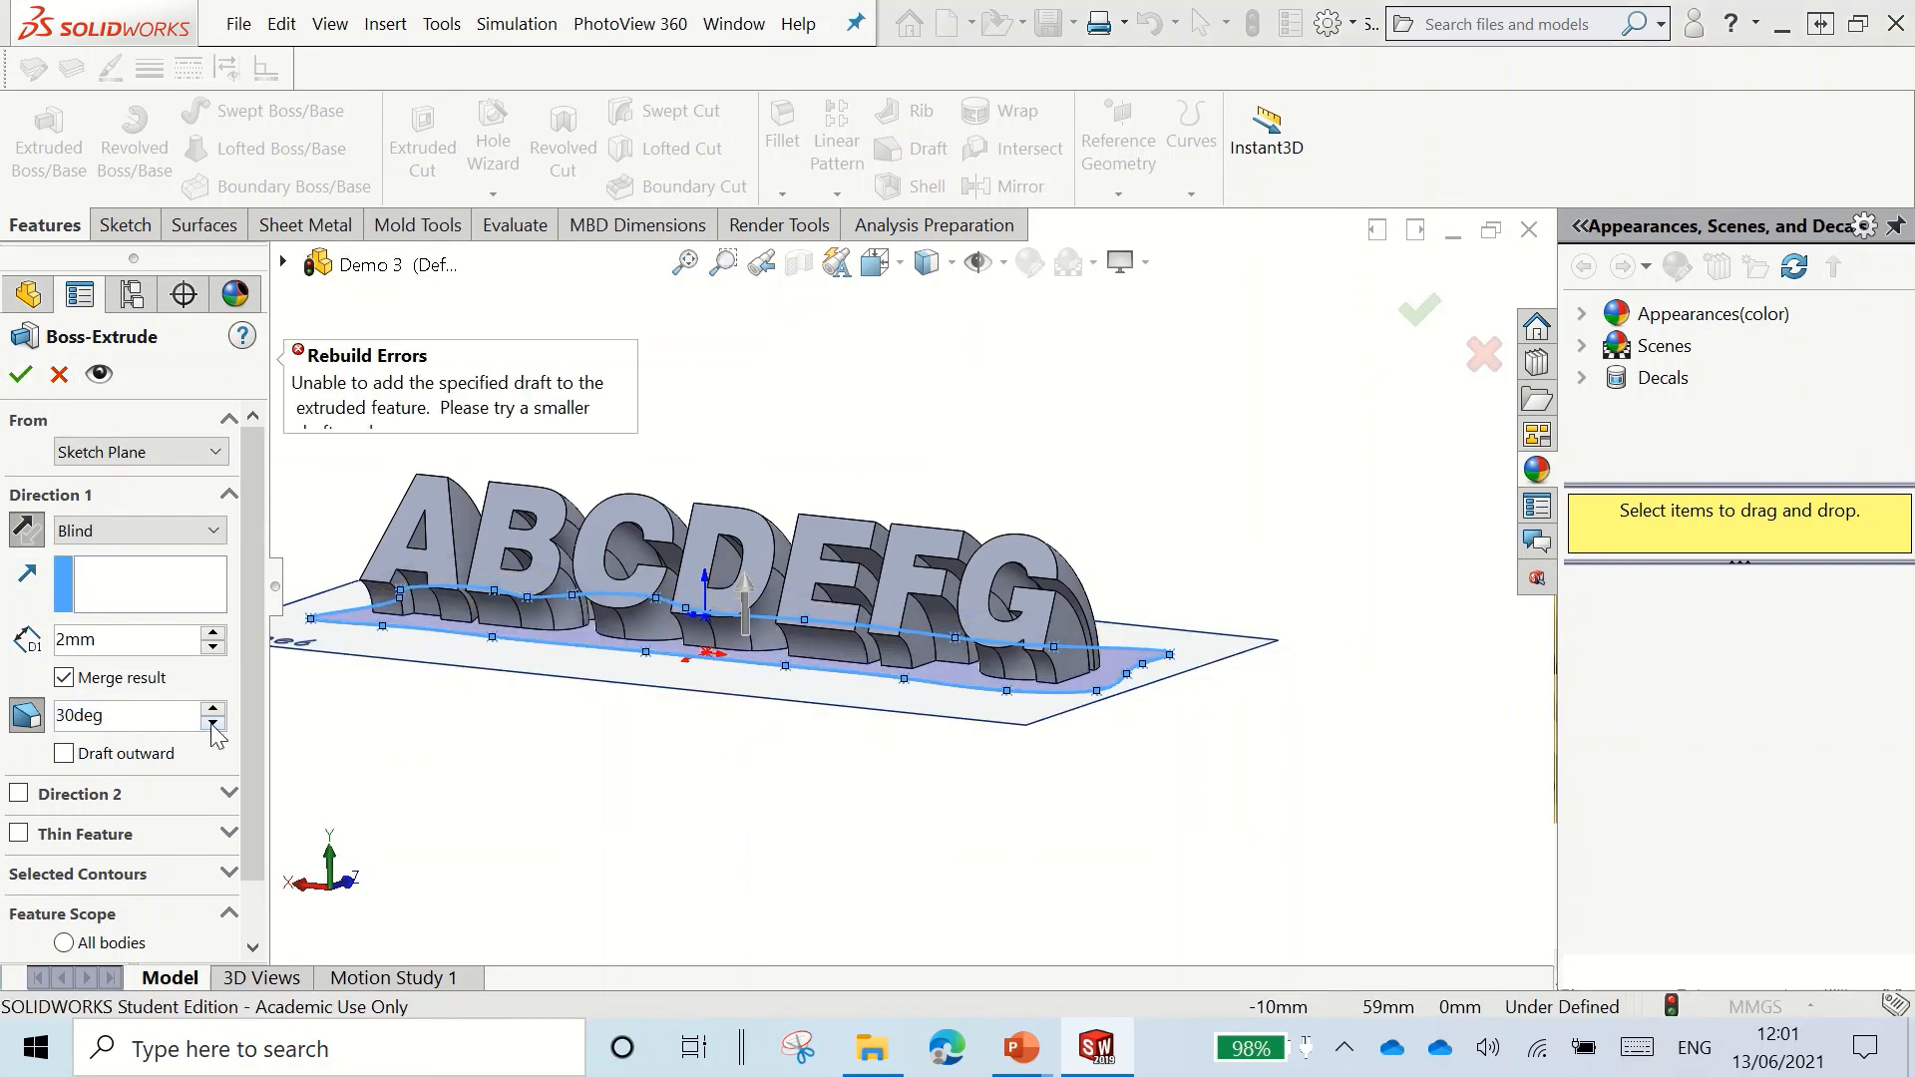
left_click(212, 724)
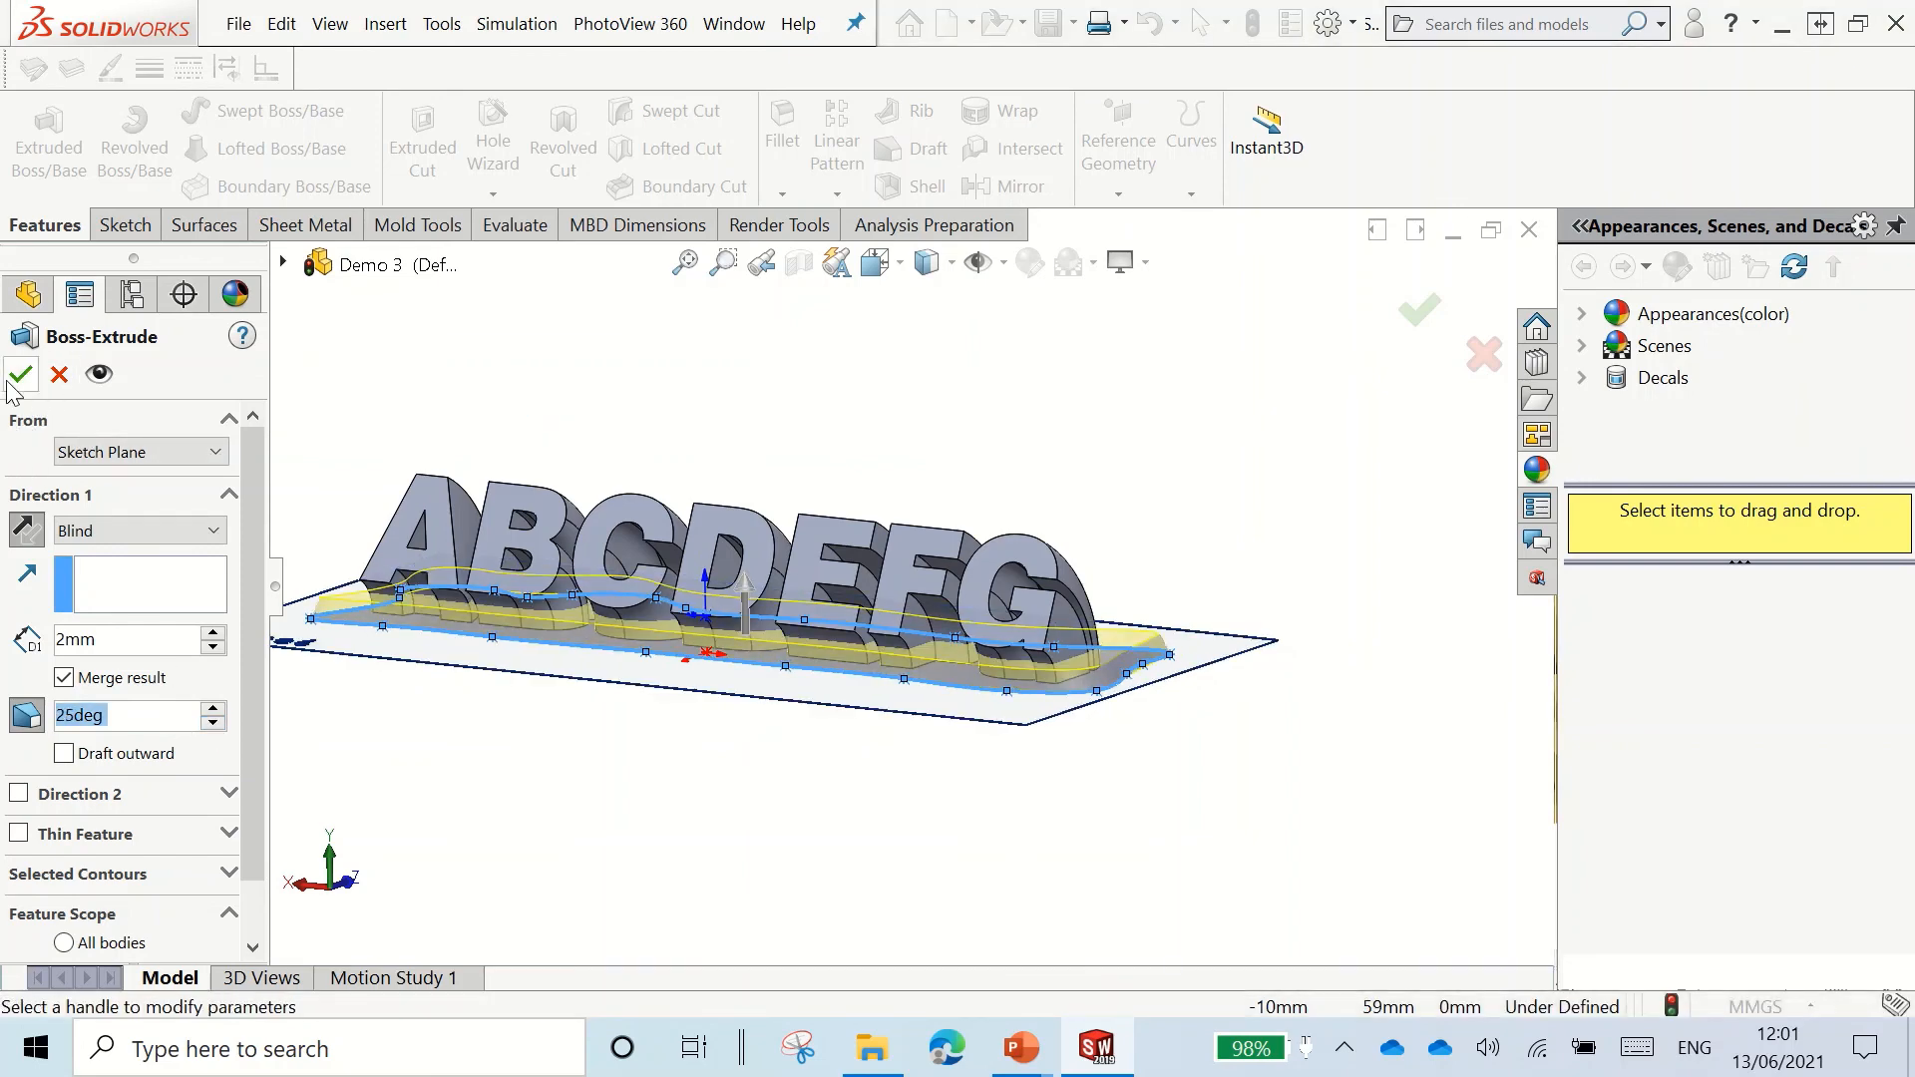
left_click(212, 723)
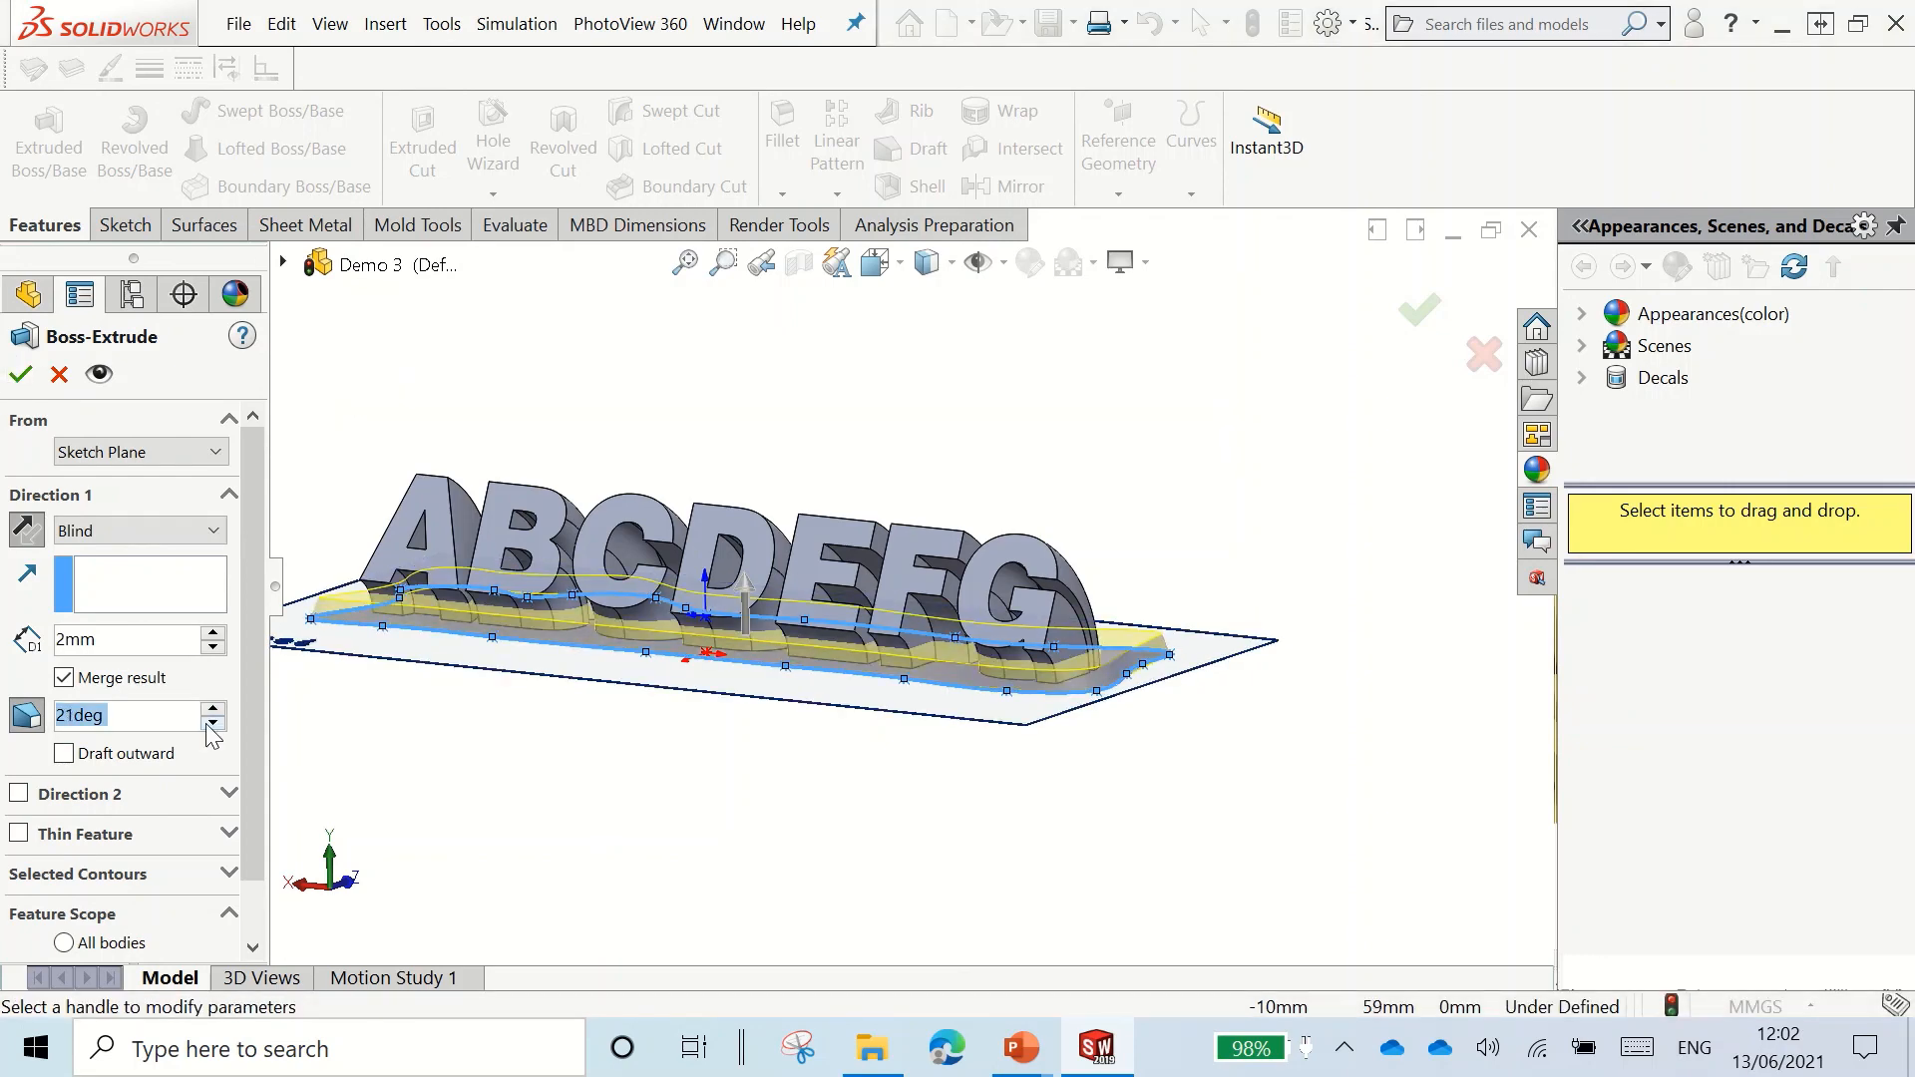
left_click(20, 375)
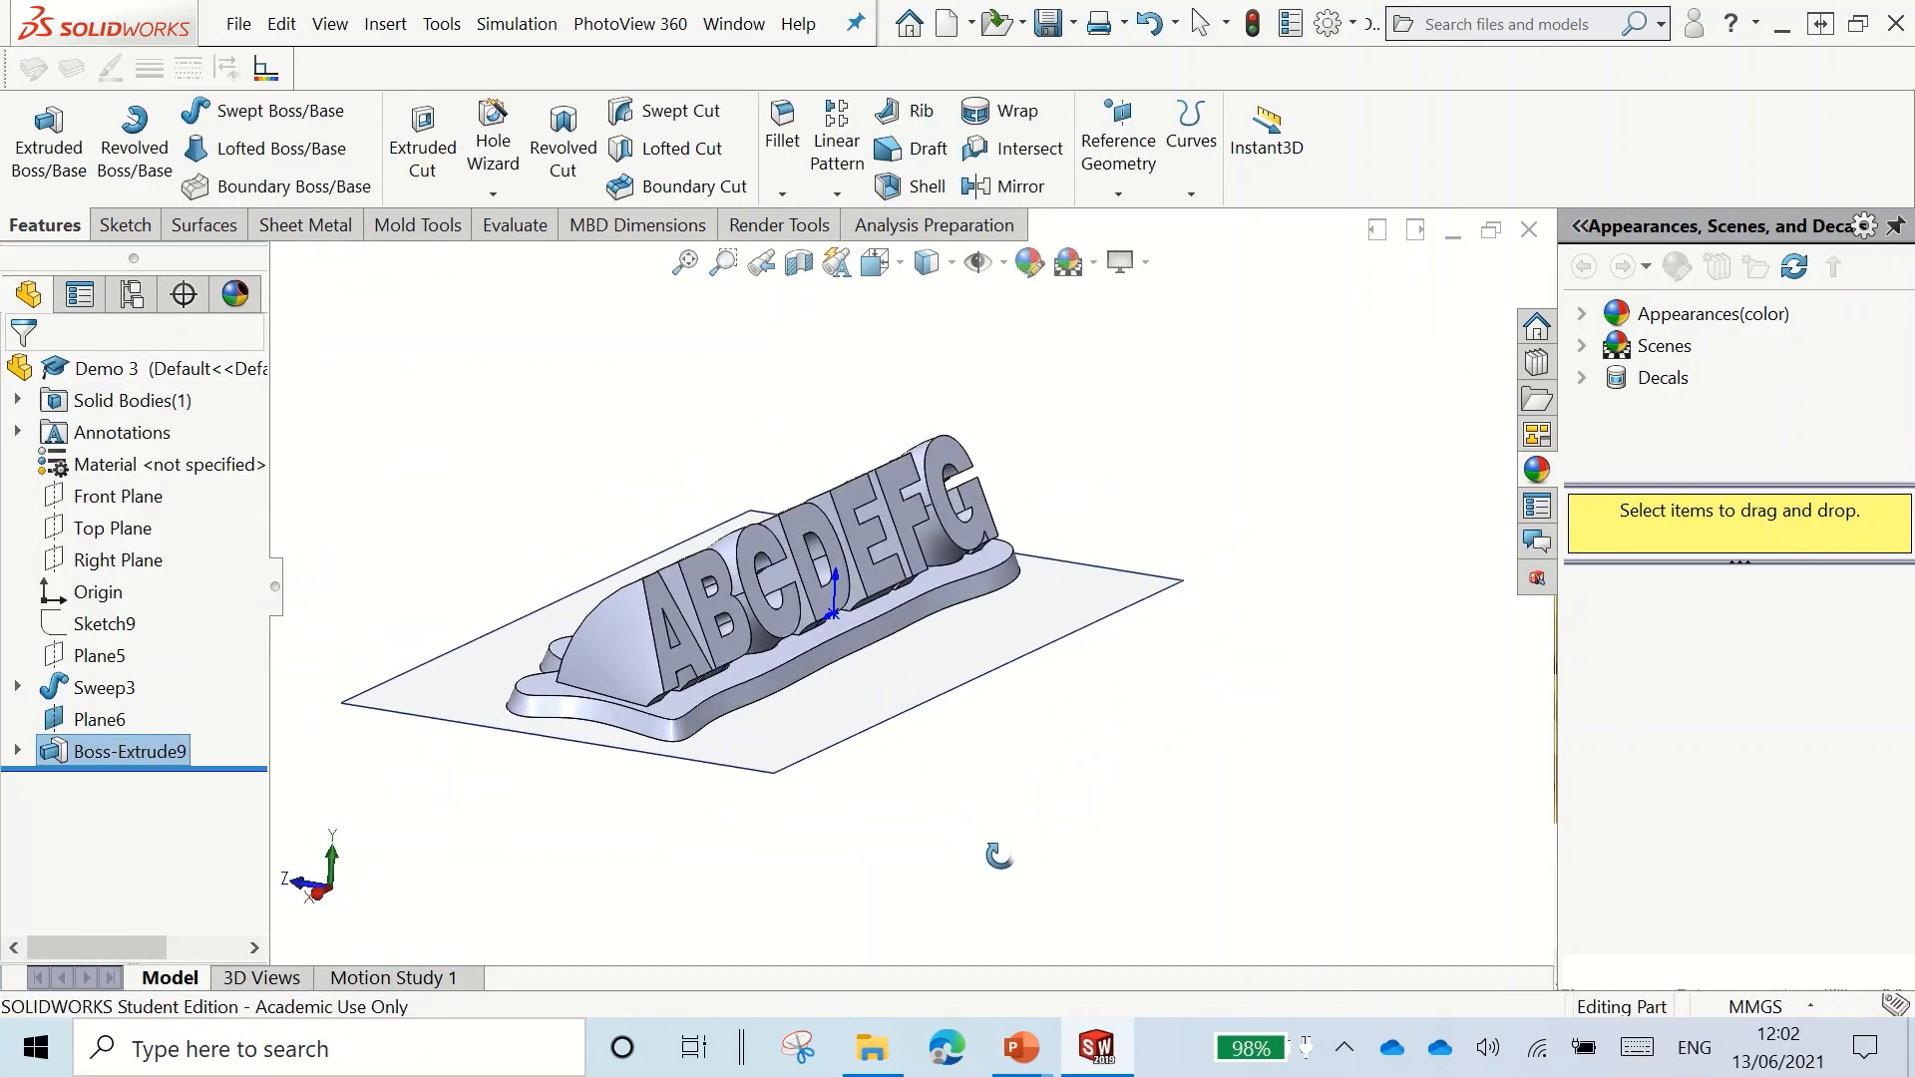
Step: Switch to PowerPoint's Swept Name Display tutorial slide via the taskbar
left_click(1019, 1048)
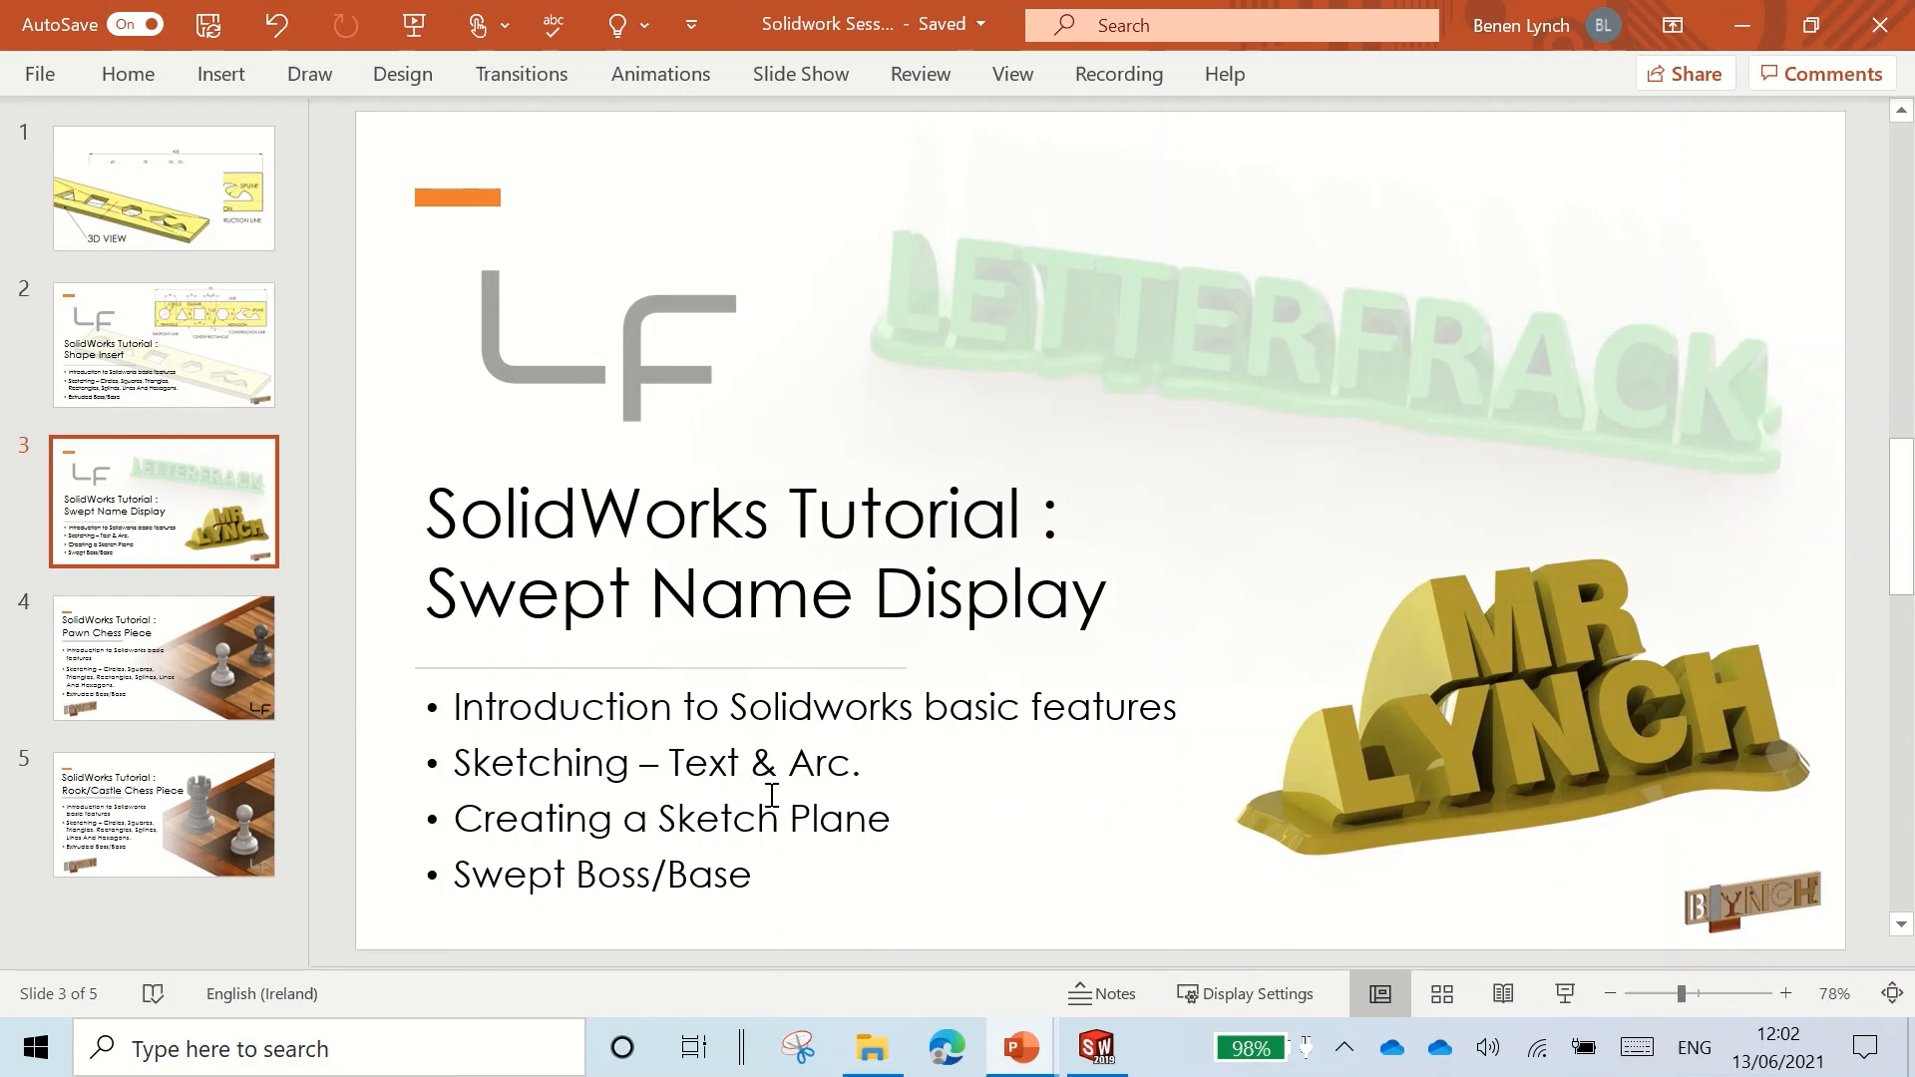
mouse_move(556, 873)
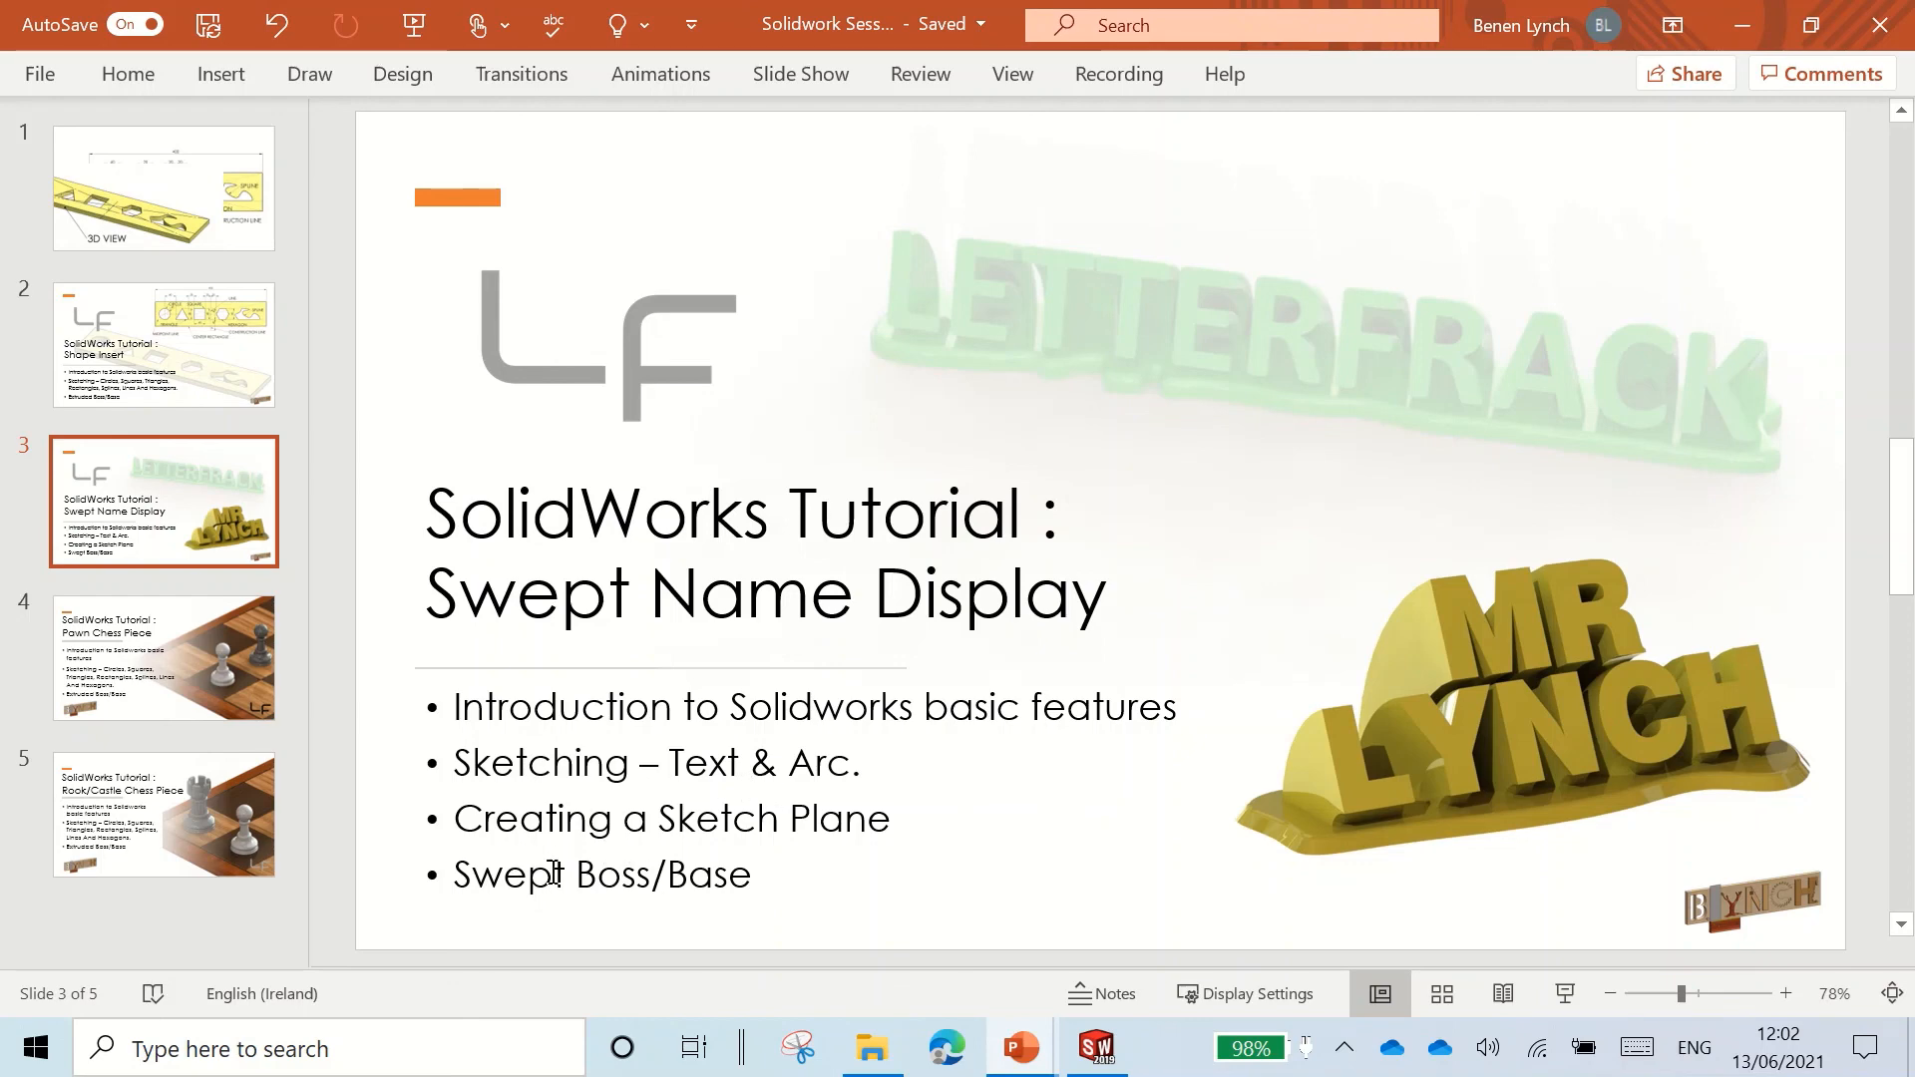